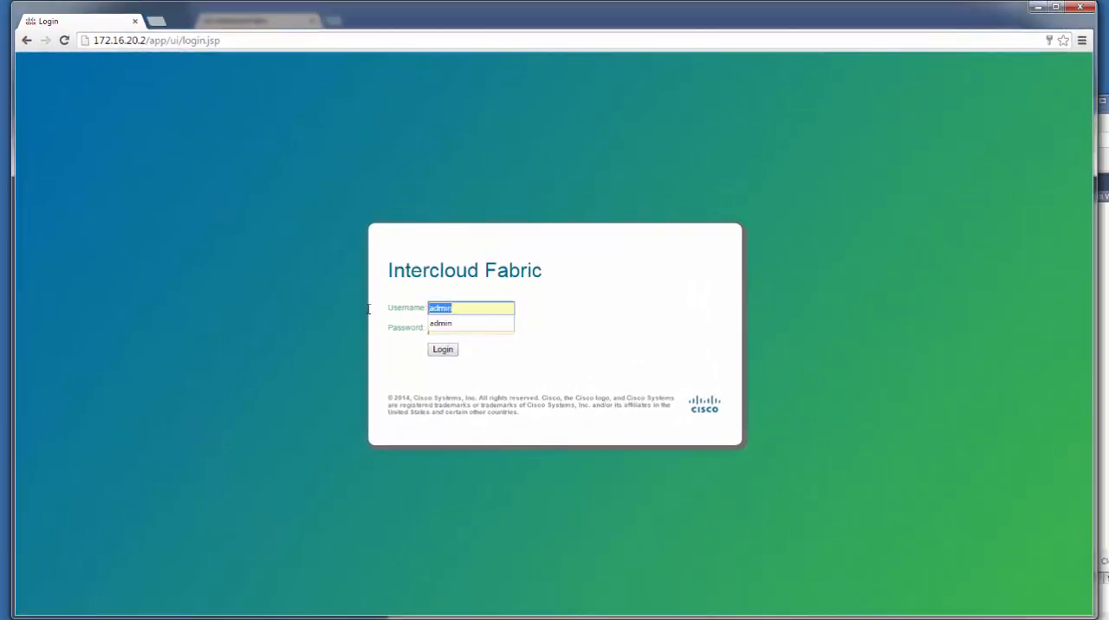
mouse_move(512, 222)
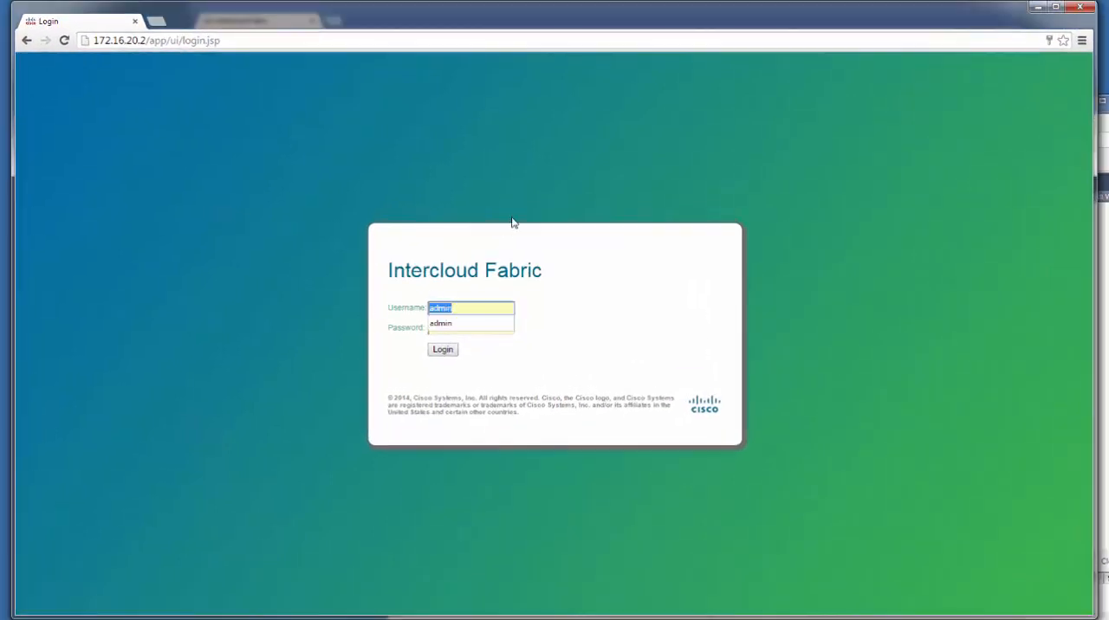
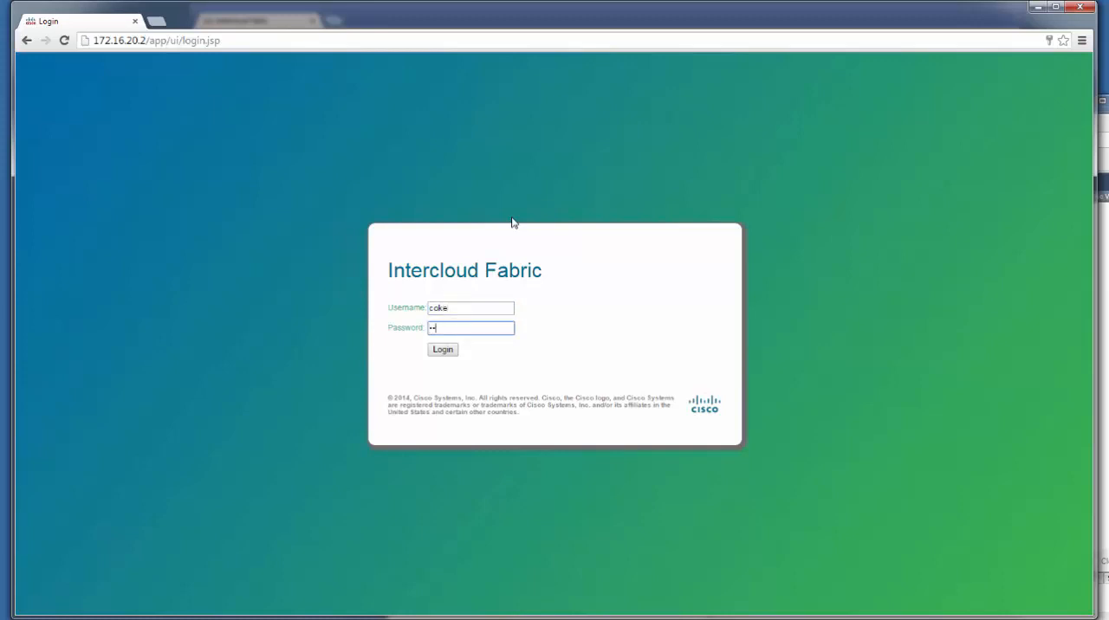
Log in to the portal with username coke and its password
left_click(442, 349)
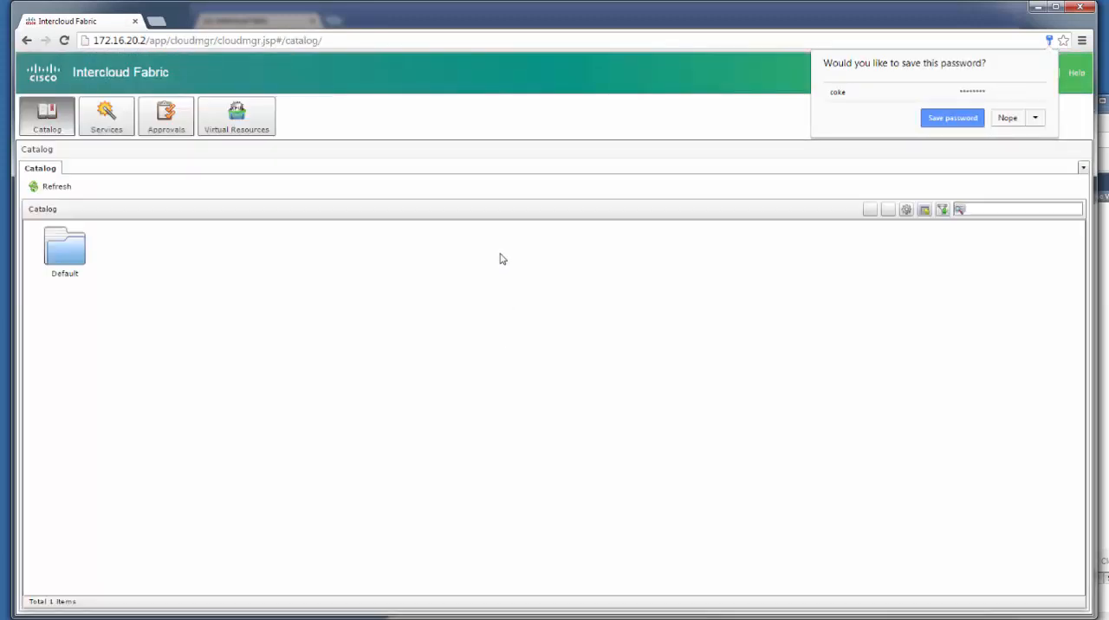
Open the Default catalog folder and select the CentOS App Server AWS-icfCloud1 item
double_click(64, 251)
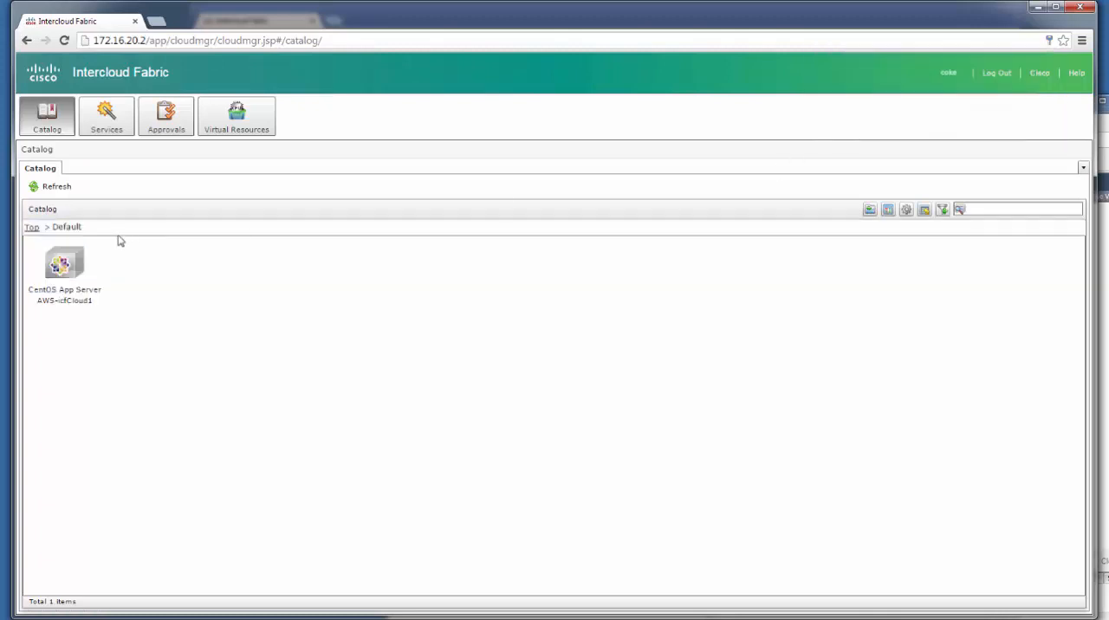
mouse_move(159, 253)
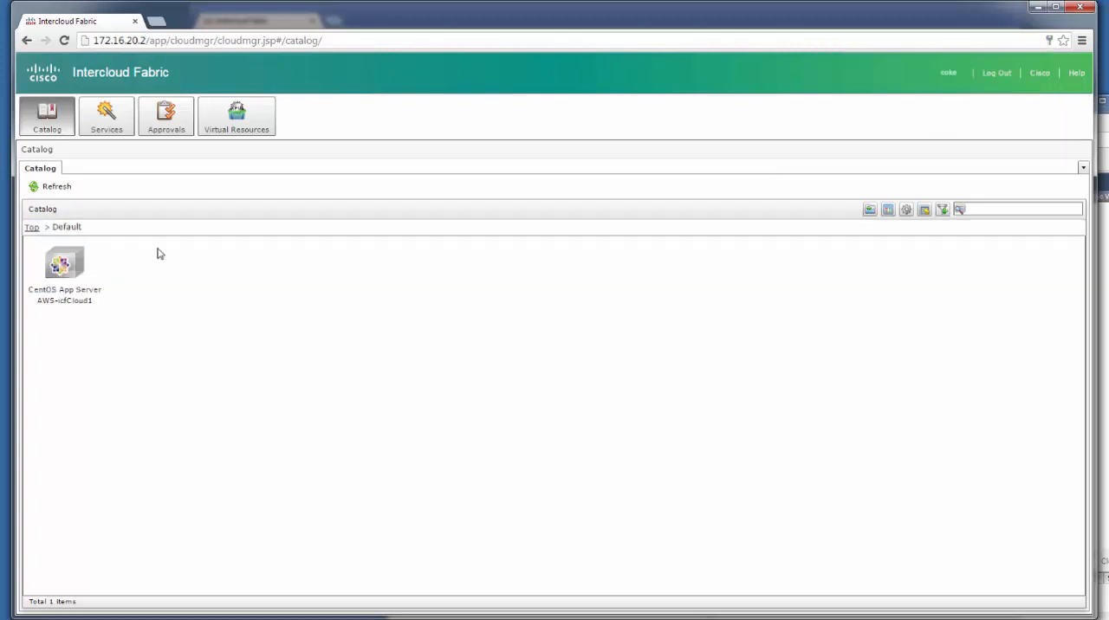
mouse_move(60, 318)
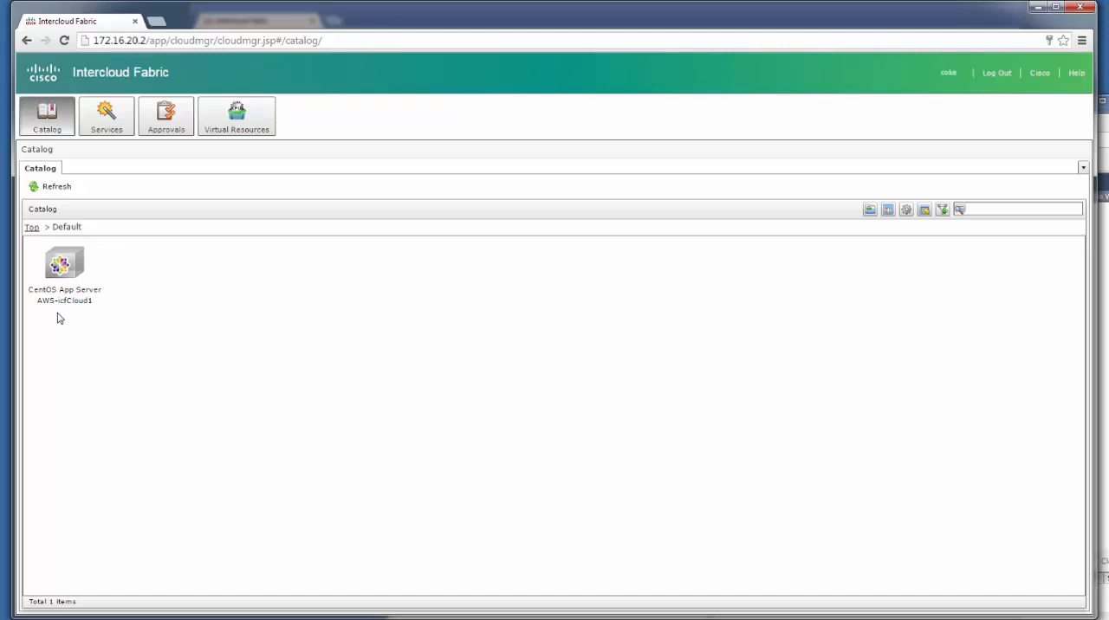
mouse_move(173, 267)
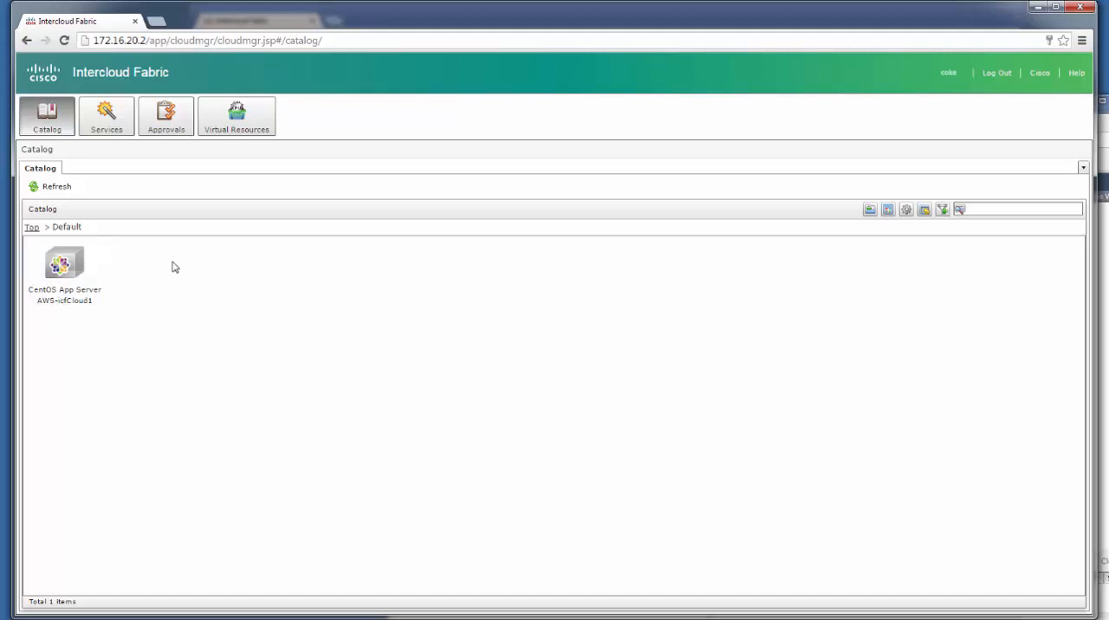
mouse_move(401, 318)
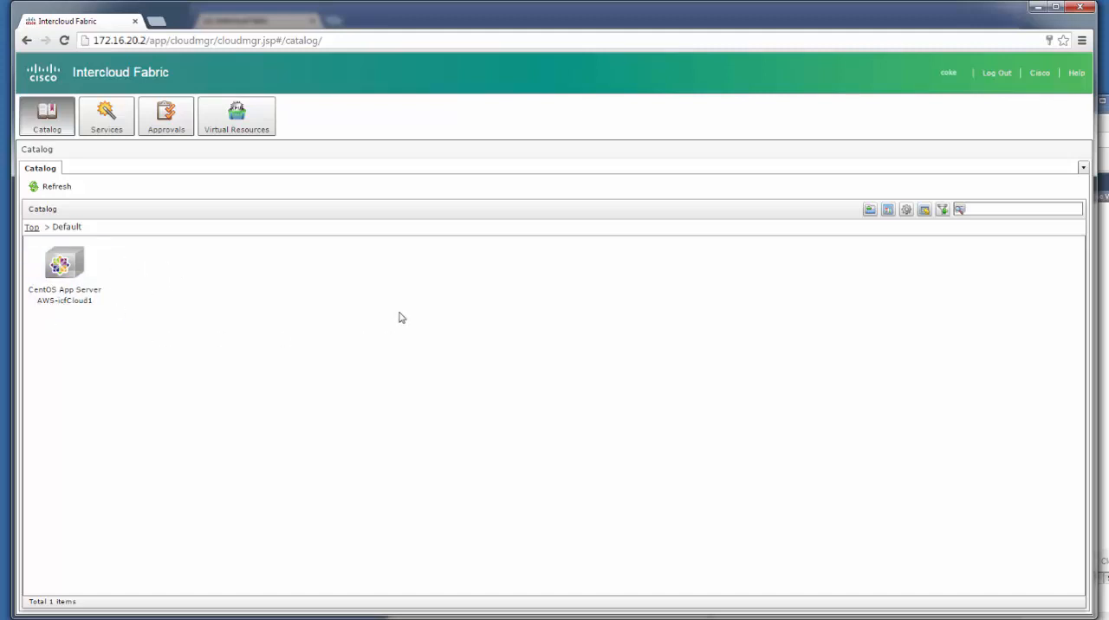
left_click(64, 269)
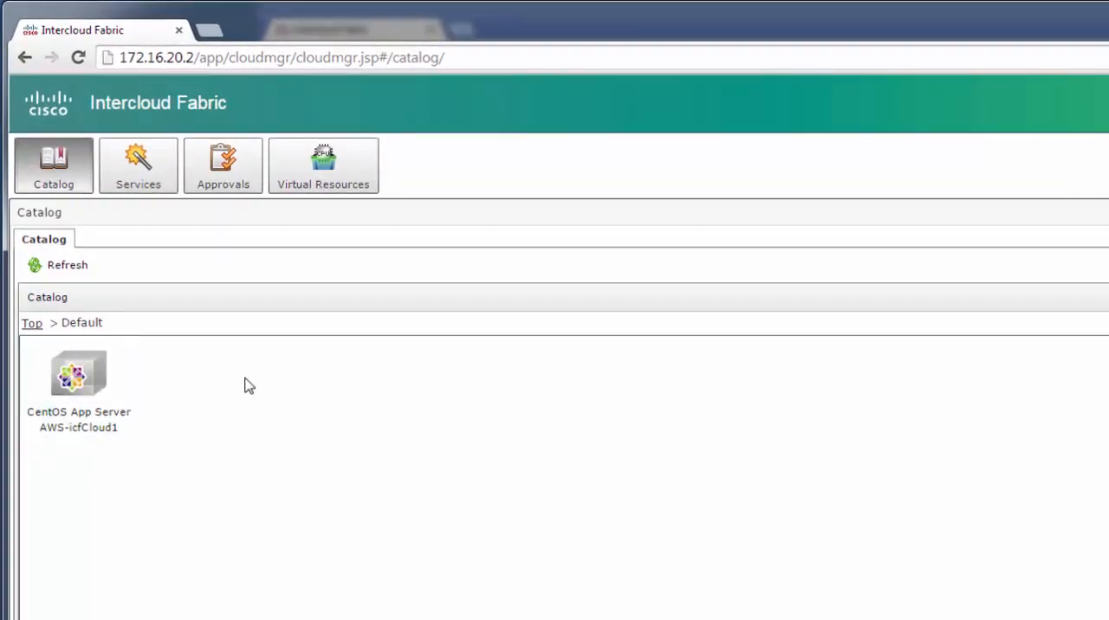
left_click(78, 385)
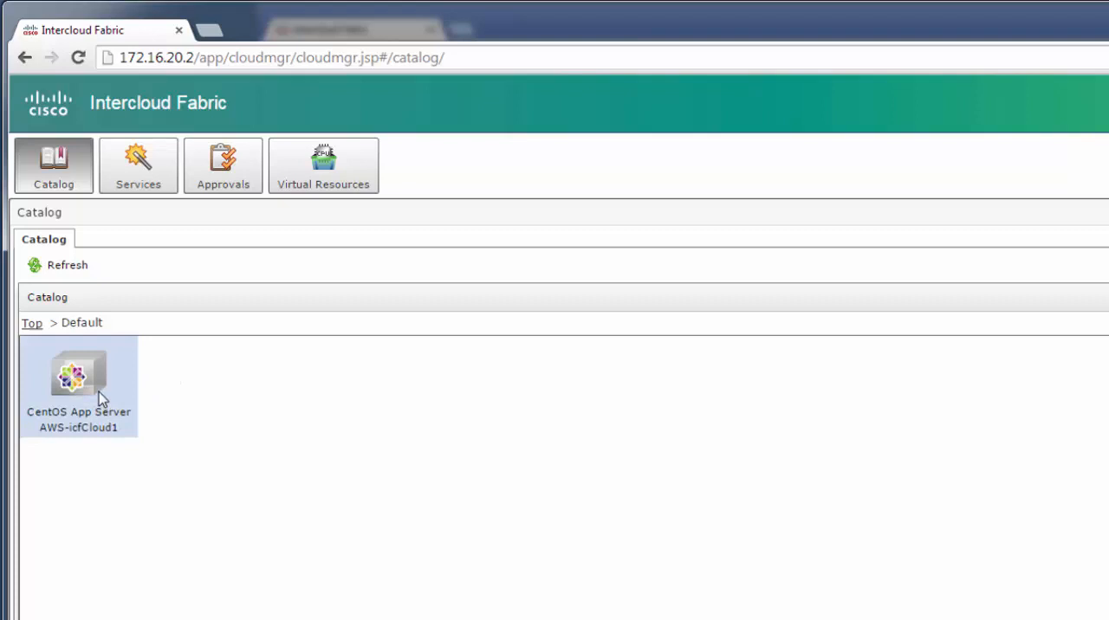
mouse_move(96, 390)
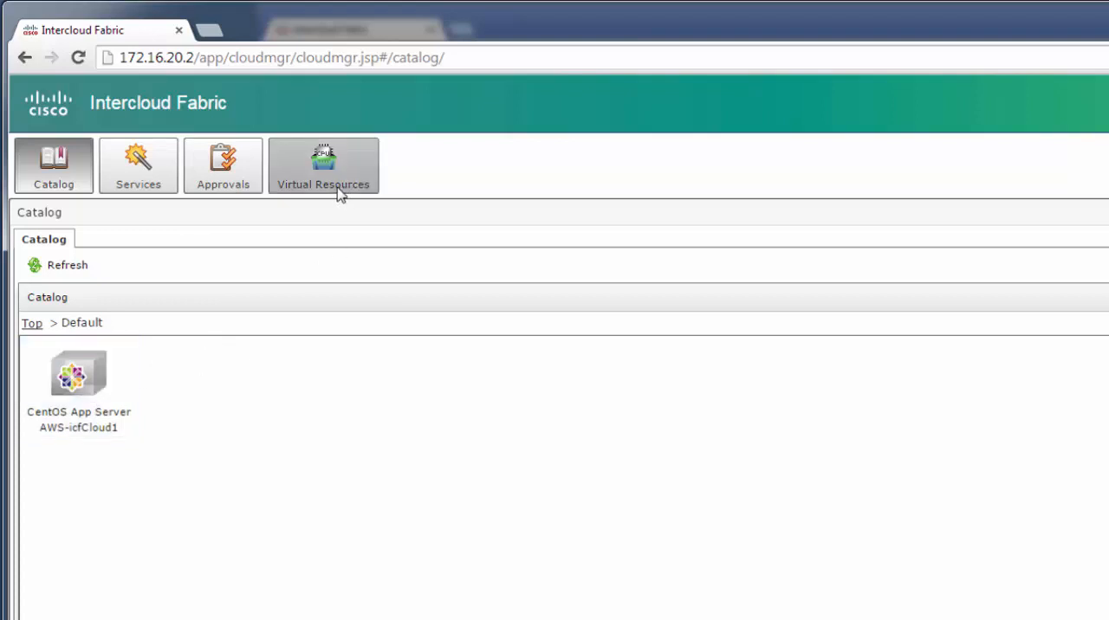
Show the Virtual Resources VM list and select the on-premise vm-8 on VMW-PROD
left_click(324, 165)
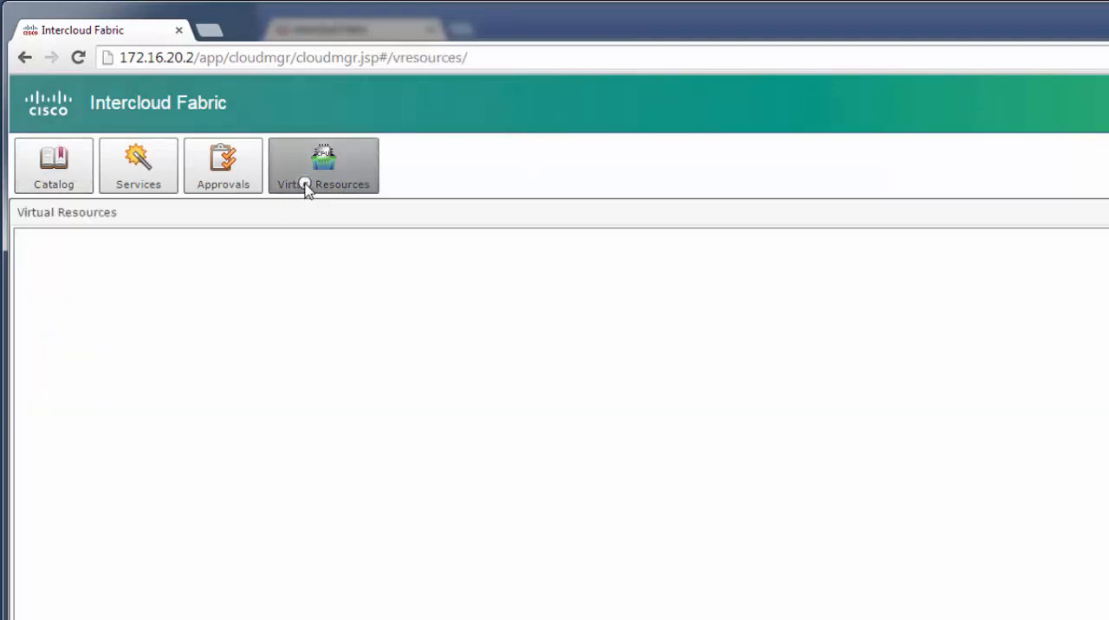
left_click(322, 166)
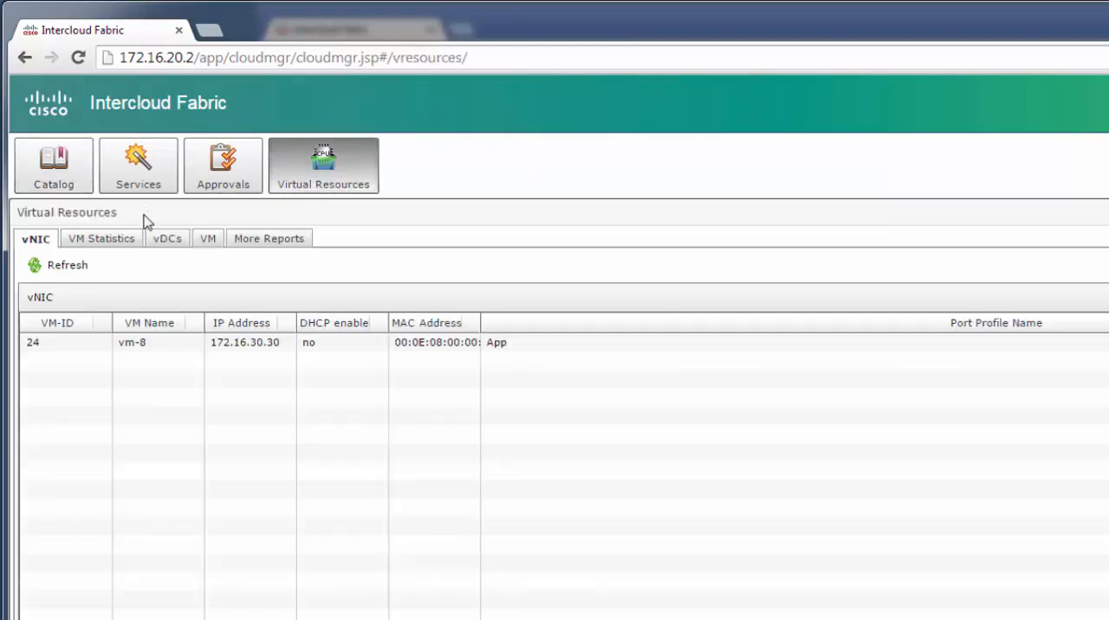
left_click(208, 239)
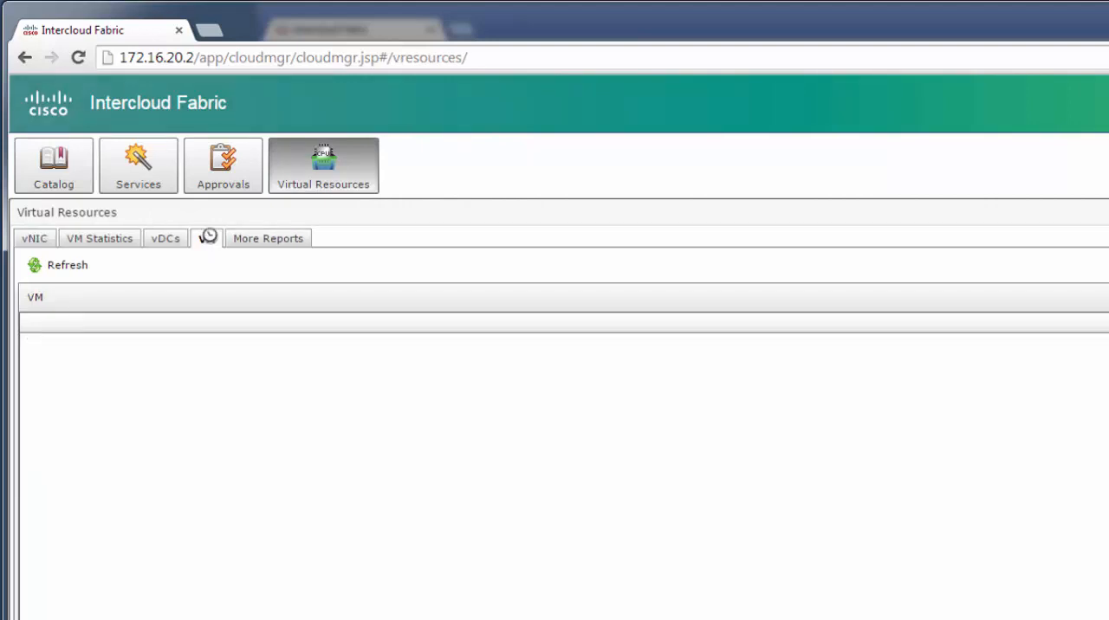
left_click(207, 238)
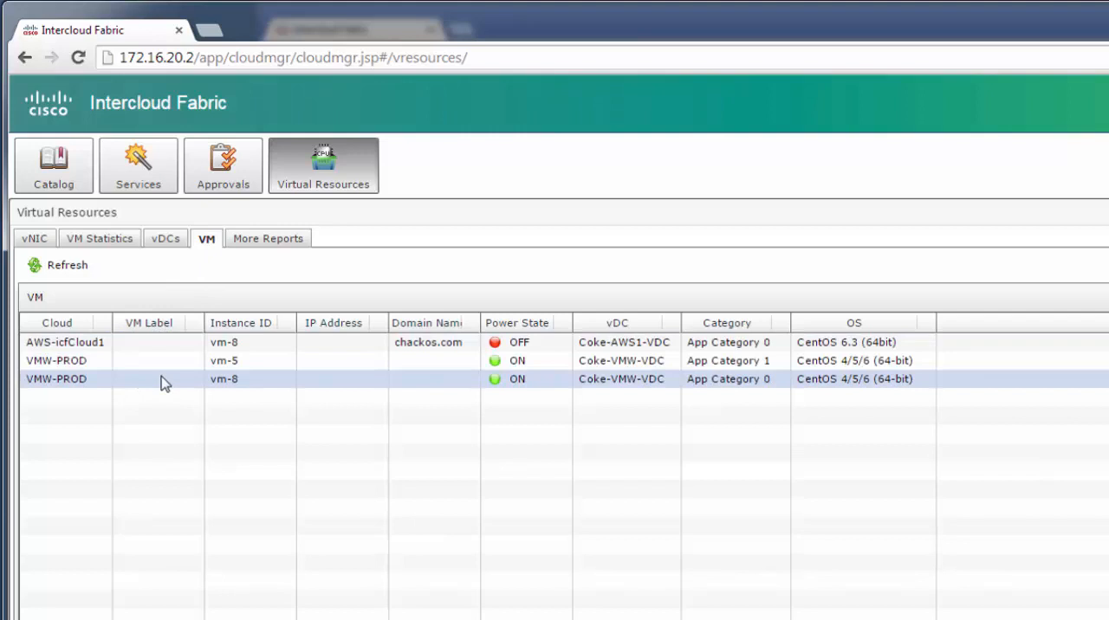
left_click(65, 341)
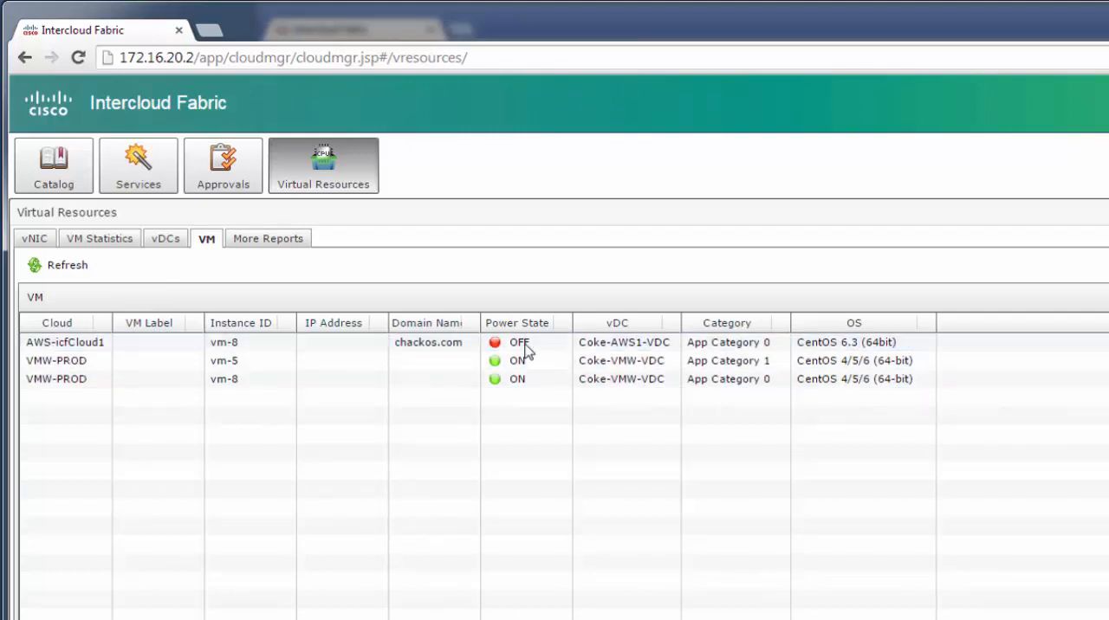
left_click(428, 341)
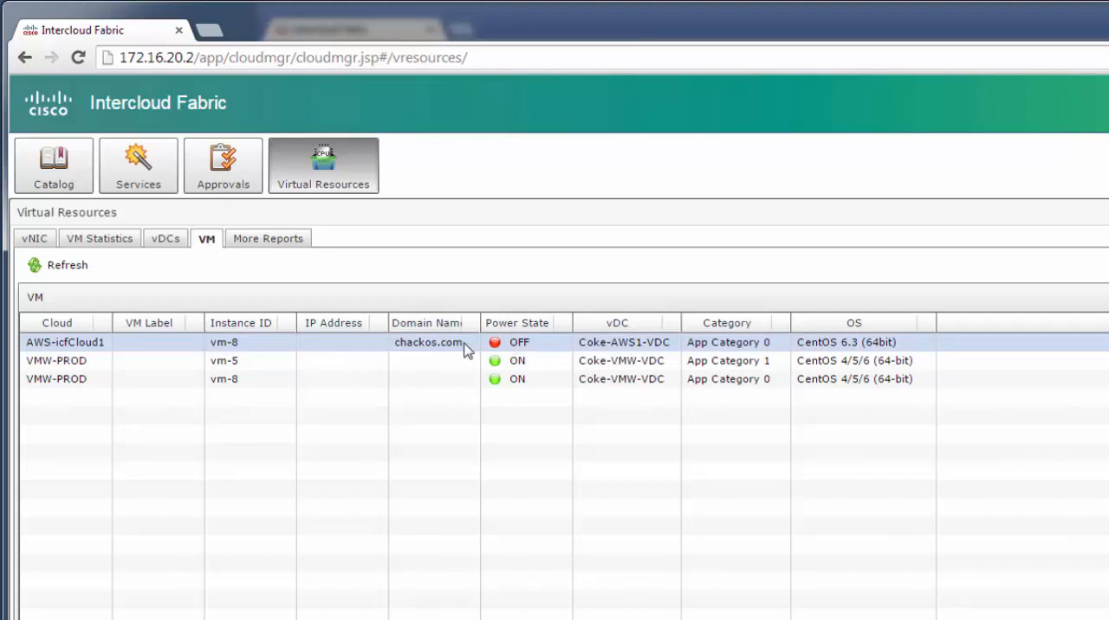
mouse_move(405, 351)
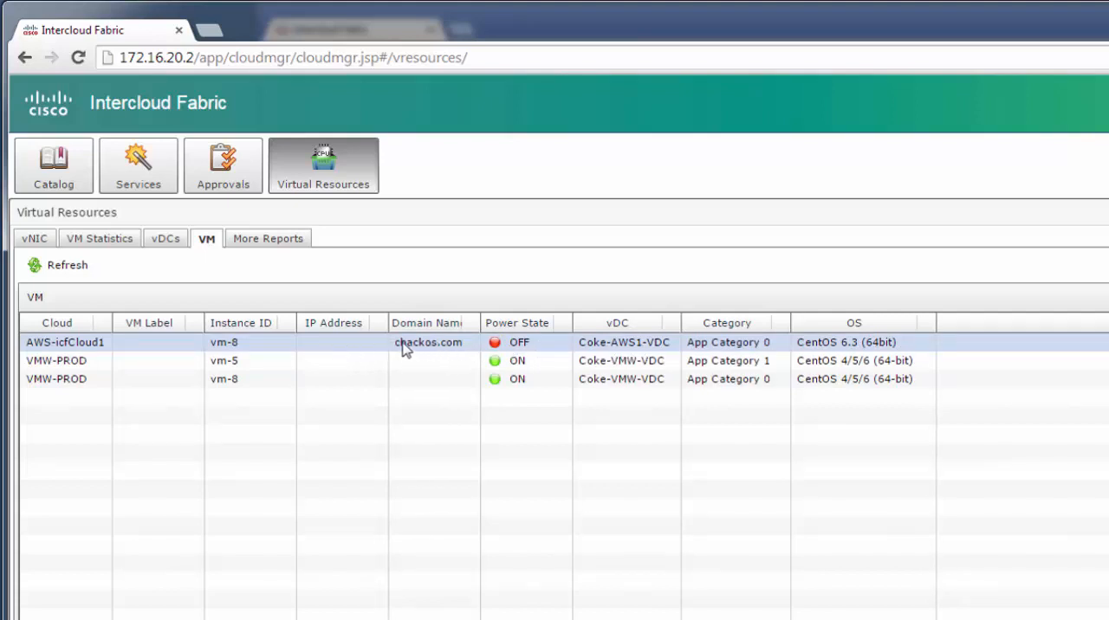
mouse_move(241, 355)
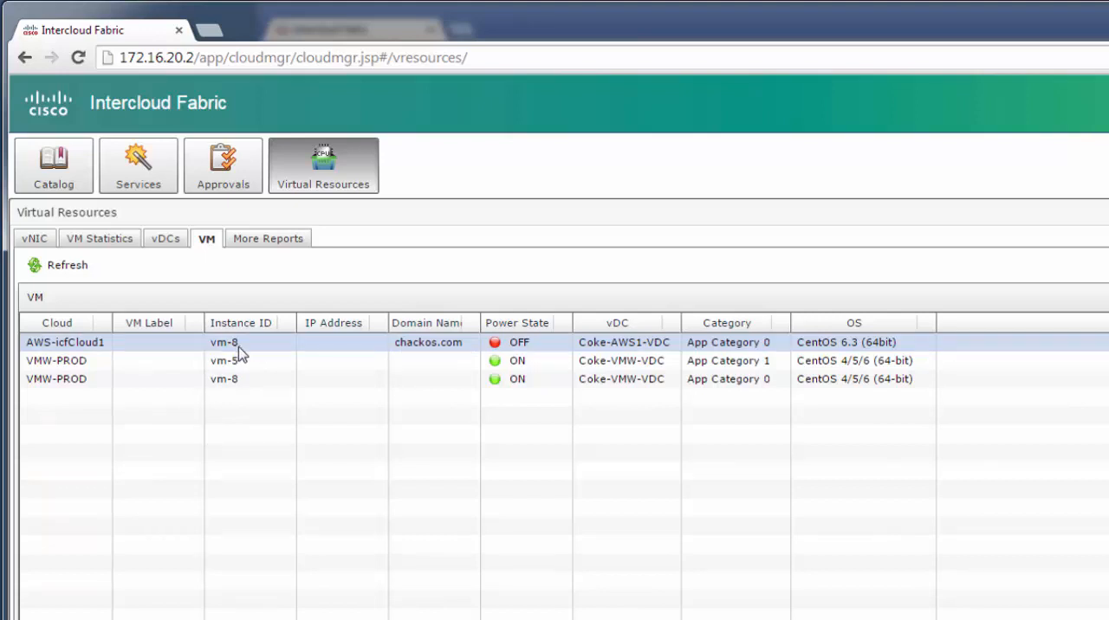
left_click(241, 378)
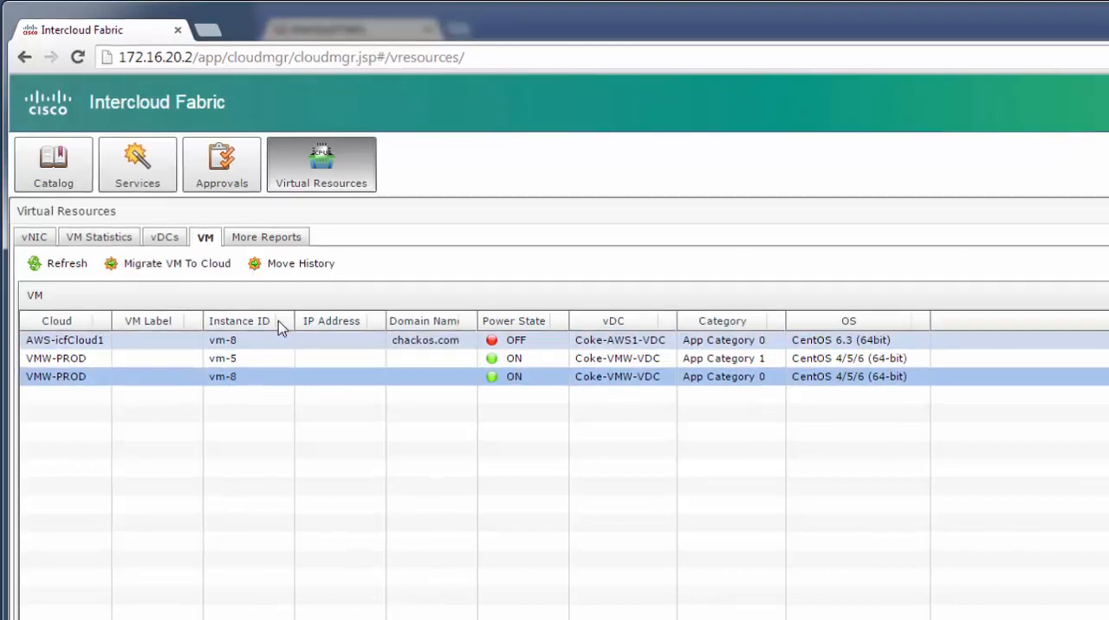
left_click(301, 264)
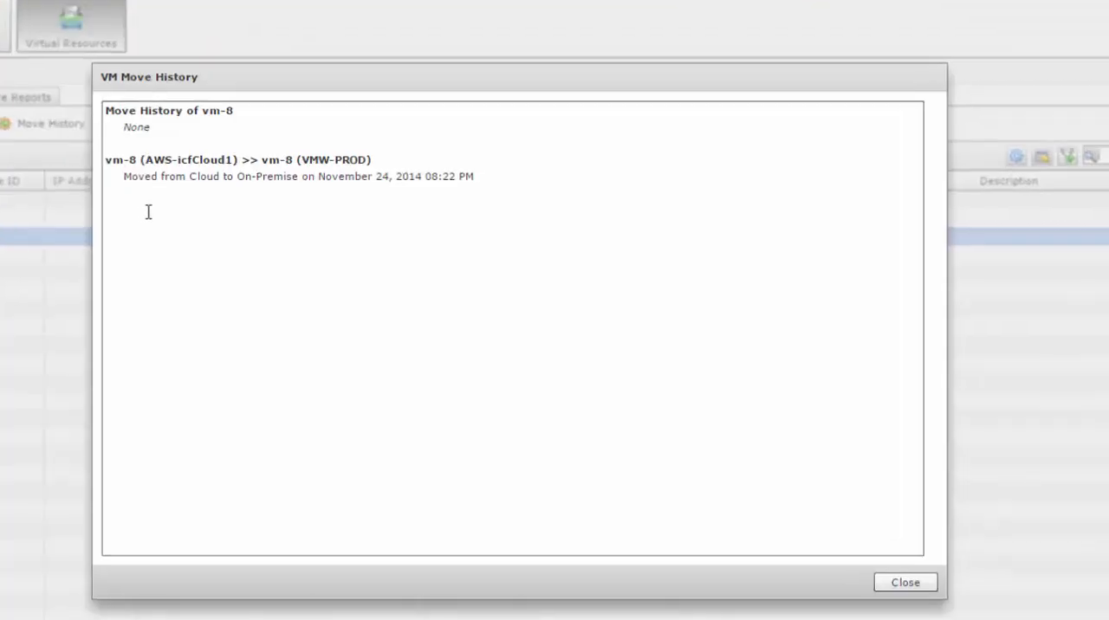
double_click(188, 159)
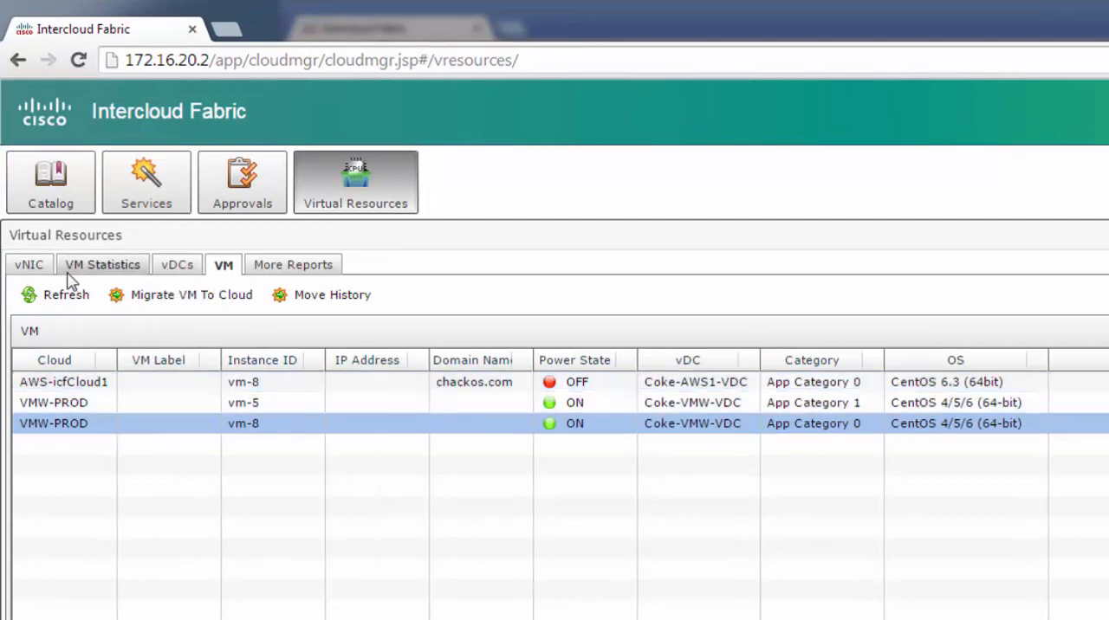
Confirm vm-8's IP 172.16.30.30 under vNIC, then view the empty Approvals page
left_click(29, 265)
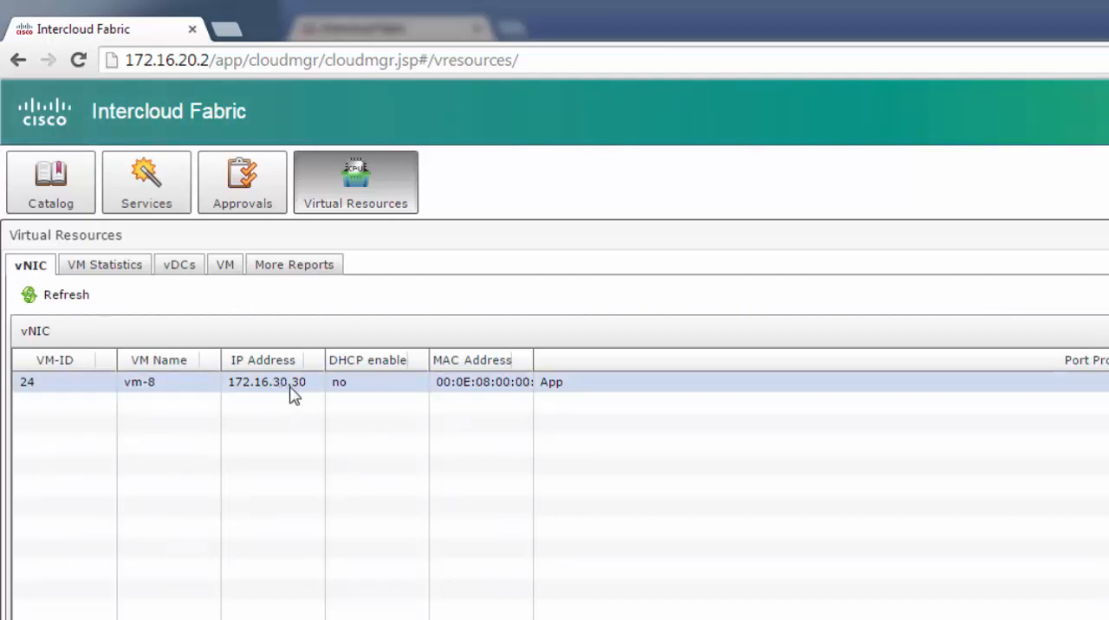
left_click(242, 182)
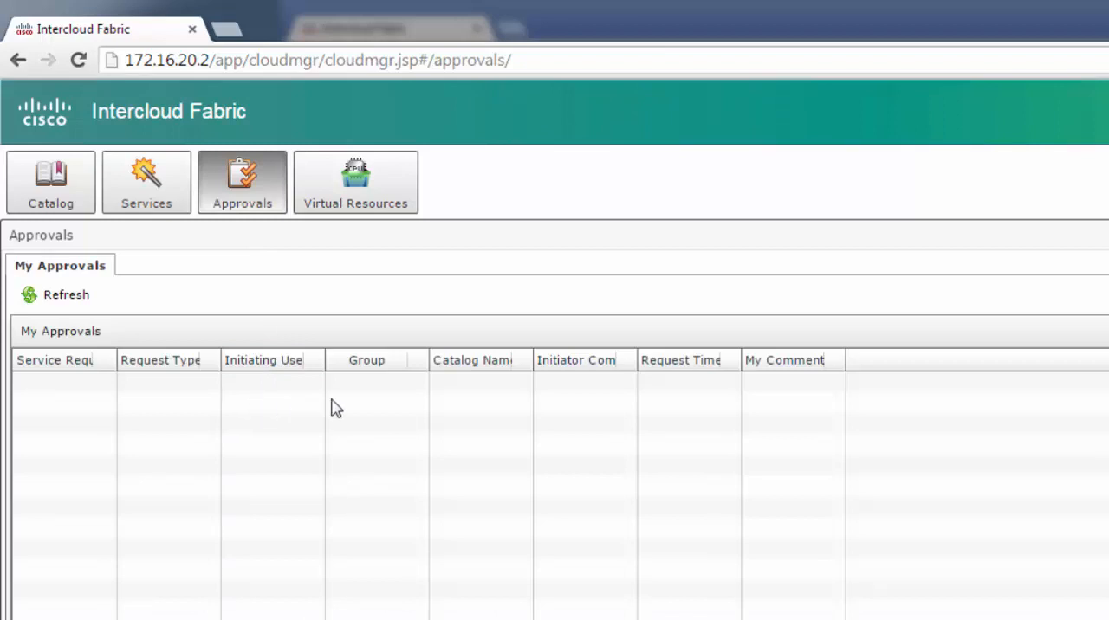
mouse_move(345, 404)
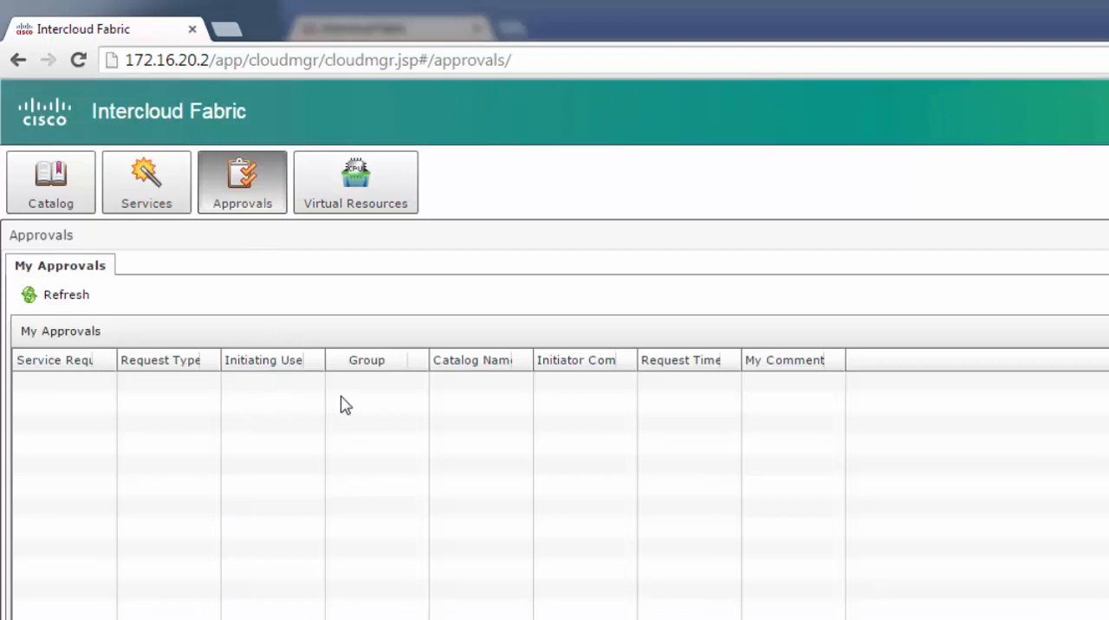
mouse_move(291, 375)
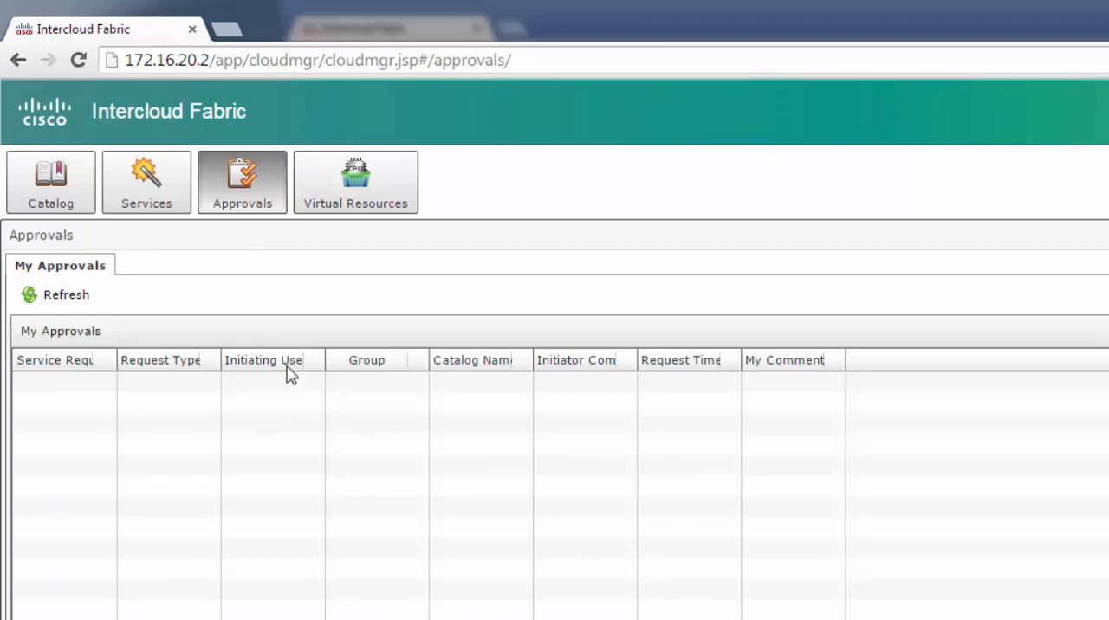
Review completed service request 9, the VM Move Workflow, and close its status details
left_click(146, 182)
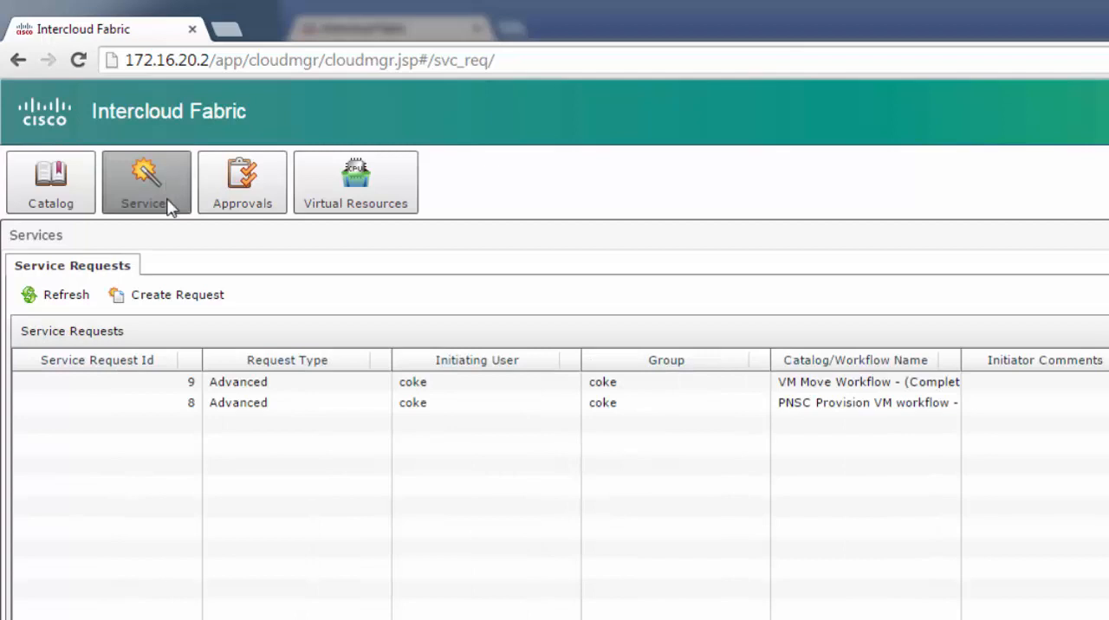
left_click(239, 382)
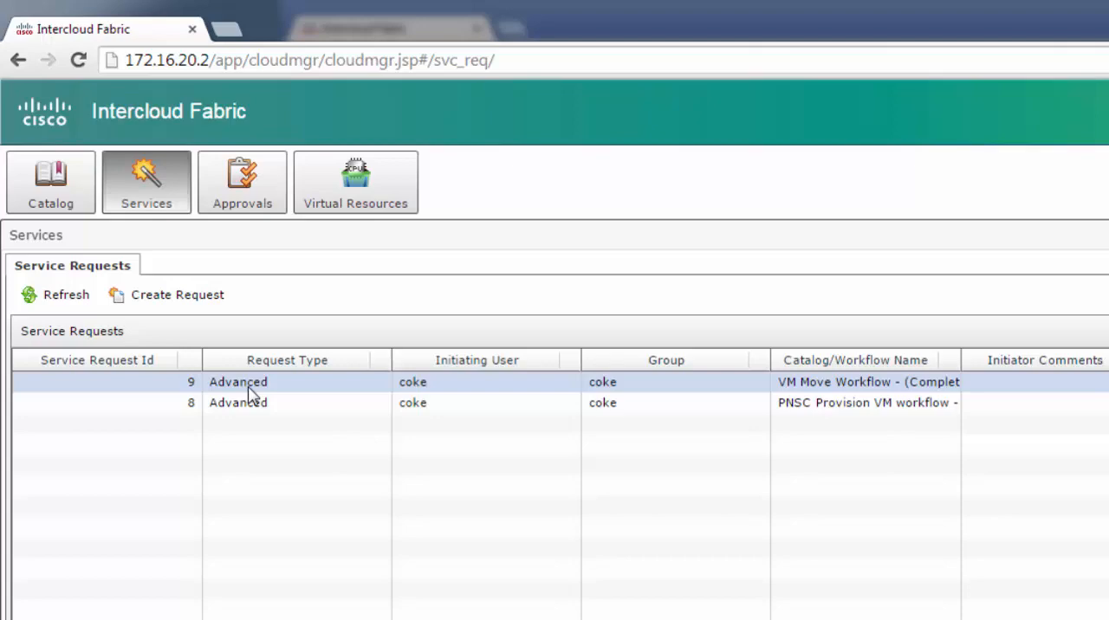
mouse_move(187, 391)
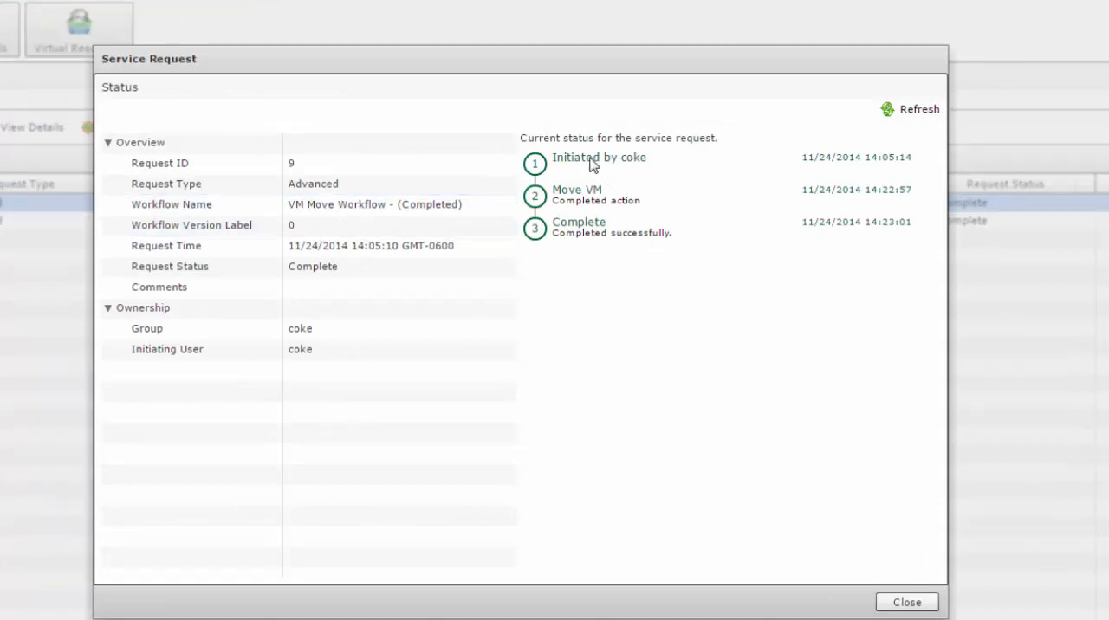
mouse_move(879, 190)
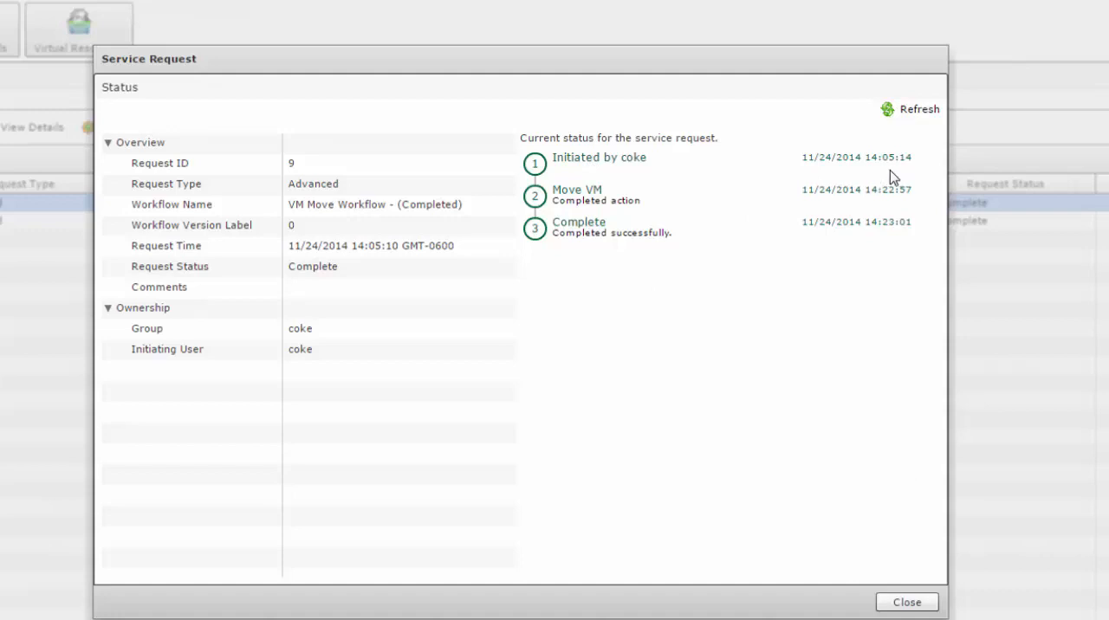
mouse_move(887, 245)
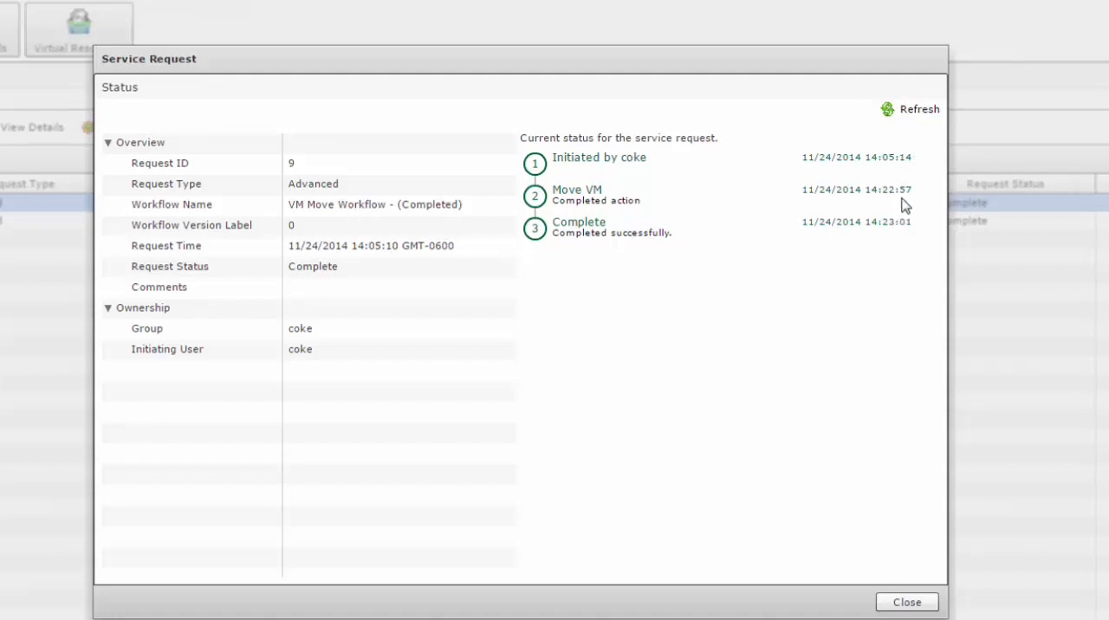
mouse_move(617, 202)
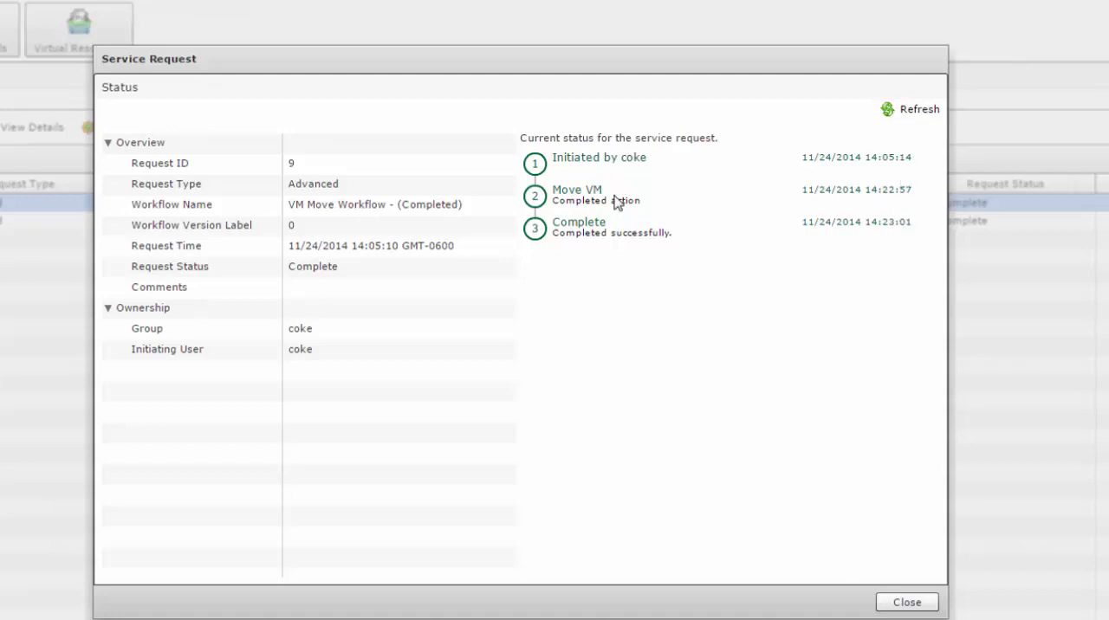
left_click(906, 602)
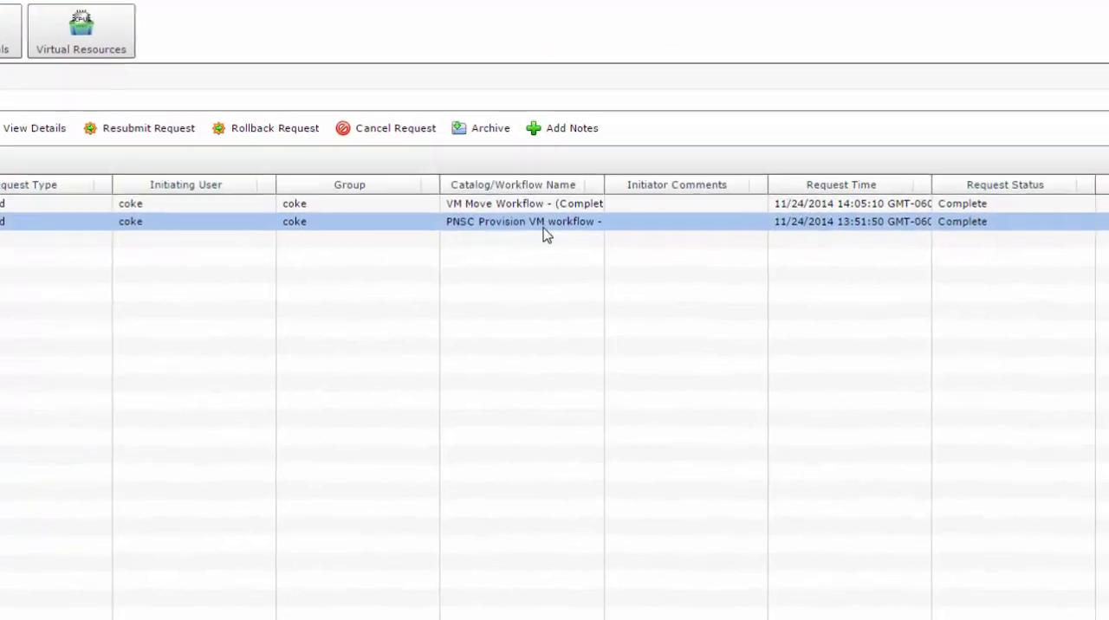
left_click(34, 129)
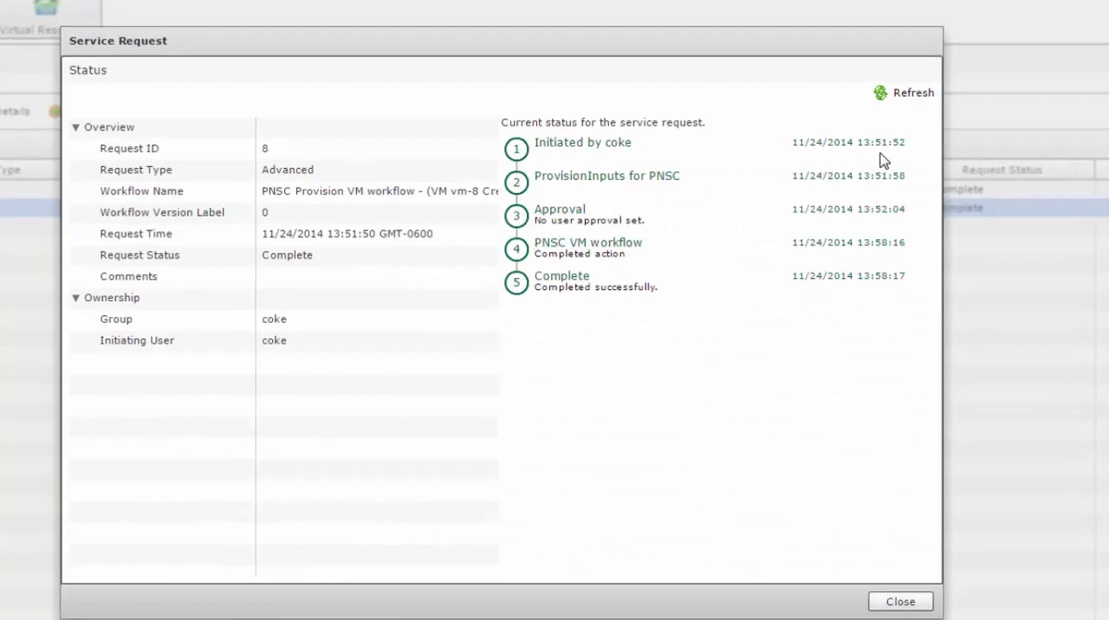
mouse_move(573, 158)
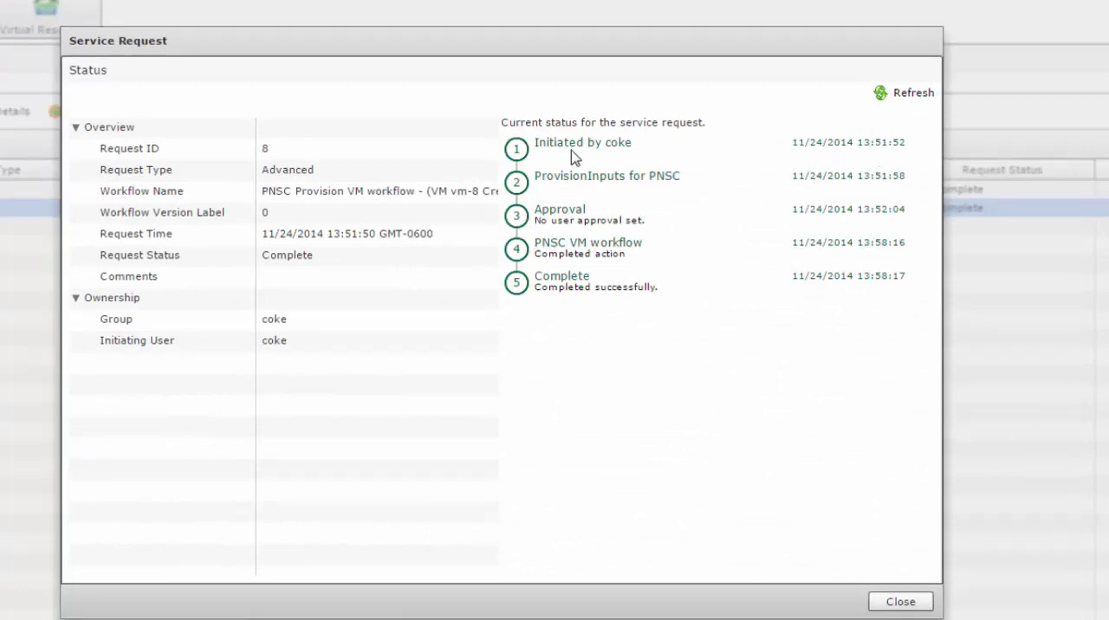
mouse_move(877, 158)
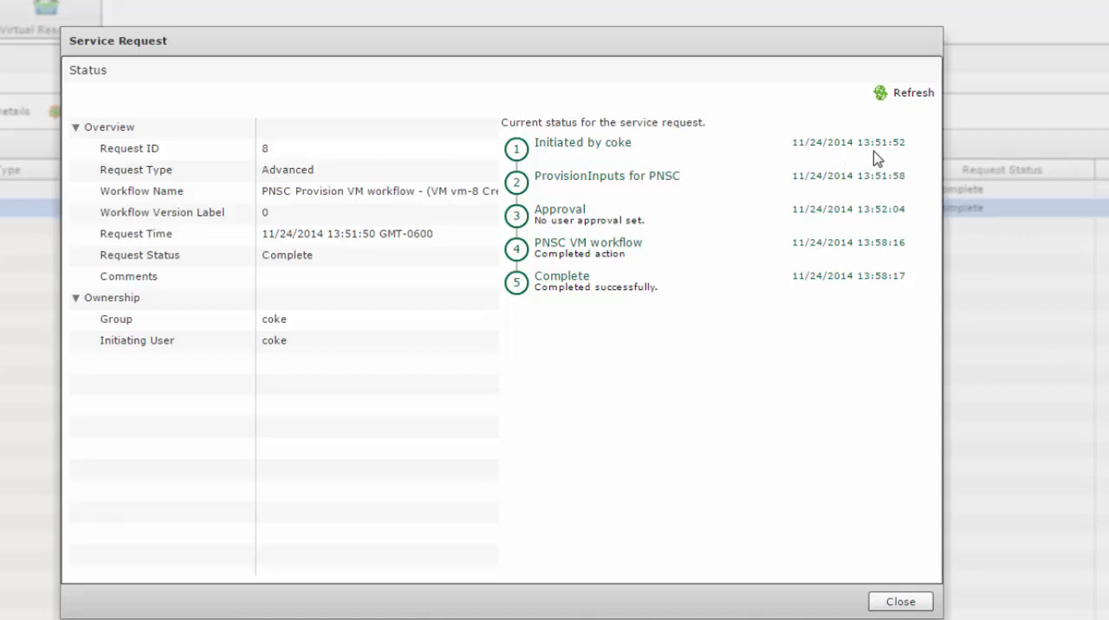
mouse_move(882, 158)
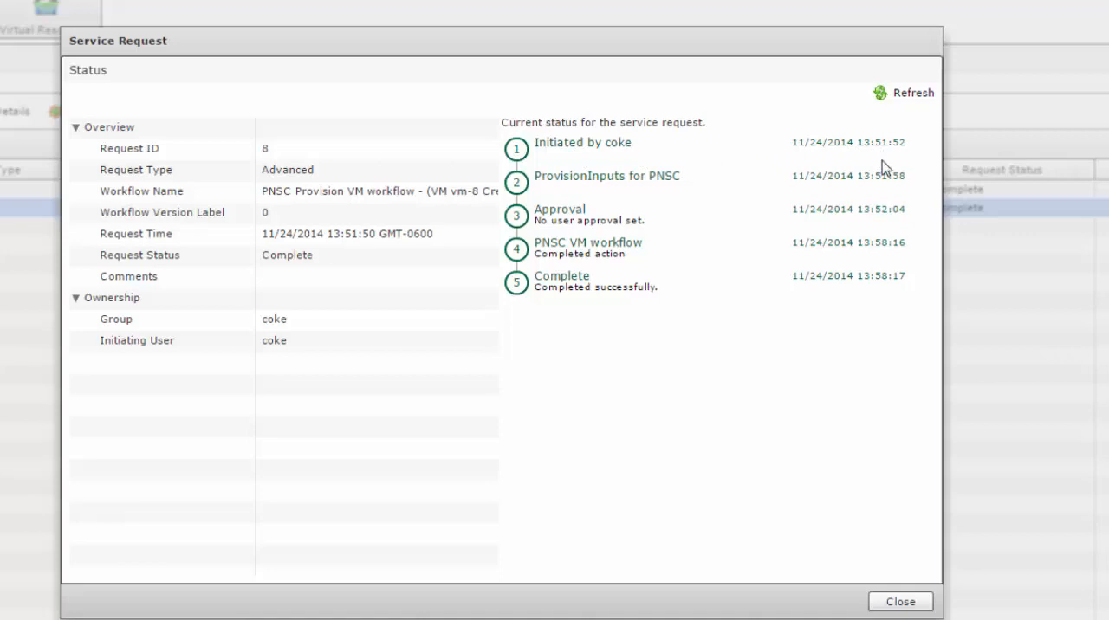
mouse_move(885, 320)
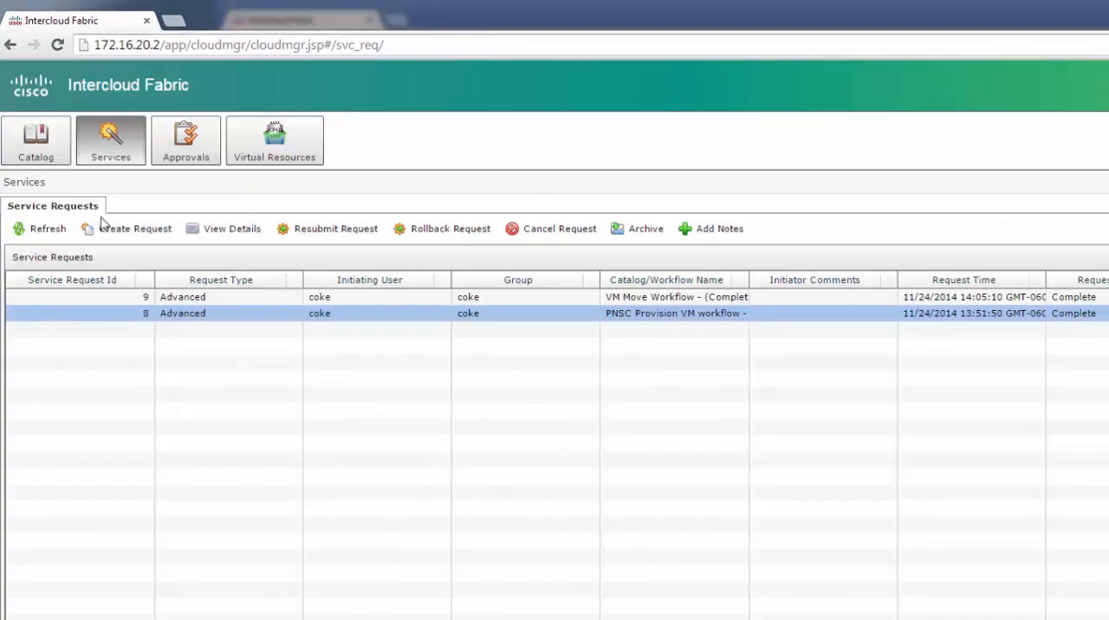
Switch to the Catalog view from the top toolbar
left_click(37, 141)
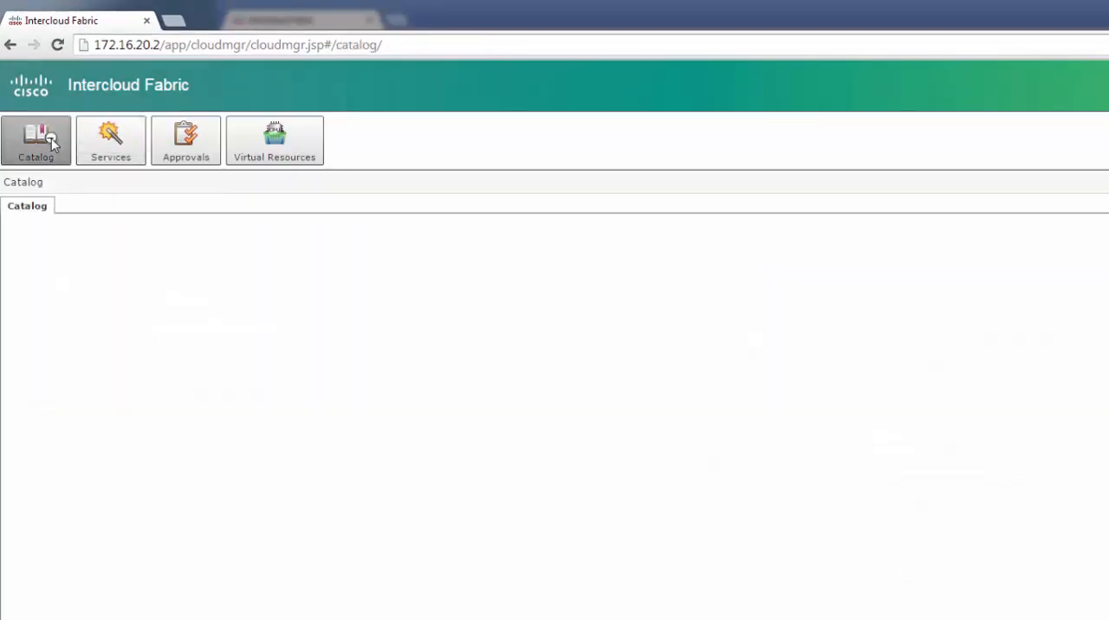
left_click(35, 140)
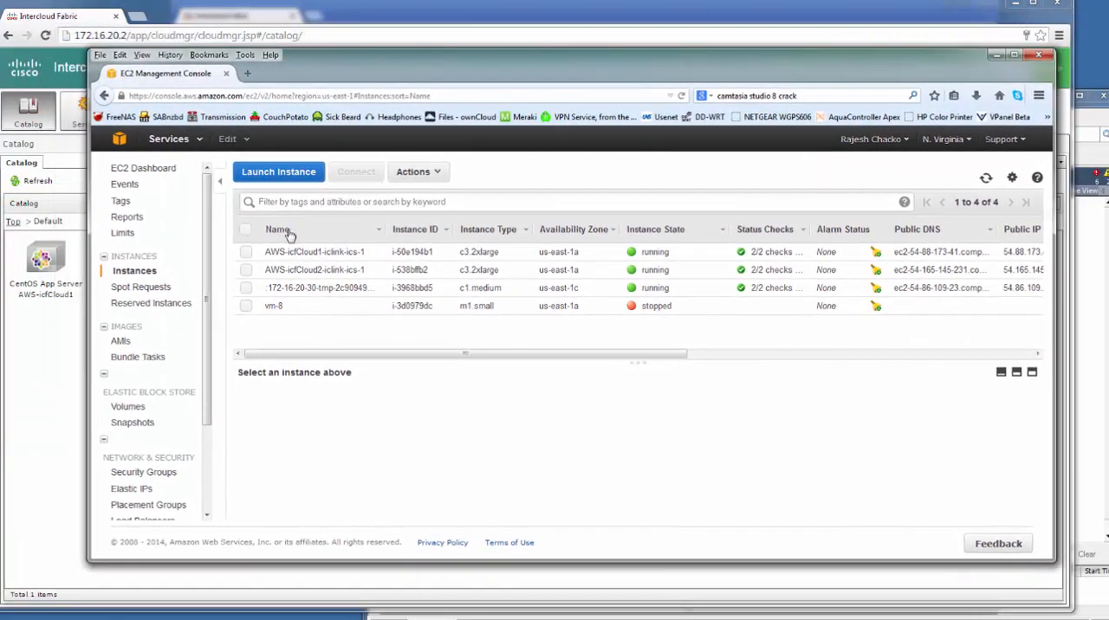
left_click(143, 167)
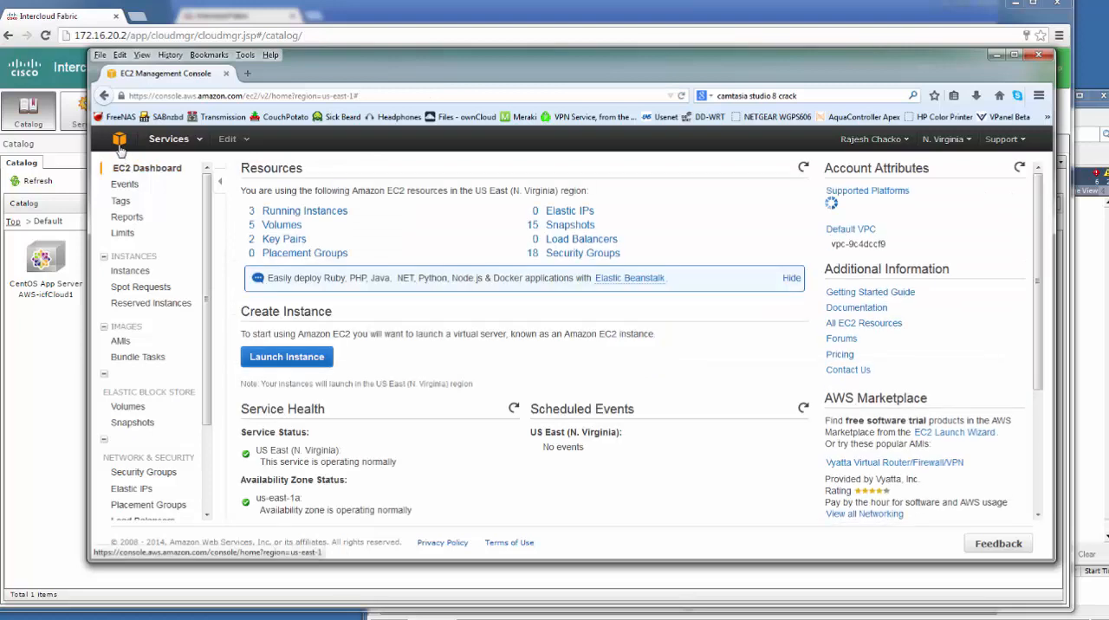
left_click(135, 271)
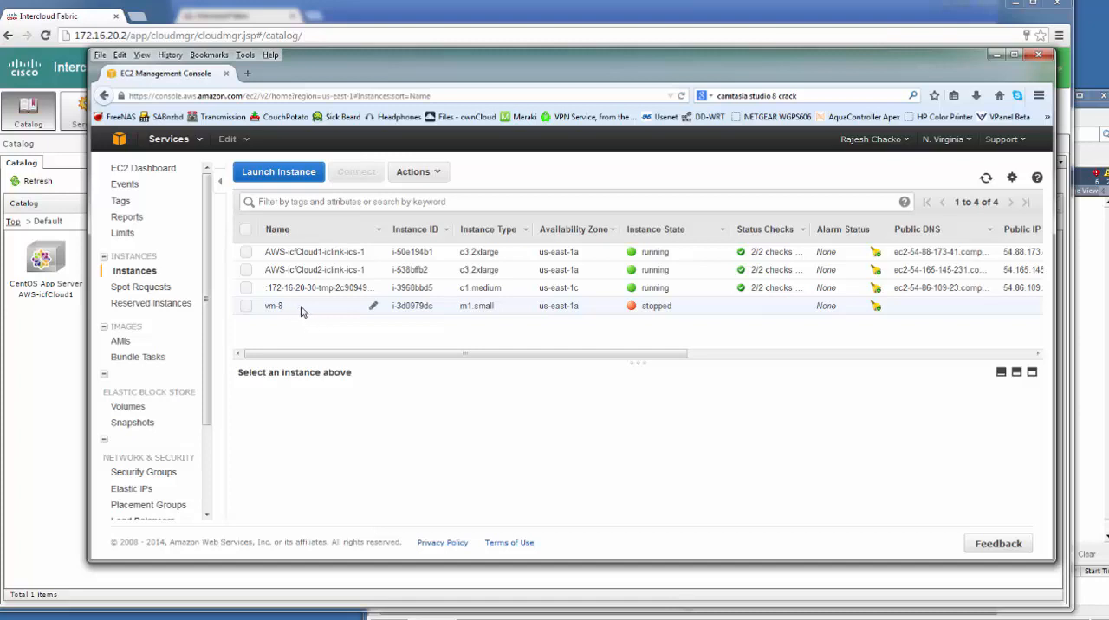
mouse_move(416, 261)
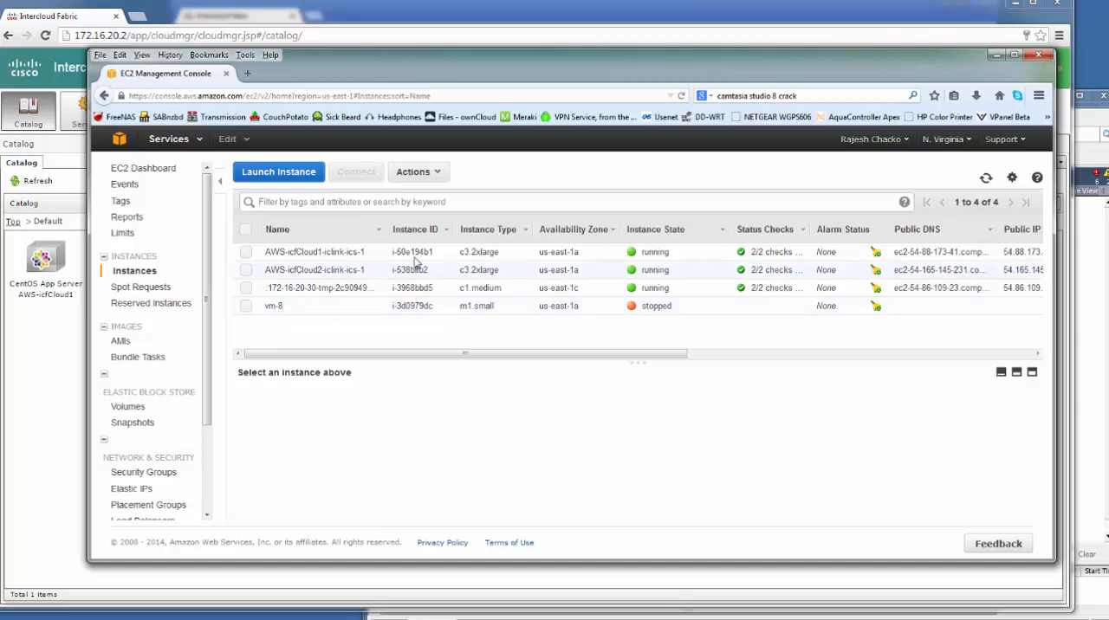
mouse_move(333, 328)
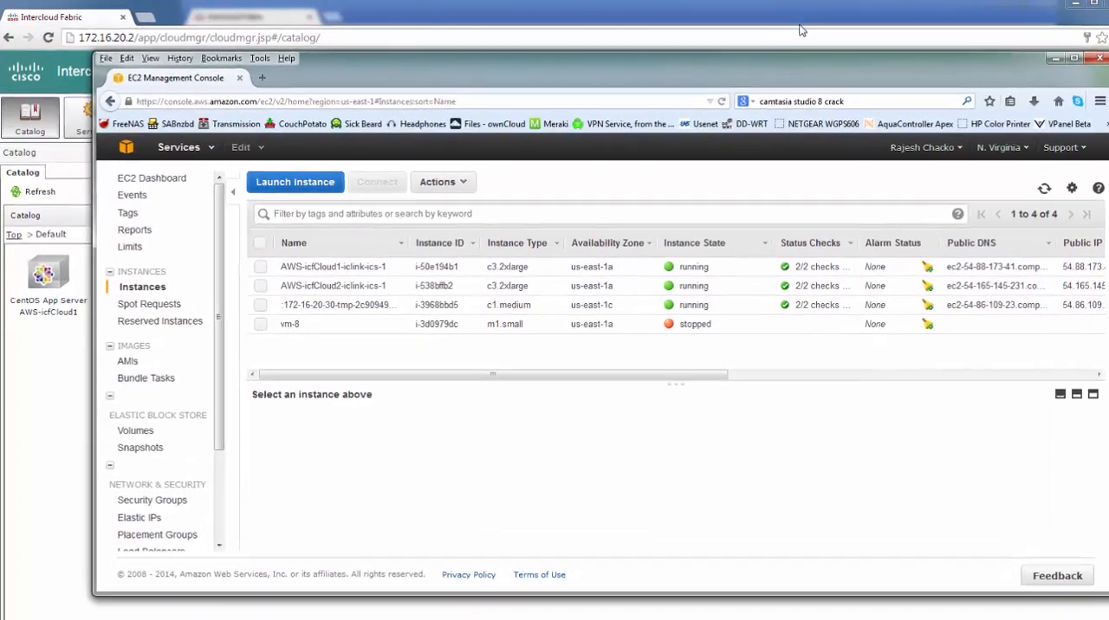
right_click(47, 286)
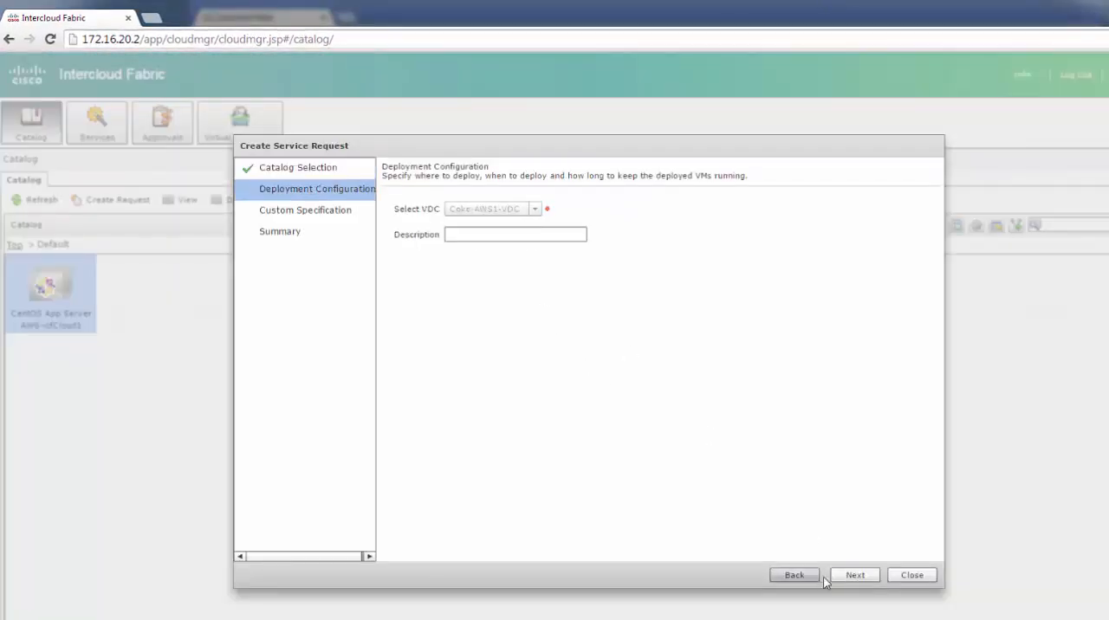
Submit the CentOS App Server service request with memory set to 1.00 GB
left_click(855, 574)
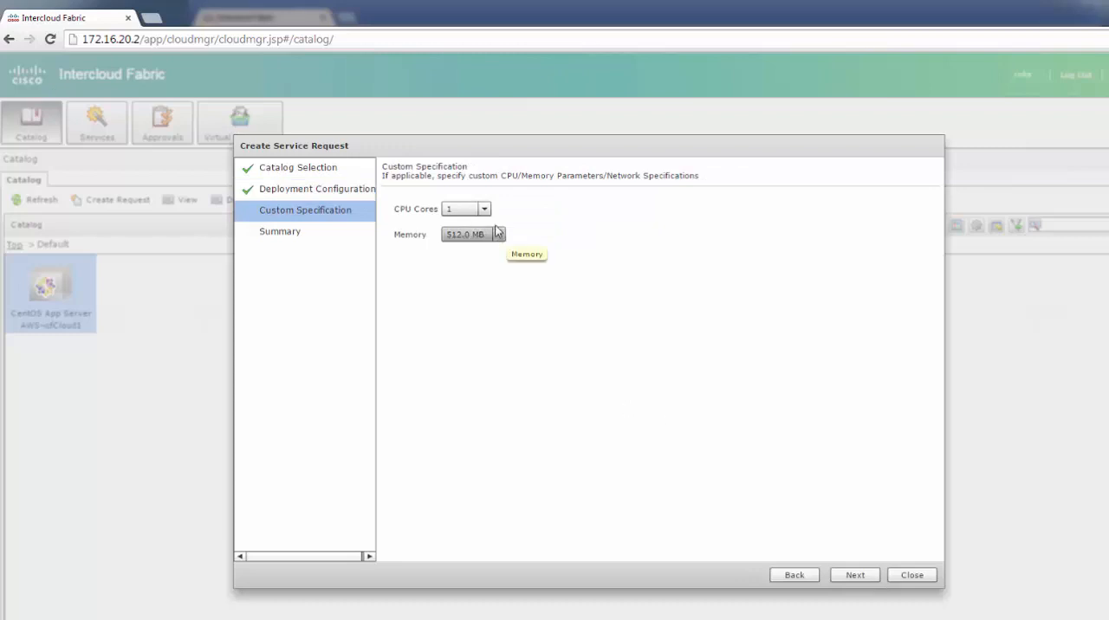
left_click(499, 234)
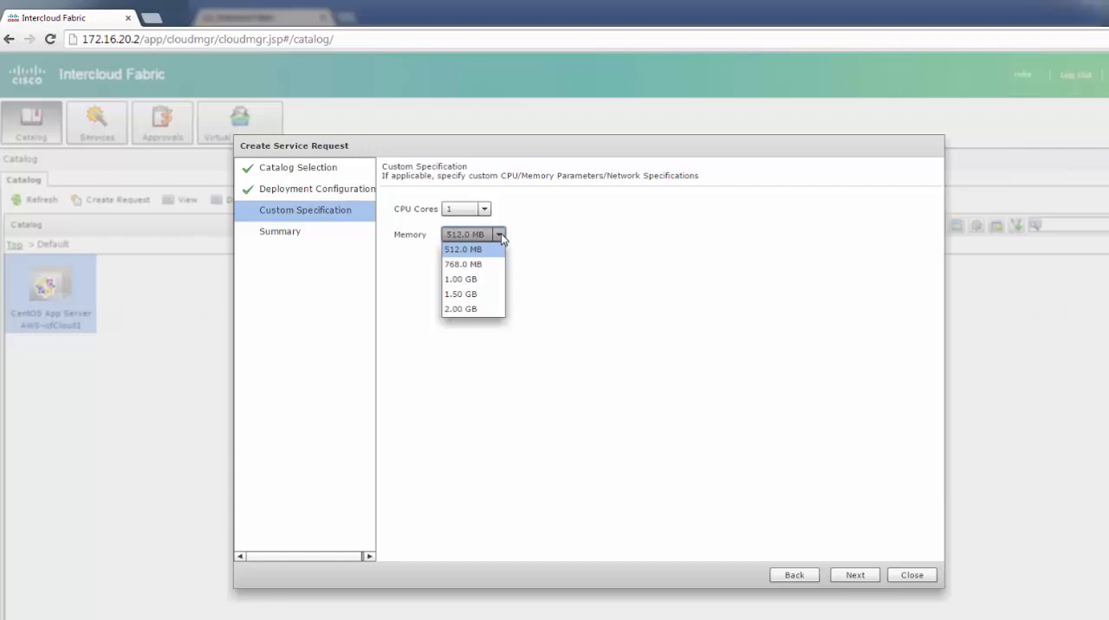
left_click(460, 279)
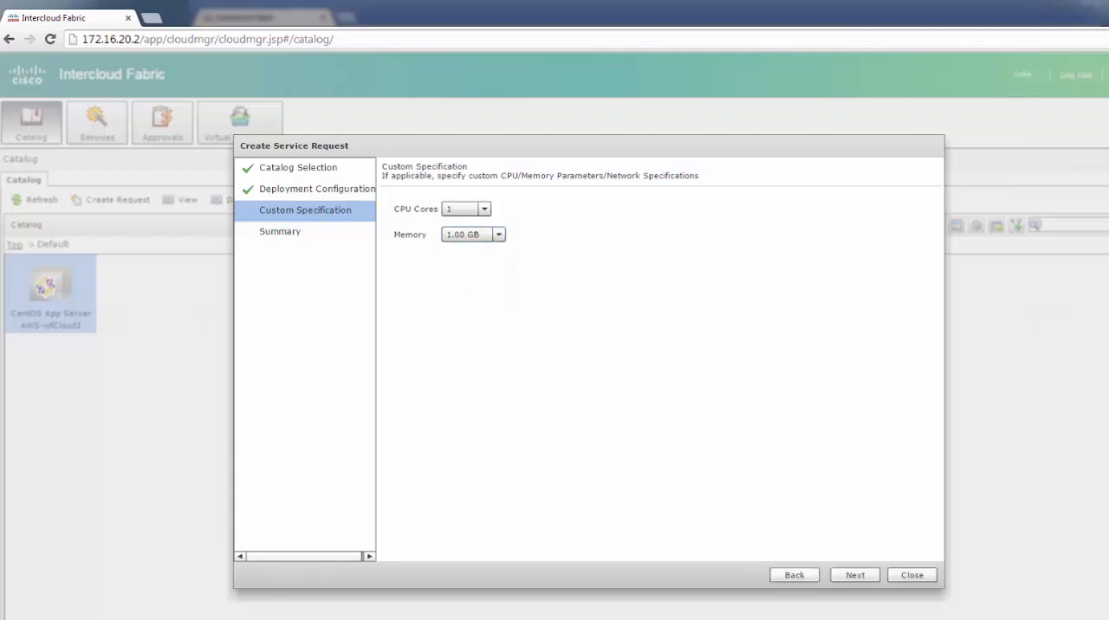
mouse_move(855, 576)
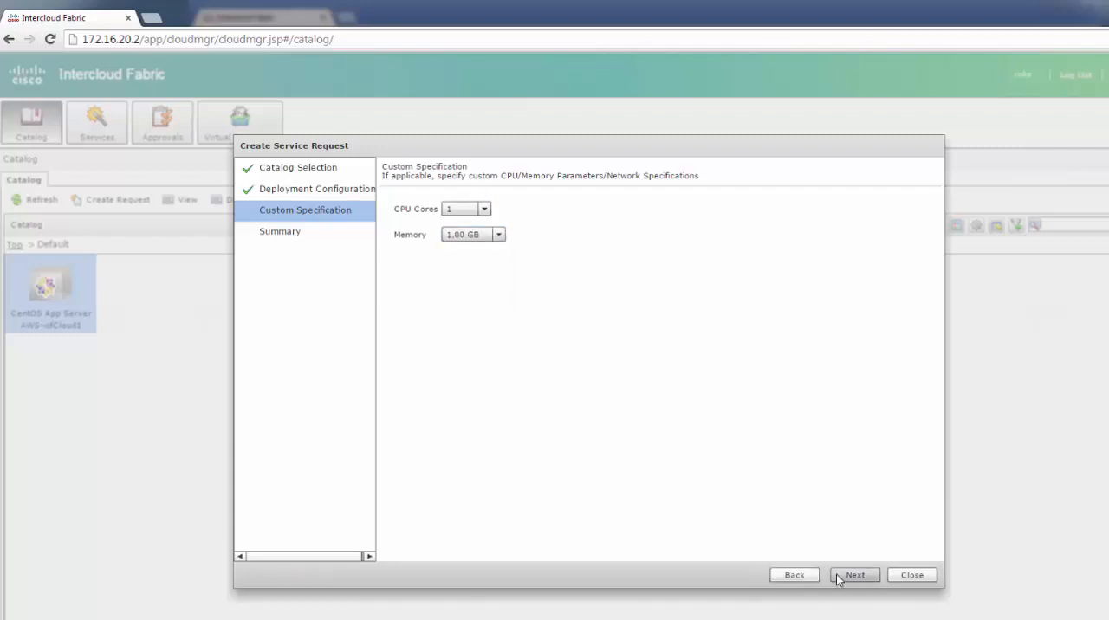
left_click(855, 574)
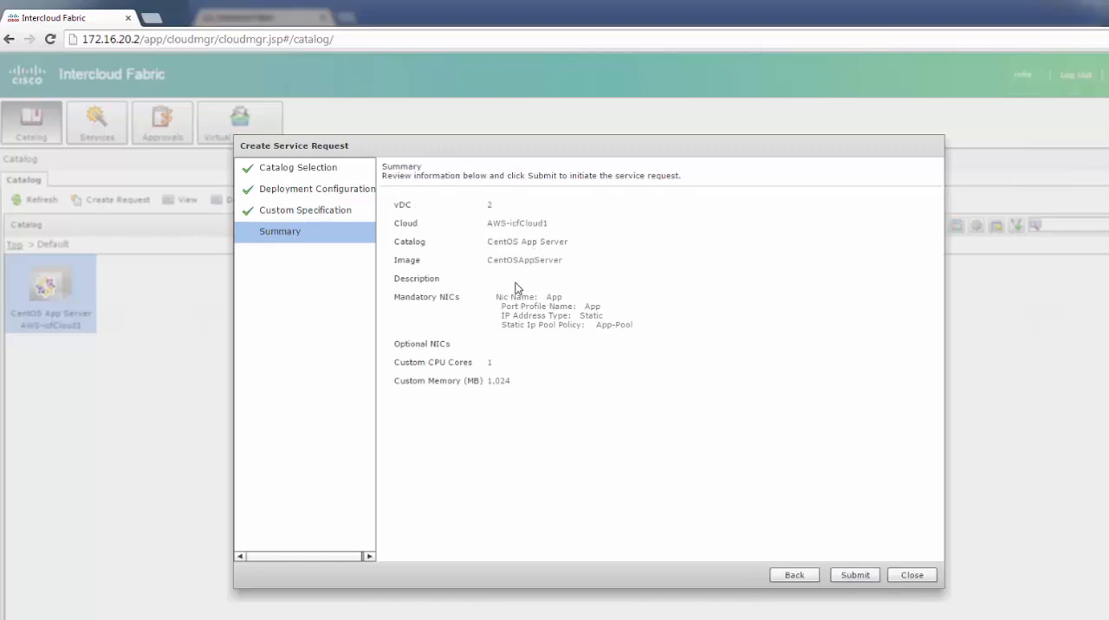
mouse_move(871, 574)
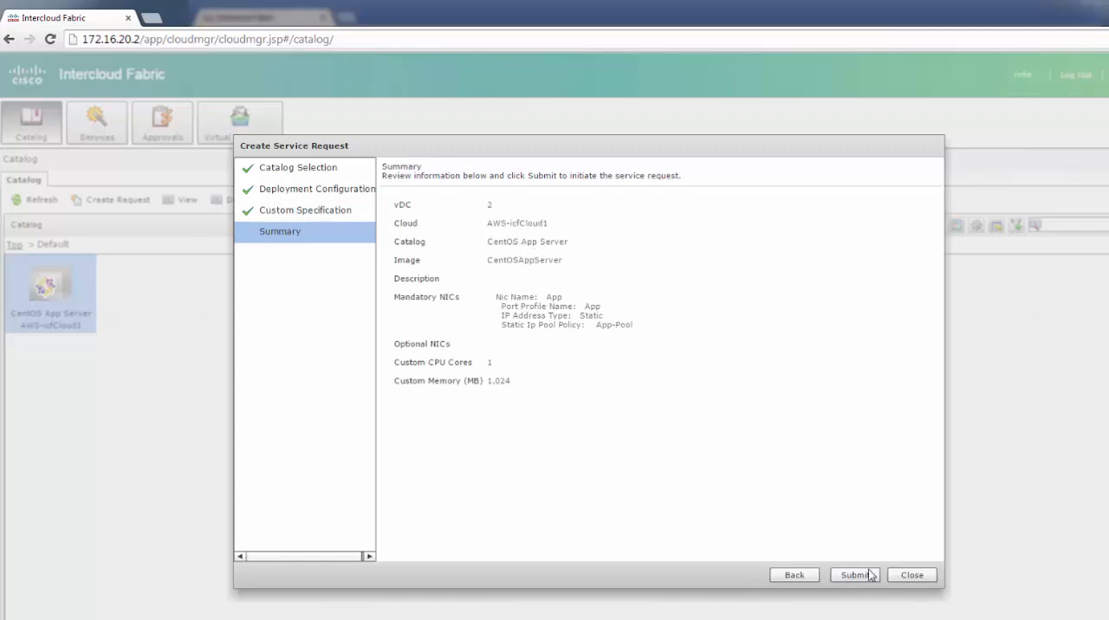
left_click(855, 575)
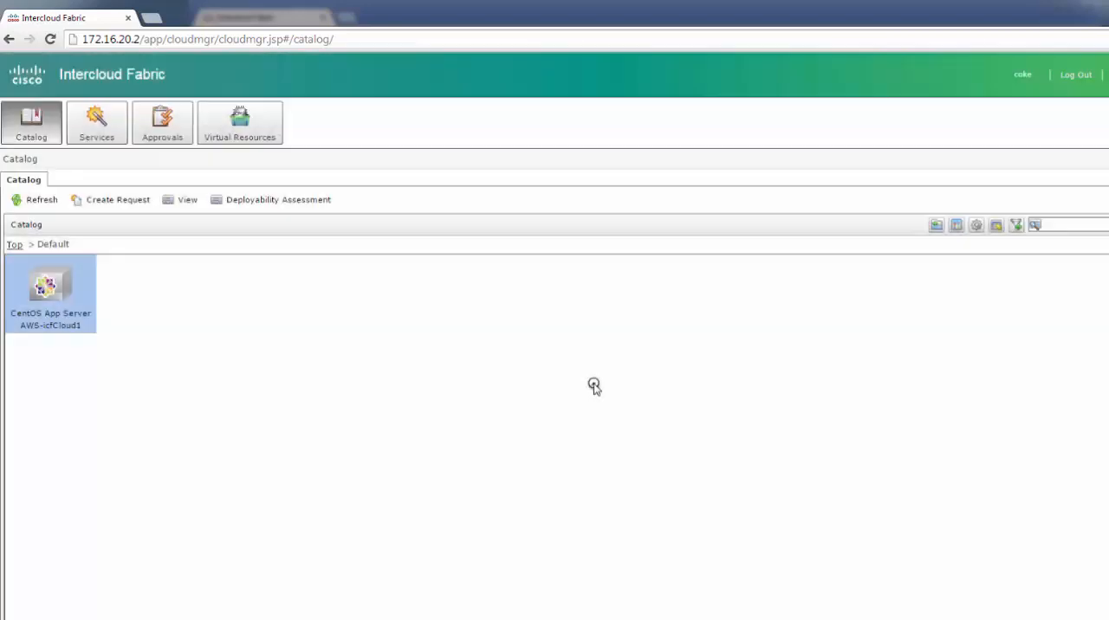
View request 10's in-progress status awaiting approval, then close the details
left_click(96, 121)
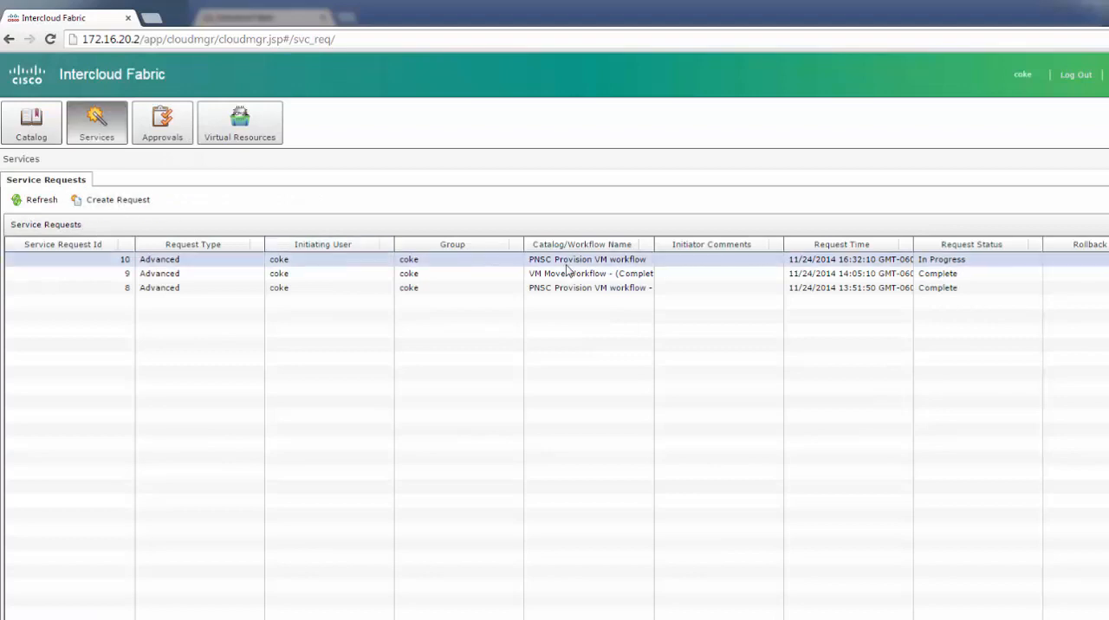
left_click(587, 259)
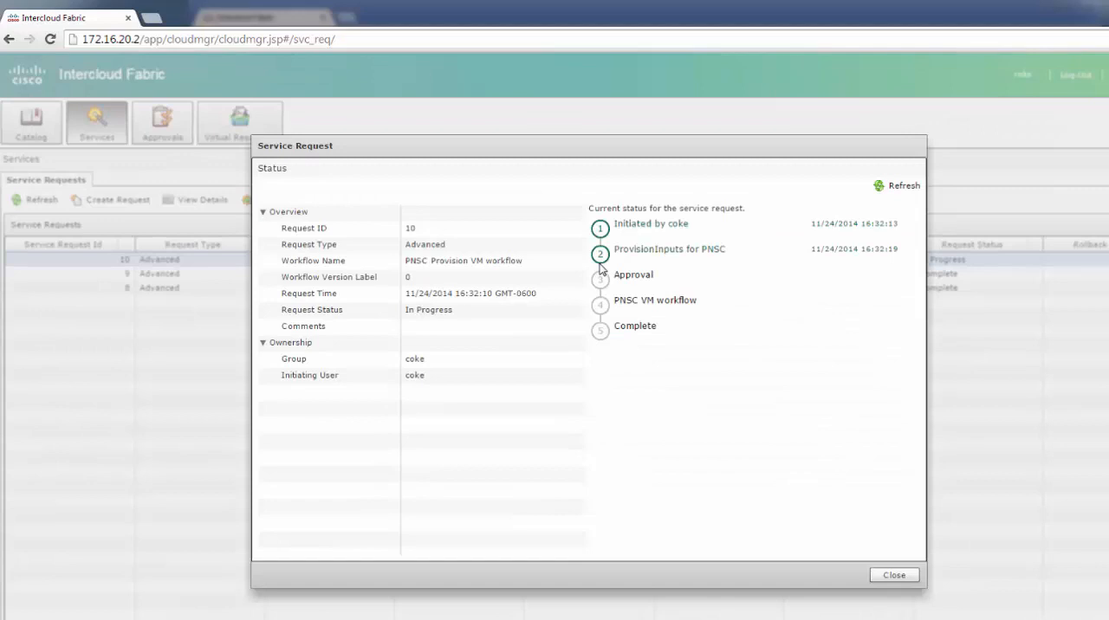
mouse_move(643, 262)
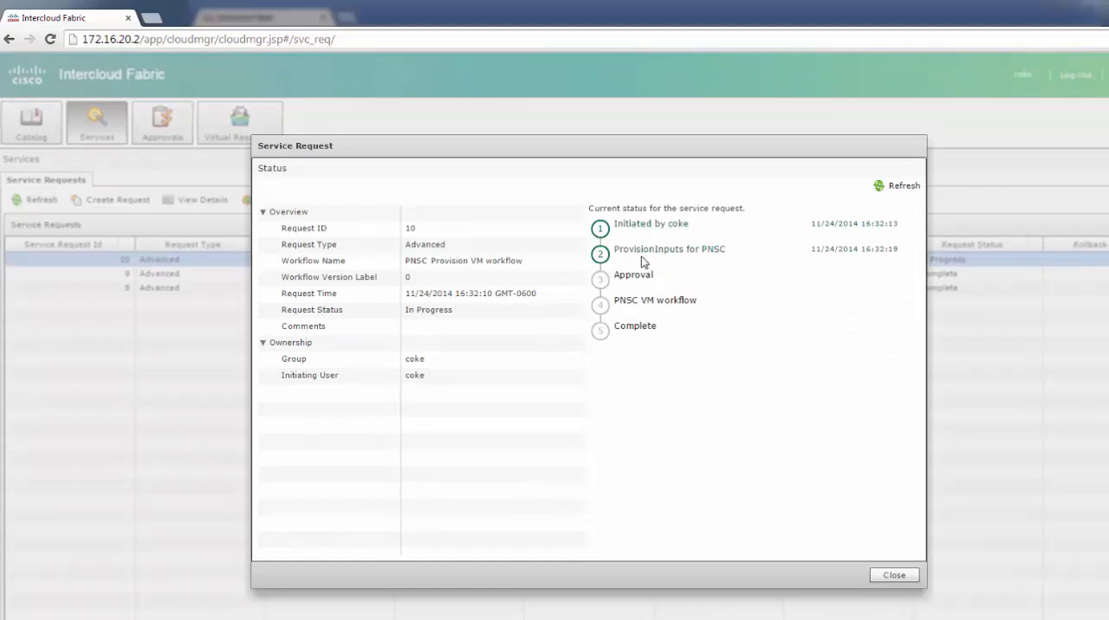
mouse_move(689, 230)
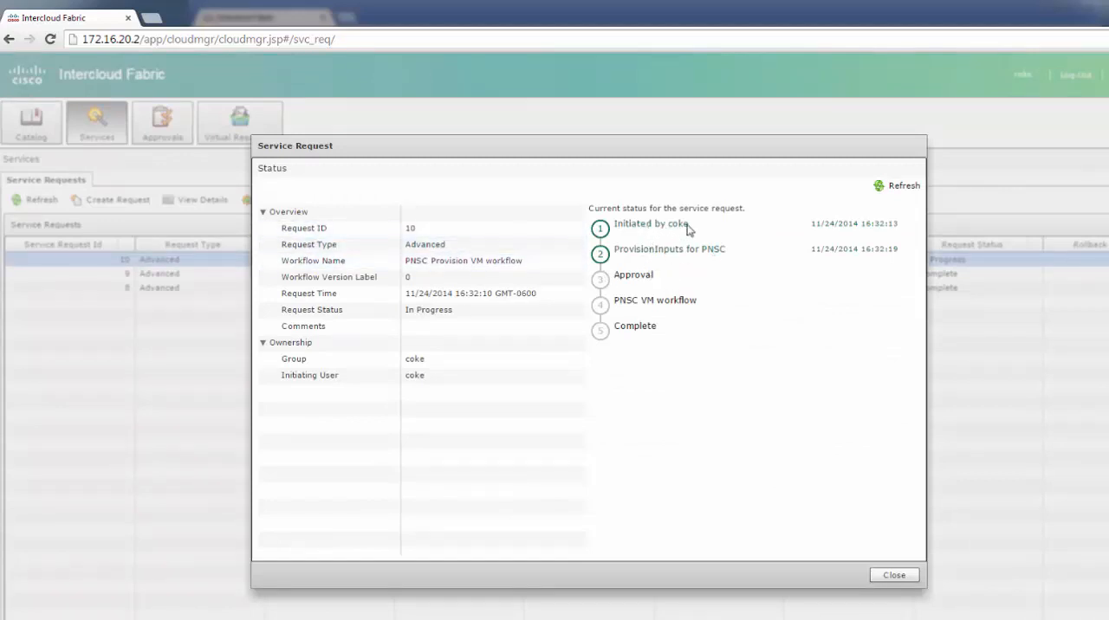
left_click(893, 575)
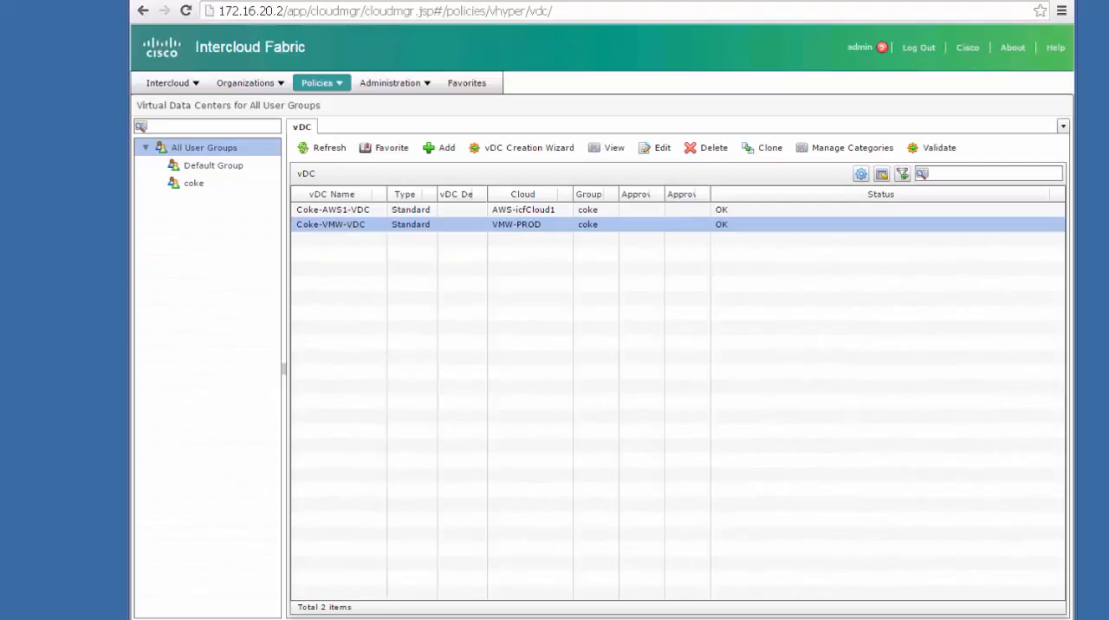
As administrator, list Organizations service requests for All User Groups, including request 10
left_click(167, 82)
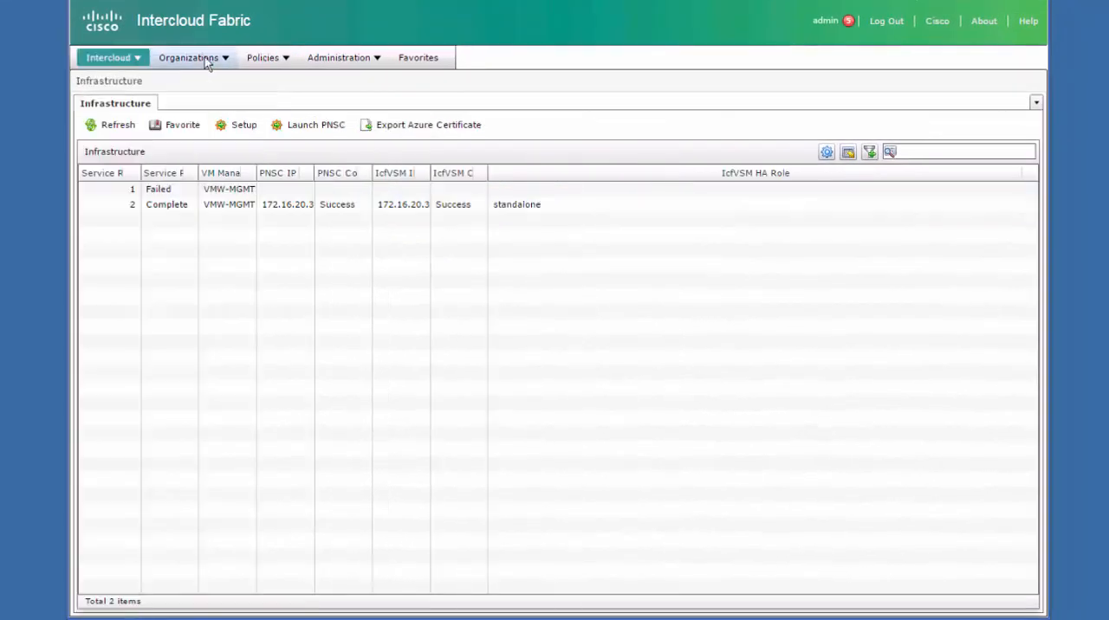
left_click(188, 57)
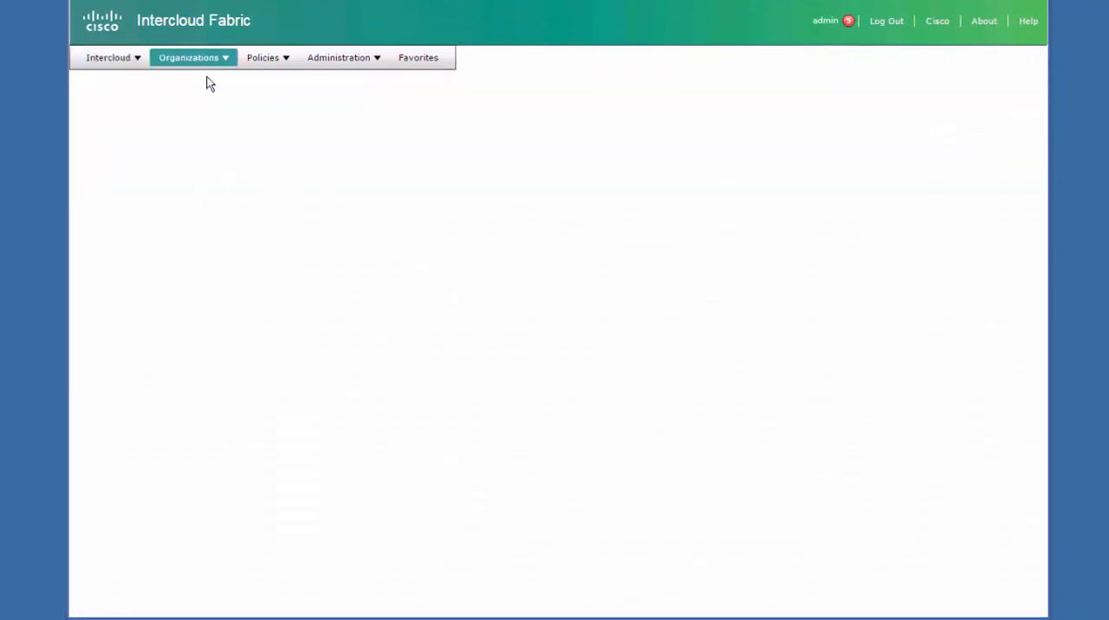
left_click(188, 57)
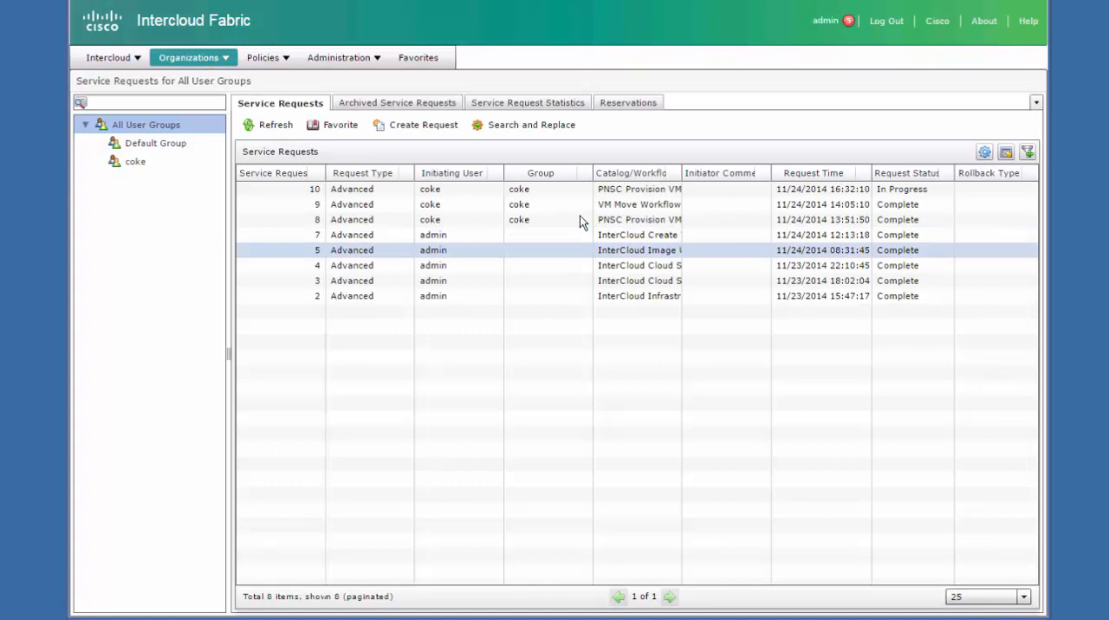
left_click(518, 189)
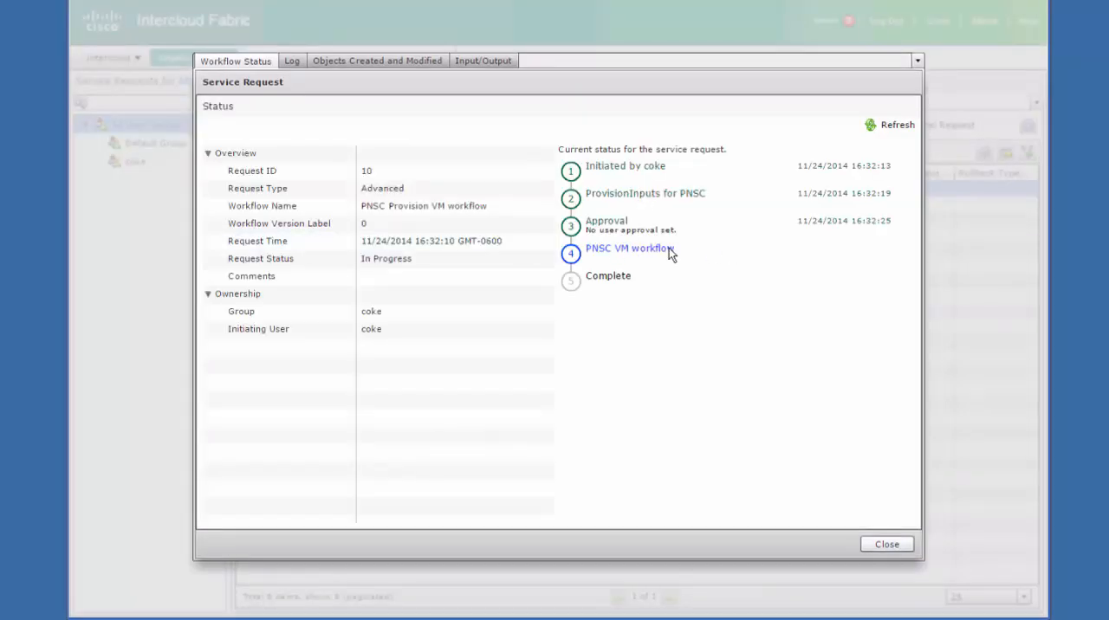
mouse_move(597, 277)
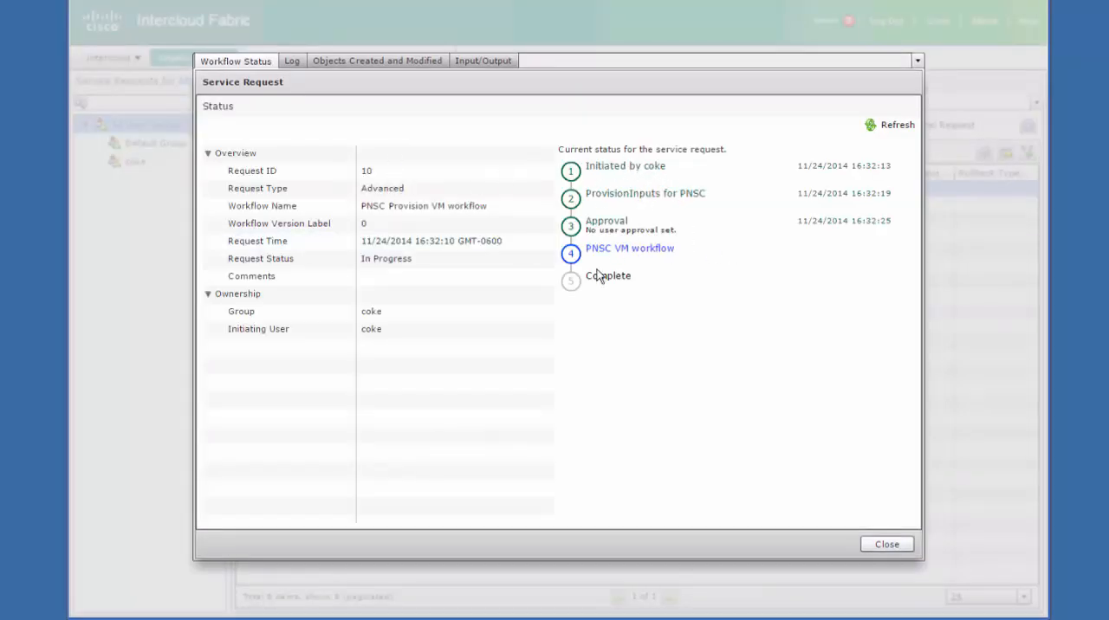
mouse_move(780, 272)
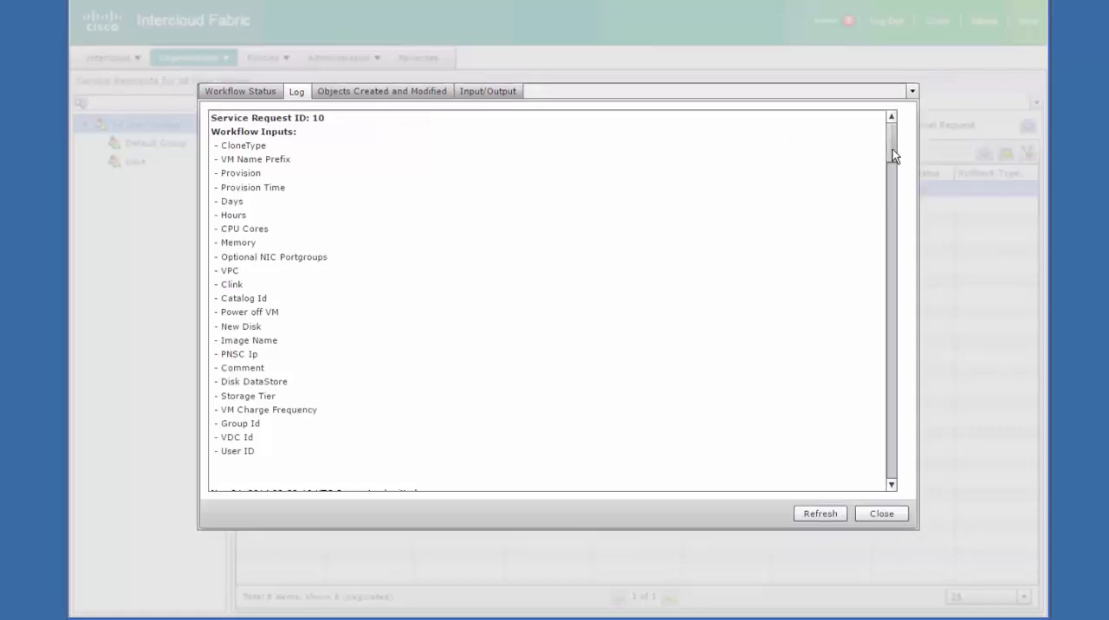
Scroll request 10's log, highlight the vm-10 name prefix, then close the dialog
scroll("down", 3)
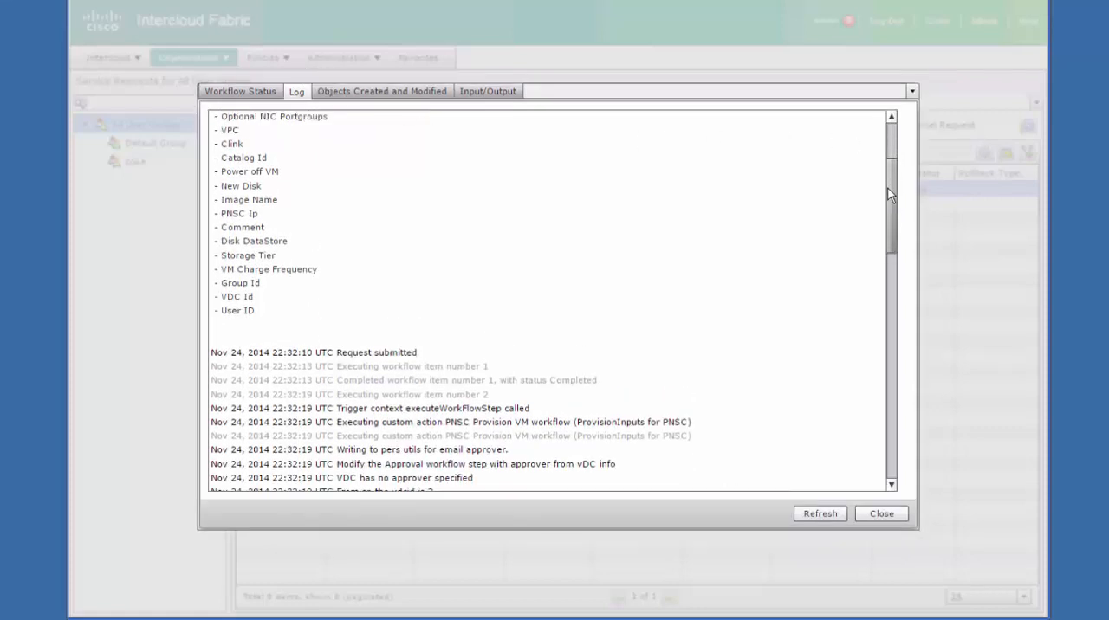
scroll("down", 3)
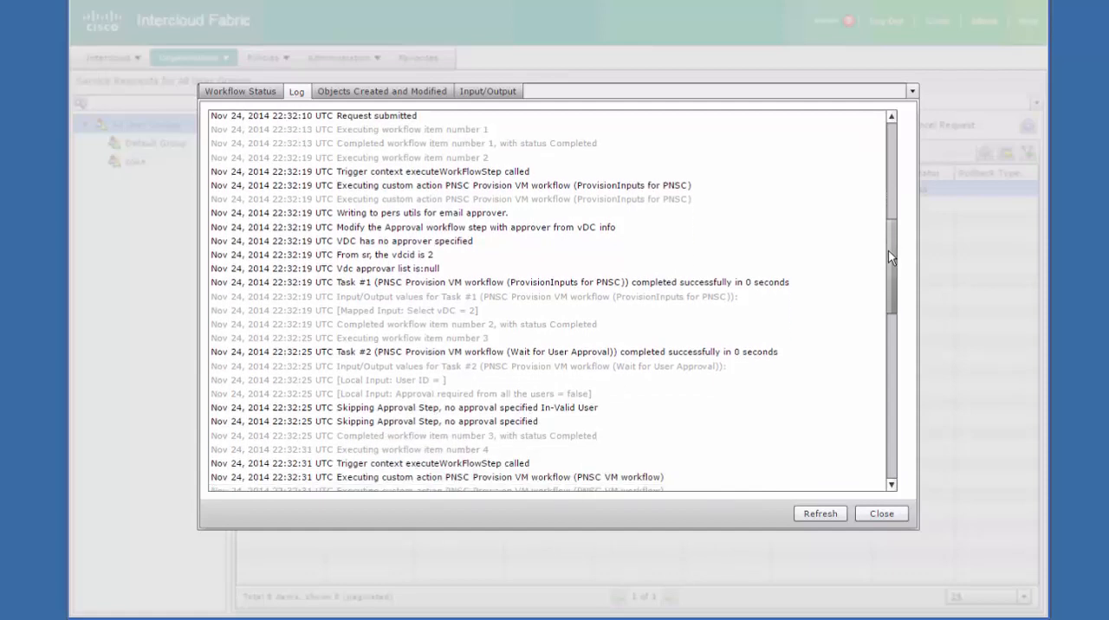
scroll("down", 3)
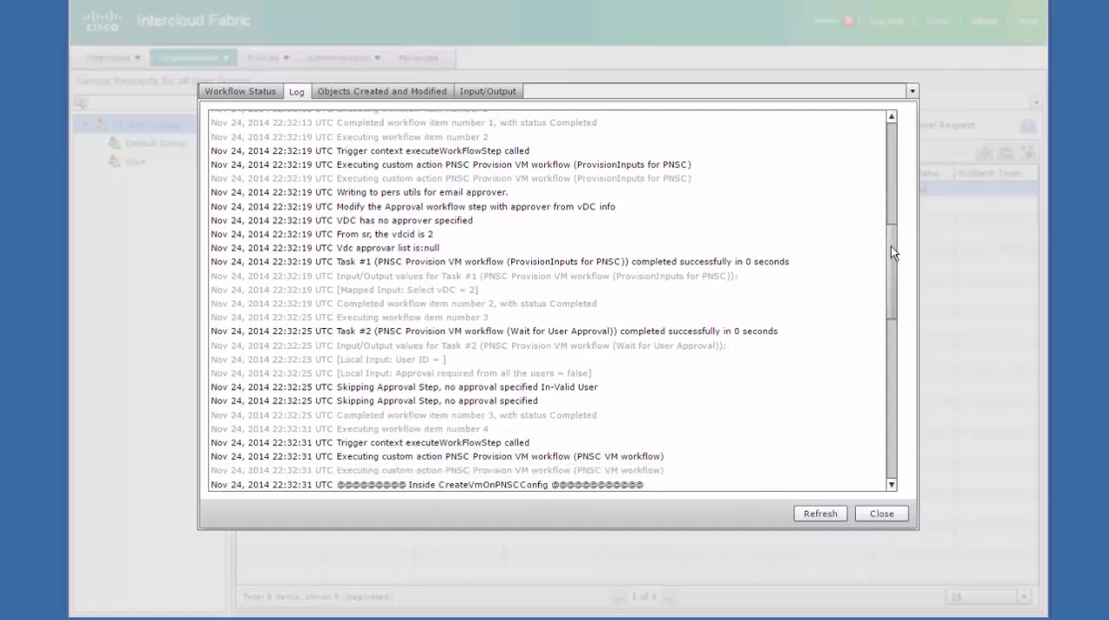
scroll("down", 3)
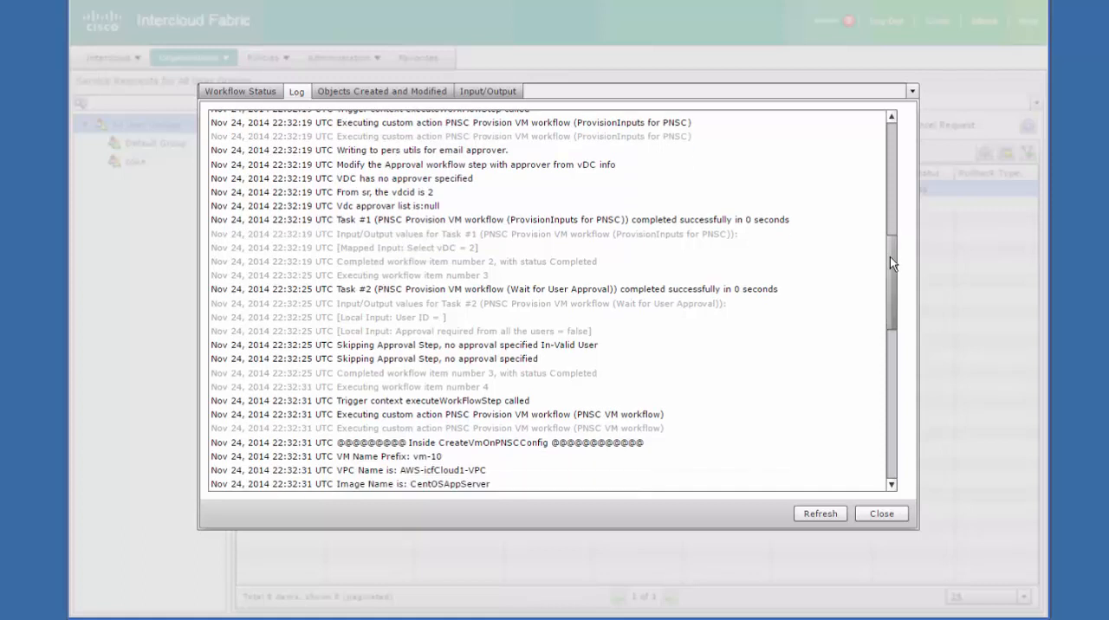
scroll("down", 3)
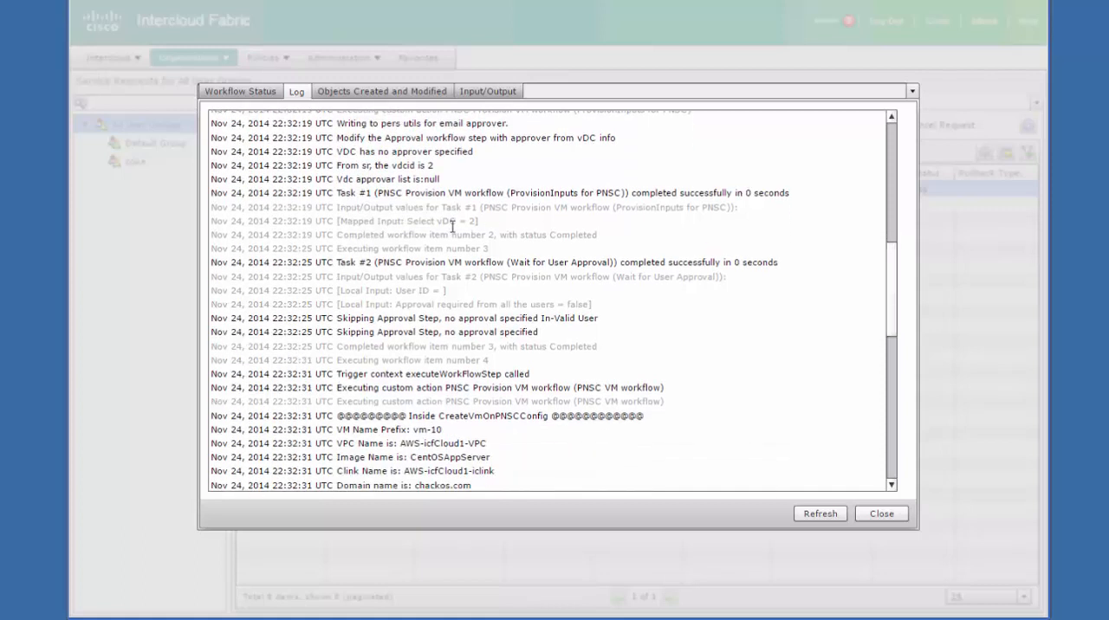
scroll("down", 3)
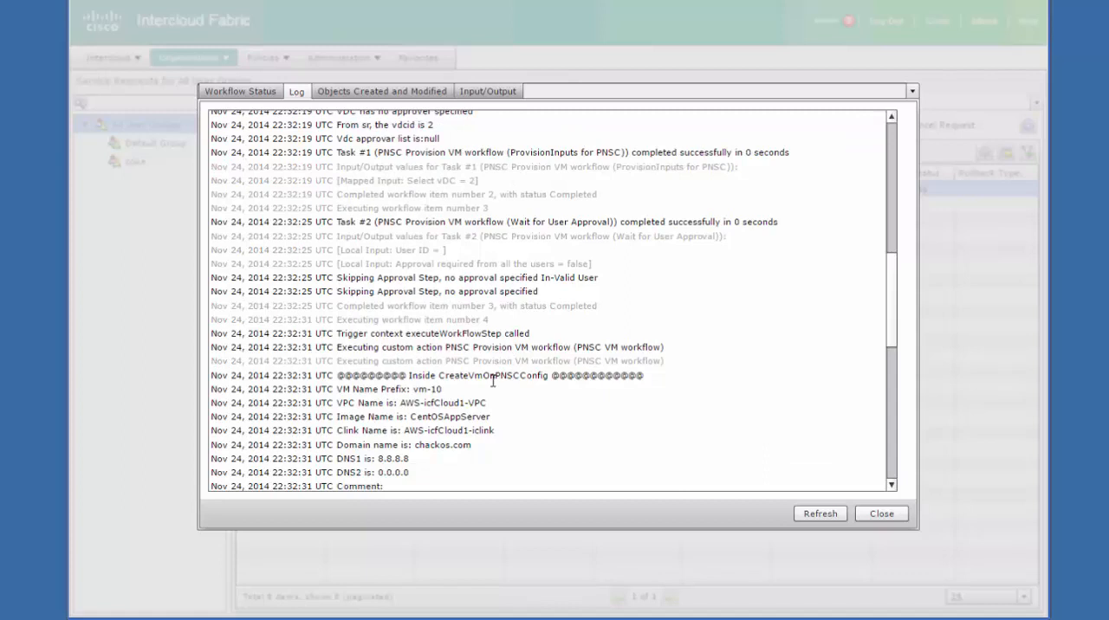
double_click(424, 389)
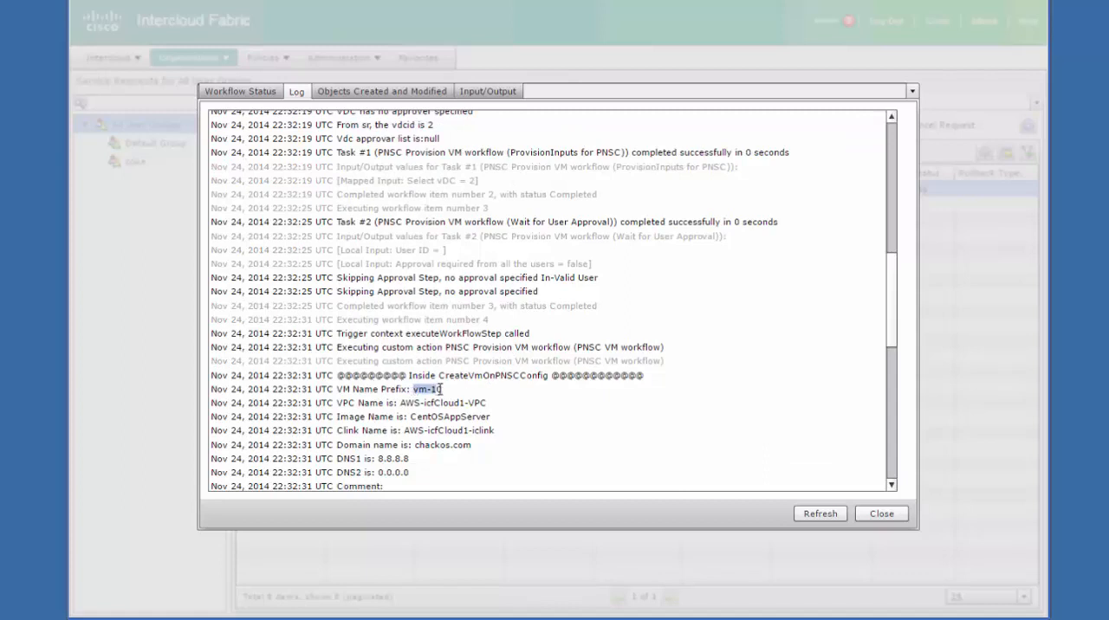
scroll("down", 3)
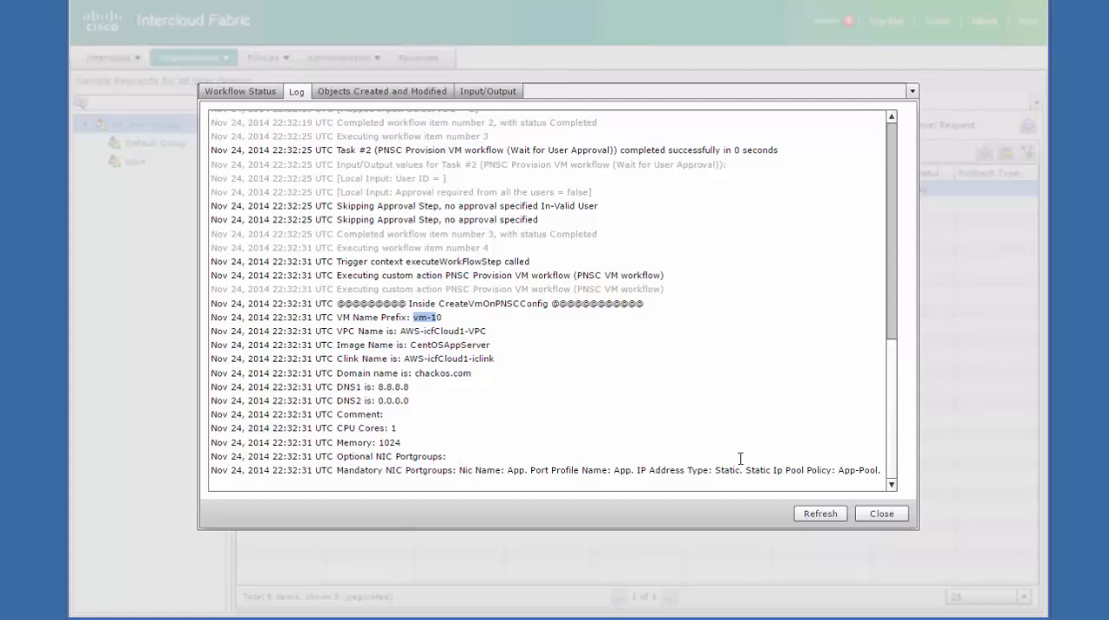
left_click(881, 513)
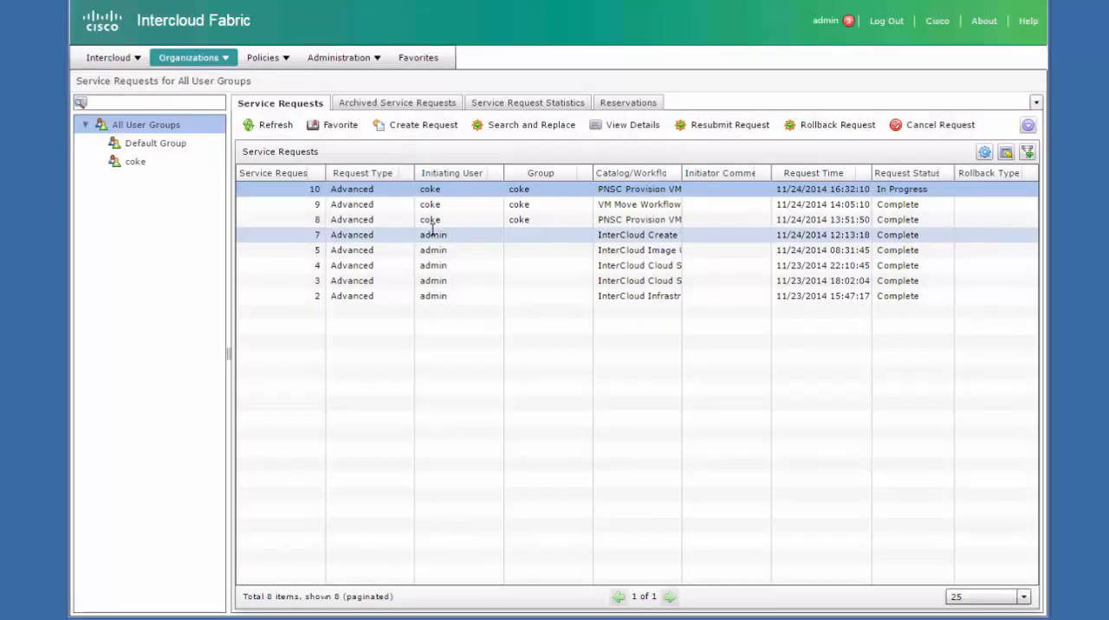
Leave the service requests list and navigate to the Intercloud IcfCloud page
left_click(640, 189)
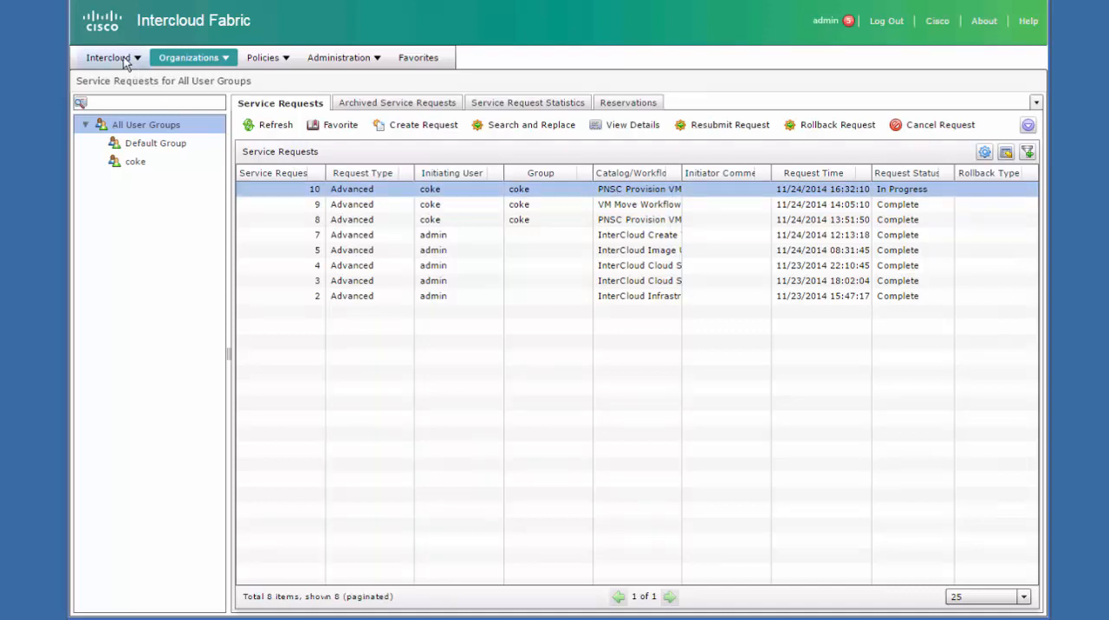
left_click(109, 58)
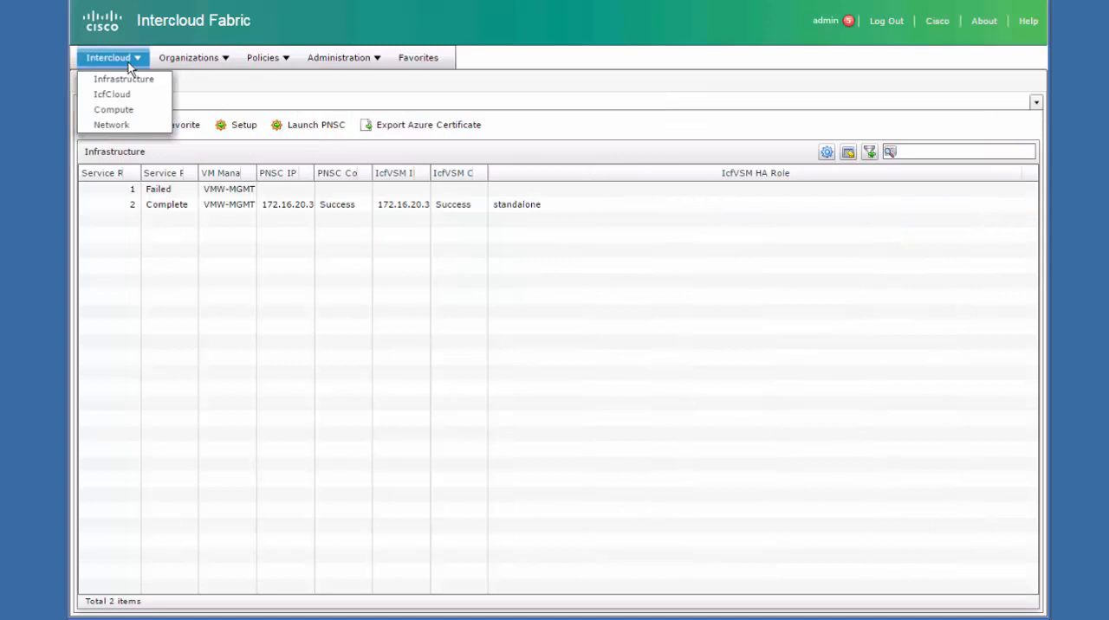
mouse_move(143, 68)
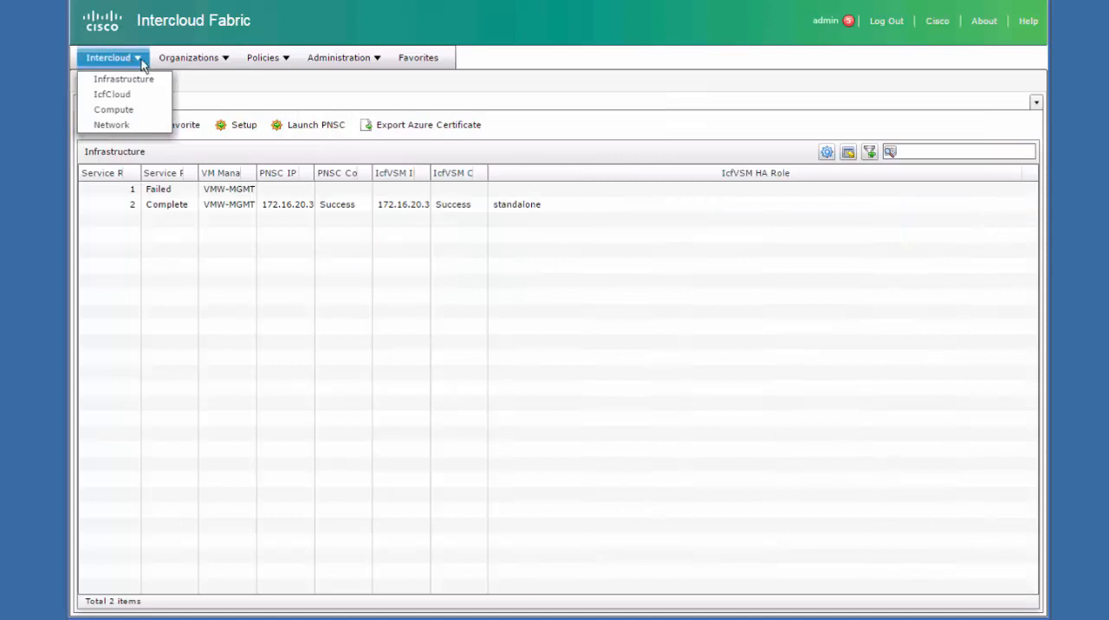
mouse_move(139, 80)
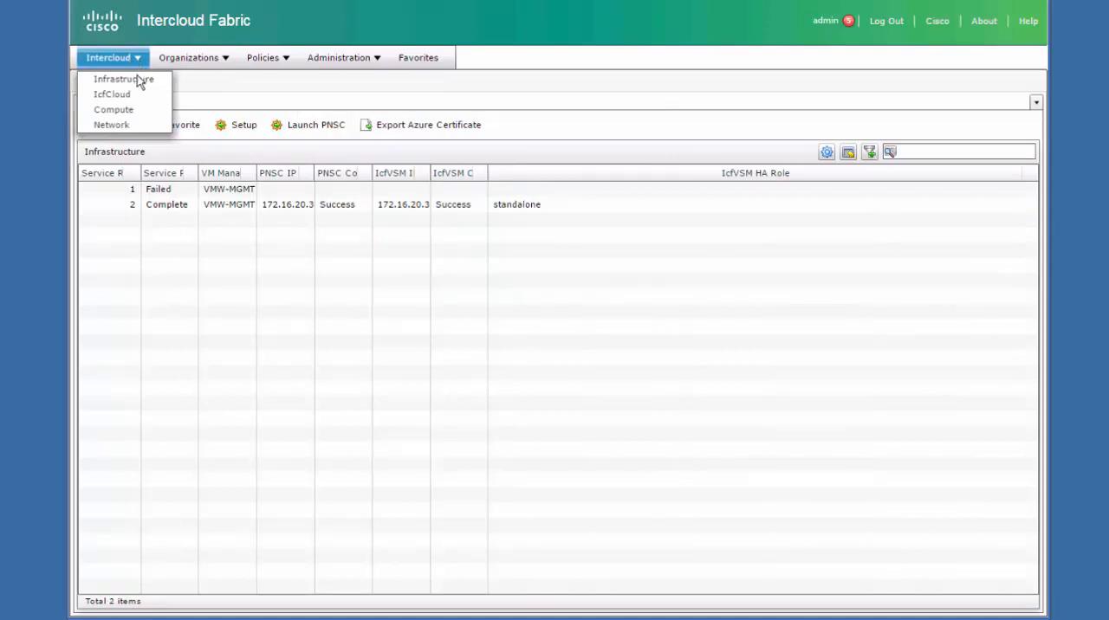
mouse_move(141, 85)
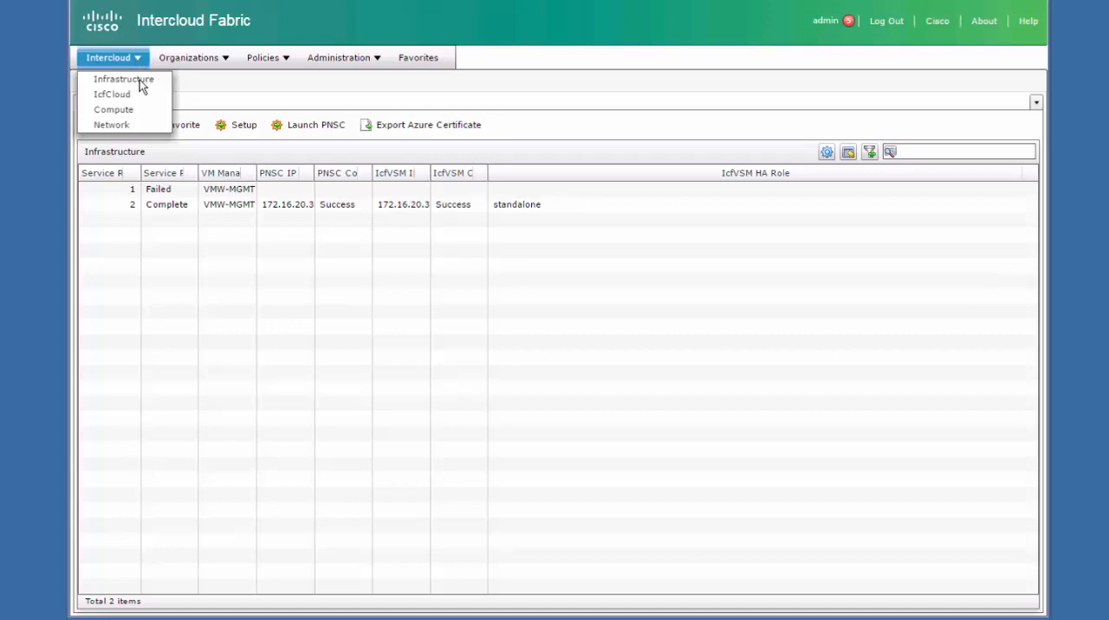
mouse_move(112, 94)
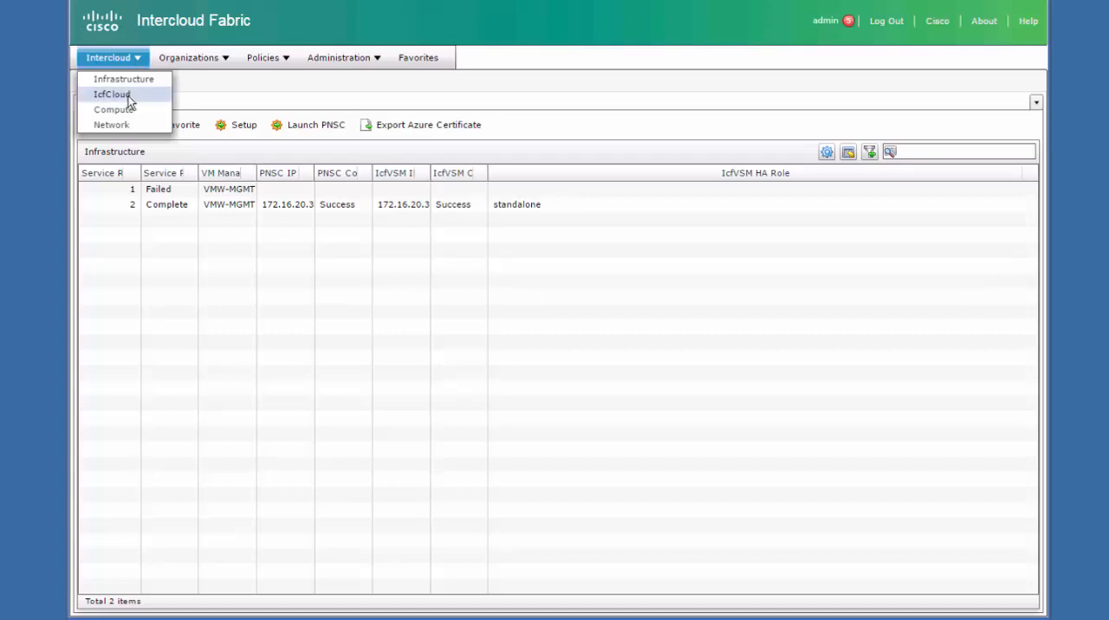
left_click(112, 94)
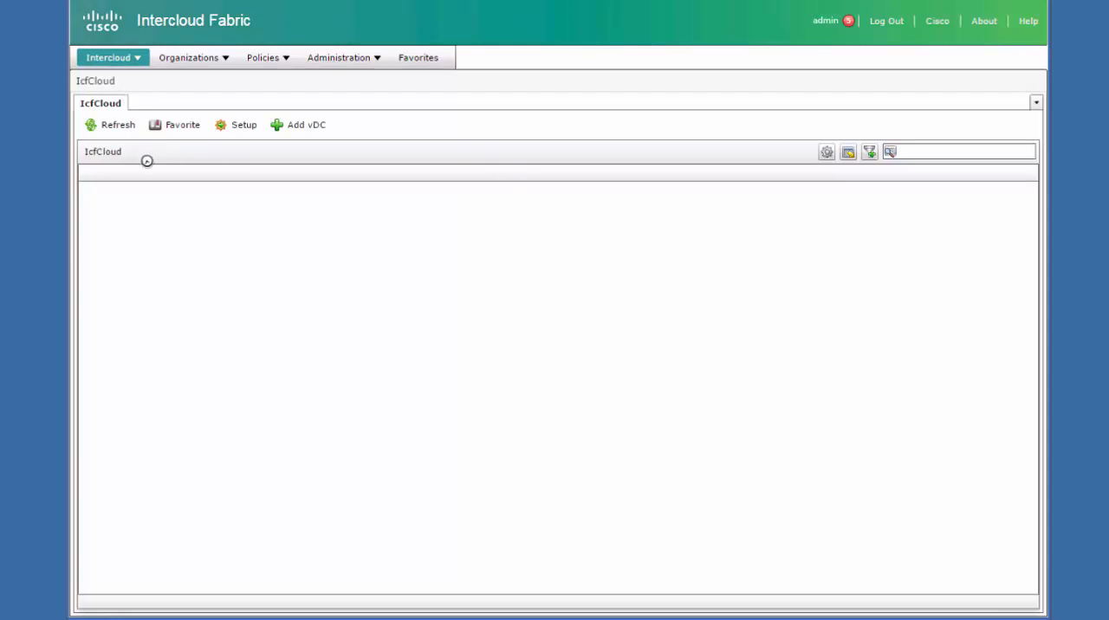
Select AWS-icfCloud1 and widen Cloud Type so 'Public Cloud - Amazon' shows in full
left_click(110, 124)
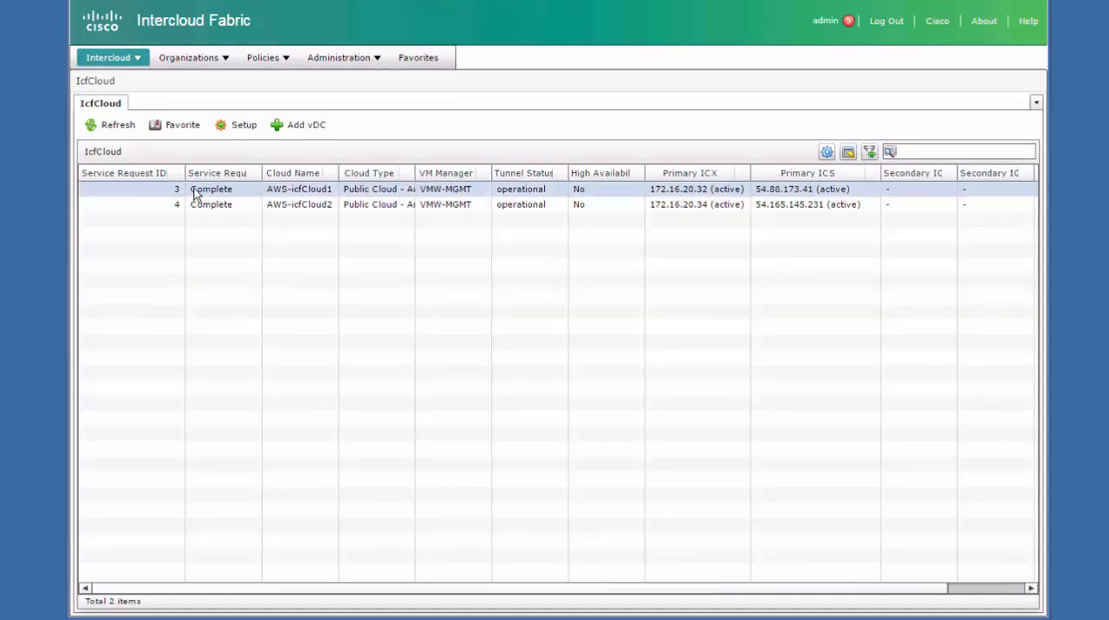
mouse_move(548, 195)
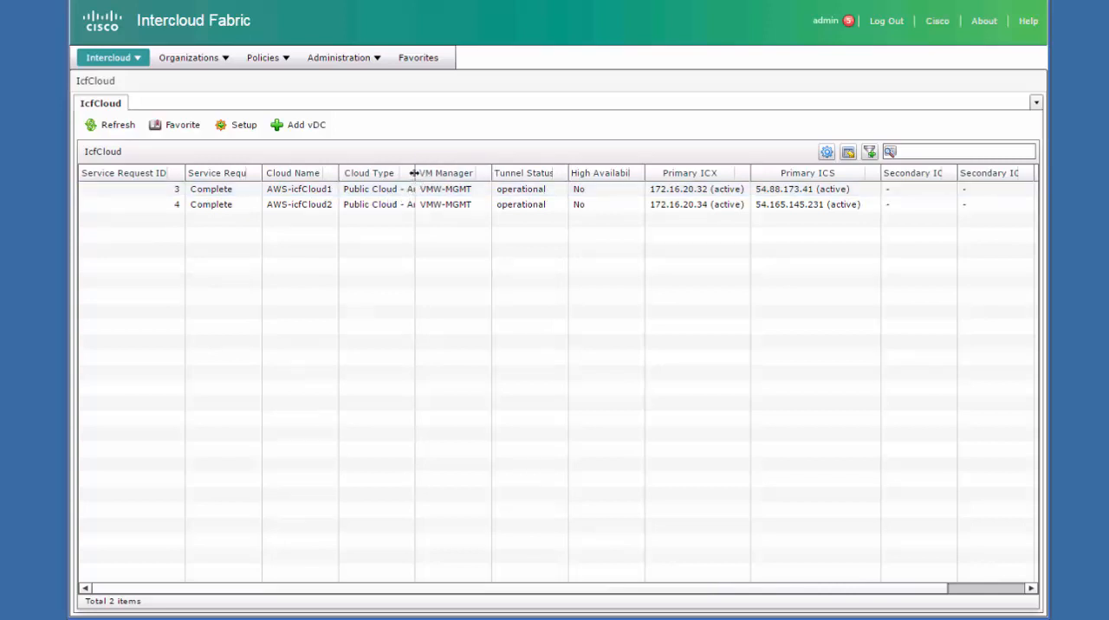
left_click_drag(412, 173, 468, 173)
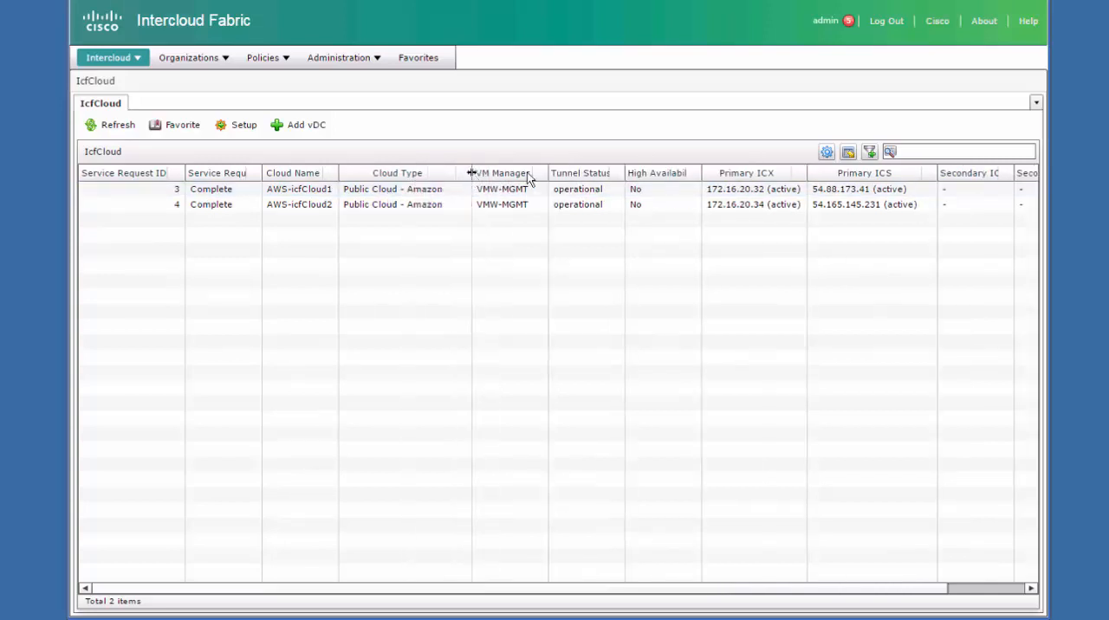
left_click(397, 173)
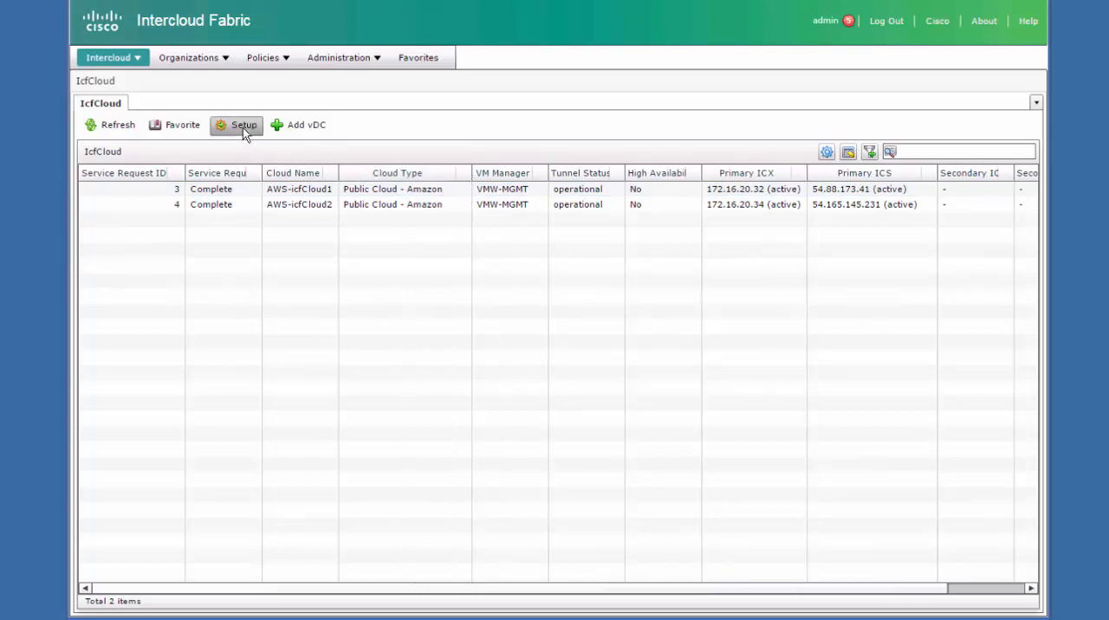
Open the Cloud Setup wizard, close it without changes, and reopen the Intercloud menu
left_click(237, 125)
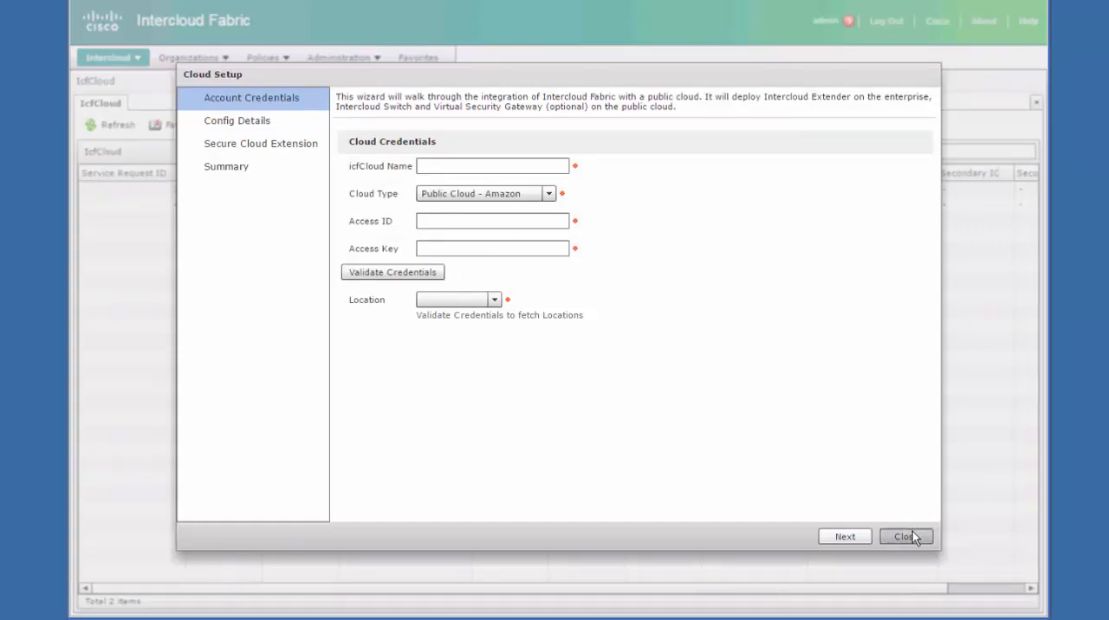
left_click(904, 536)
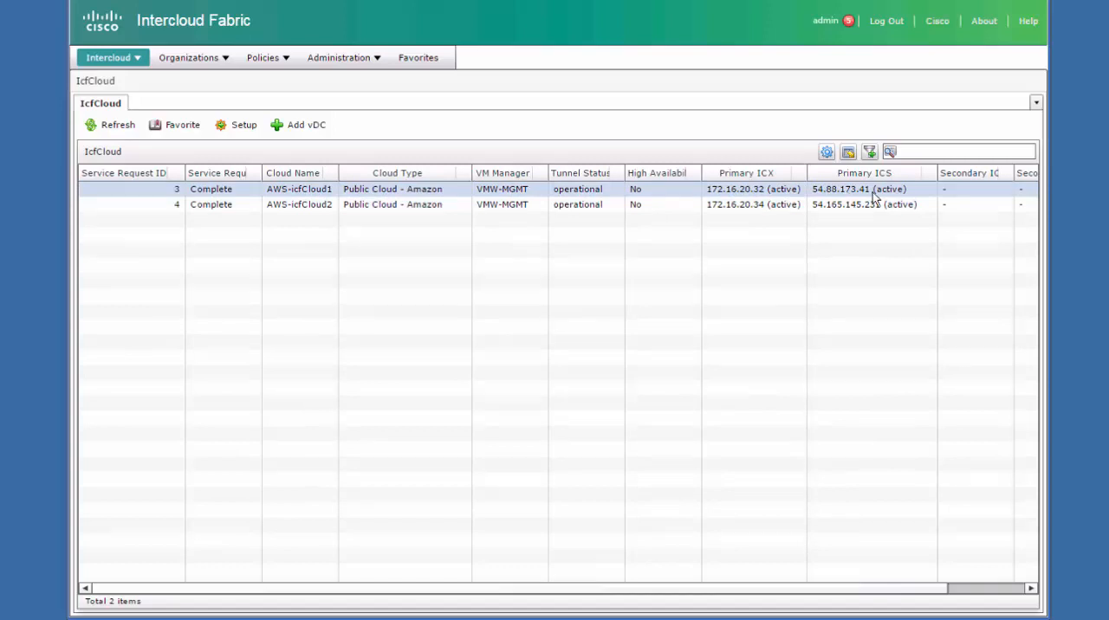
mouse_move(877, 210)
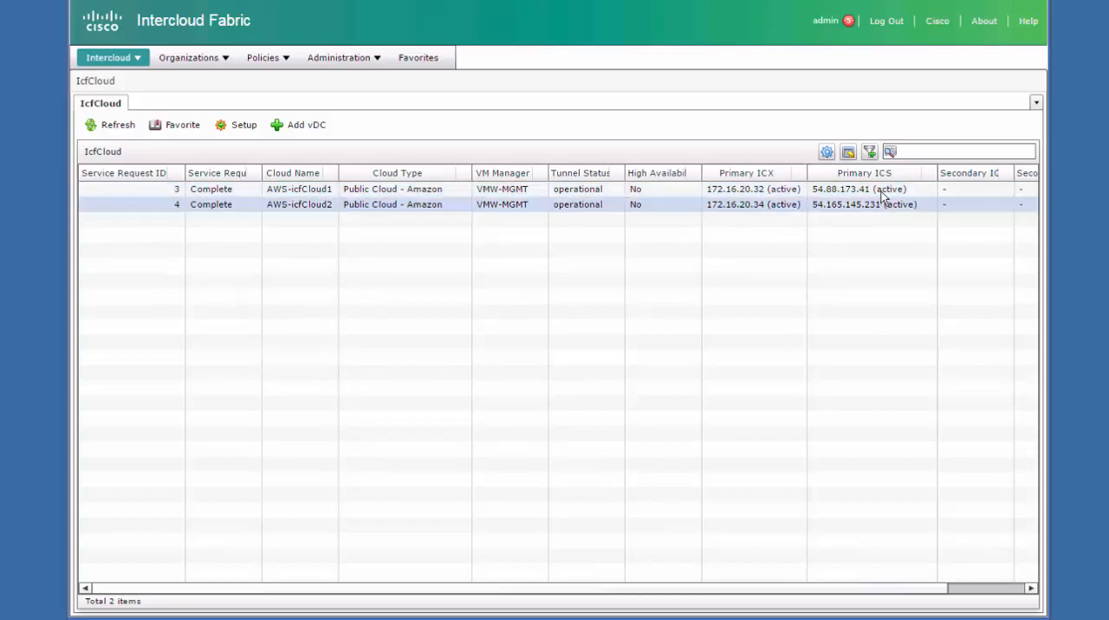
mouse_move(887, 206)
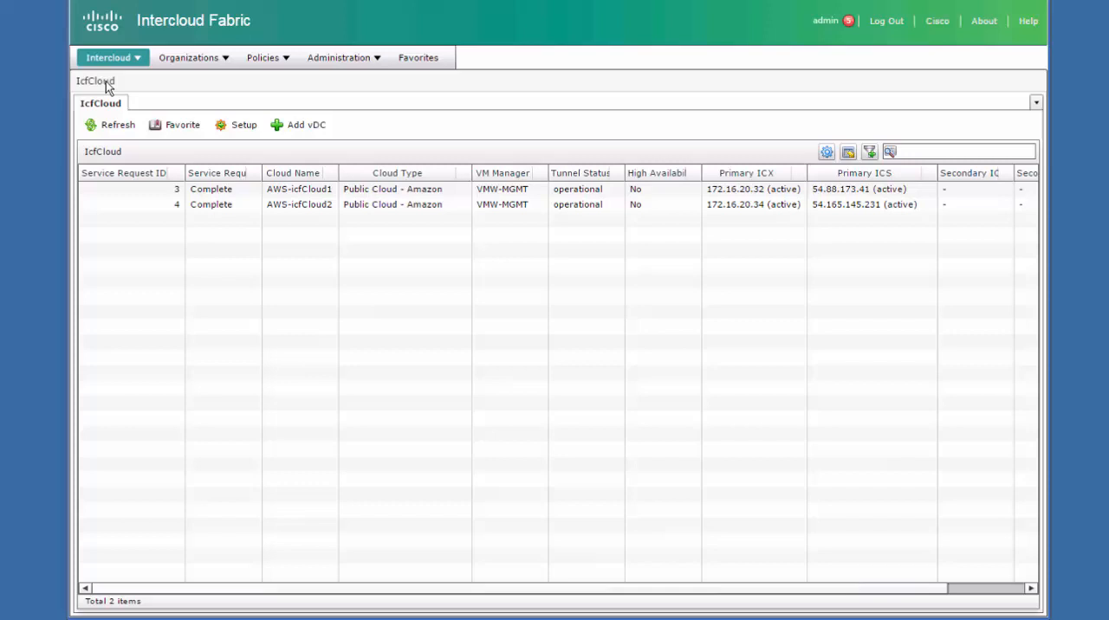
left_click(110, 58)
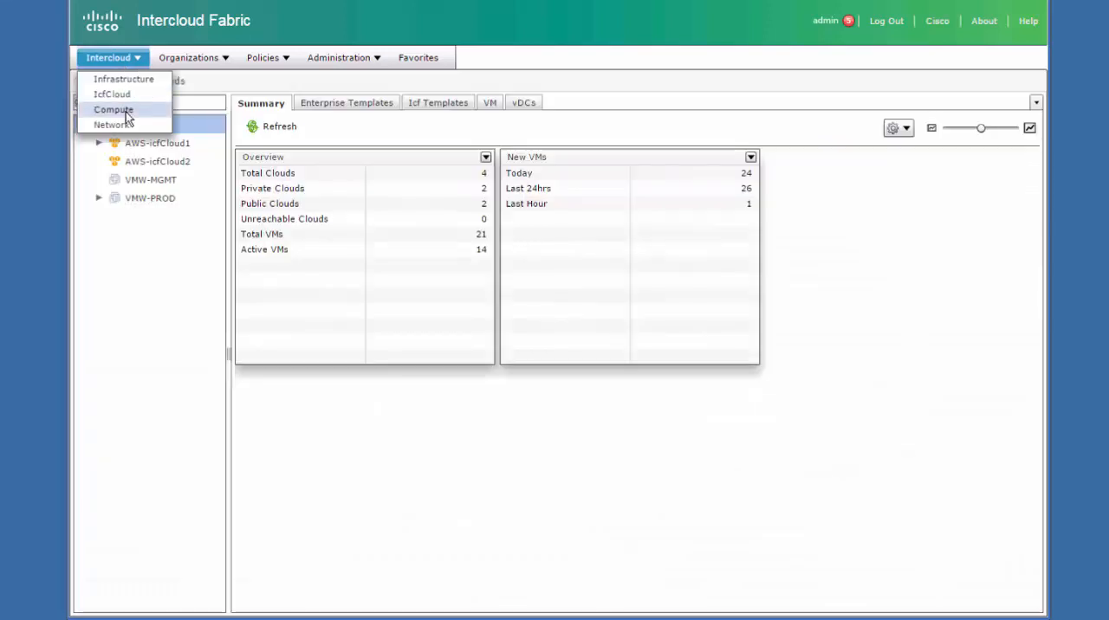
Select VMW-MGMT in the Compute cloud tree and list its 11 virtual machines
left_click(113, 110)
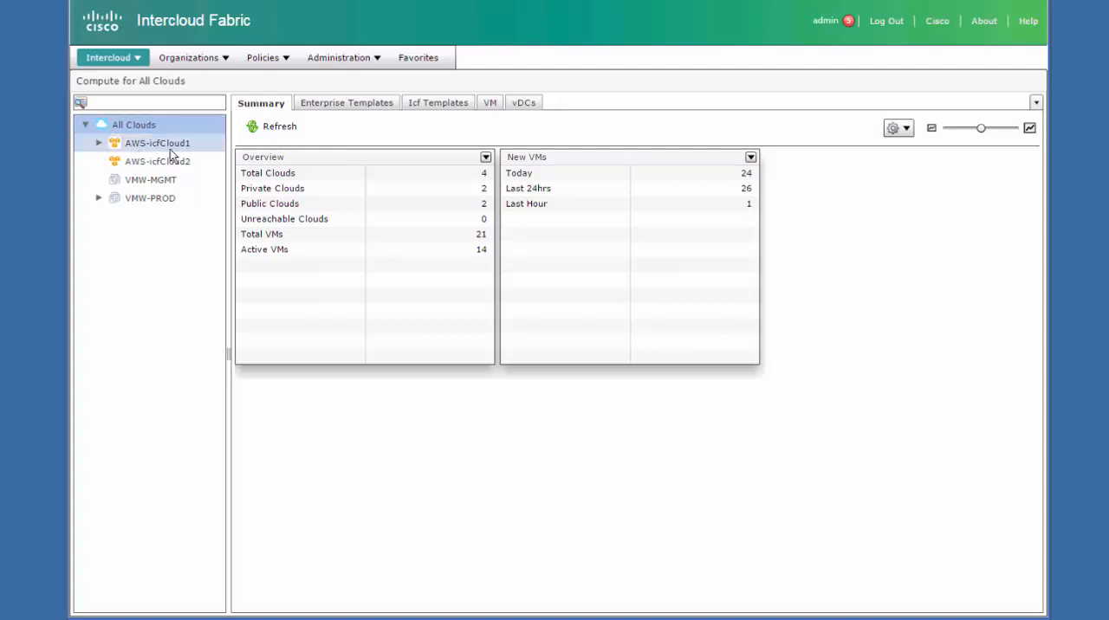
left_click(157, 161)
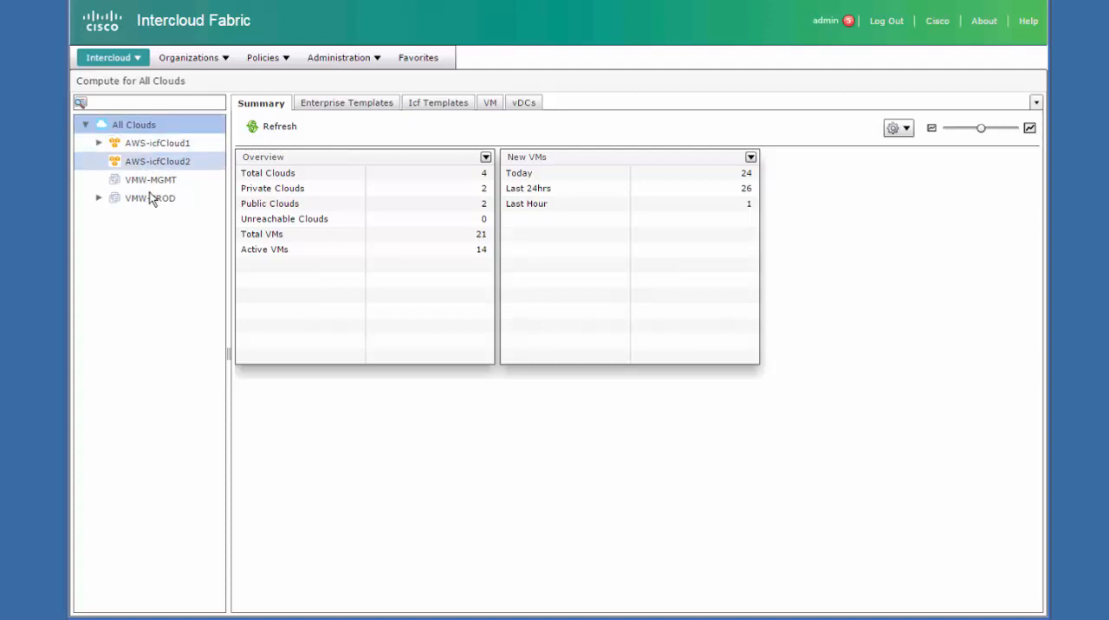
left_click(150, 179)
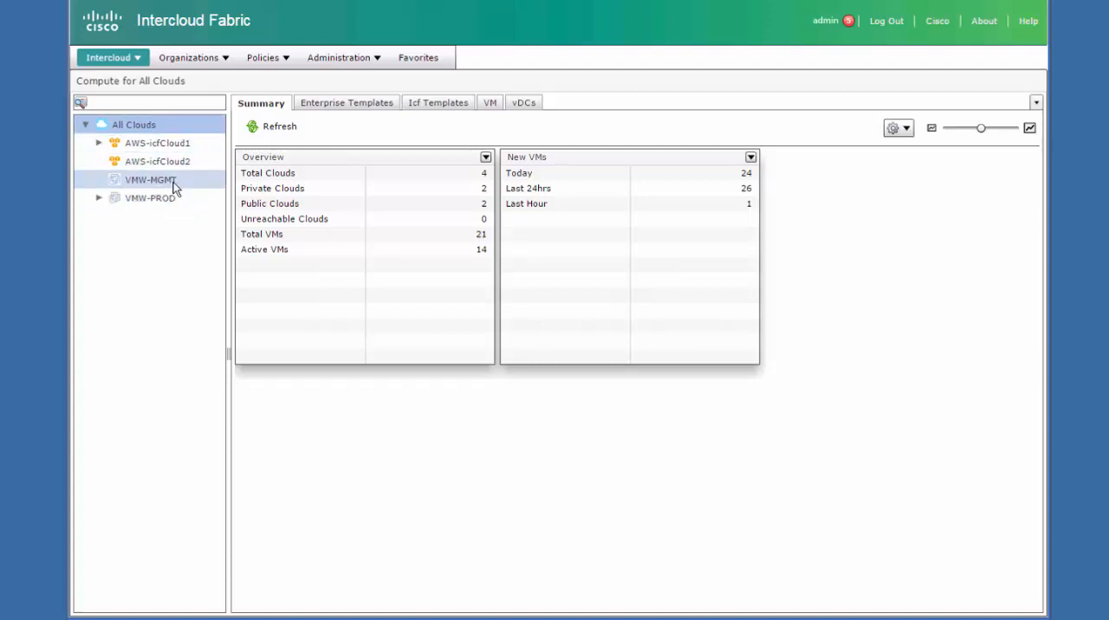
left_click(156, 143)
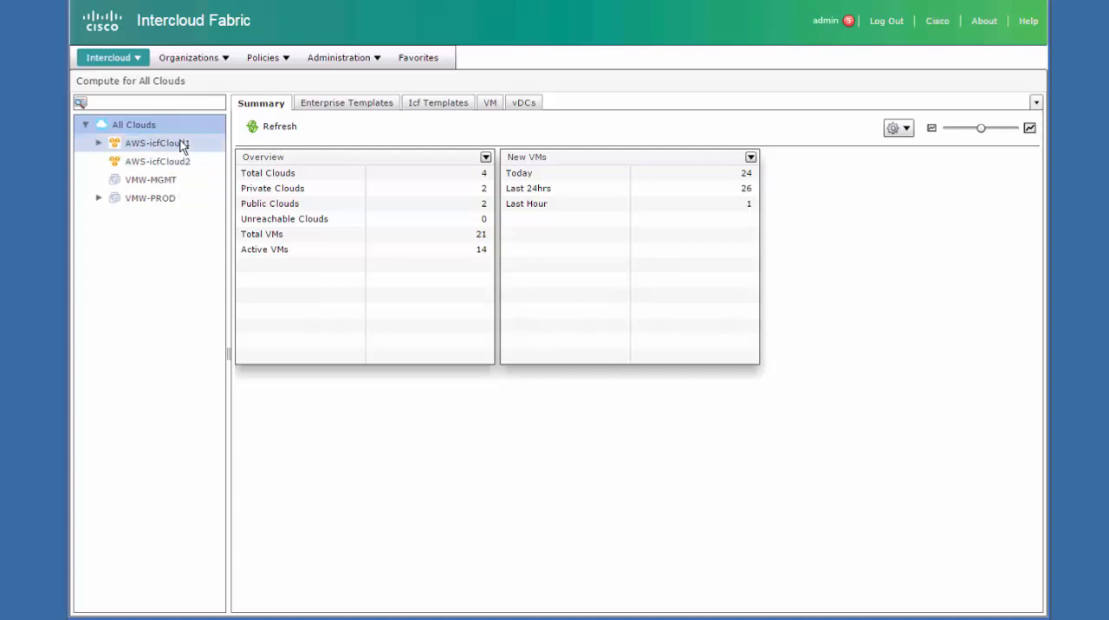
left_click(149, 179)
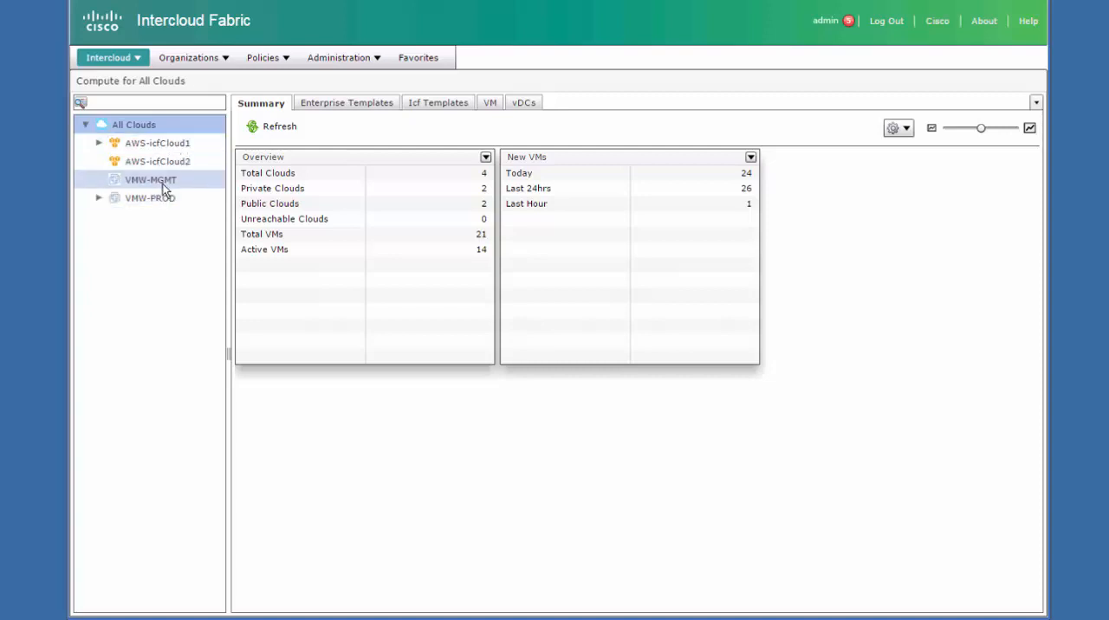
left_click(150, 179)
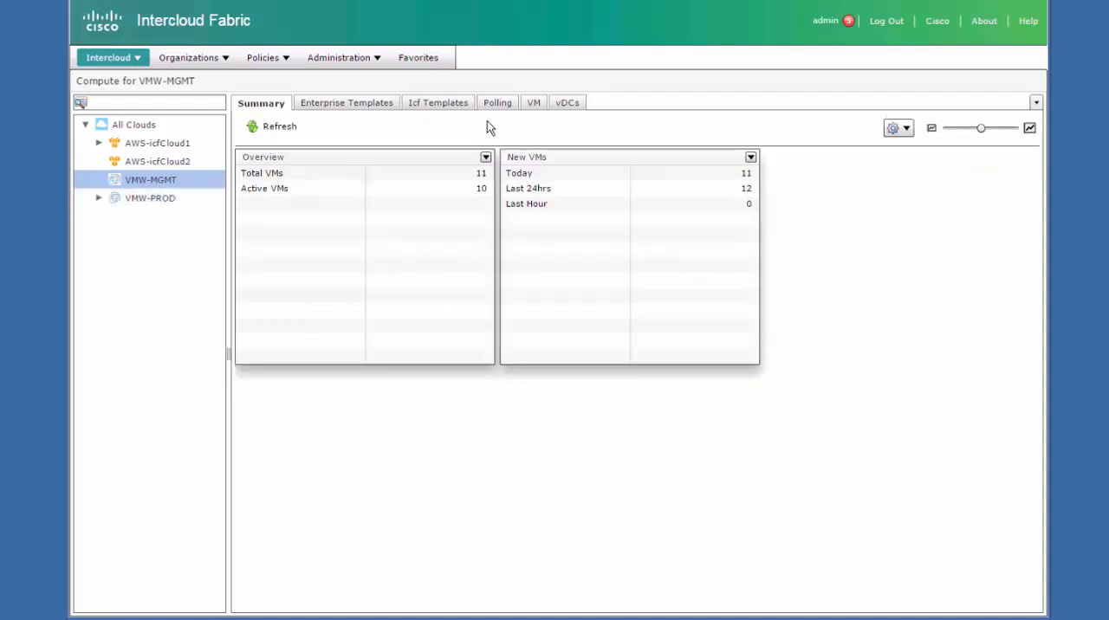
mouse_move(449, 128)
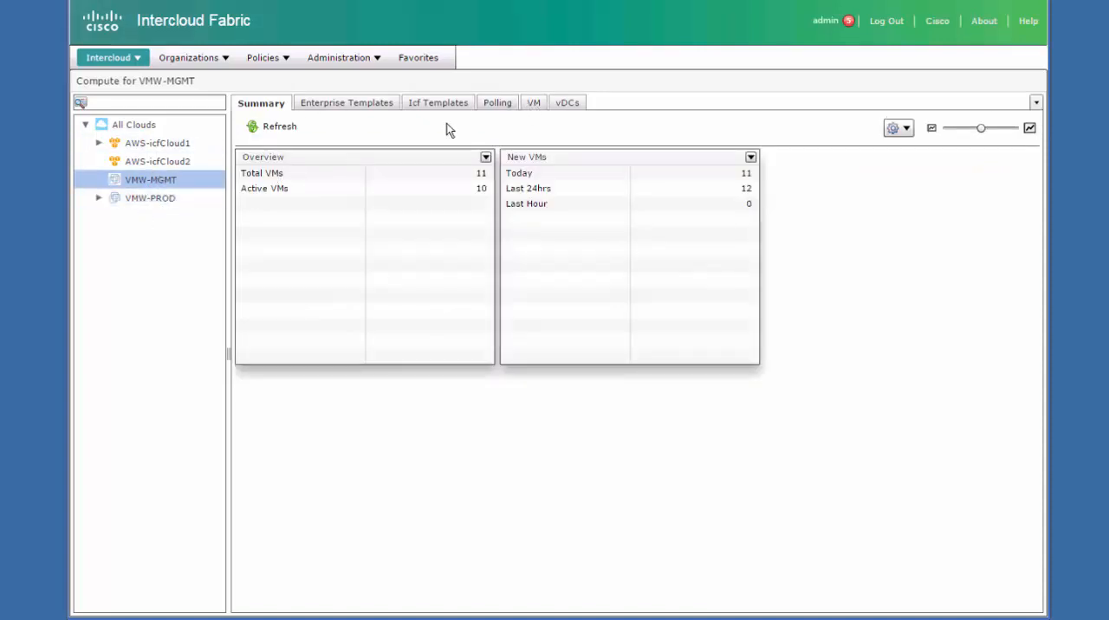
left_click(533, 102)
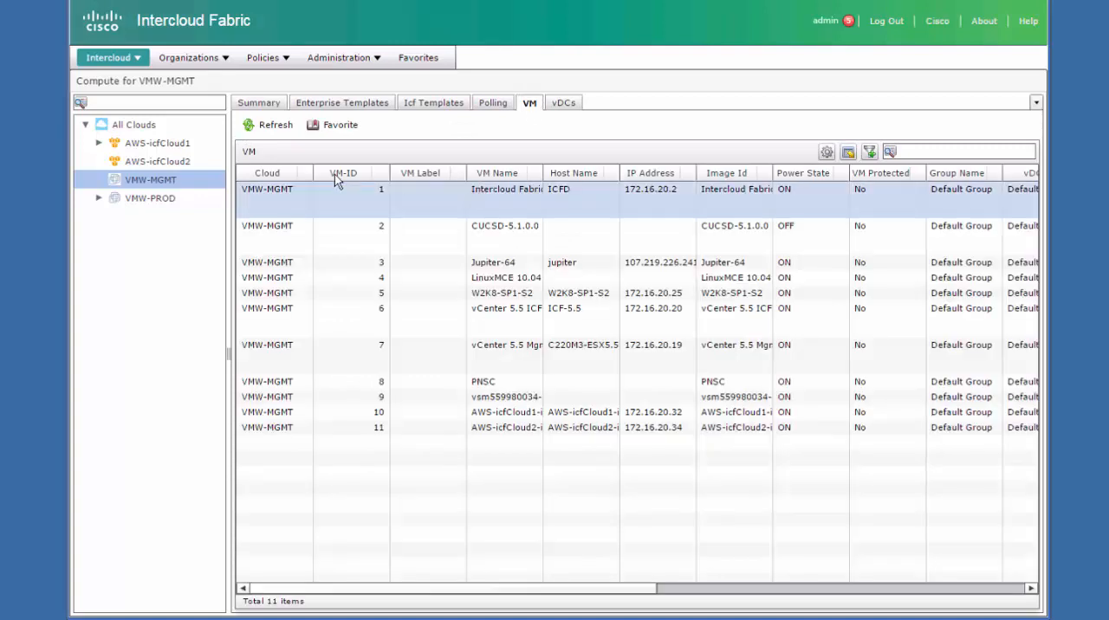
Select VMW-PROD, then All Clouds, and list all 21 VMs on the VM tab
left_click(150, 198)
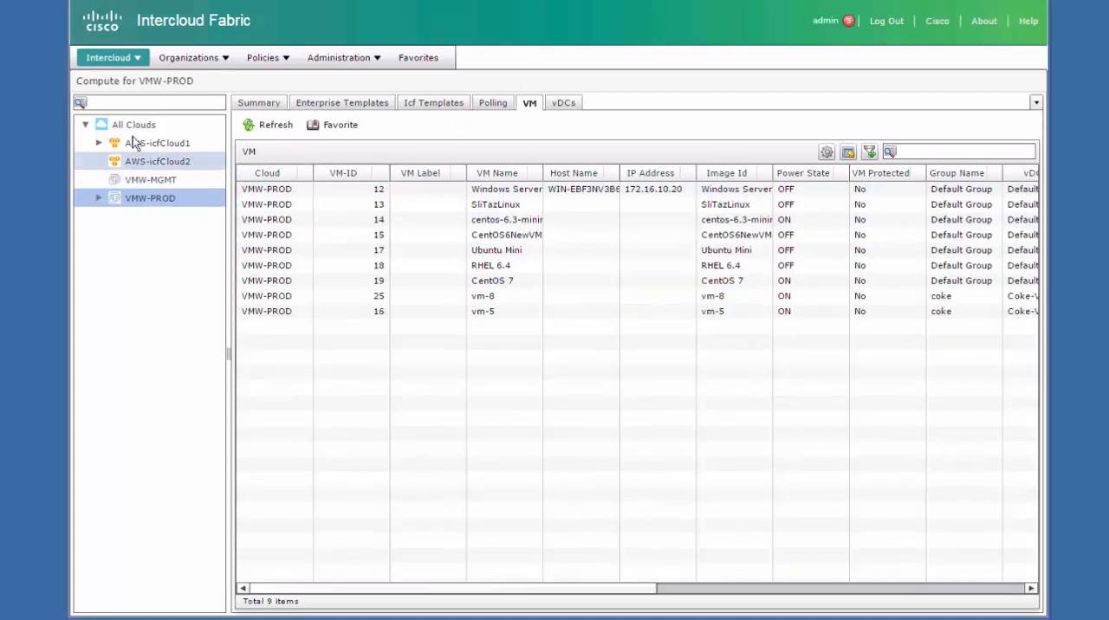
left_click(133, 123)
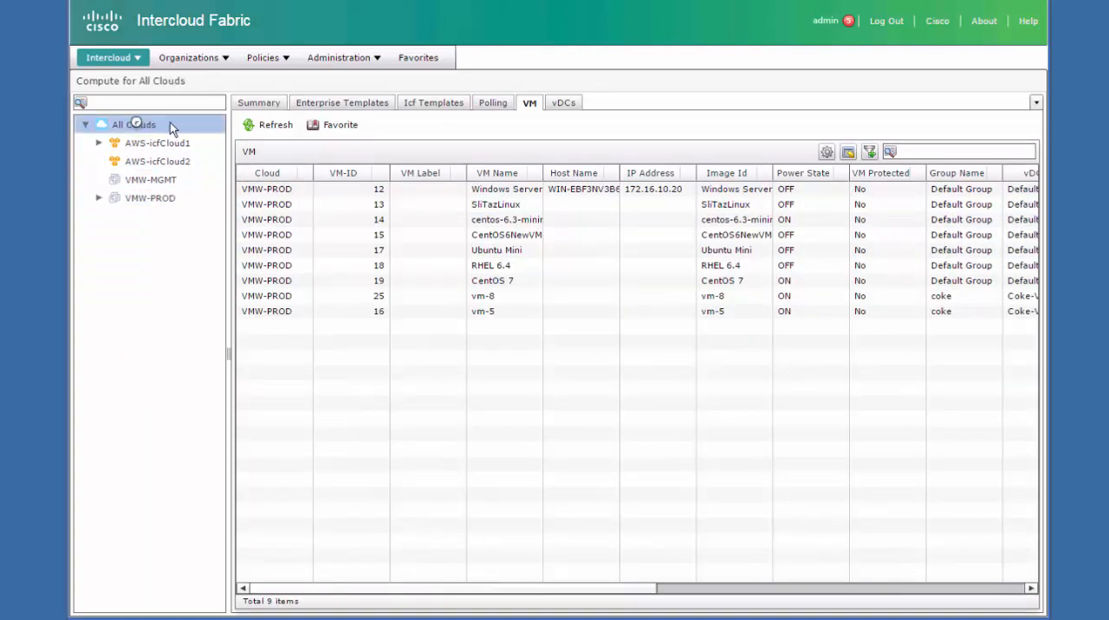
left_click(258, 102)
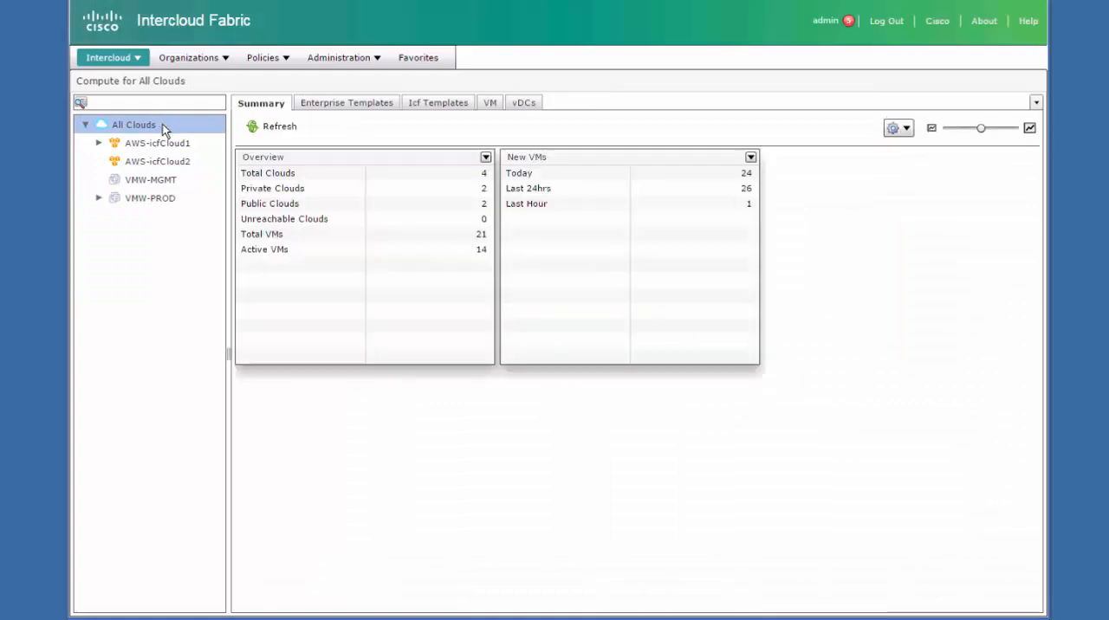
mouse_move(492, 121)
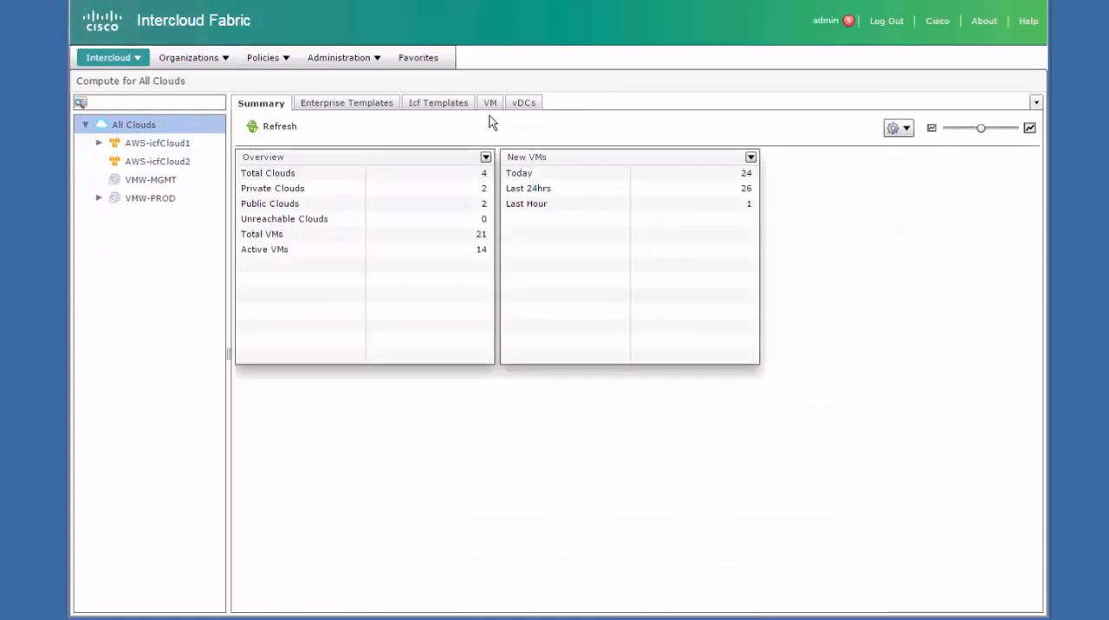
left_click(489, 102)
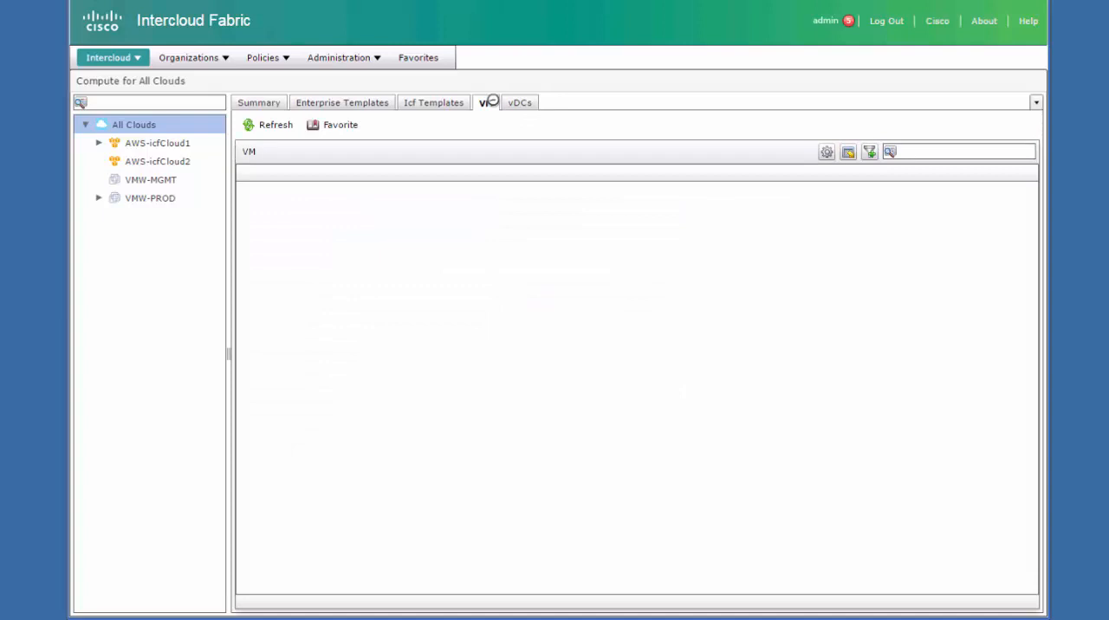
left_click(485, 102)
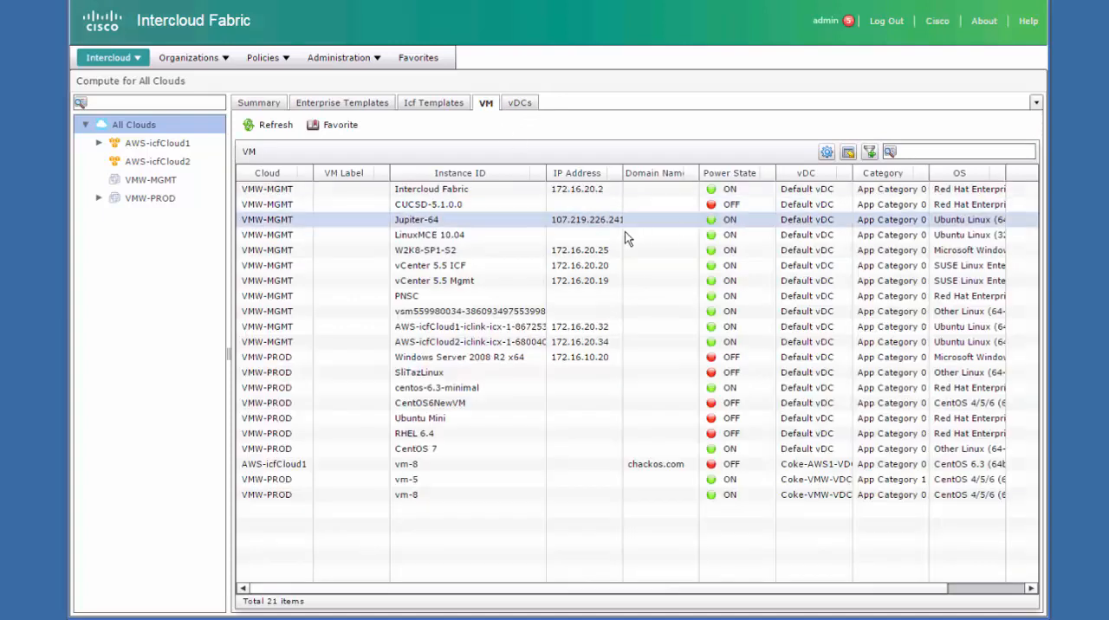
left_click(433, 251)
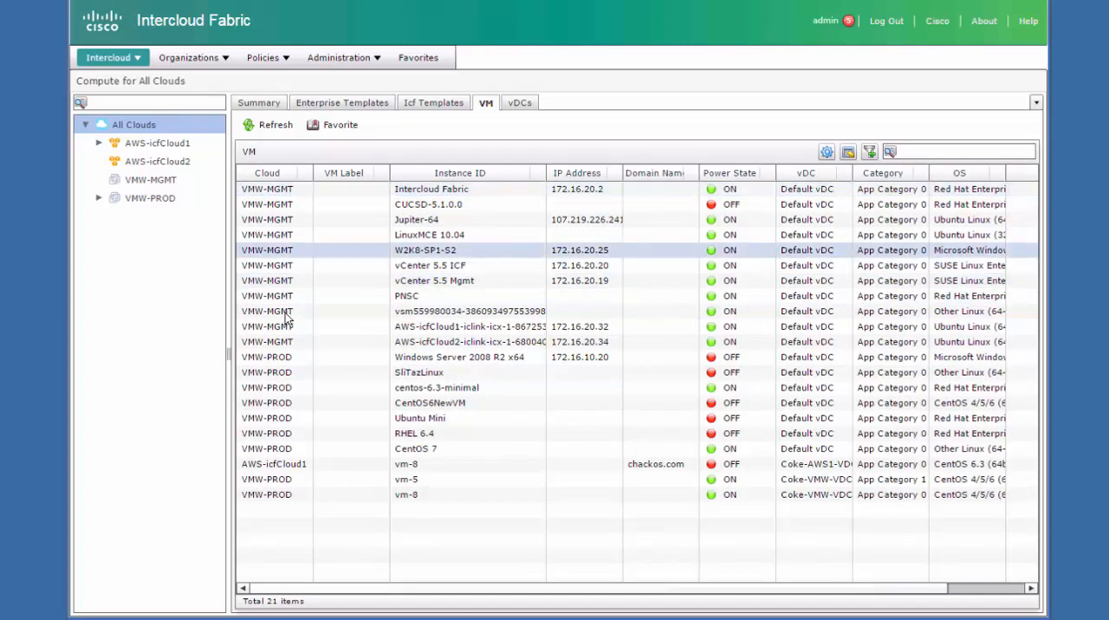
left_click(460, 341)
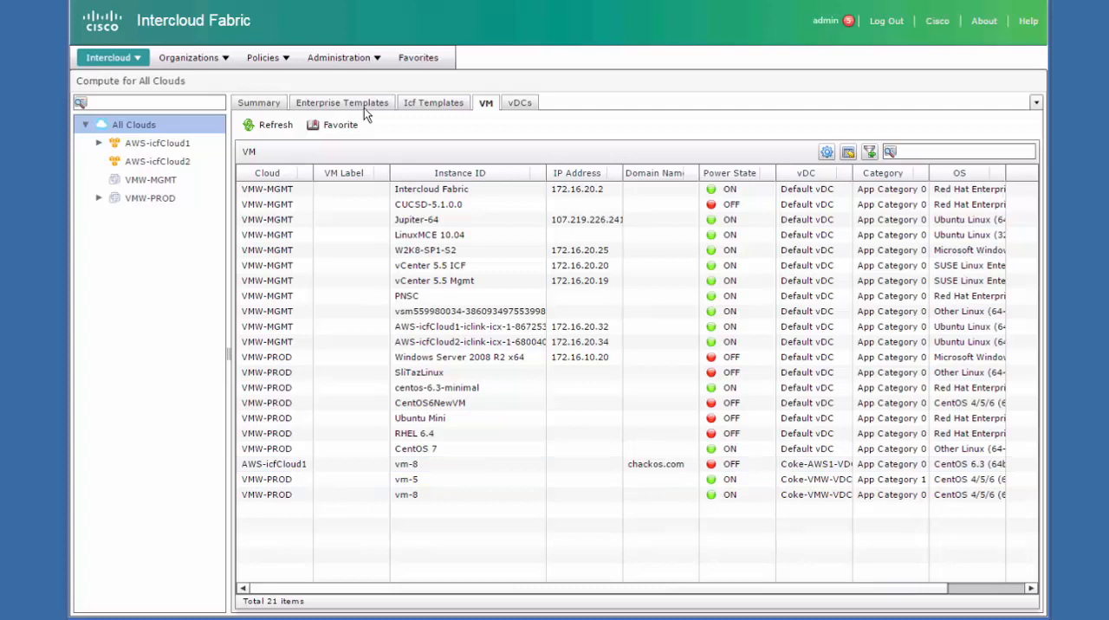
Show the Enterprise Templates for all clouds, then open the Intercloud menu
left_click(341, 102)
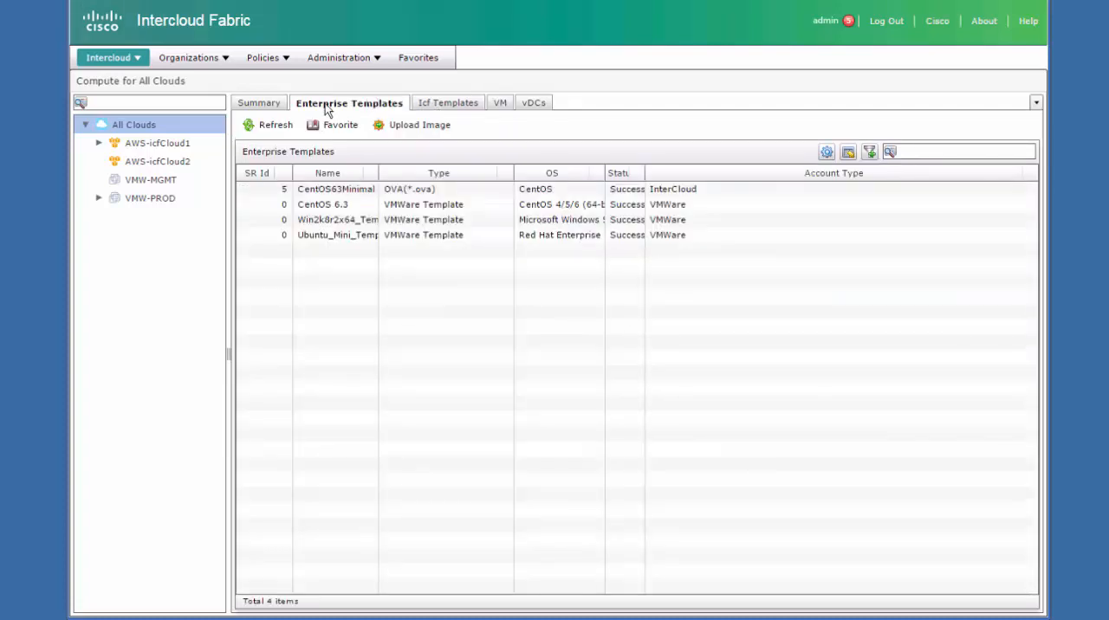
mouse_move(407, 112)
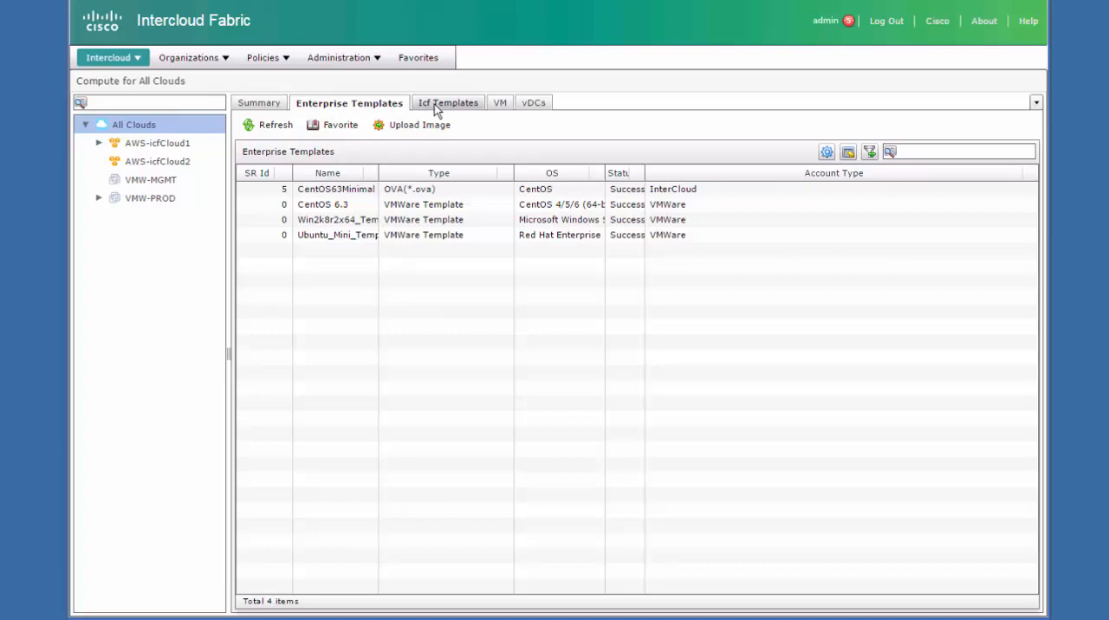
mouse_move(450, 106)
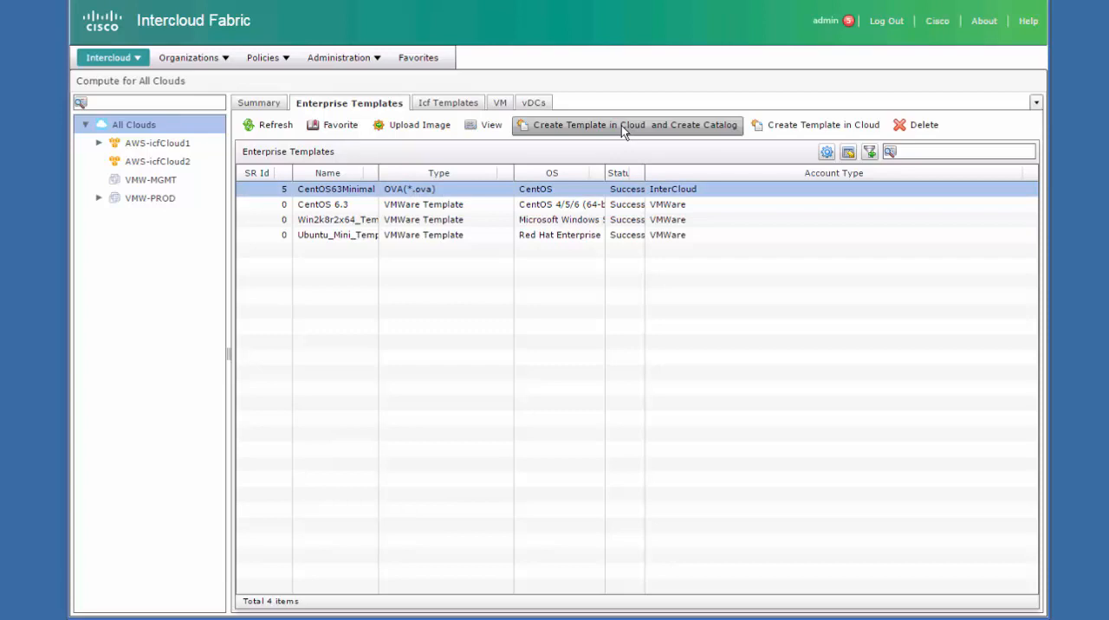
mouse_move(611, 130)
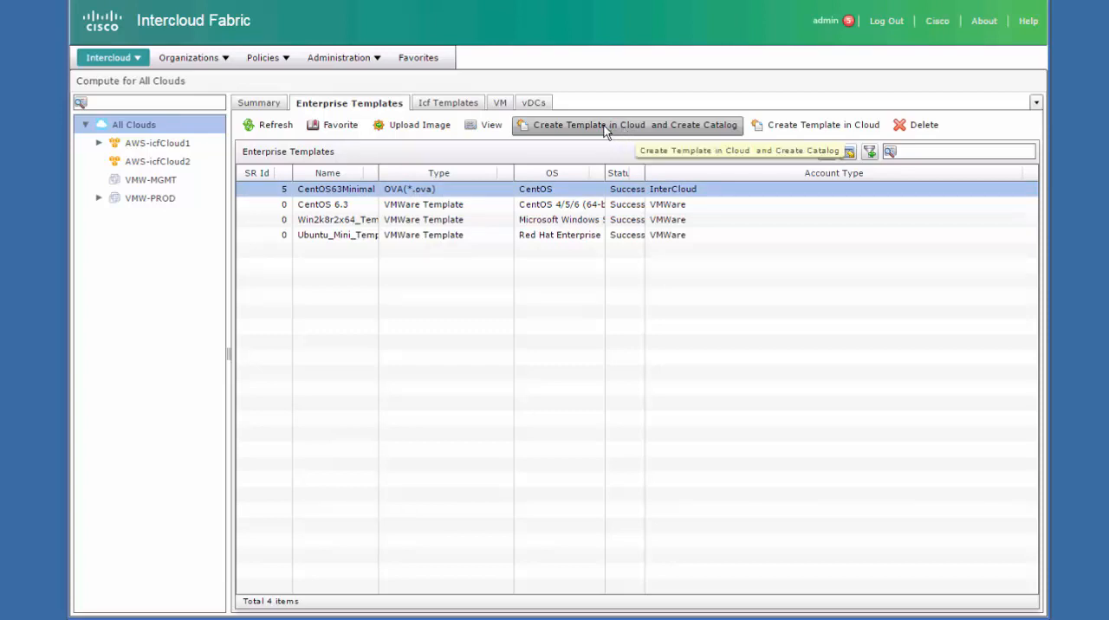
mouse_move(621, 132)
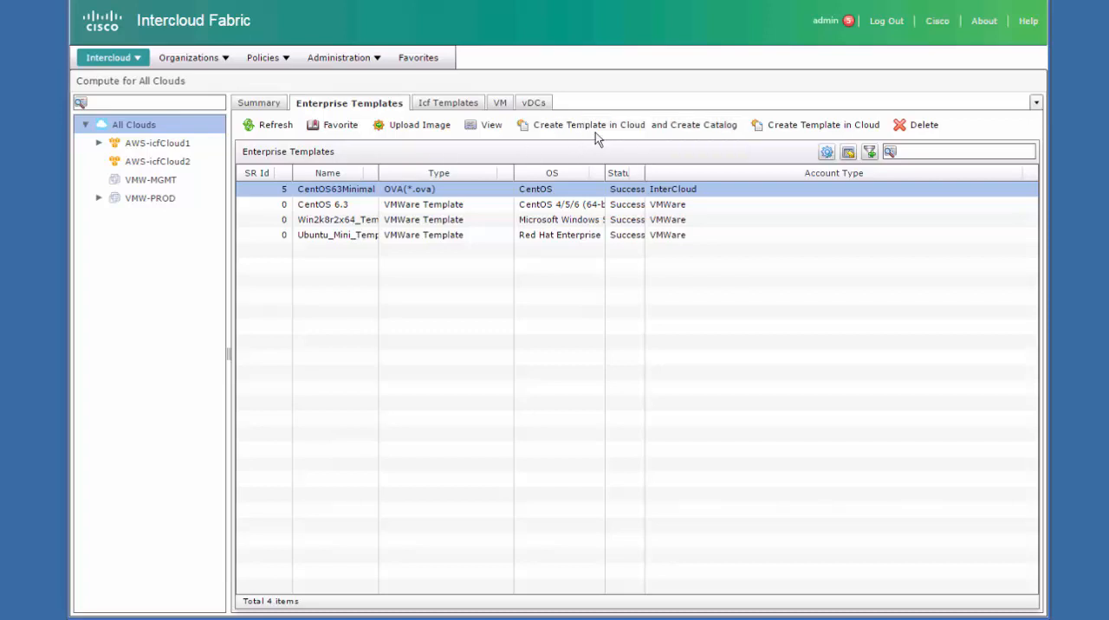
mouse_move(628, 130)
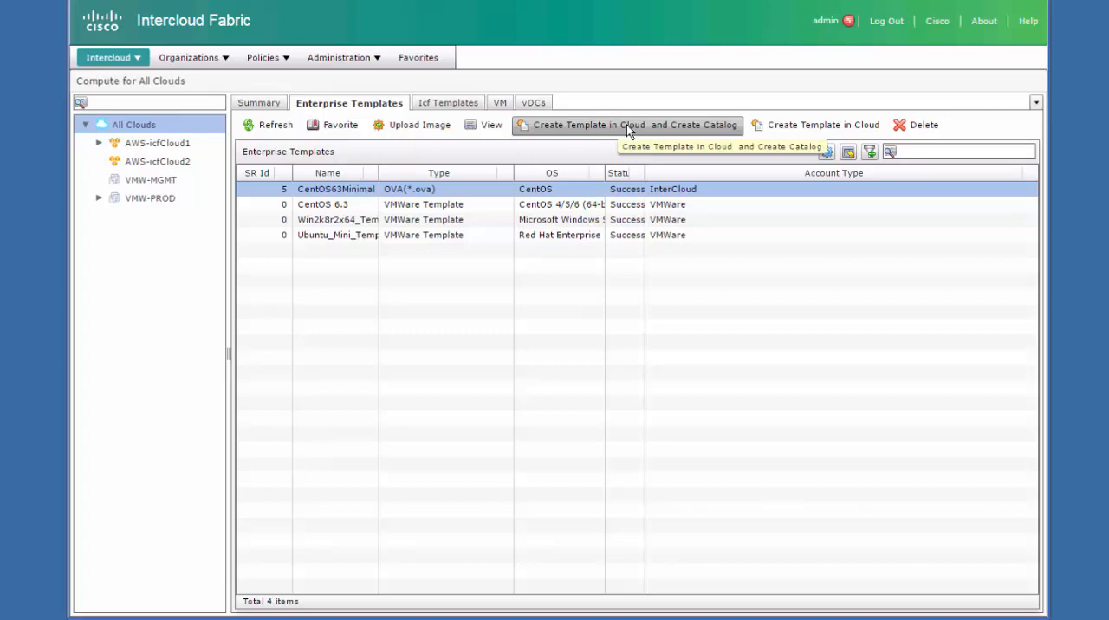
mouse_move(645, 130)
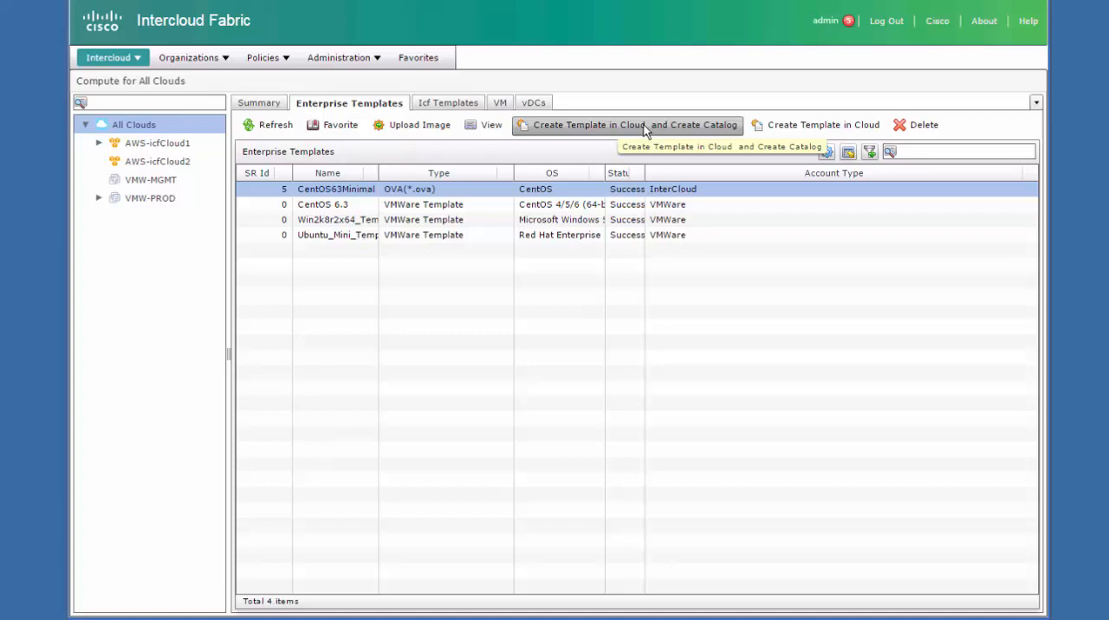
mouse_move(617, 133)
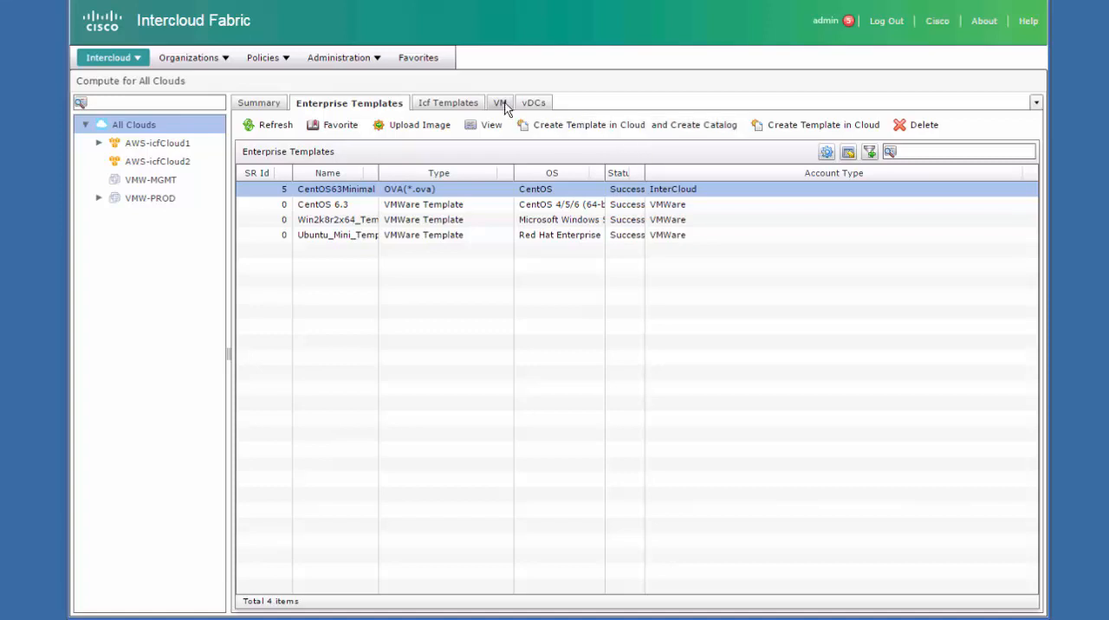
left_click(108, 57)
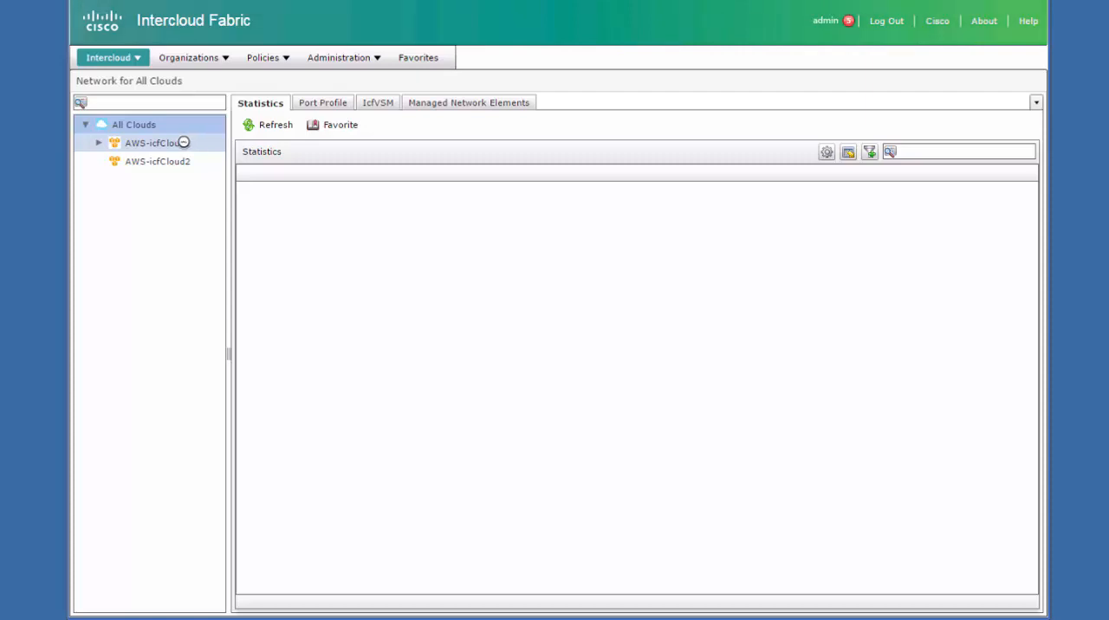
Select VSM vsm559980034 on the IcfVSM tab and open its Add Port Profile form
left_click(377, 102)
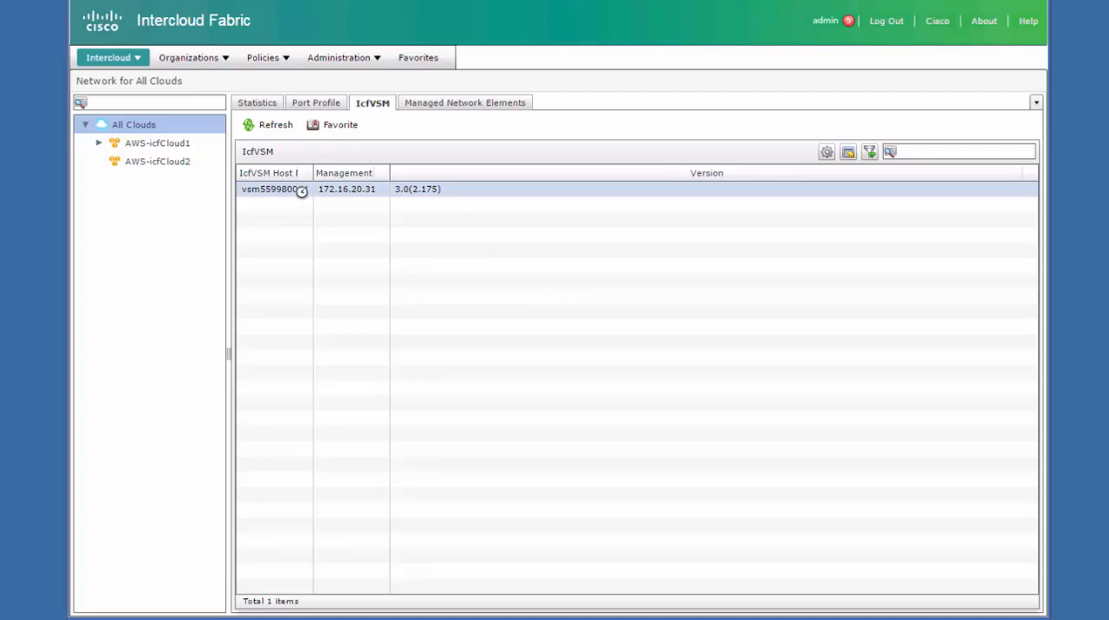
left_click(271, 189)
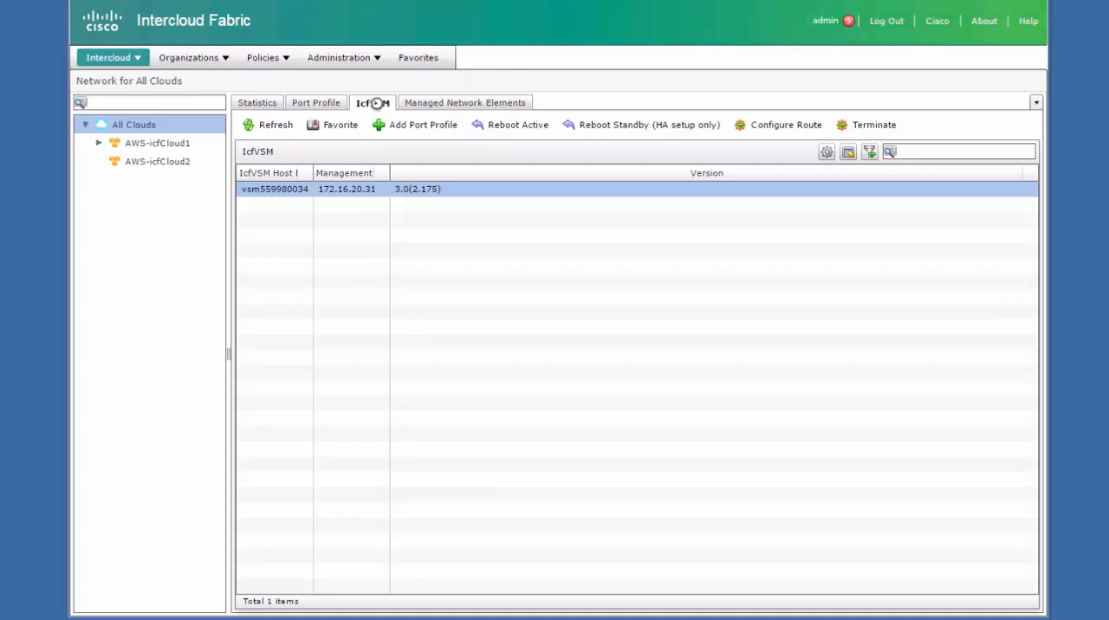
left_click(422, 124)
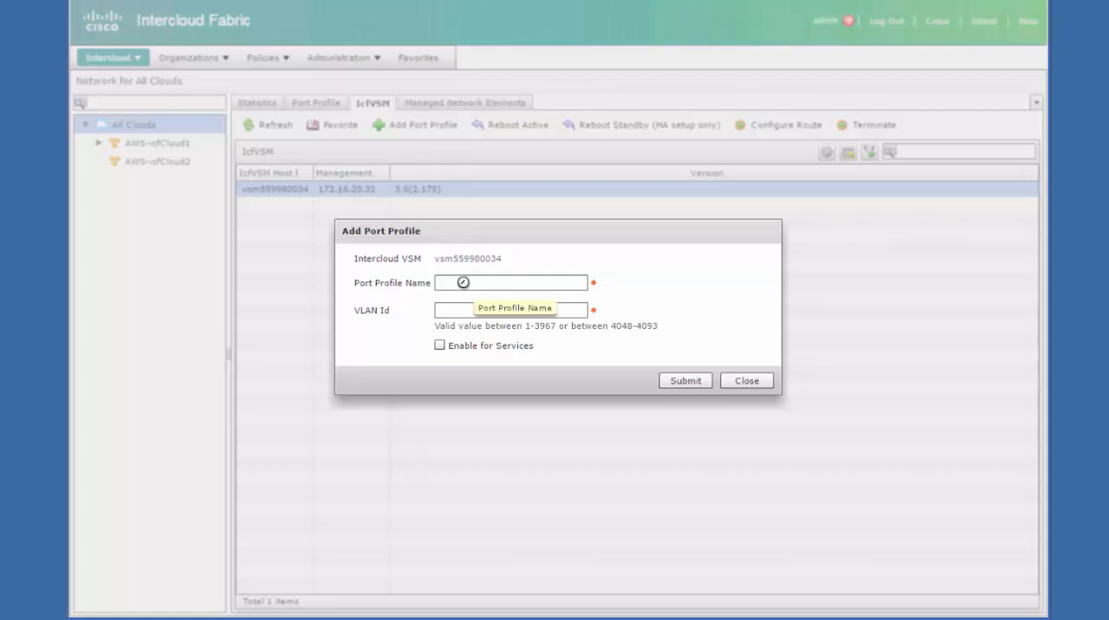
Enter VLAN Id 60, then close the unnamed port profile form without saving
left_click(510, 310)
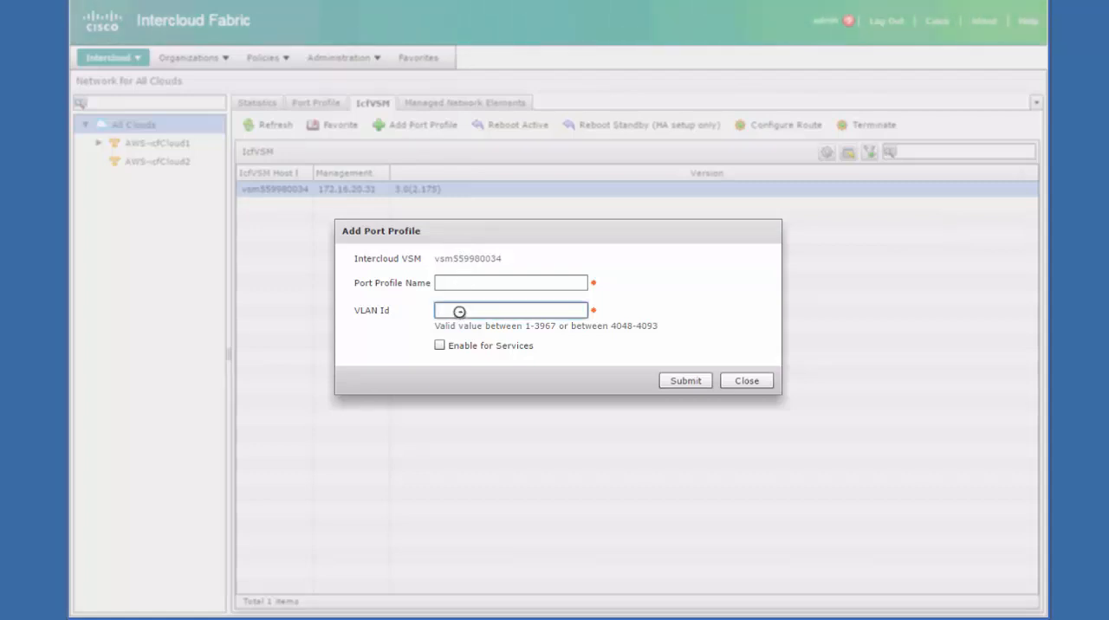
type("4")
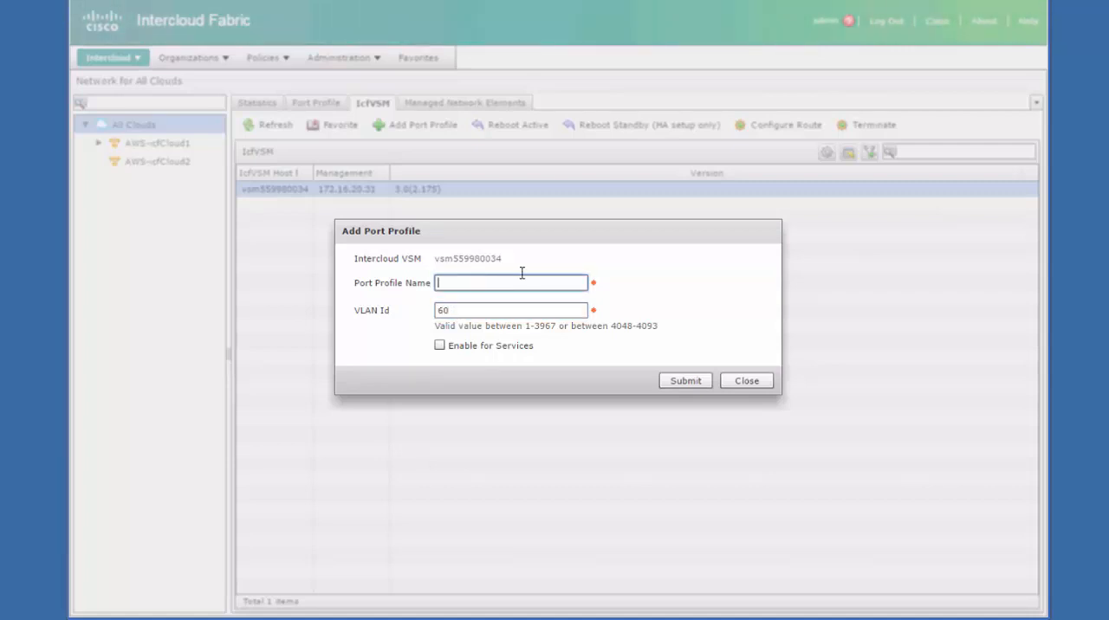
mouse_move(510, 282)
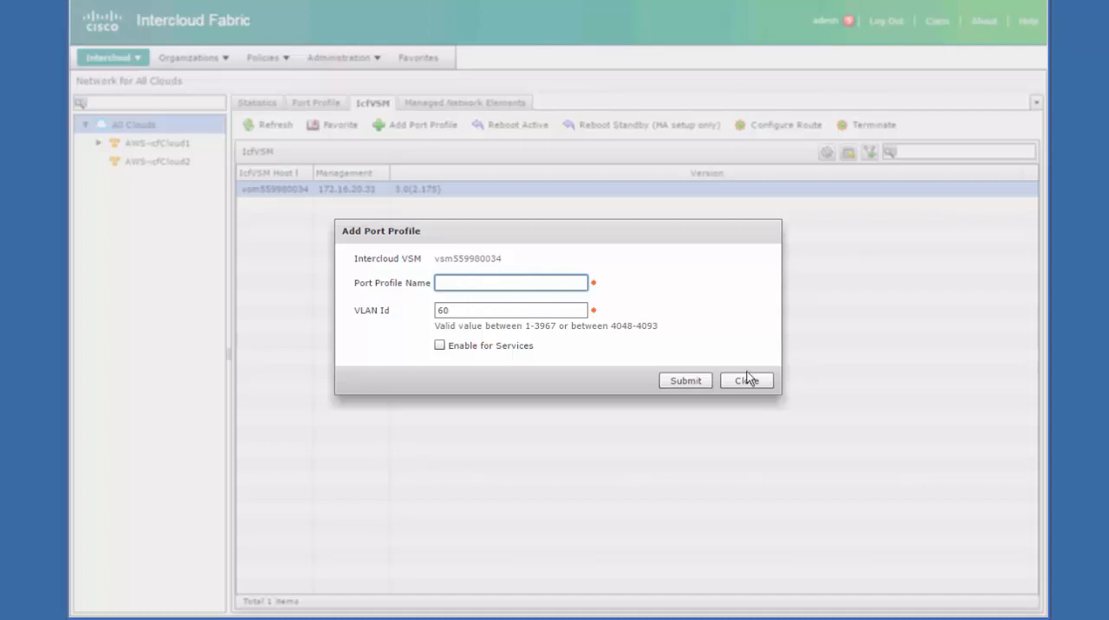
left_click(746, 381)
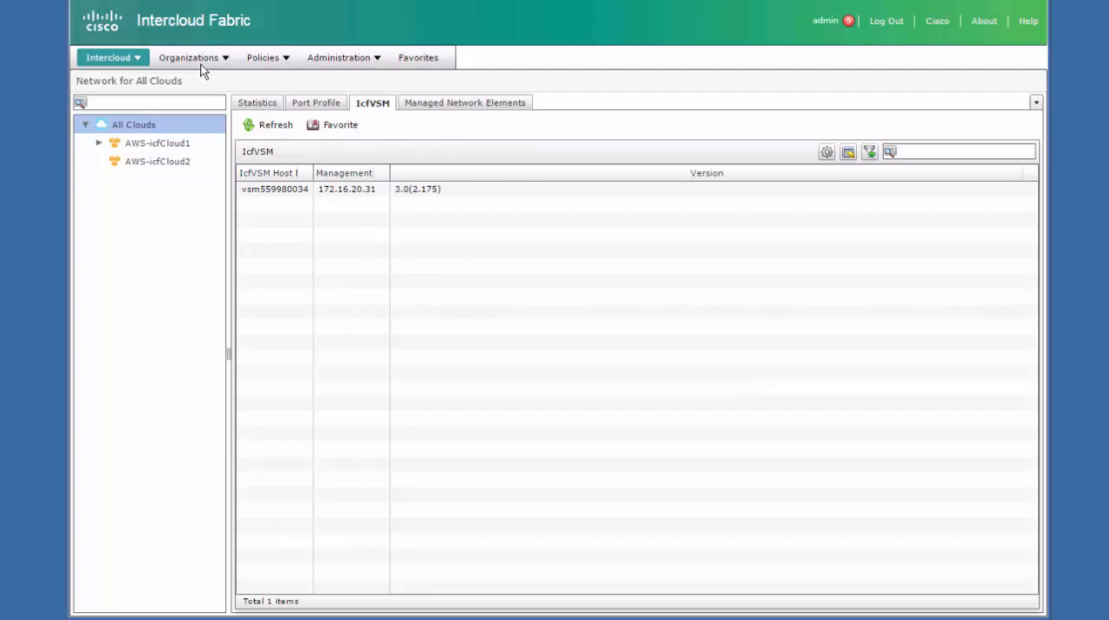
Open the Organization service requests and view details of completed request 10
left_click(190, 57)
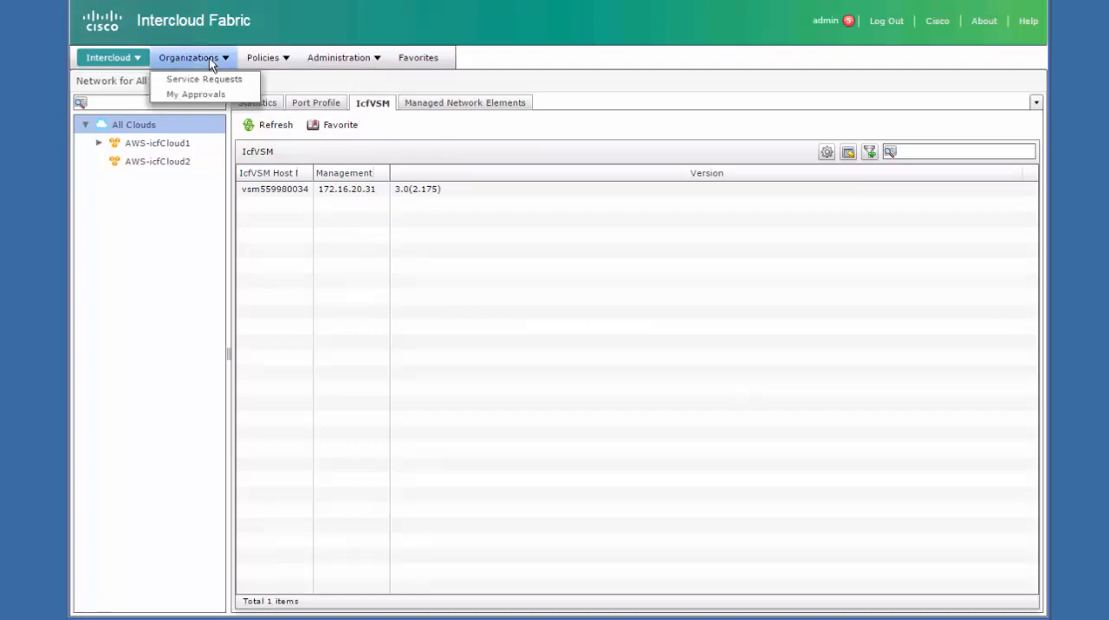
mouse_move(206, 83)
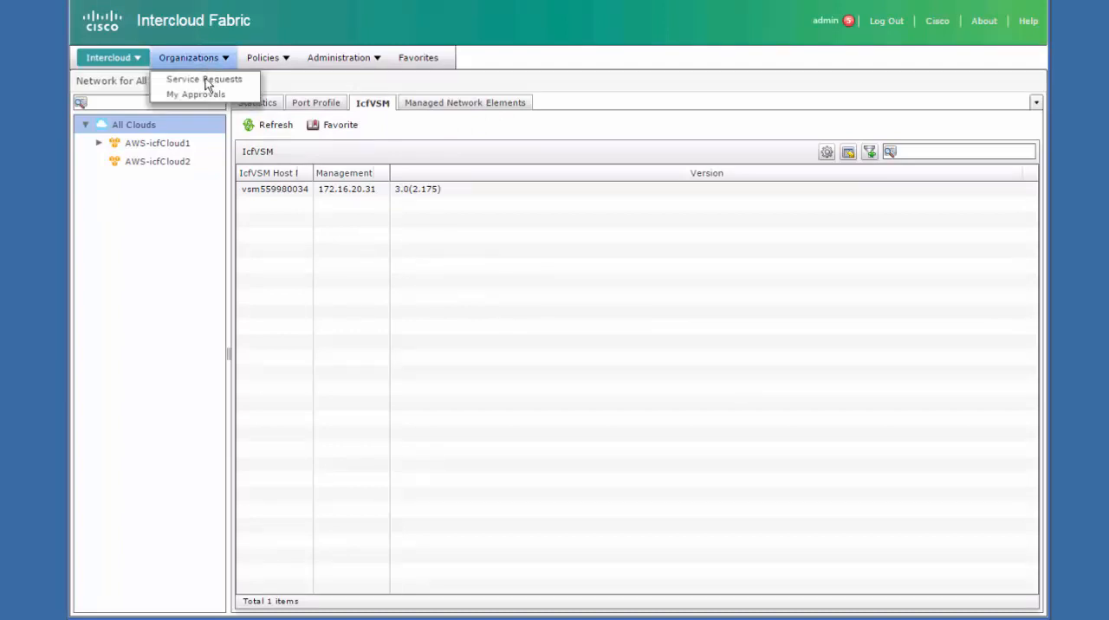
left_click(204, 79)
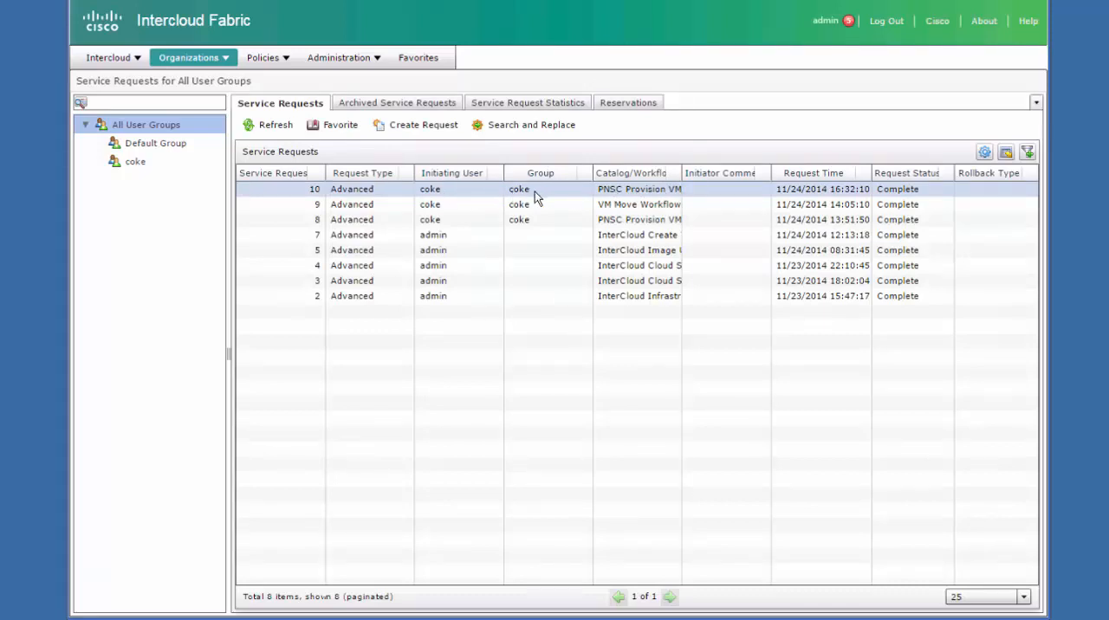
mouse_move(566, 200)
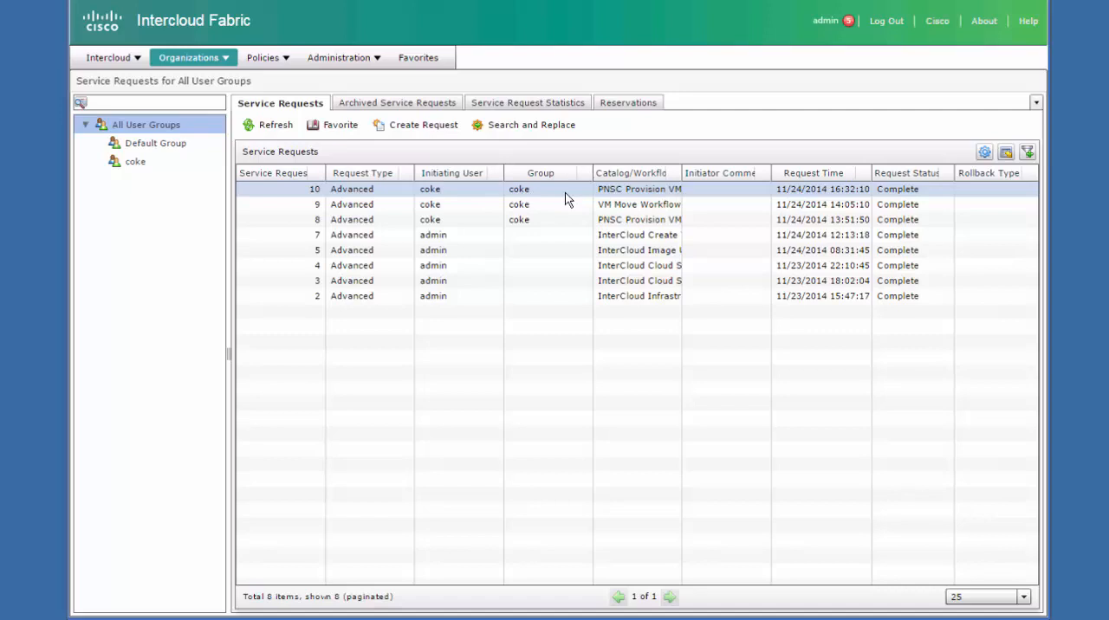
mouse_move(535, 198)
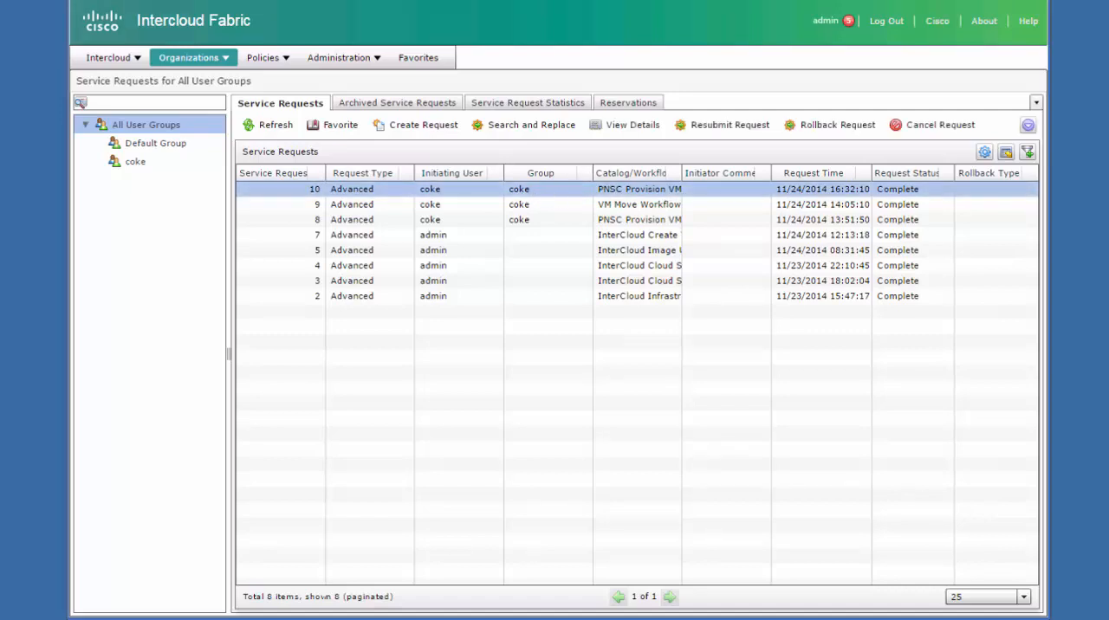
left_click(625, 124)
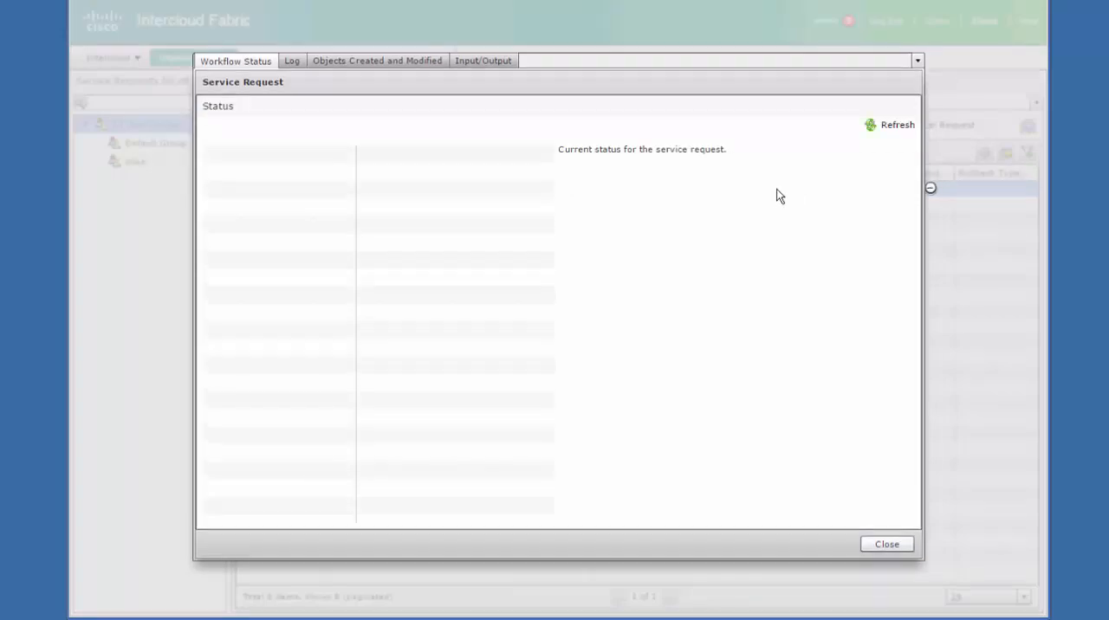
Scroll request 10's Log to the 'Creating VM on Cloud is Completed' entries, then close it
left_click(890, 124)
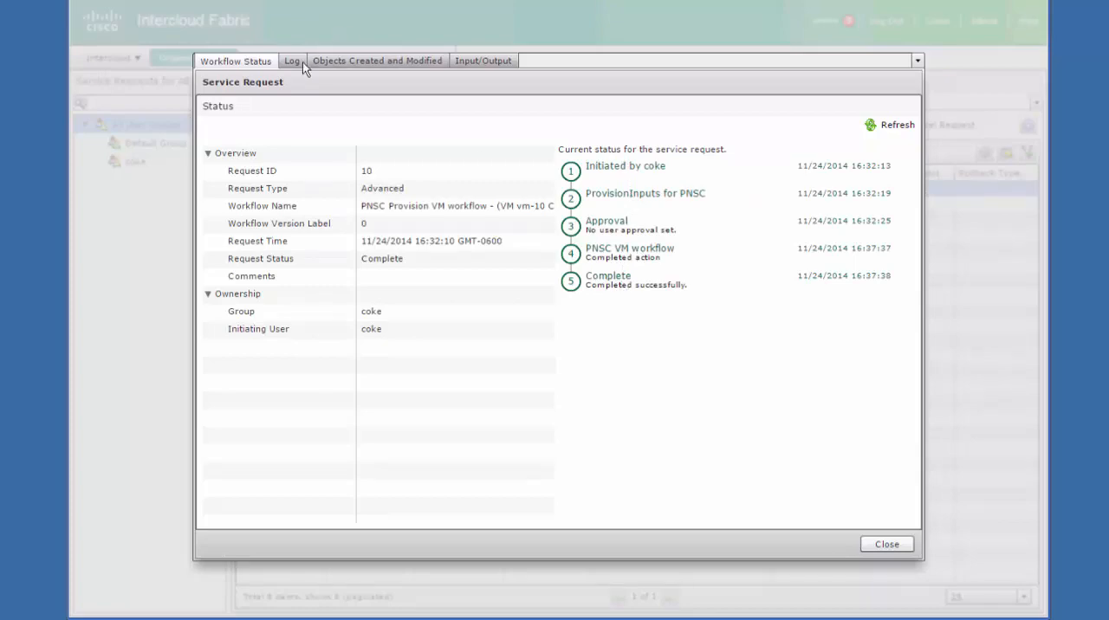
left_click(293, 60)
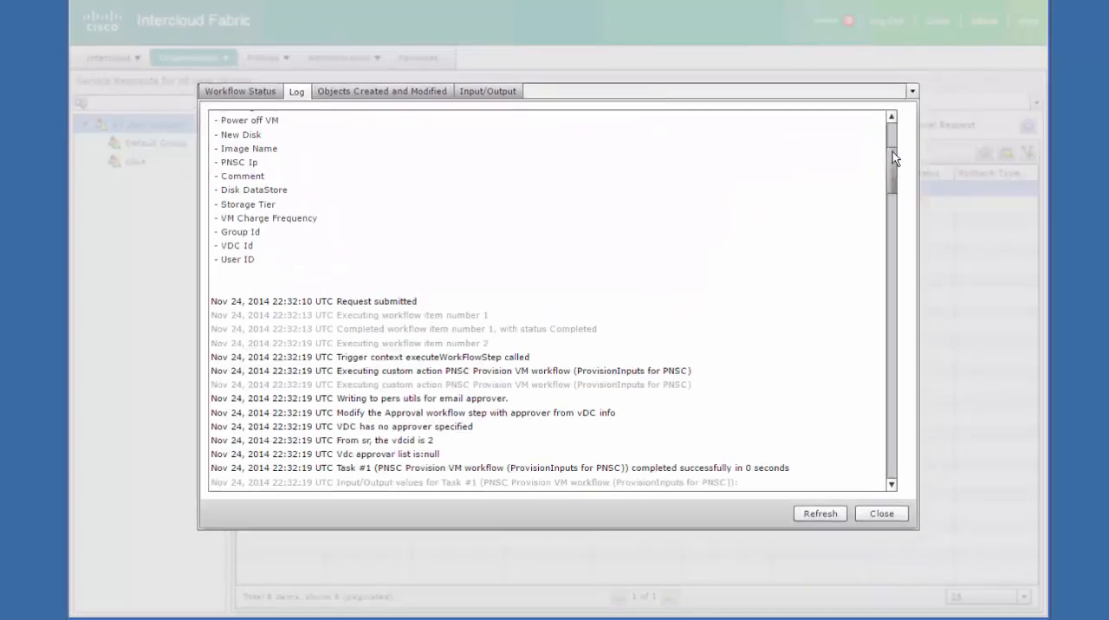
scroll("down", 3)
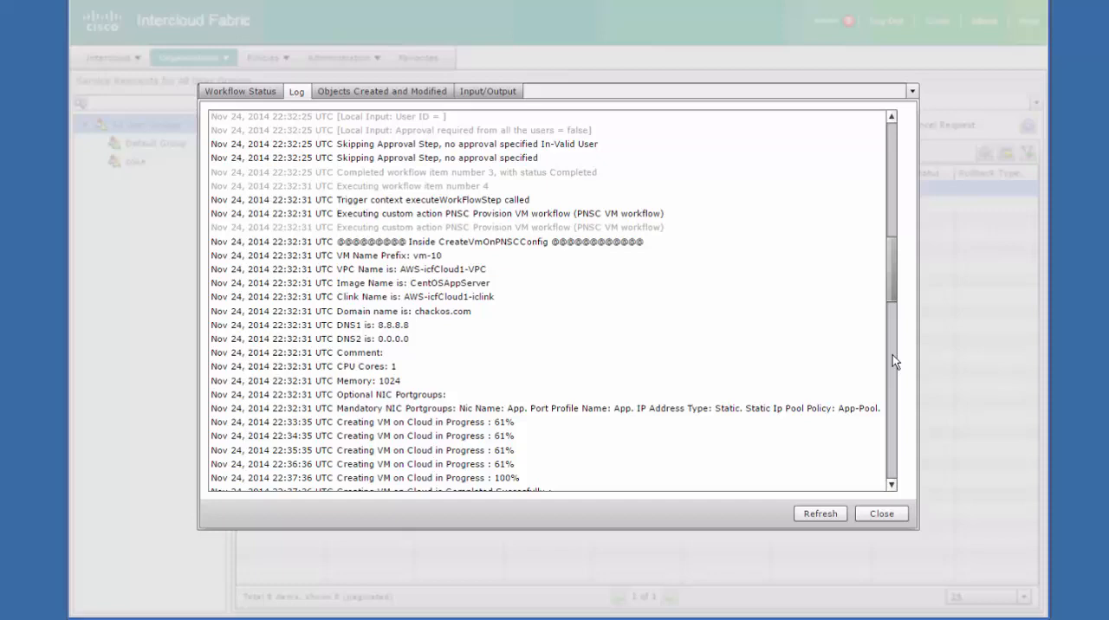
scroll("down", 3)
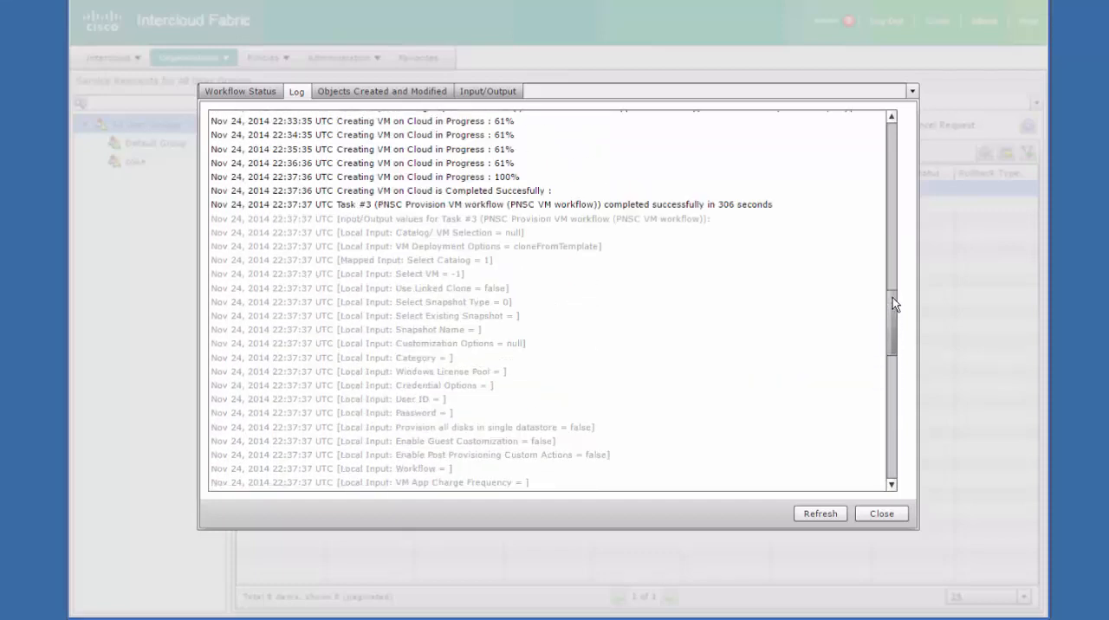
scroll("up", 3)
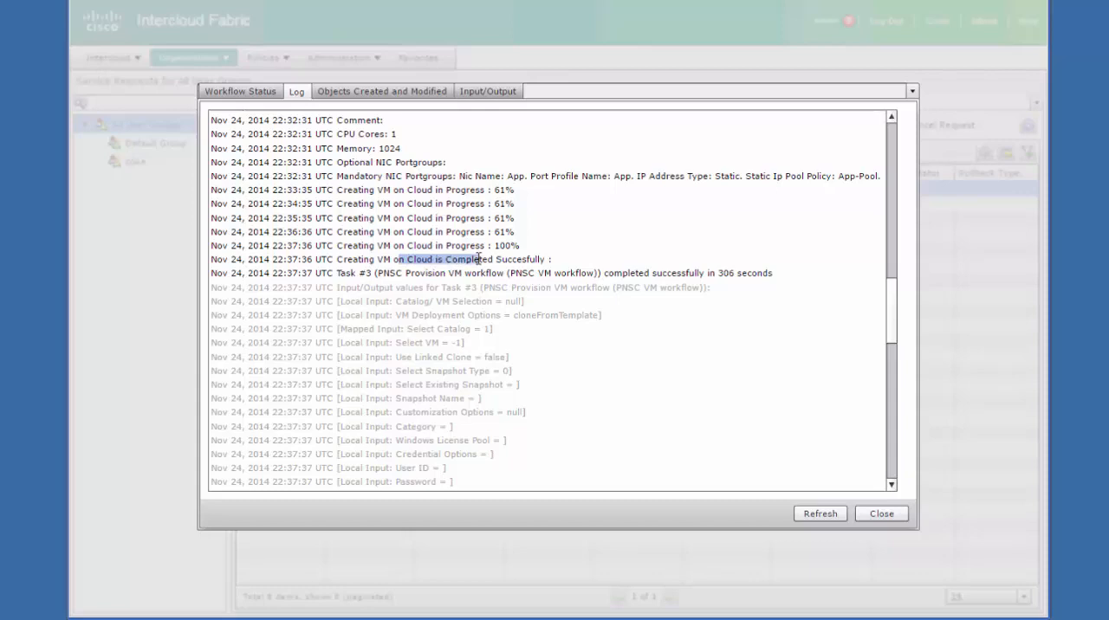
mouse_move(873, 278)
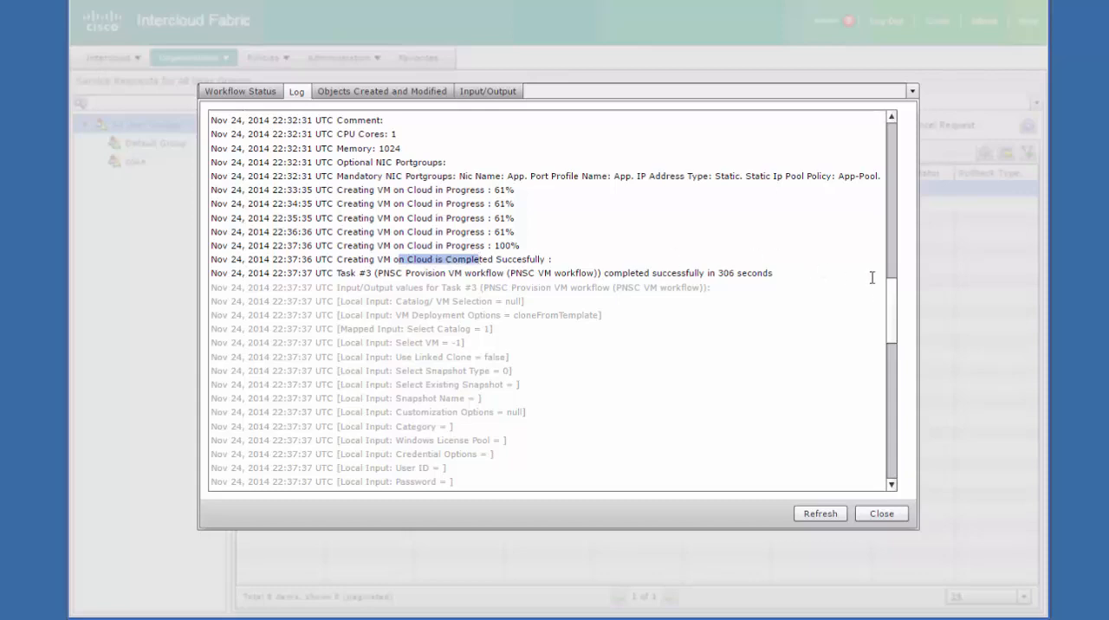
left_click(880, 513)
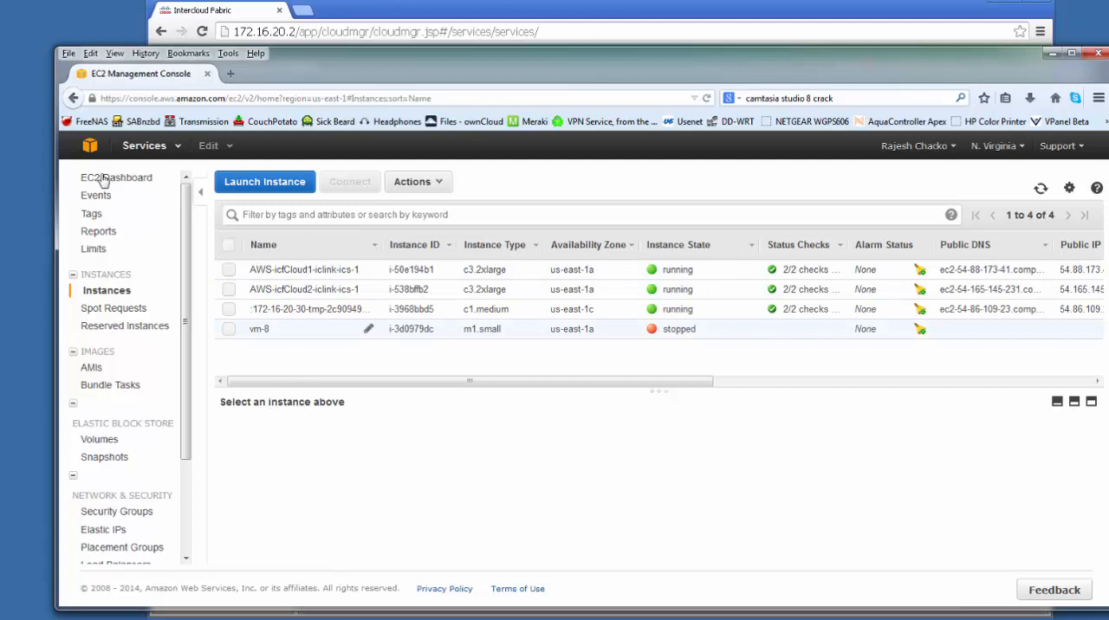
mouse_move(264, 351)
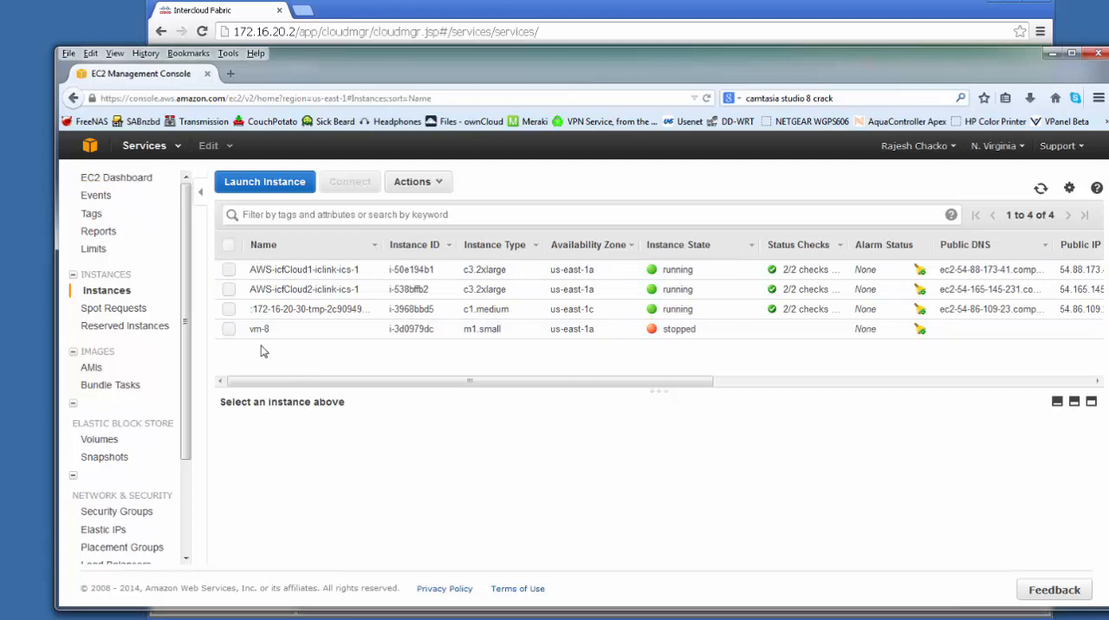
Go to the EC2 Dashboard and open Running Instances, showing vm-10 in us-east-1a
left_click(120, 178)
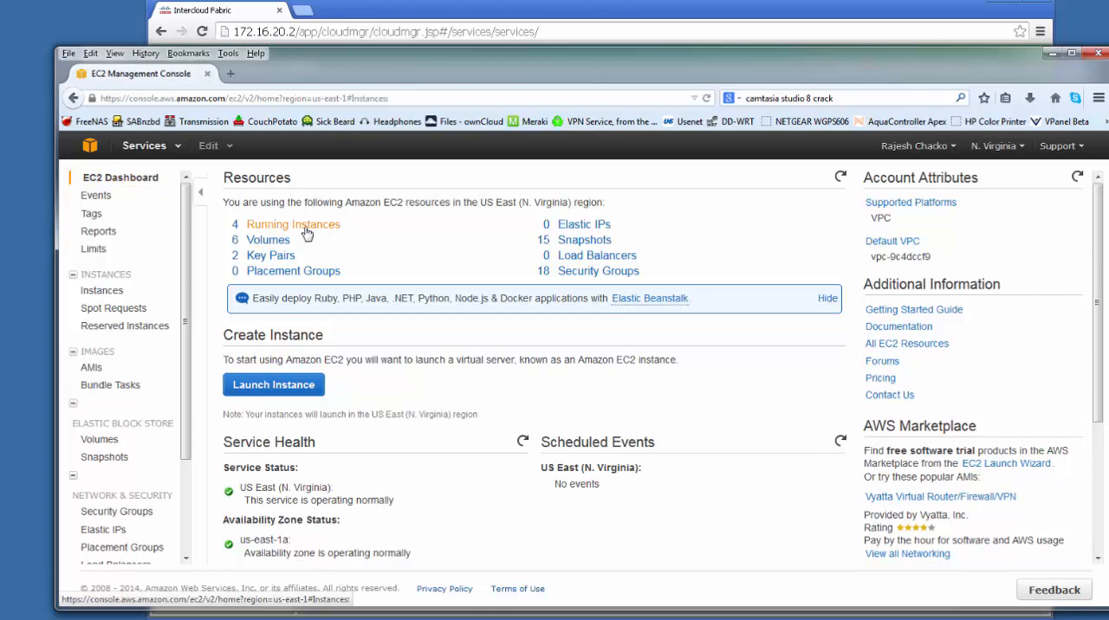
left_click(293, 224)
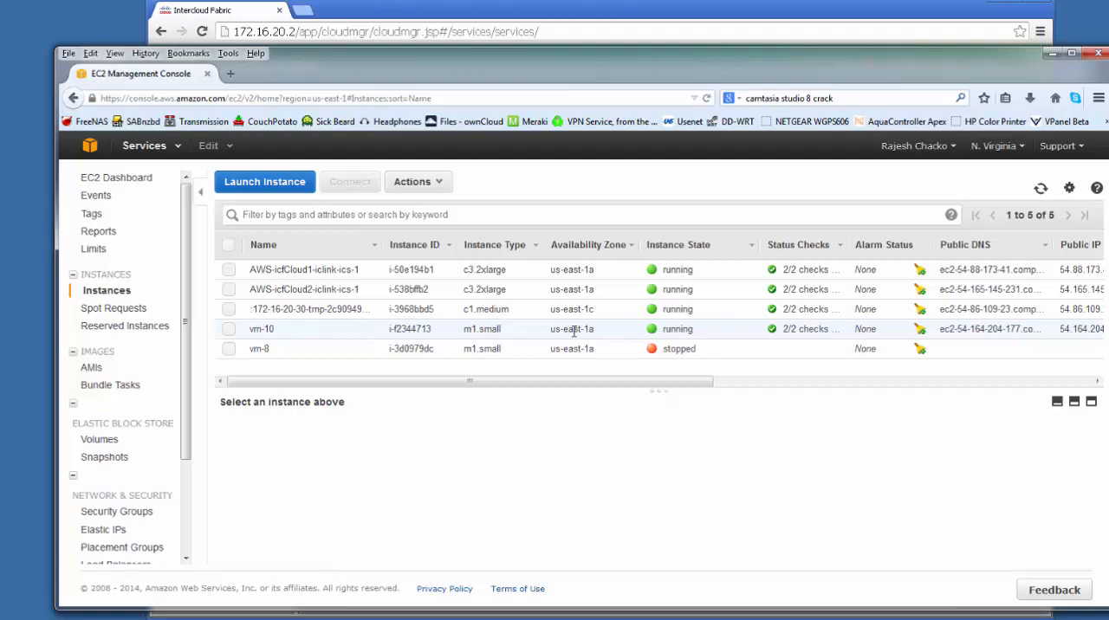
mouse_move(507, 370)
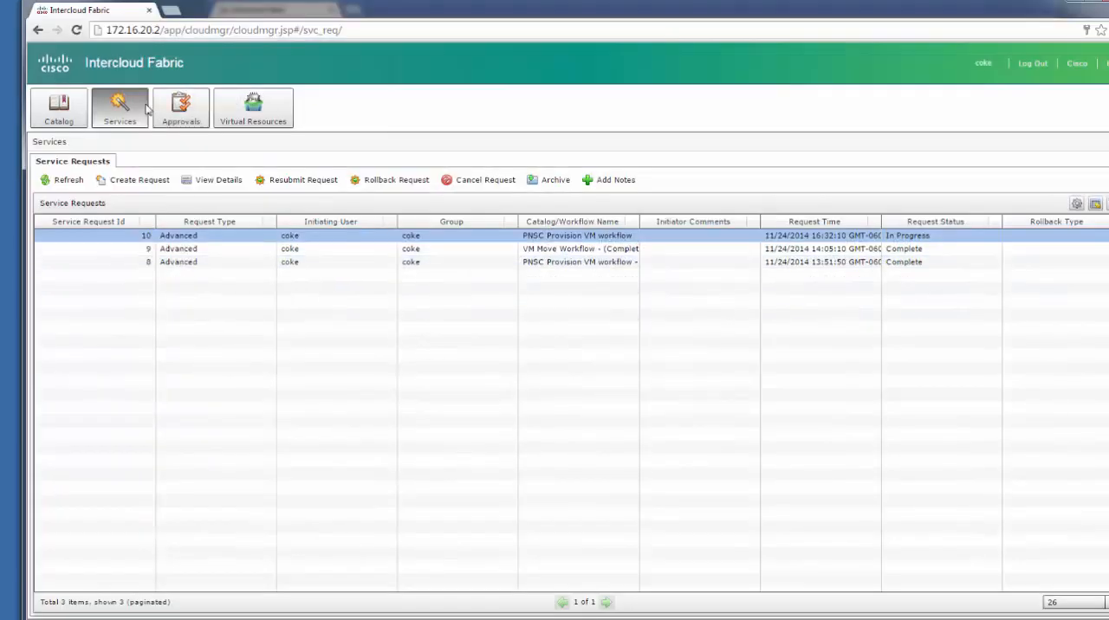
mouse_move(253, 107)
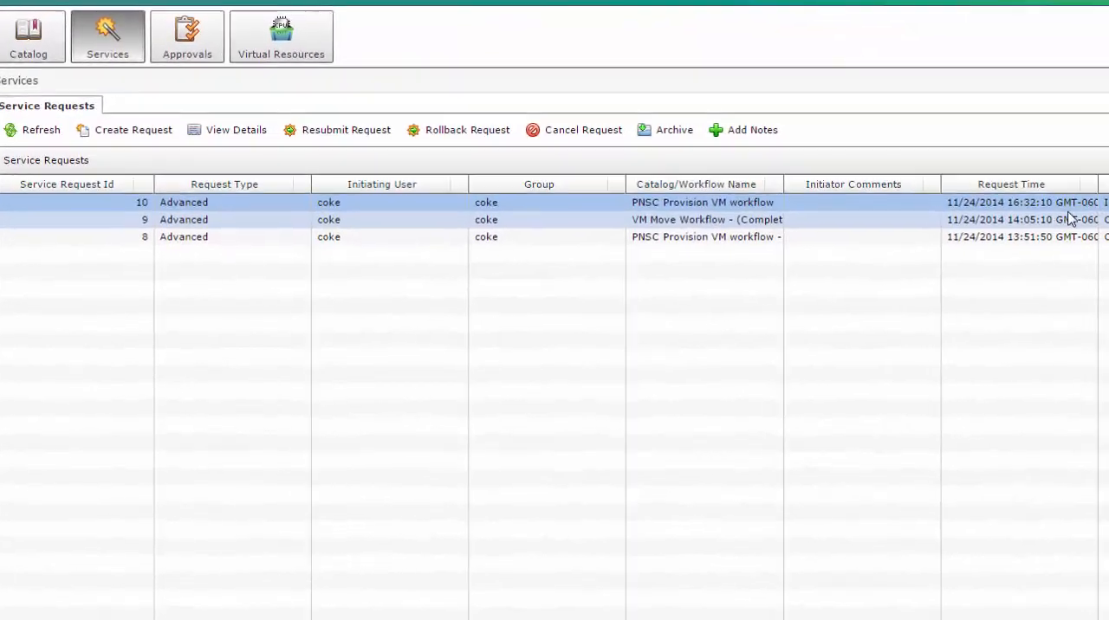
Sort coke's service requests by request time, check vNICs, then select vm-10 in the VM list
left_click(1011, 184)
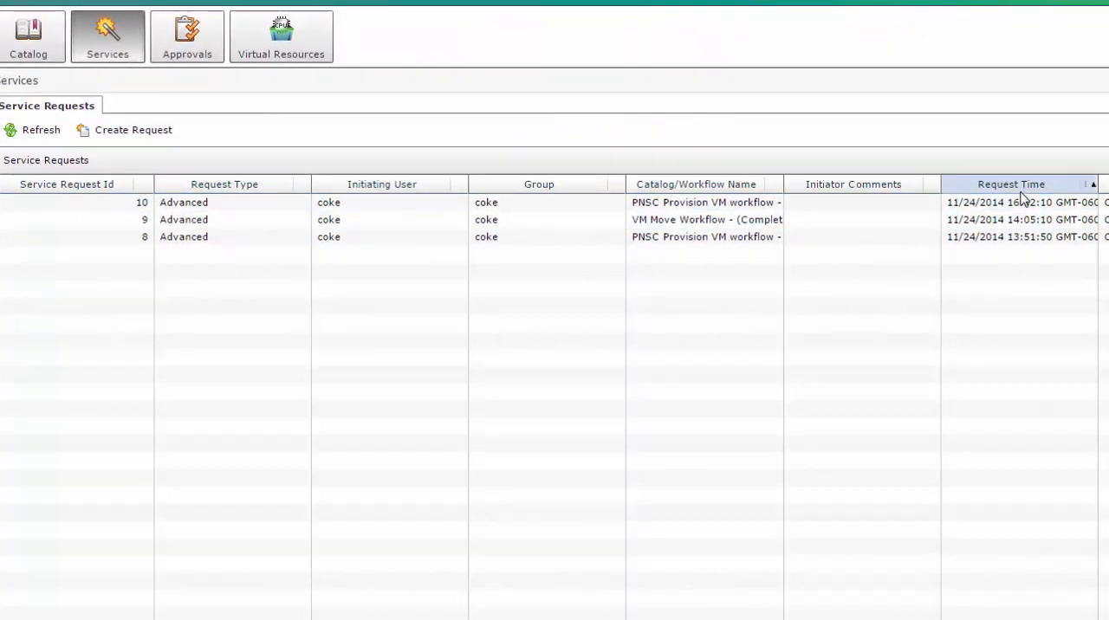
left_click(281, 36)
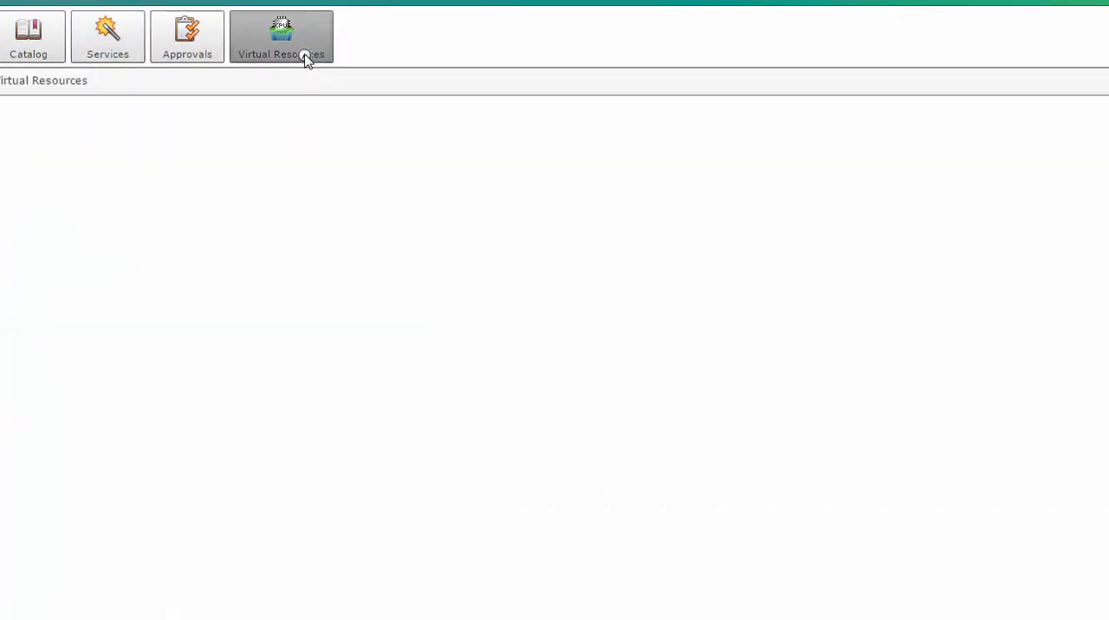
left_click(281, 37)
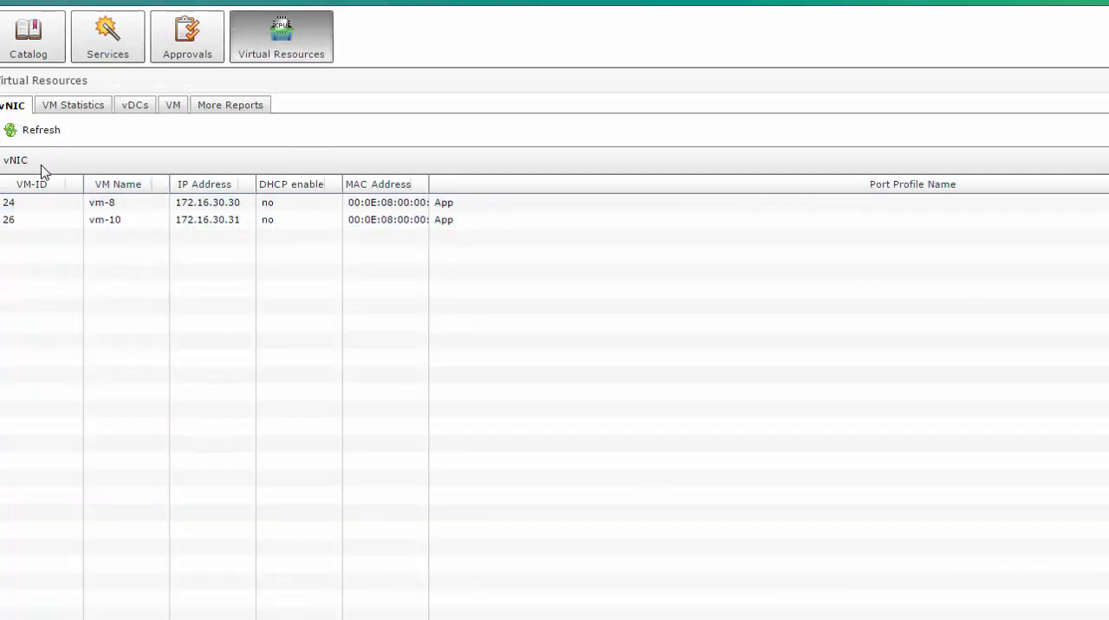
left_click(208, 219)
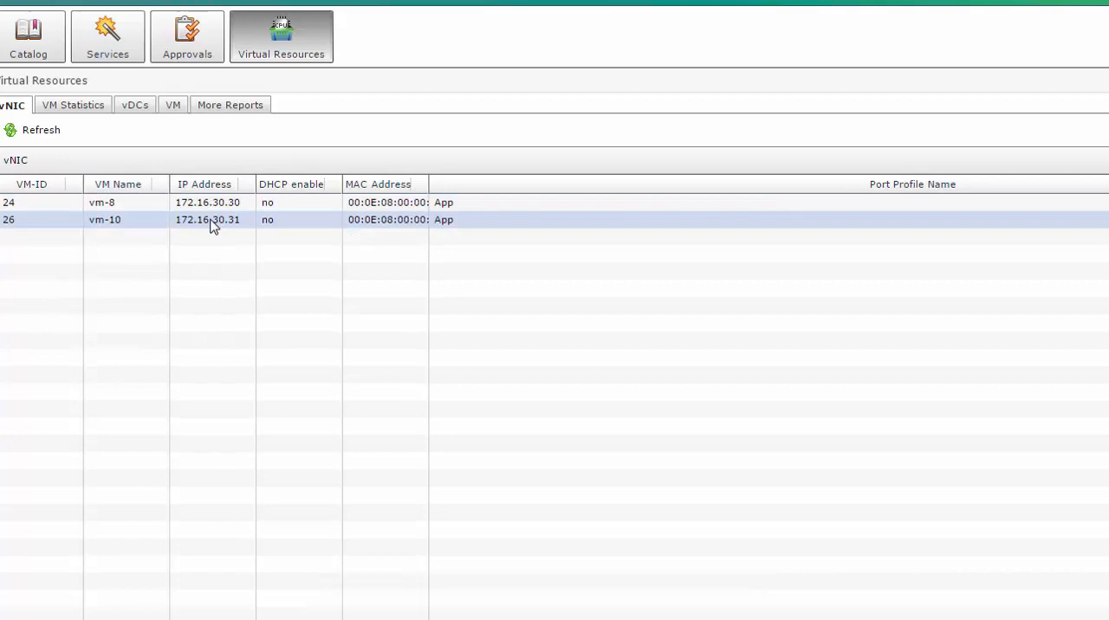
left_click(205, 183)
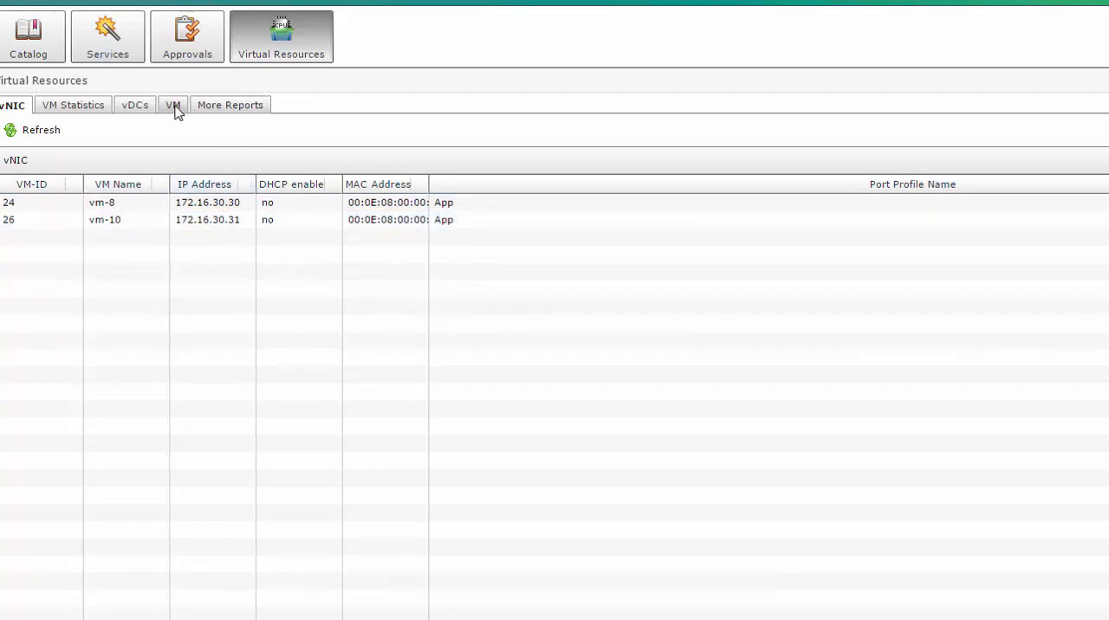
left_click(171, 105)
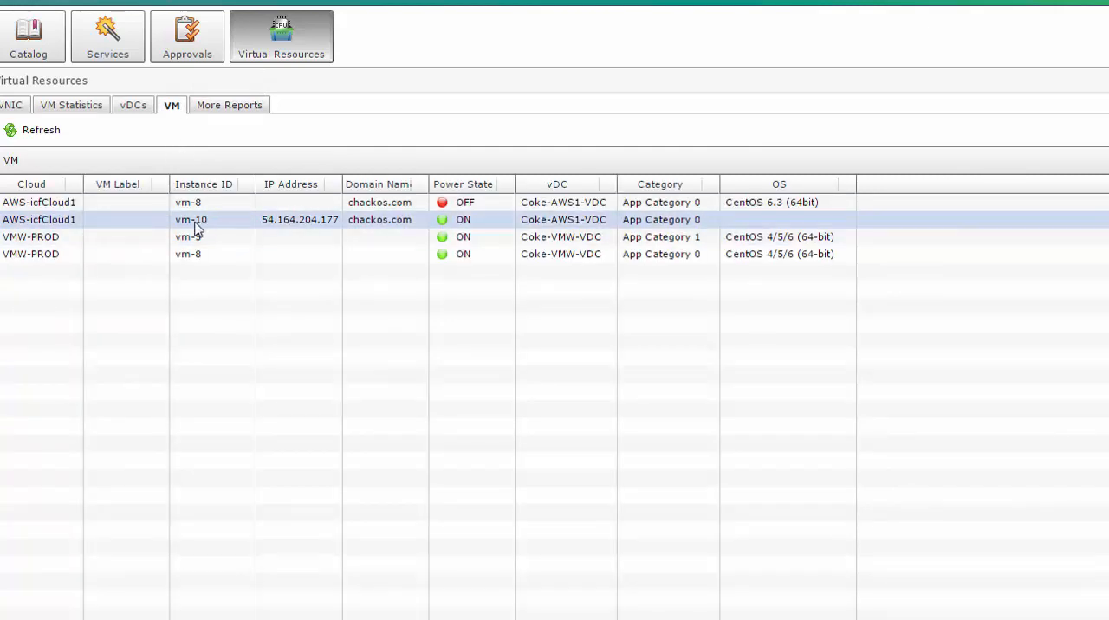
left_click(191, 219)
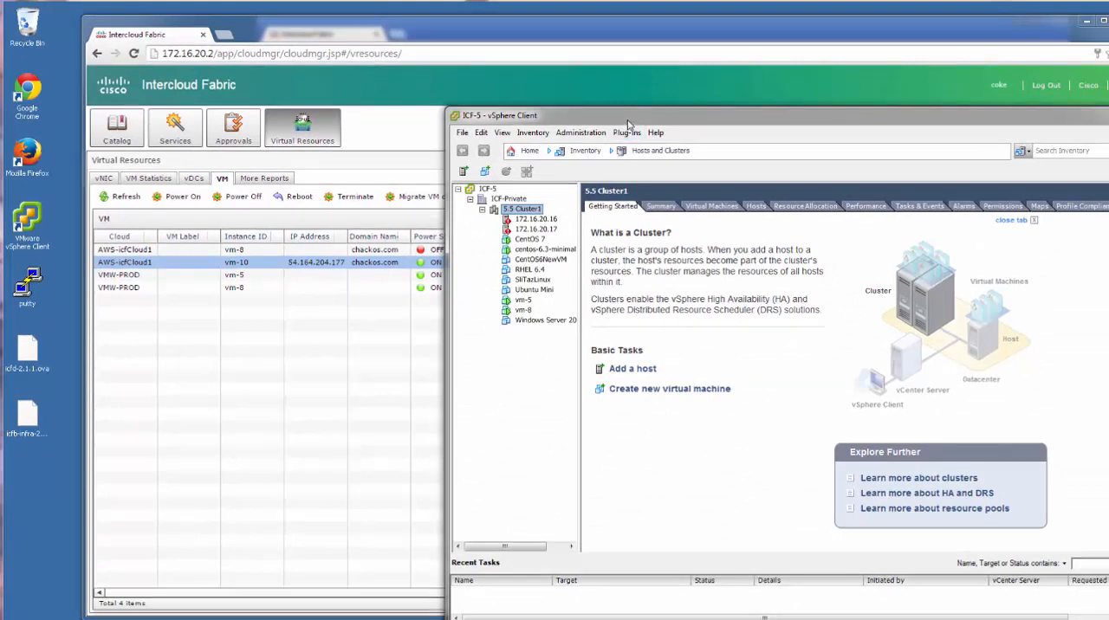
Select vm-5 and open its actions, check vm-10's private IP, then return to vm-5's console
left_click(522, 300)
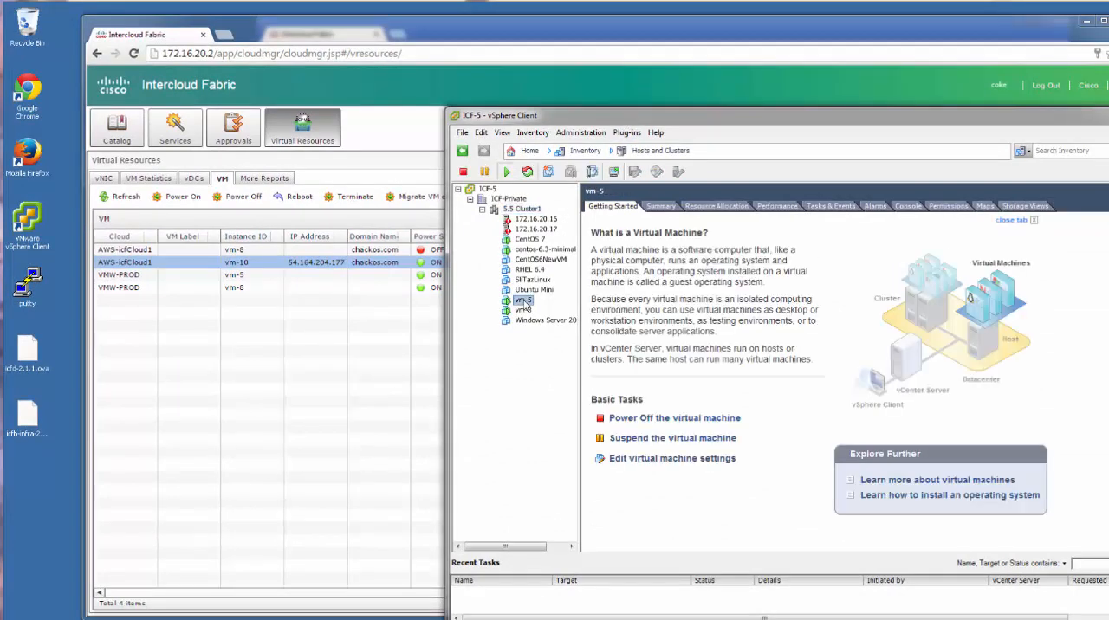
right_click(523, 300)
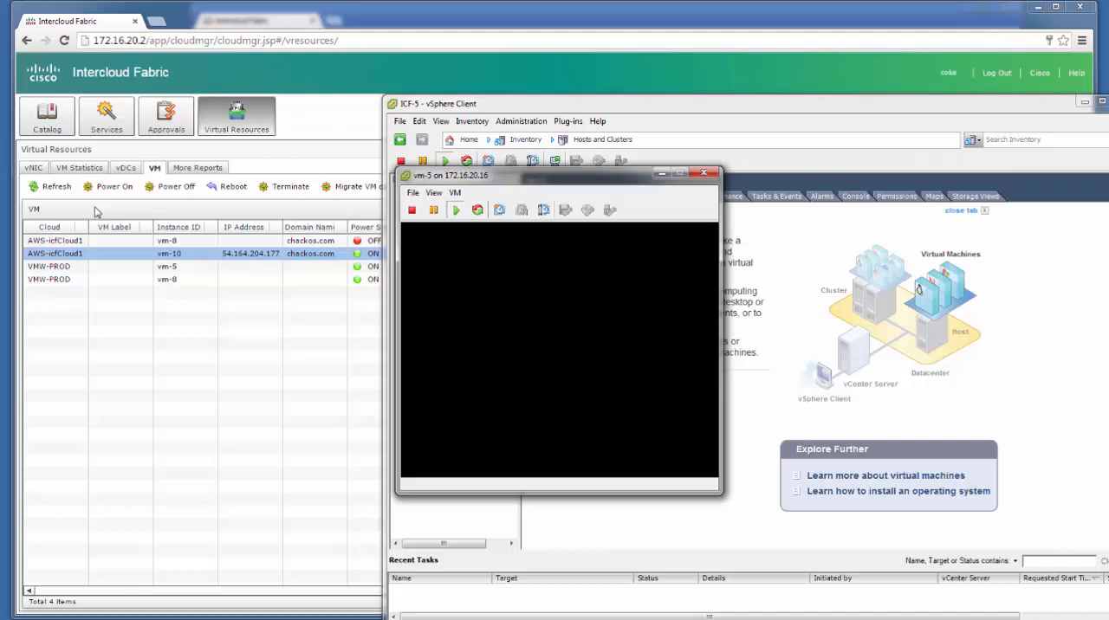
left_click(34, 167)
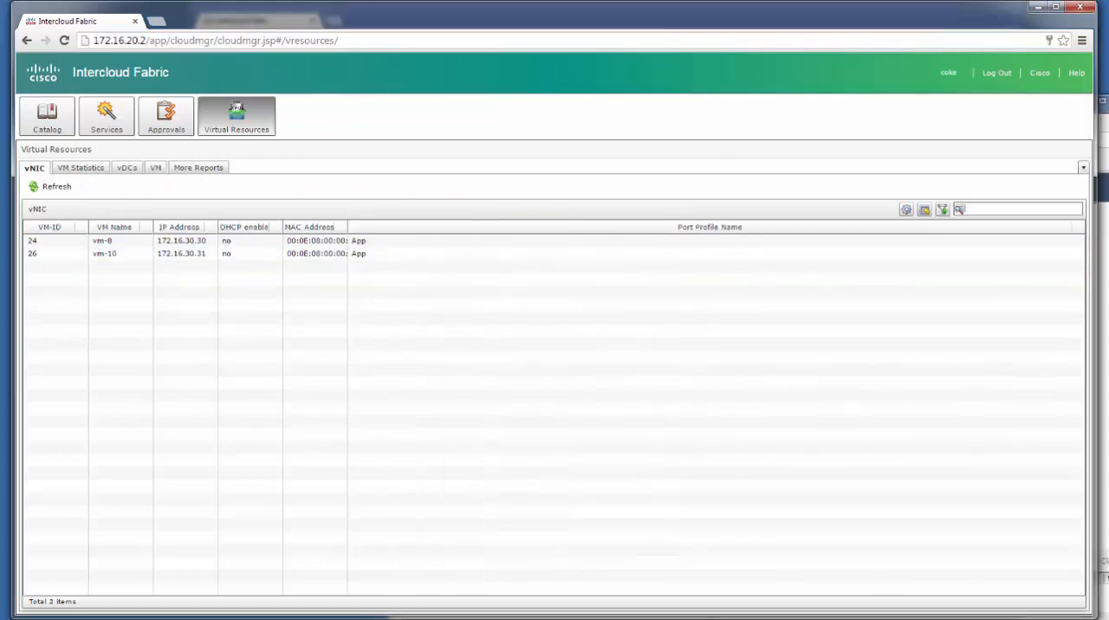
left_click(178, 227)
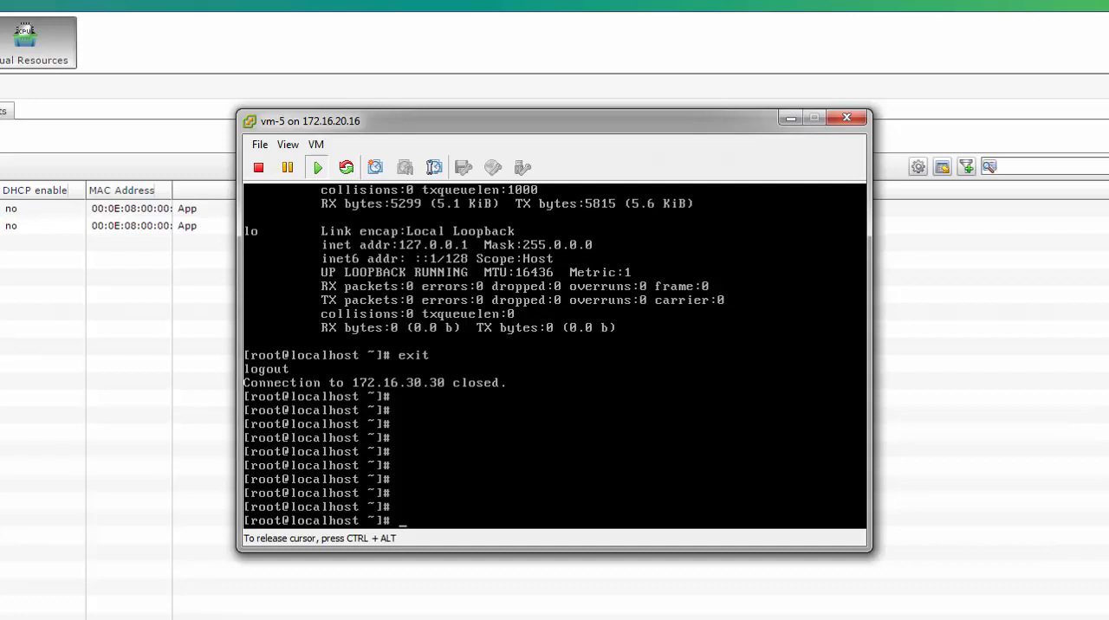
From vm-5's console, ping 172.16.30.31, then SSH in with ssh -lroot 172.16.30.31
type("ping 1")
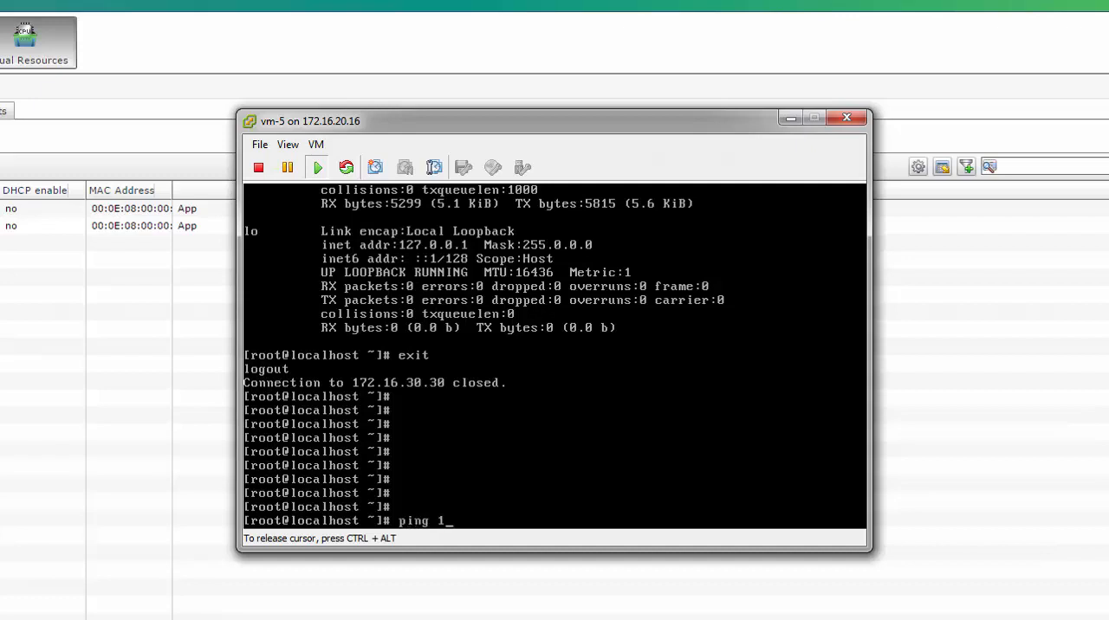
type("72.16.30.31")
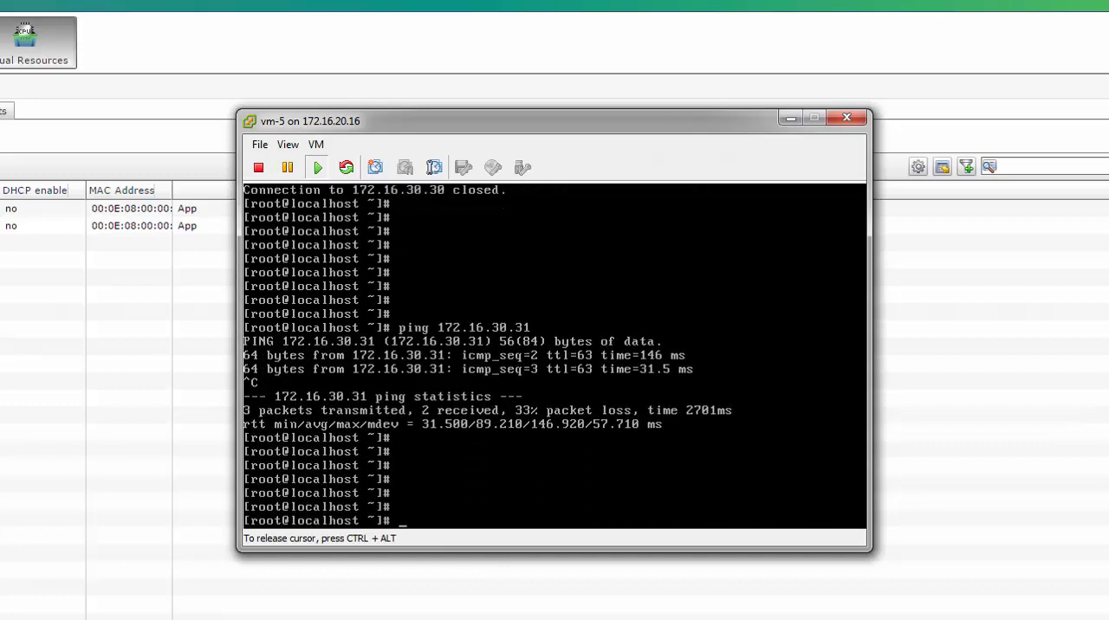
type("ssh 10")
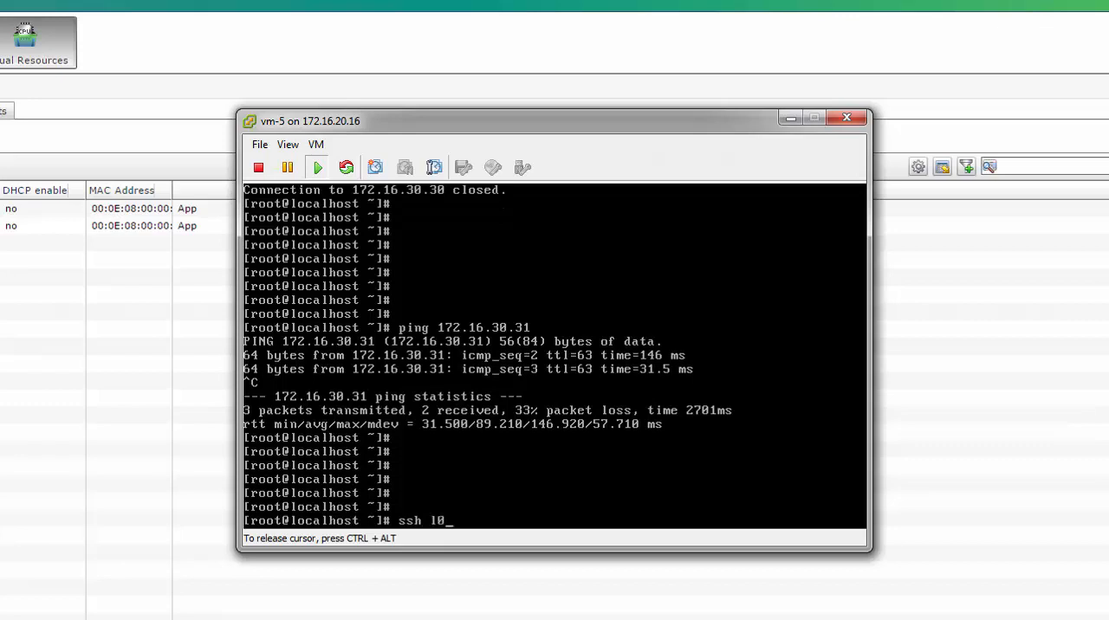
type("-l")
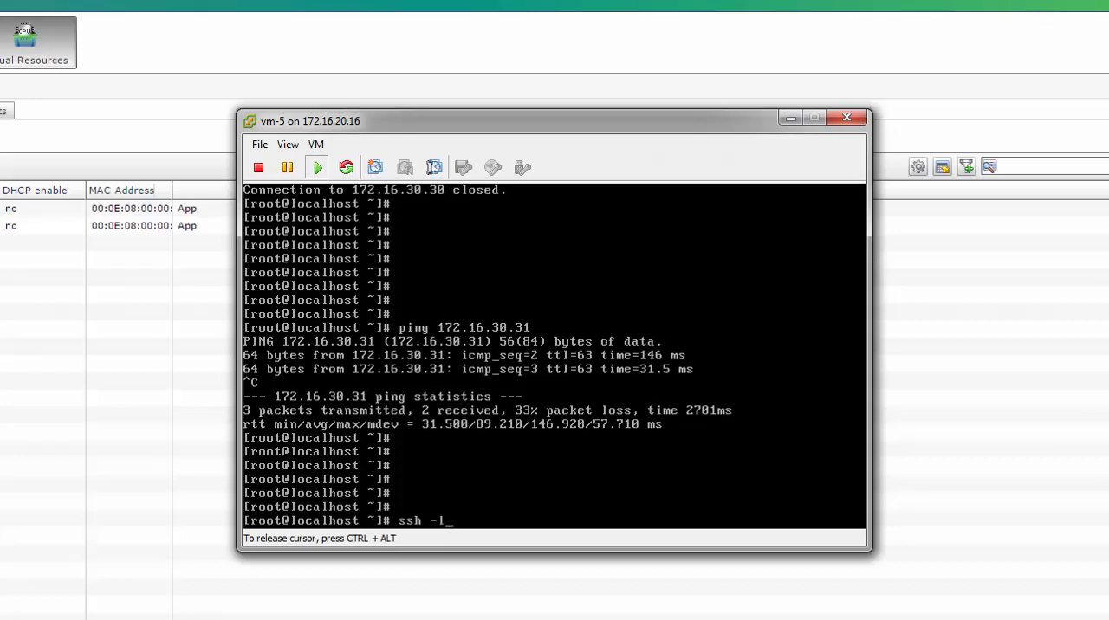
type("172.16.30.3")
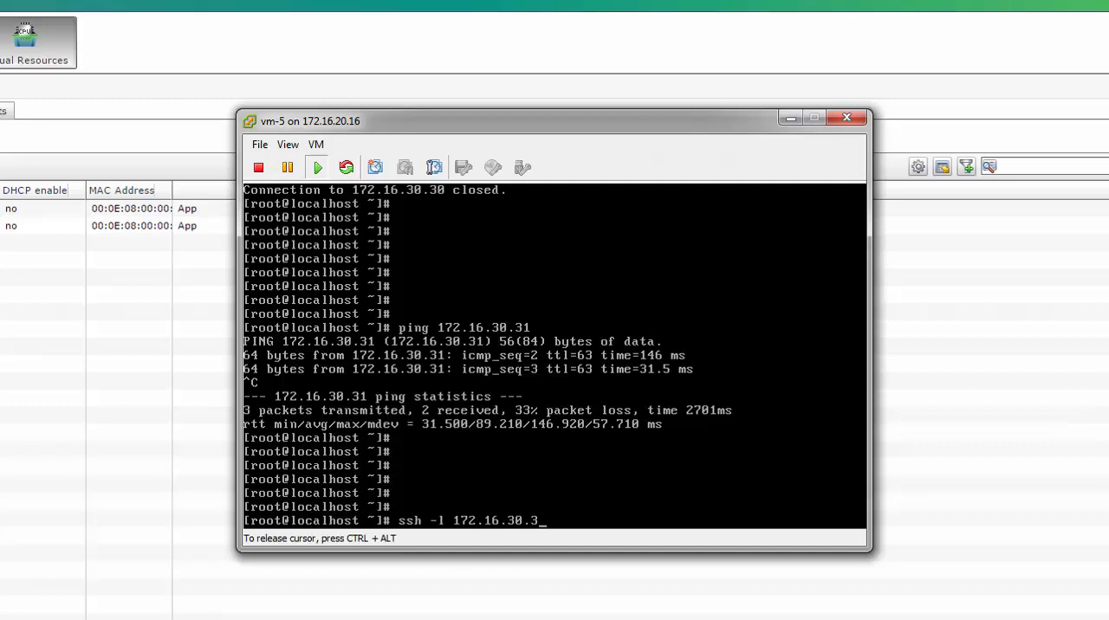
key("Return")
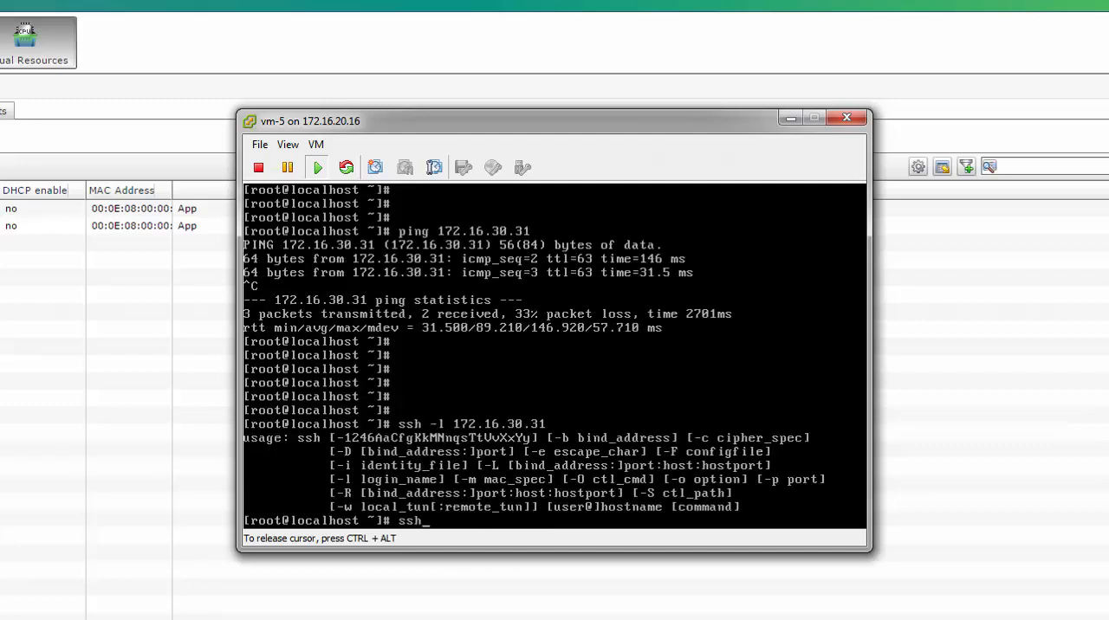
type("-lroot")
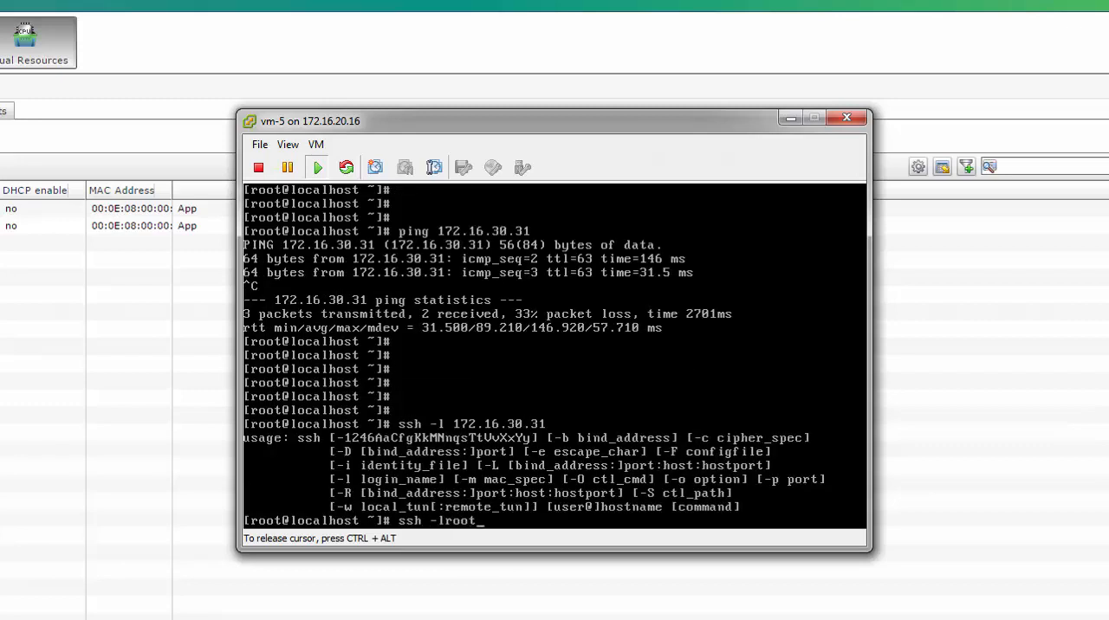
type("172.16.30.3")
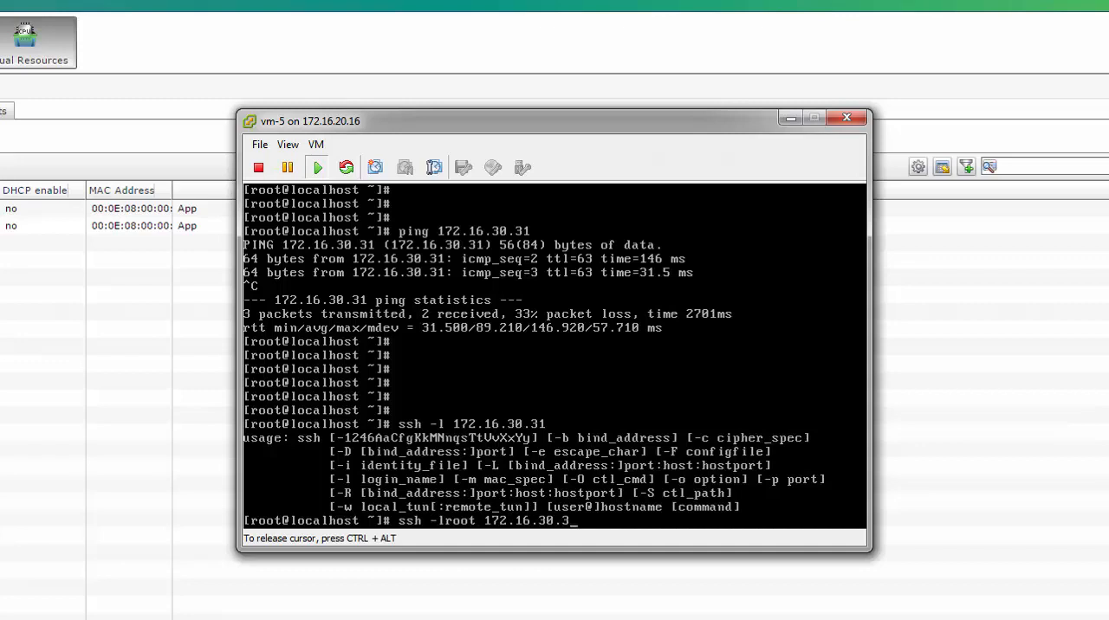
key("Return")
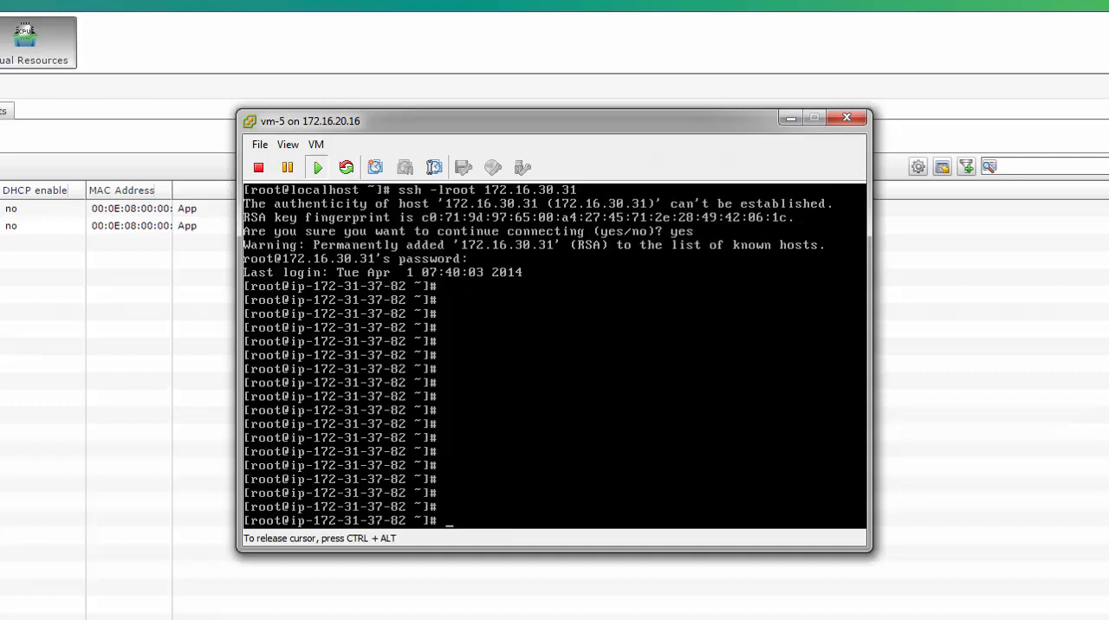
Run ifconfig on the remote host, page through the eth0 and csc0 listing, and exit
type("ifconfig")
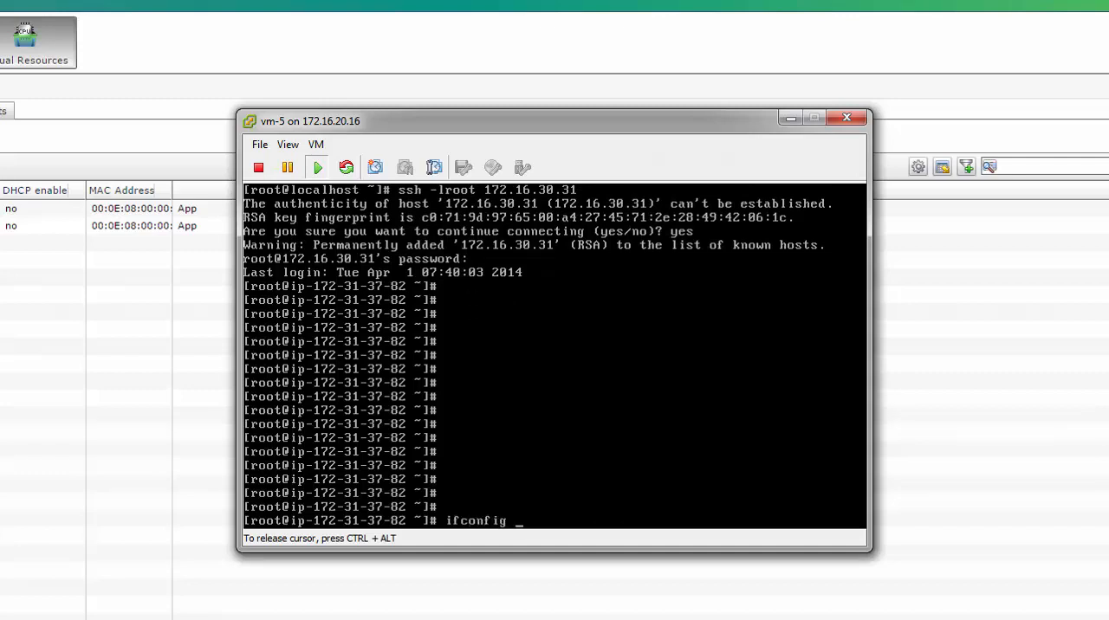
key("Return")
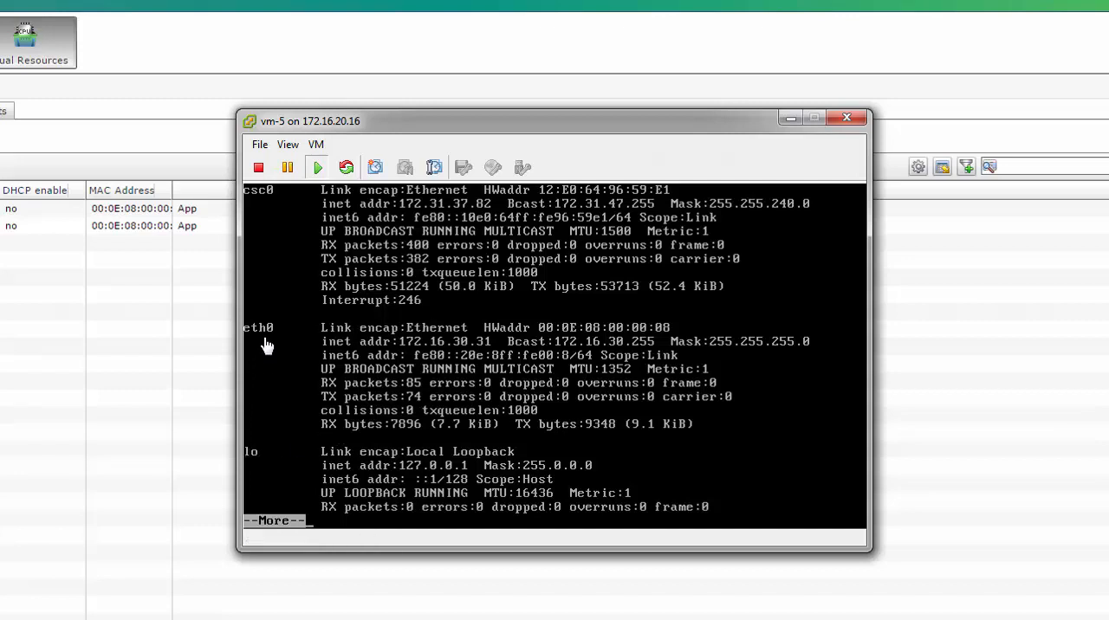
mouse_move(267, 200)
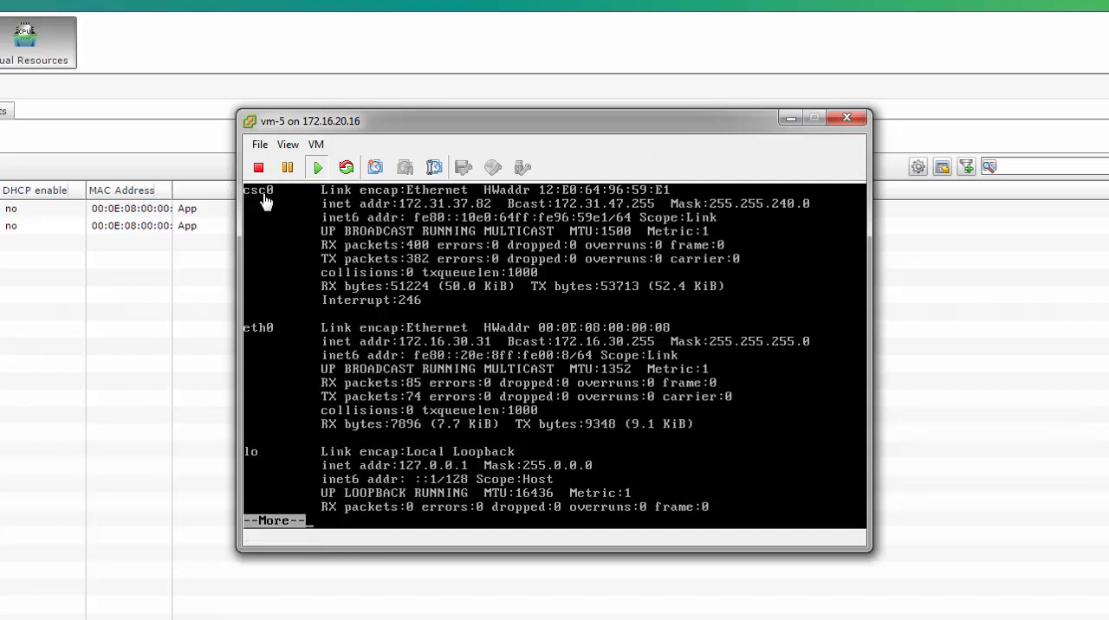
mouse_move(281, 345)
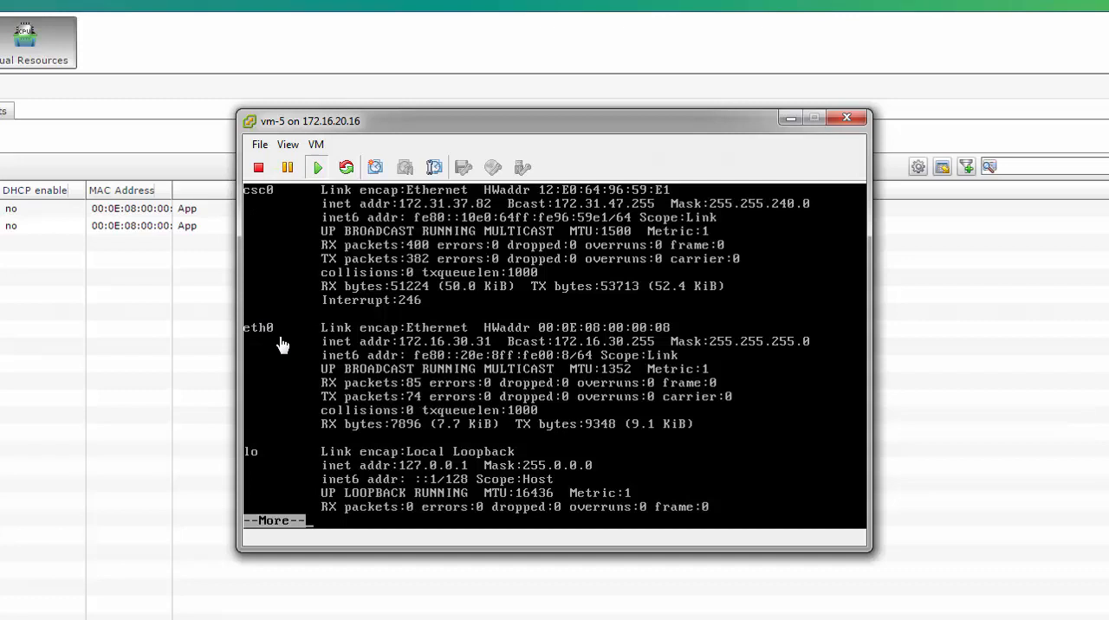
mouse_move(414, 353)
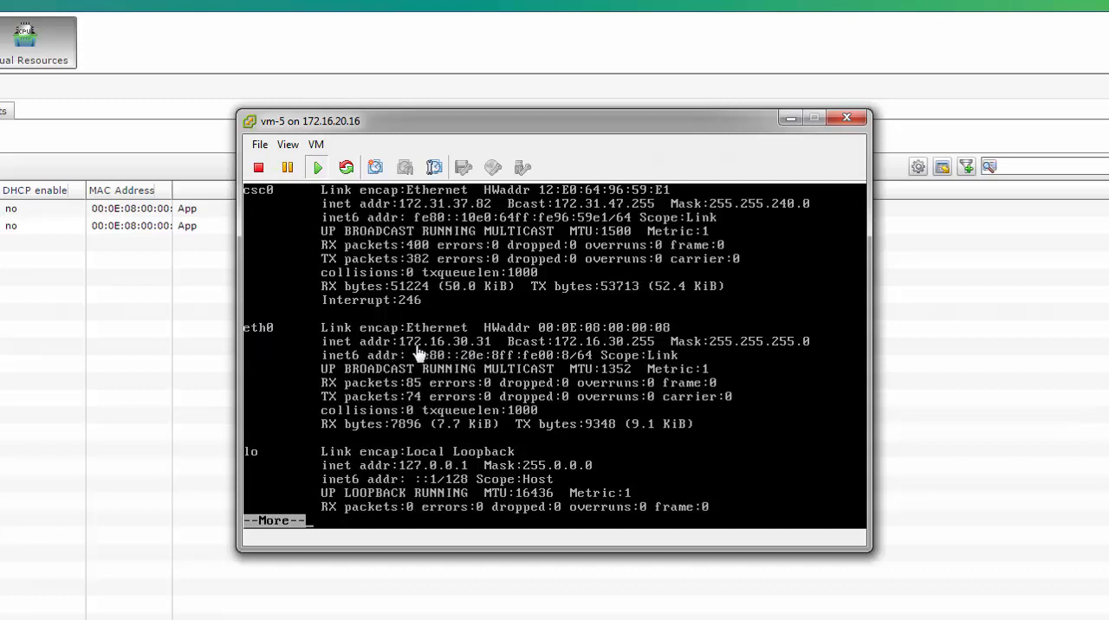
mouse_move(461, 355)
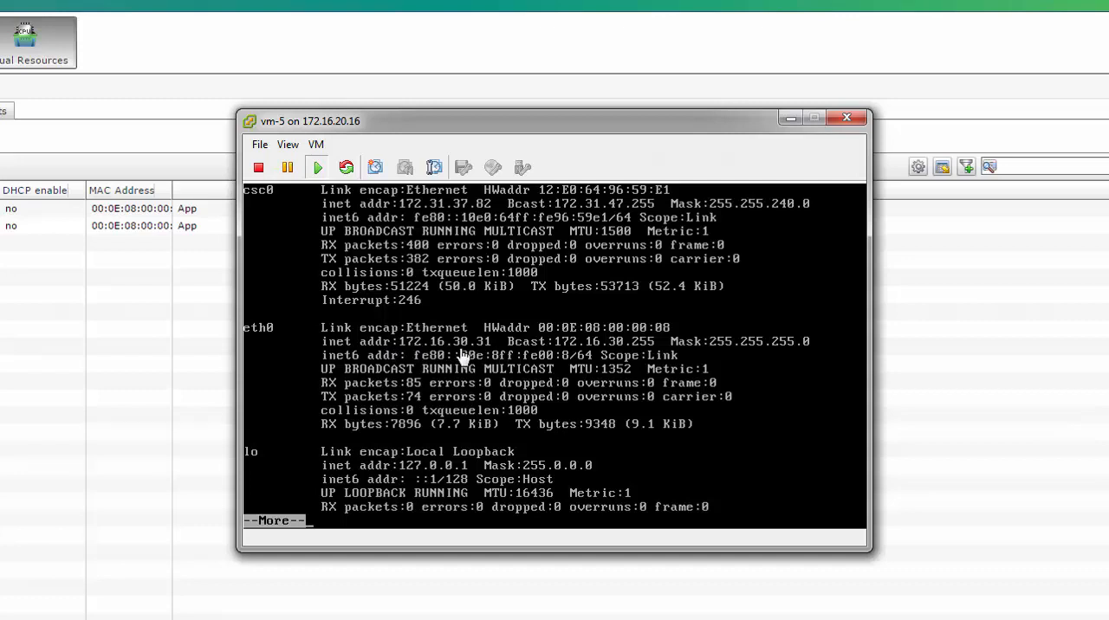
mouse_move(438, 217)
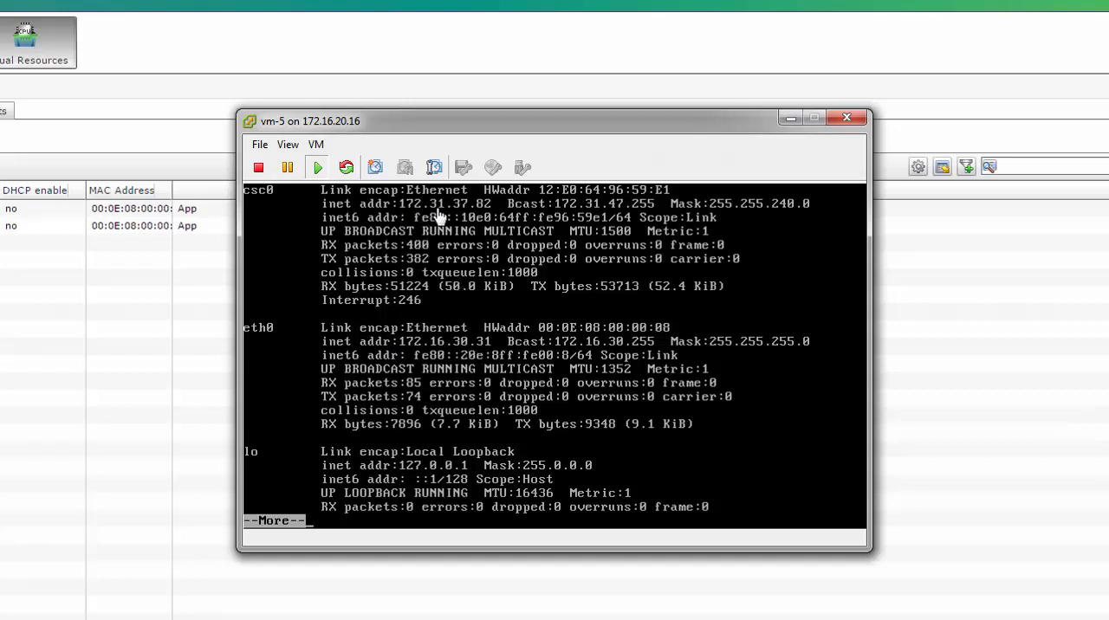
mouse_move(485, 217)
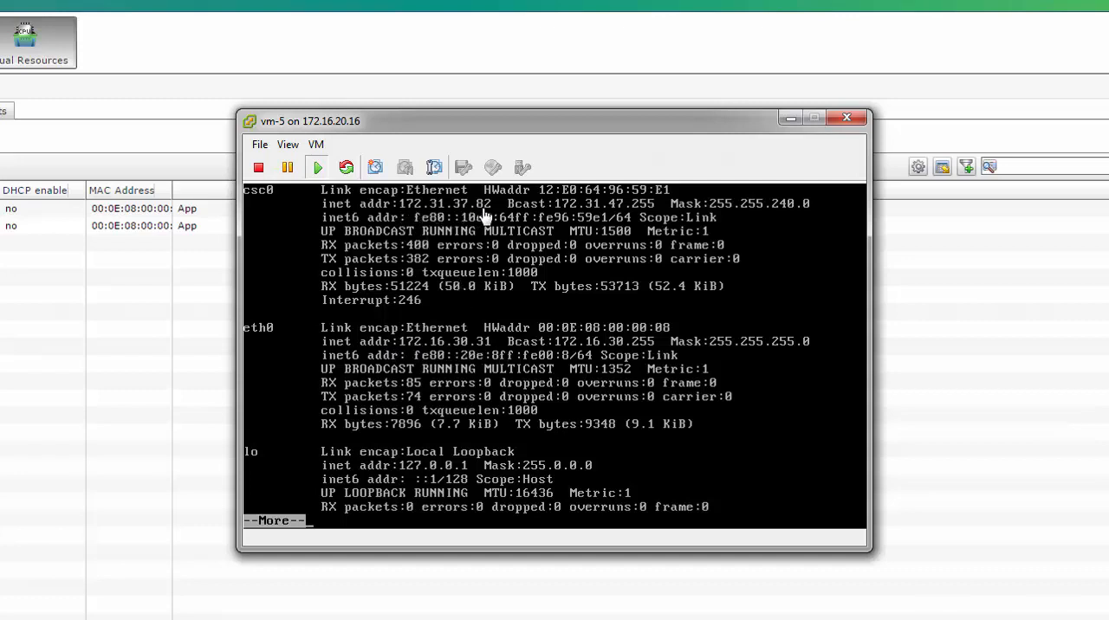
mouse_move(424, 217)
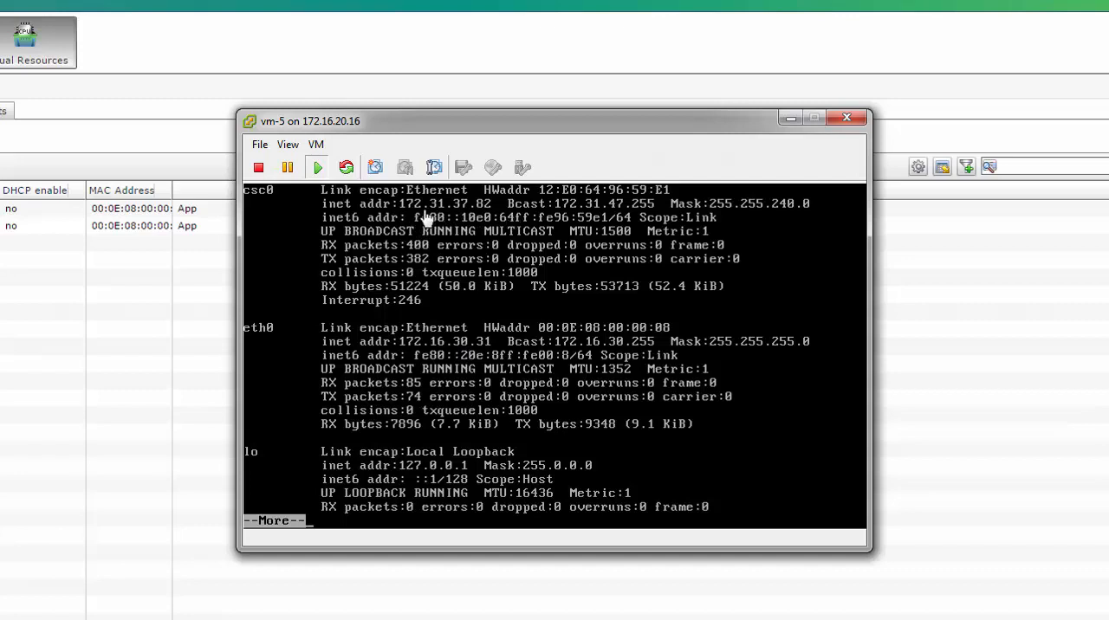
mouse_move(451, 314)
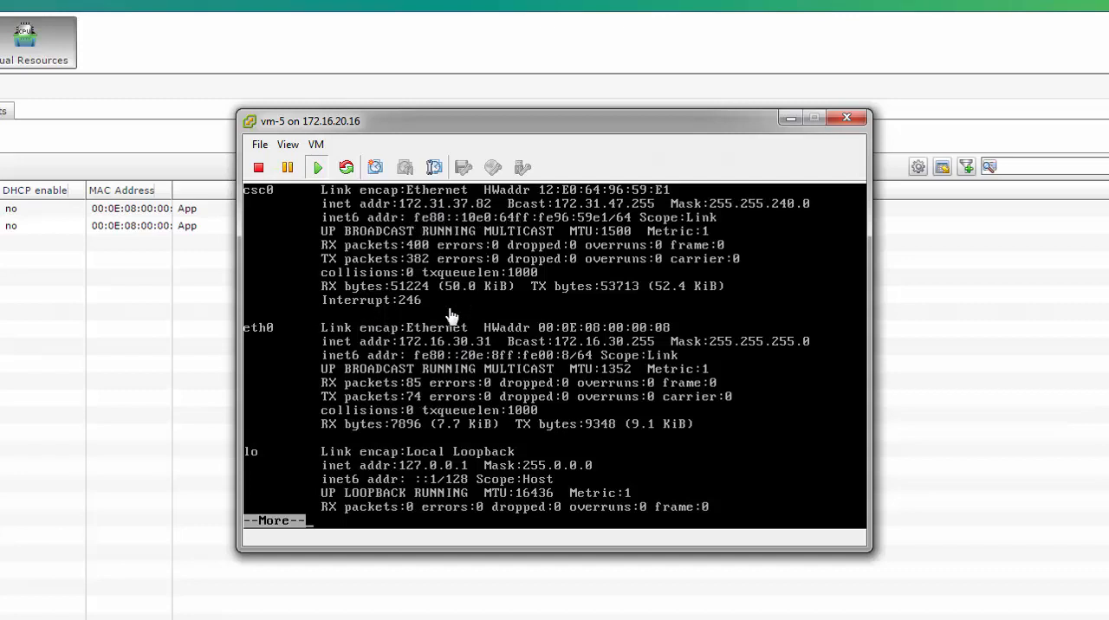
mouse_move(489, 353)
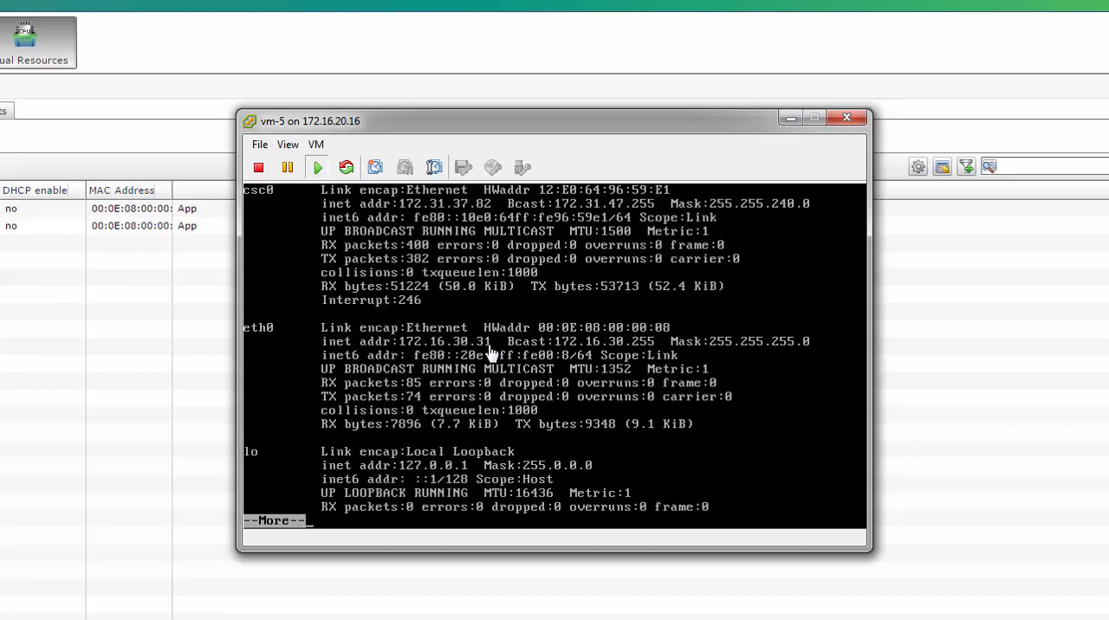
mouse_move(444, 210)
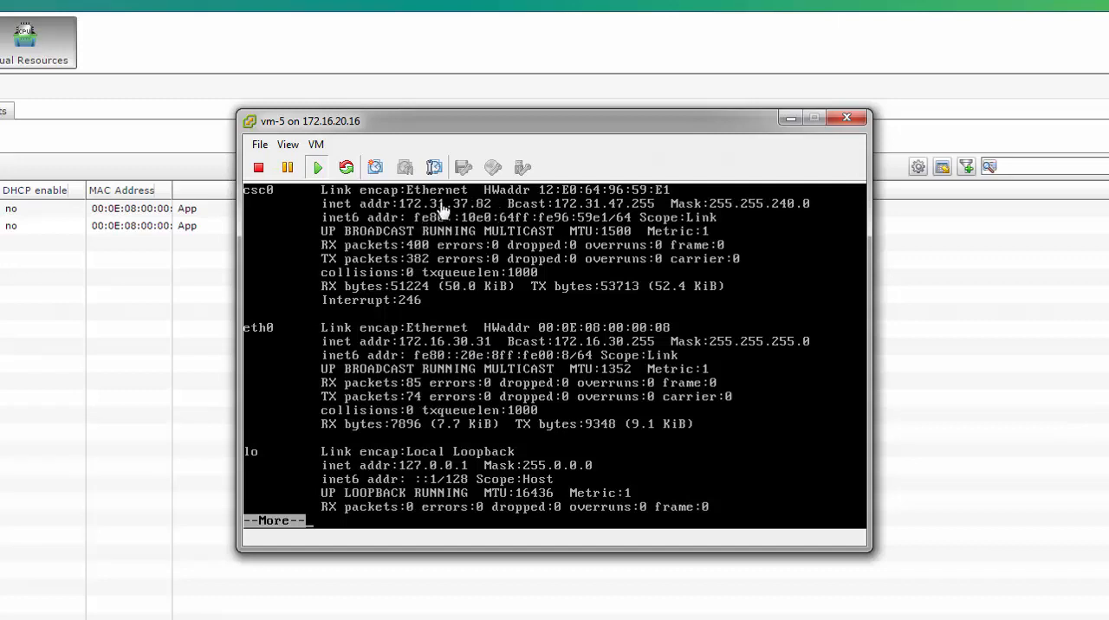
mouse_move(476, 222)
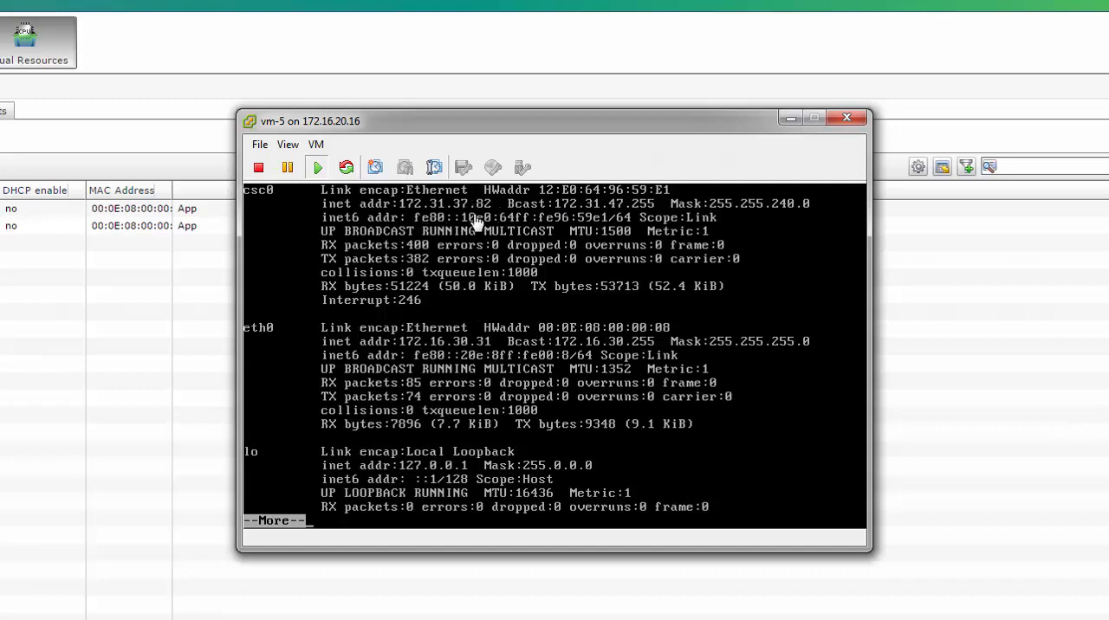
mouse_move(446, 355)
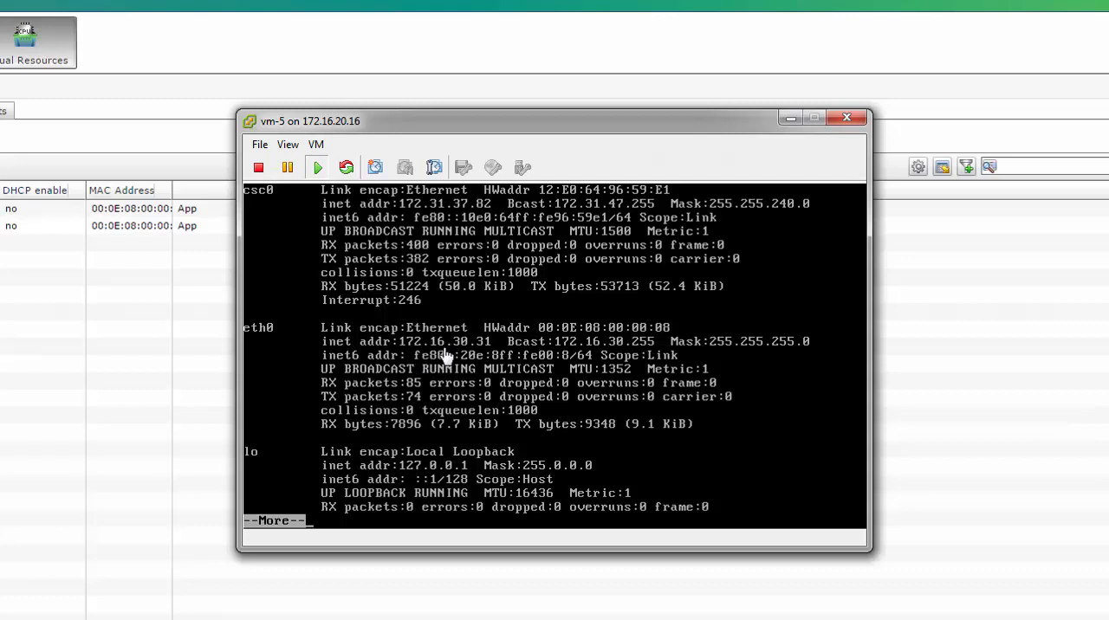
mouse_move(457, 410)
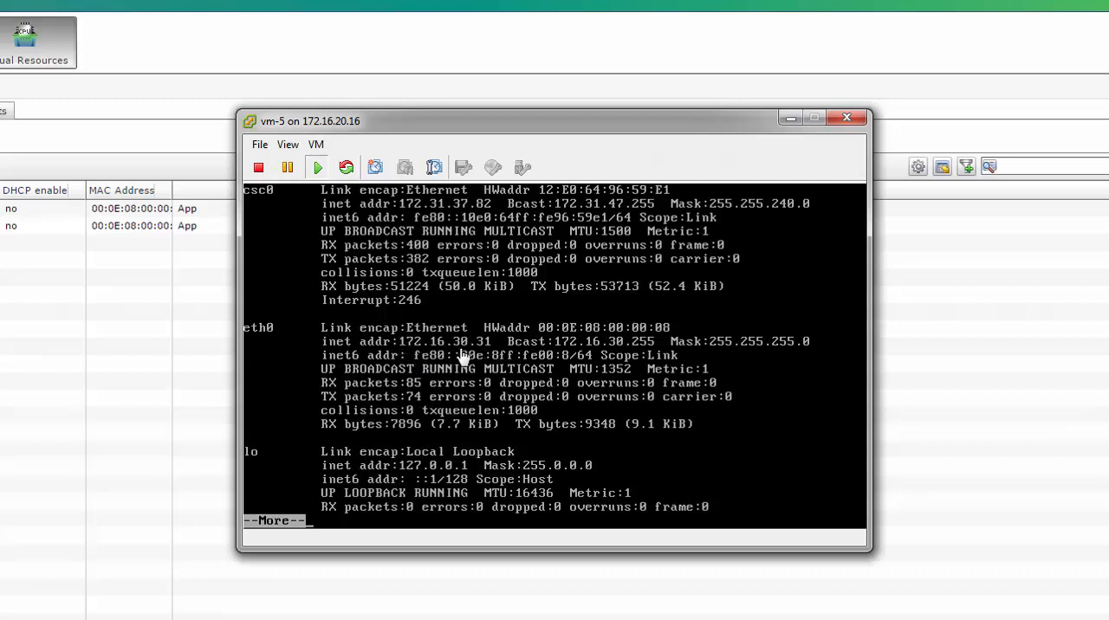
mouse_move(450, 364)
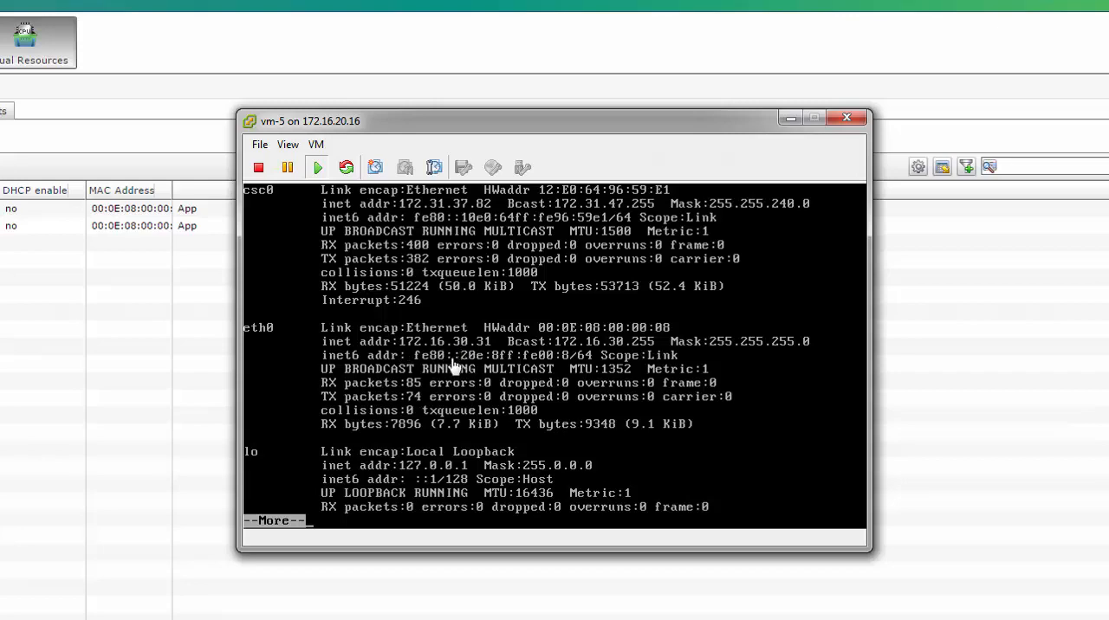
key("space")
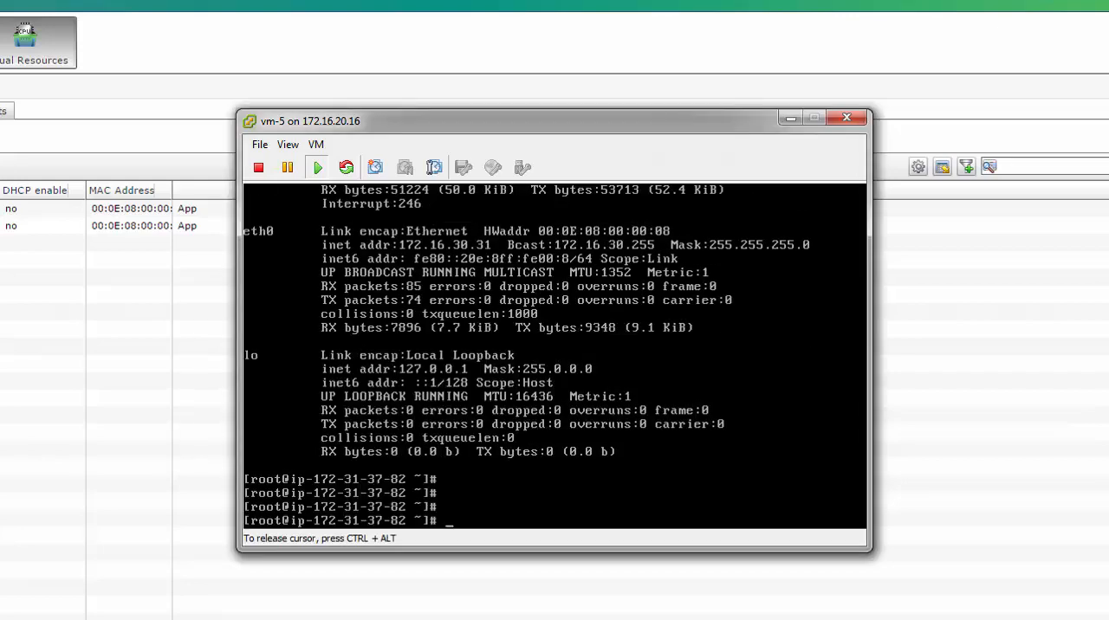
type("exit")
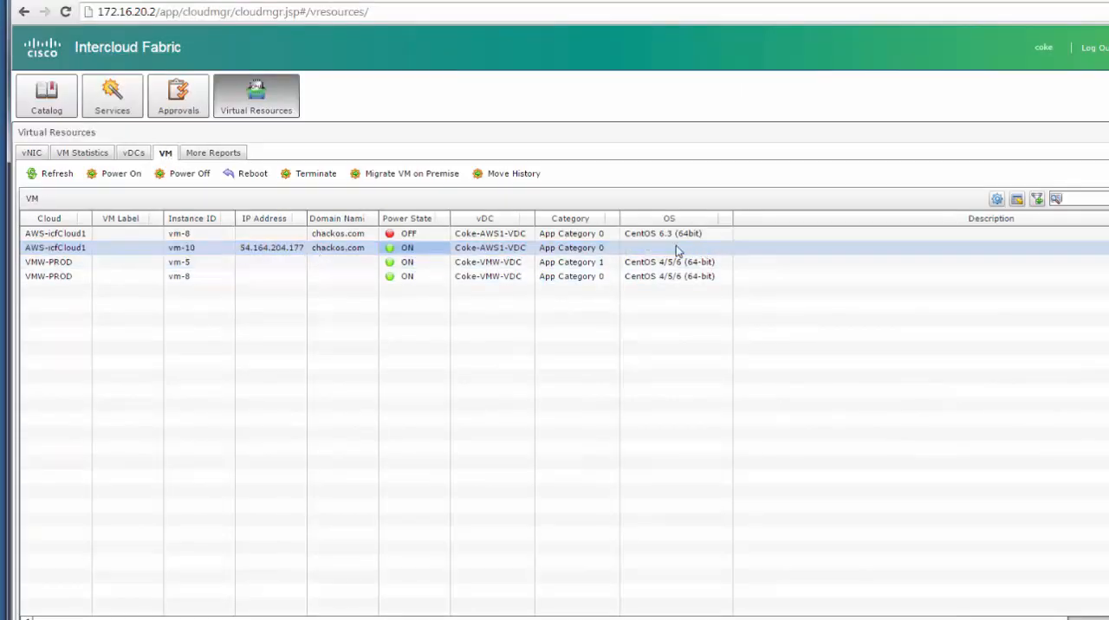
mouse_move(392, 252)
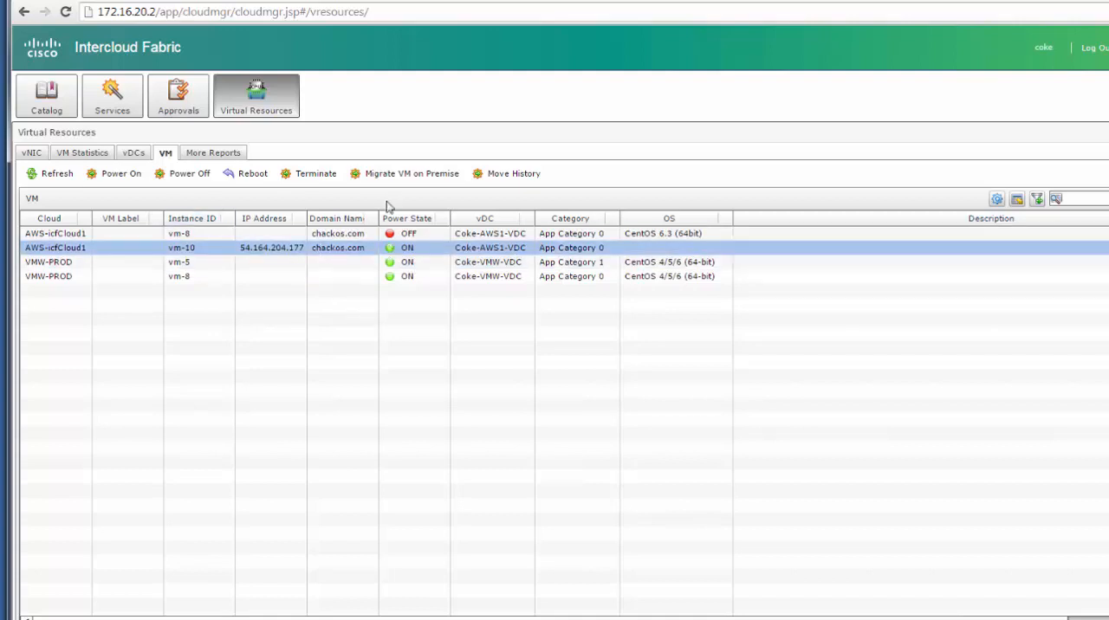
mouse_move(412, 174)
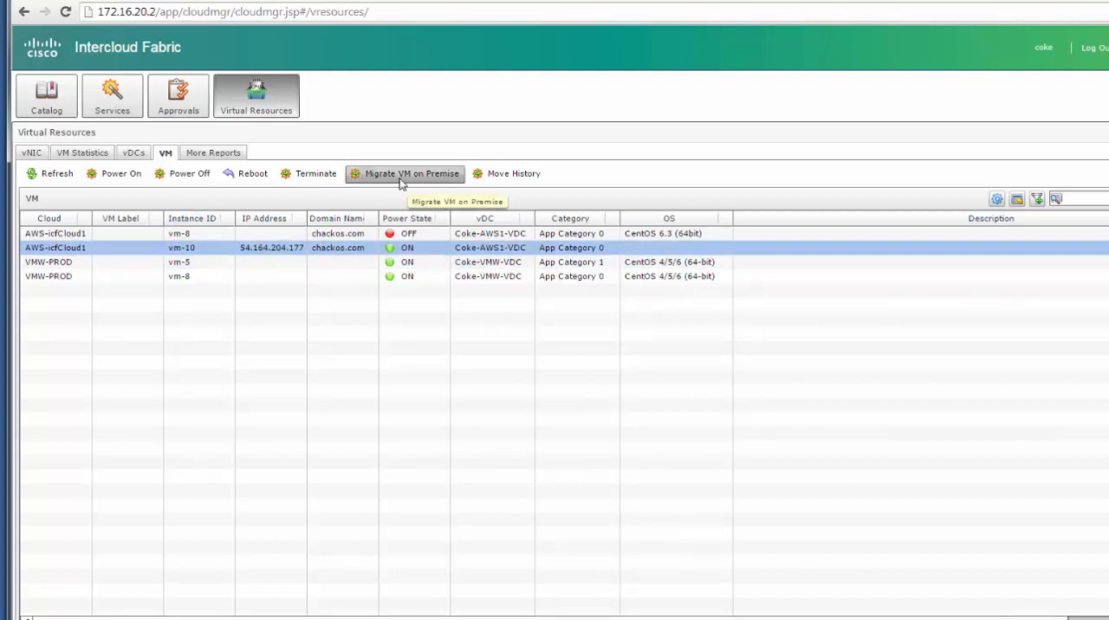
Migrate vm-10 on premise to Coke-VMW-VDC, 5.5 Cluster1, host 172.16.20.16, and acknowledge success
left_click(411, 173)
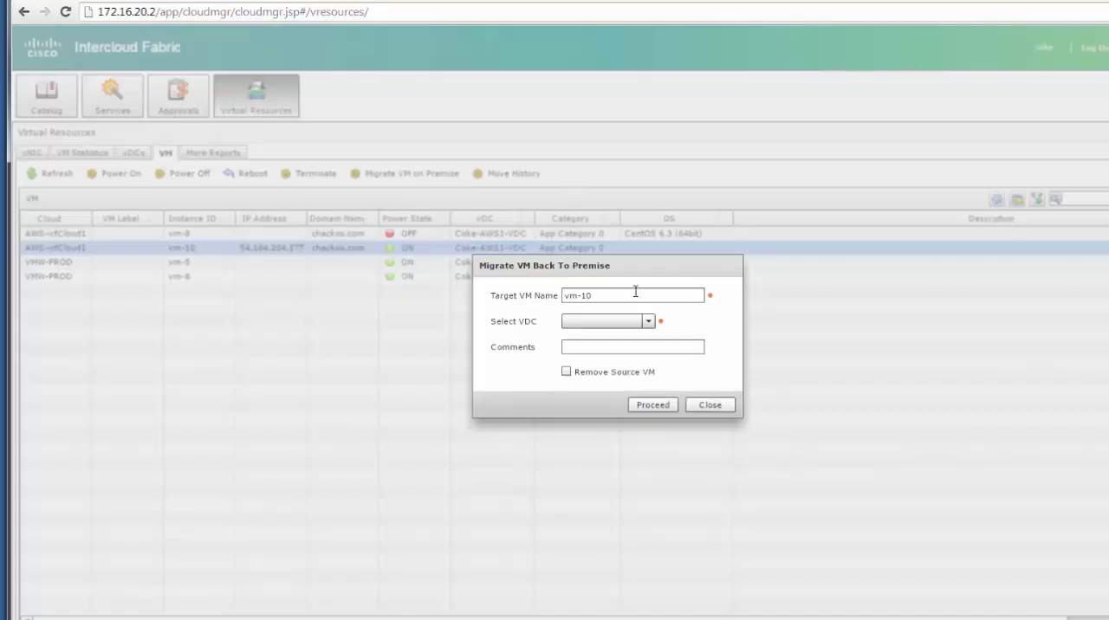
left_click(647, 321)
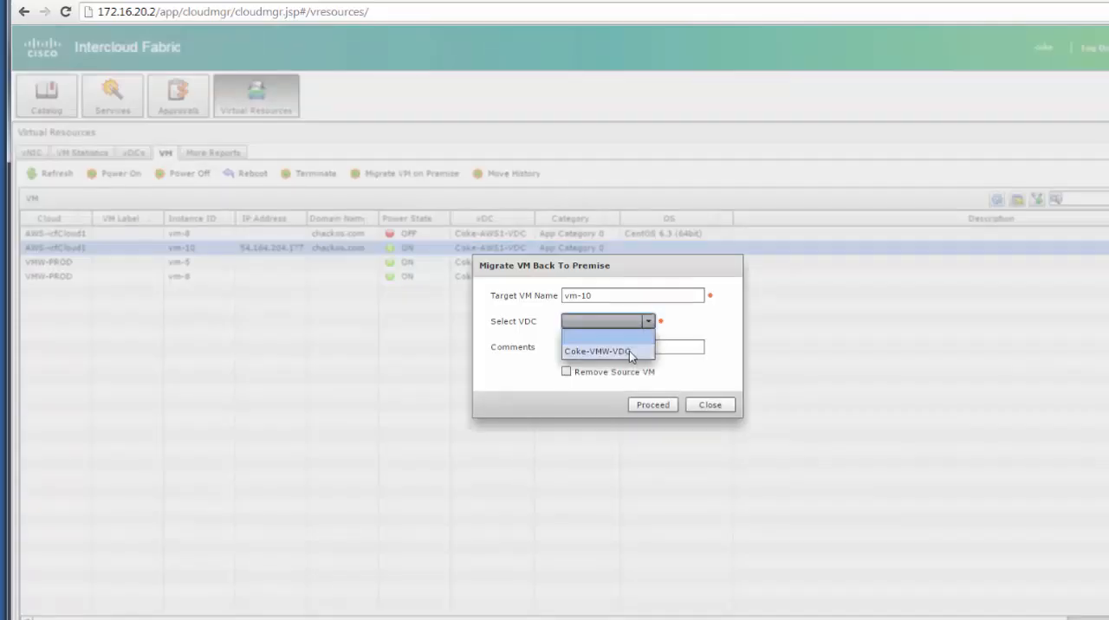
left_click(595, 351)
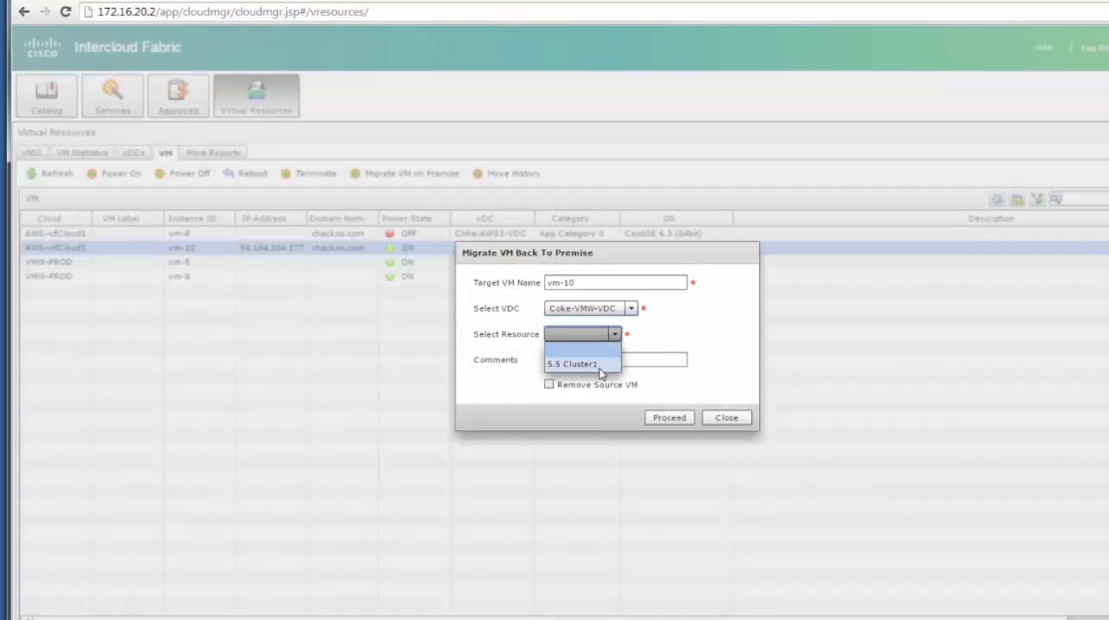
left_click(572, 363)
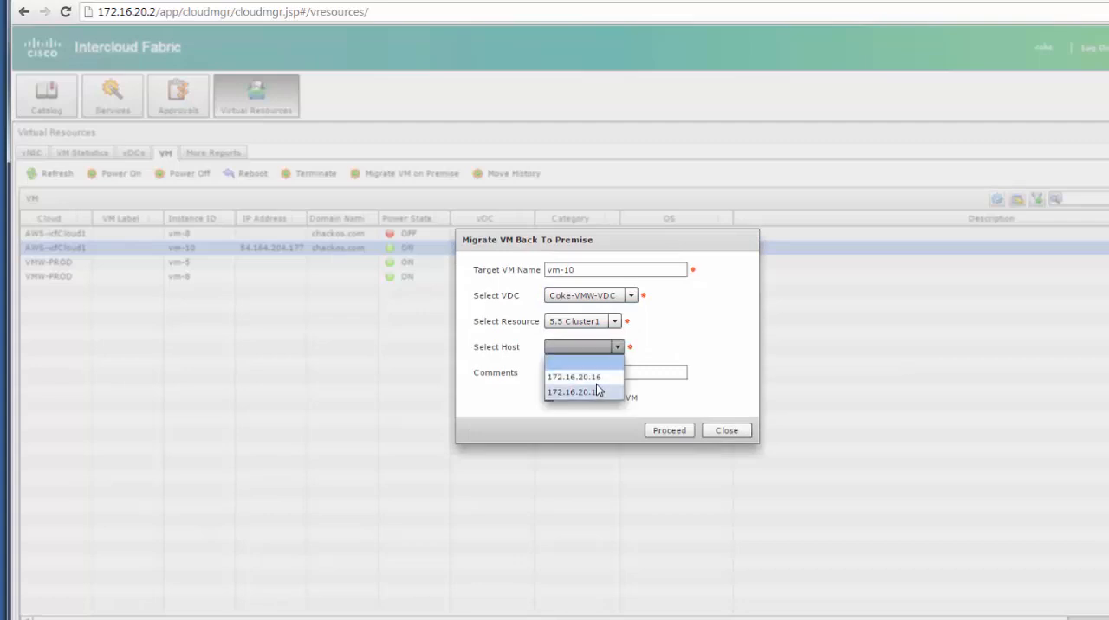
left_click(573, 377)
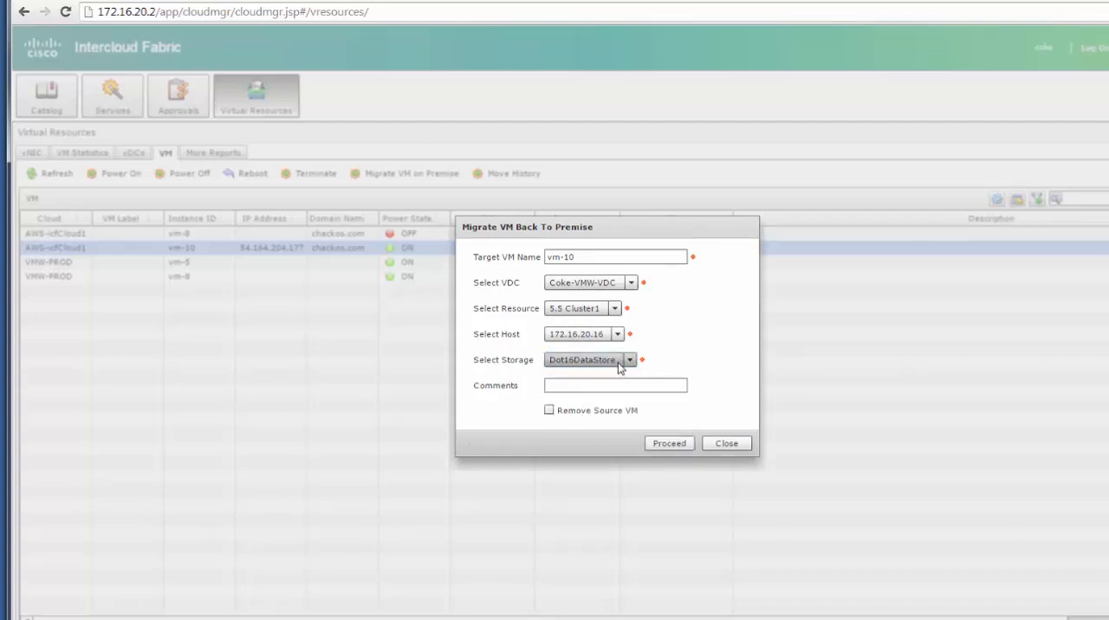
left_click(669, 443)
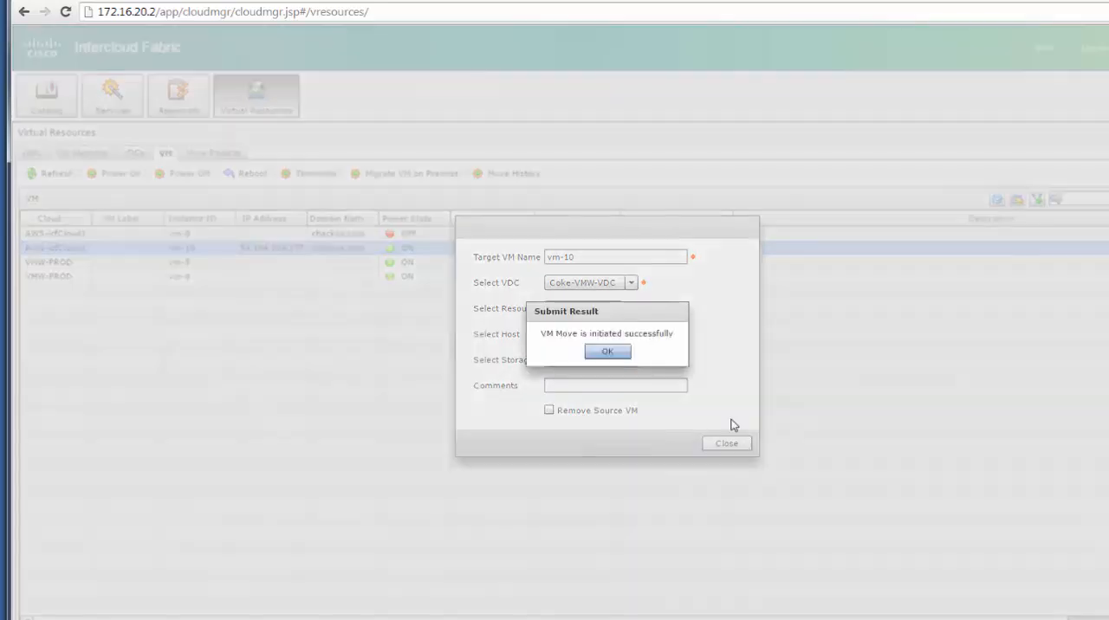
left_click(608, 351)
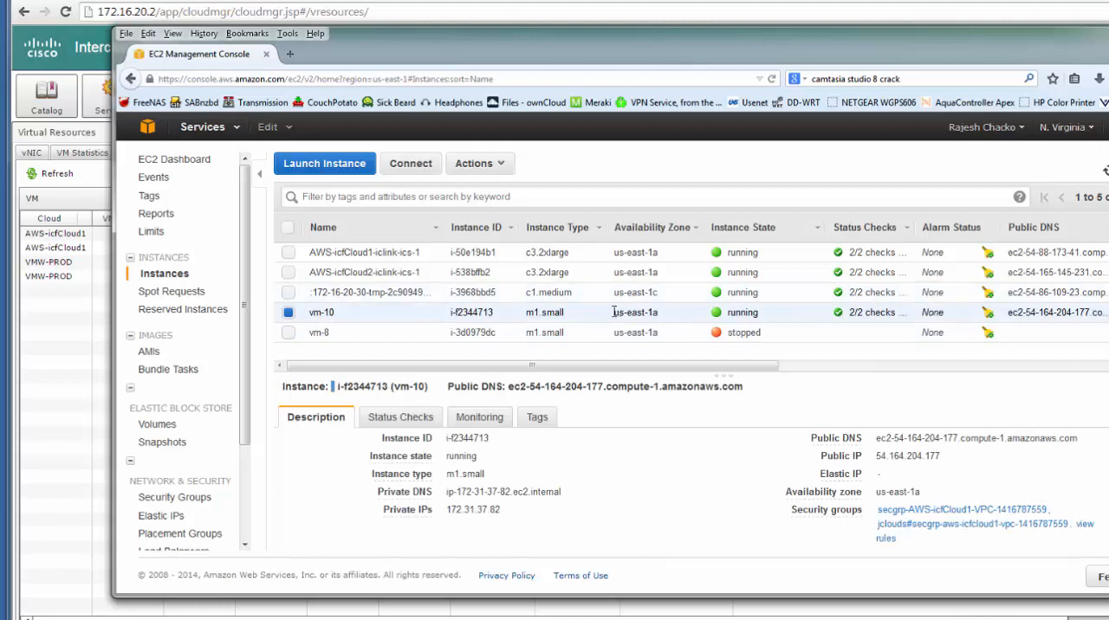
mouse_move(337, 354)
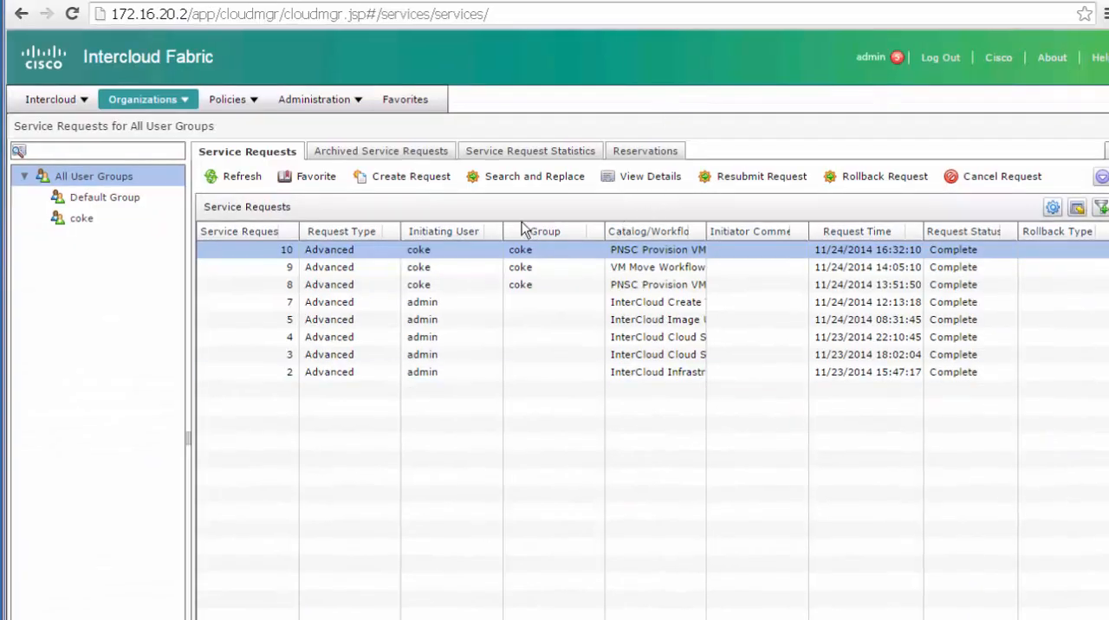
Go to Policies > Catalogs and show the catalogs for the coke group
left_click(341, 232)
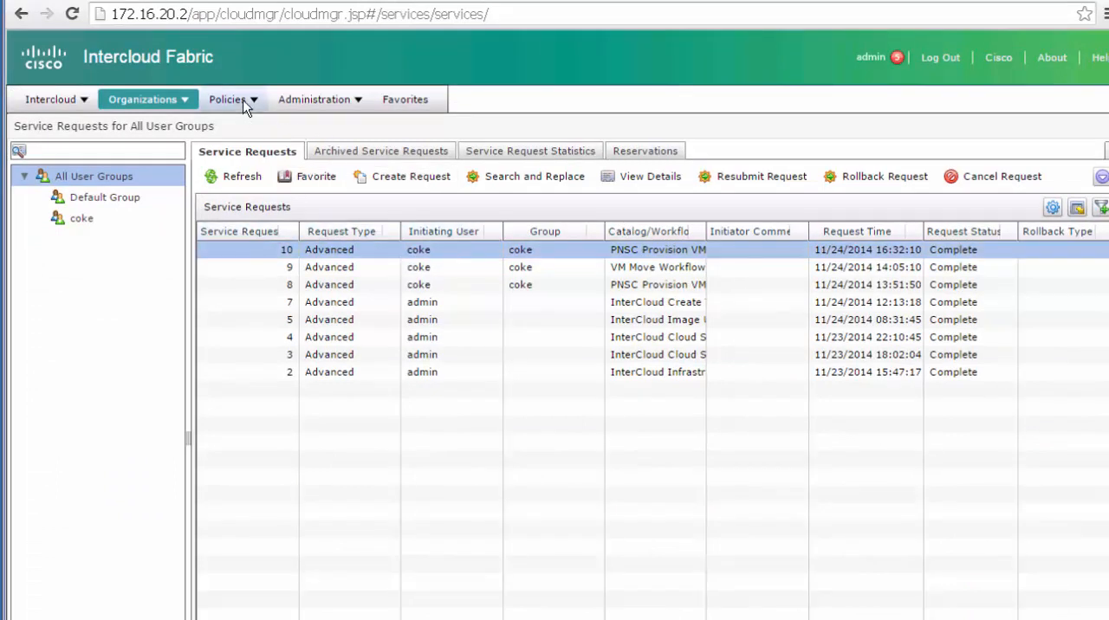
left_click(228, 99)
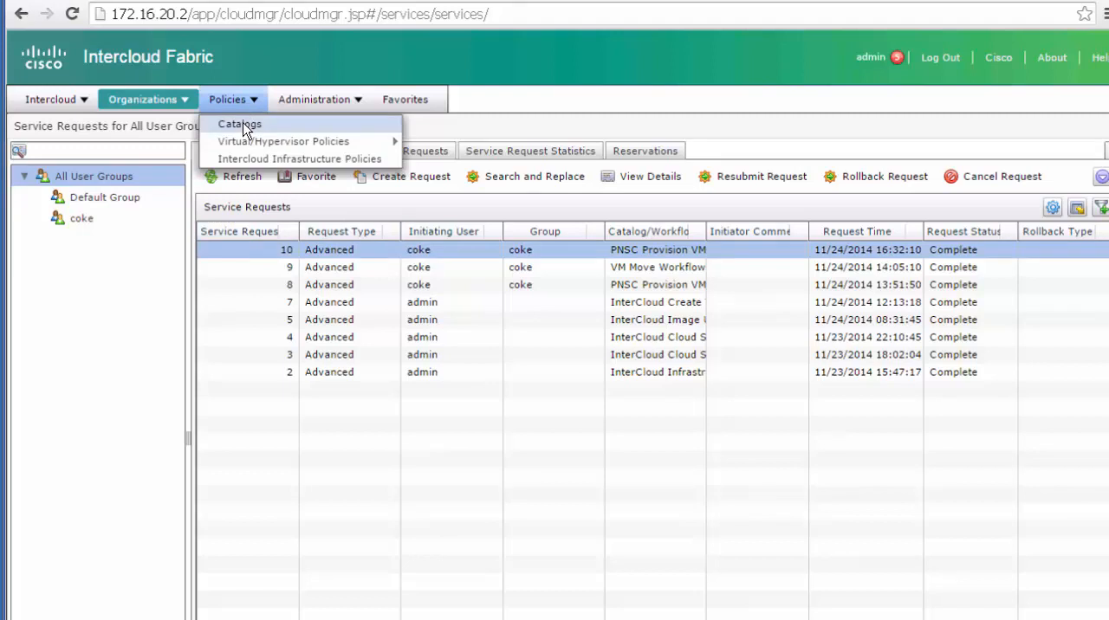
left_click(239, 124)
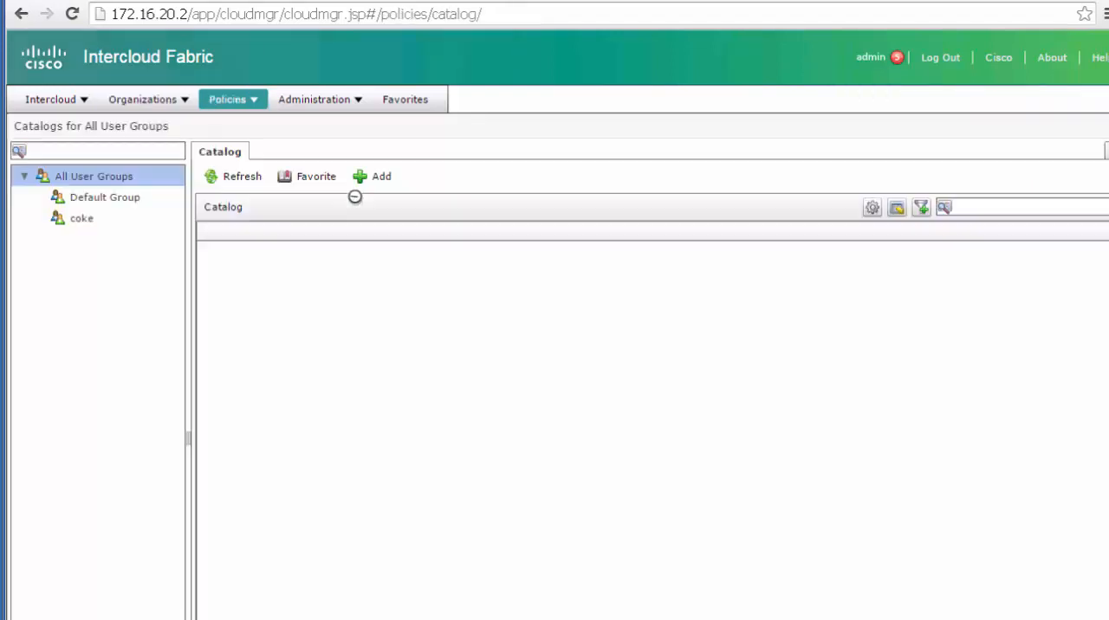
left_click(82, 218)
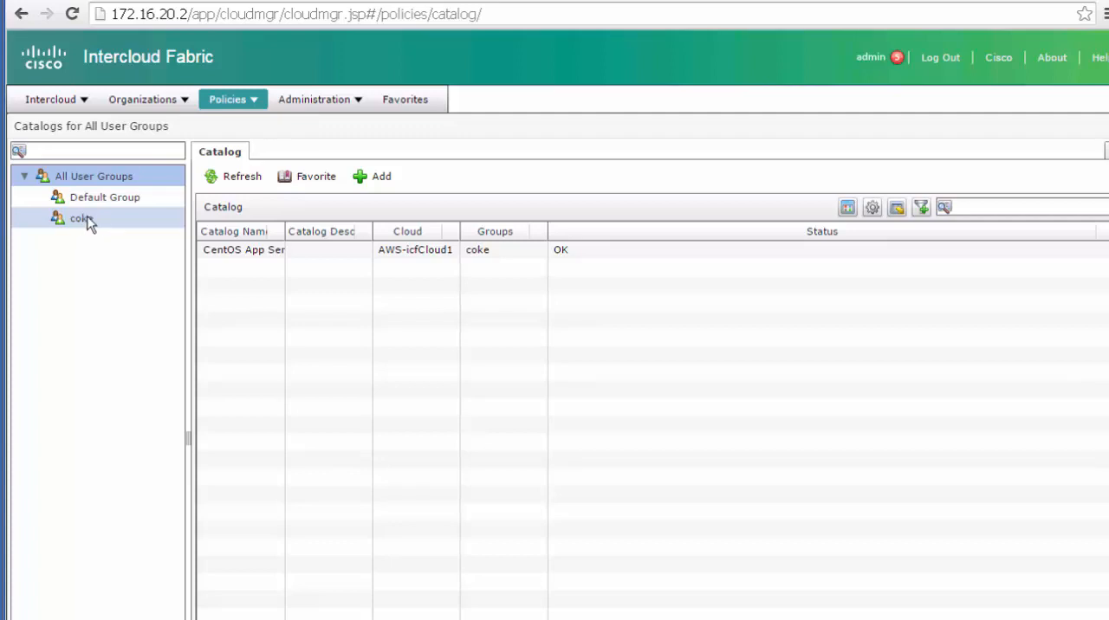
left_click(81, 217)
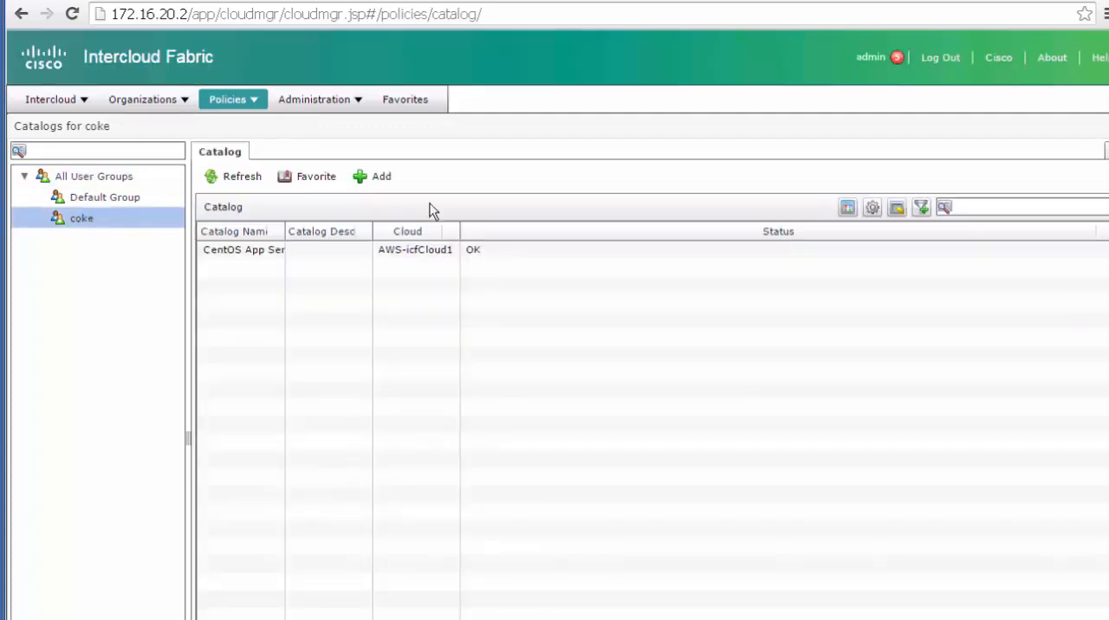
Start a new catalog with Catalog Type set to Intercloud Fabric
left_click(380, 176)
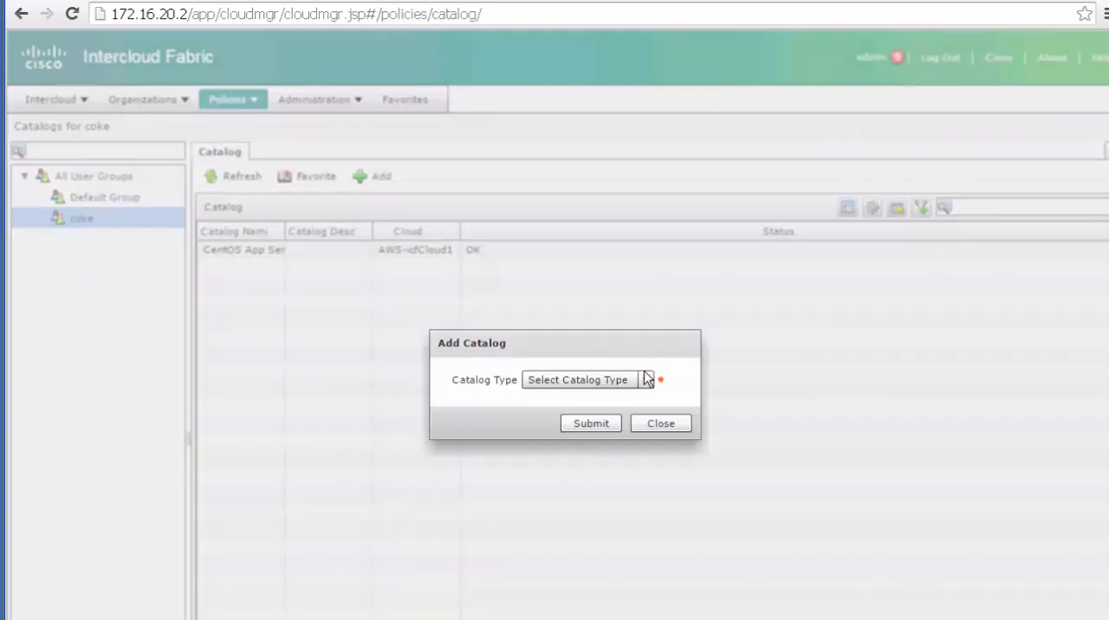
left_click(645, 379)
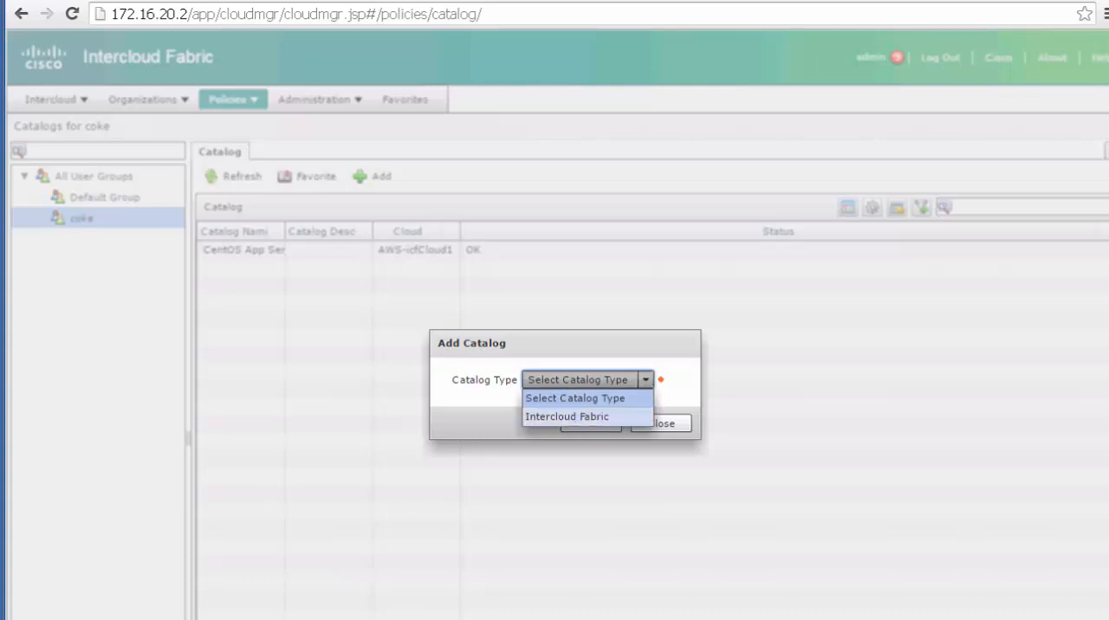
left_click(568, 417)
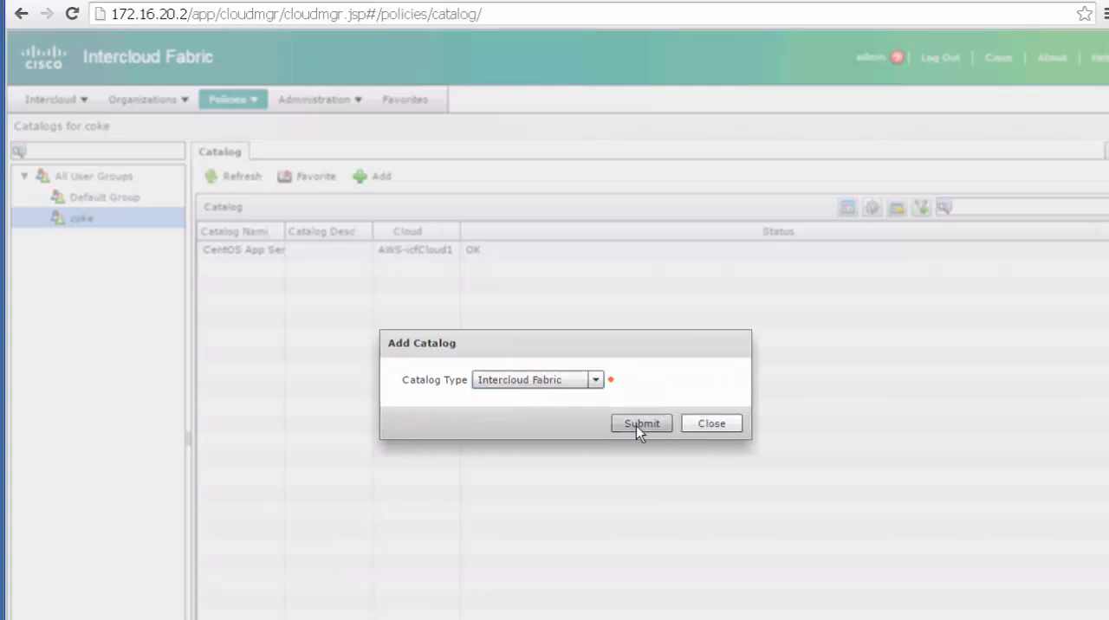
Name the catalog 'CentOS Web Server' and assign it to the coke group
left_click(641, 423)
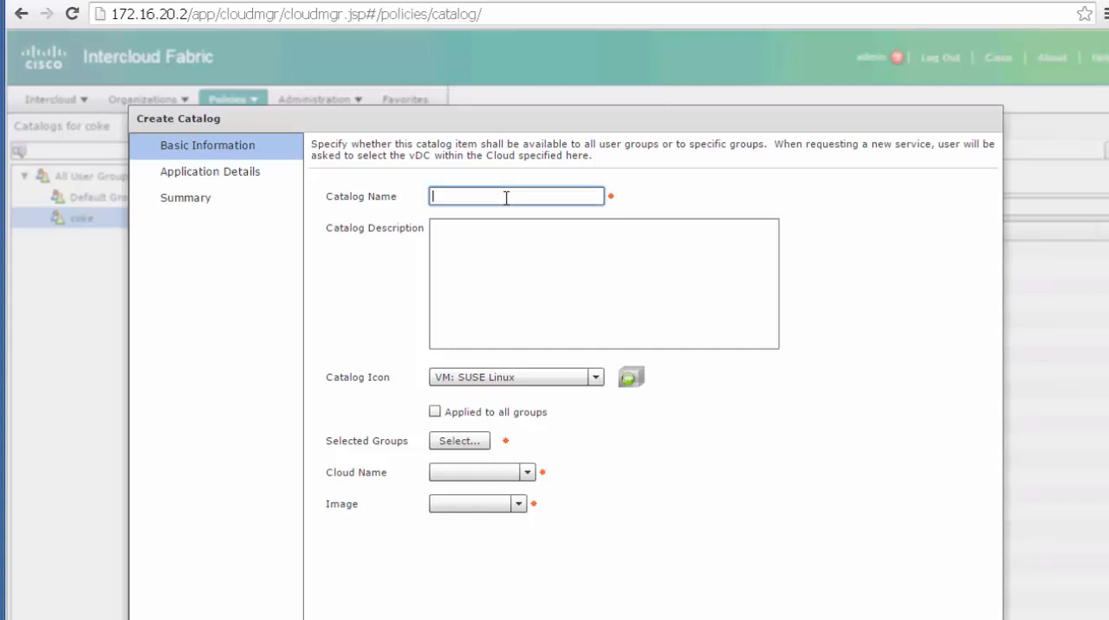
type("Ce")
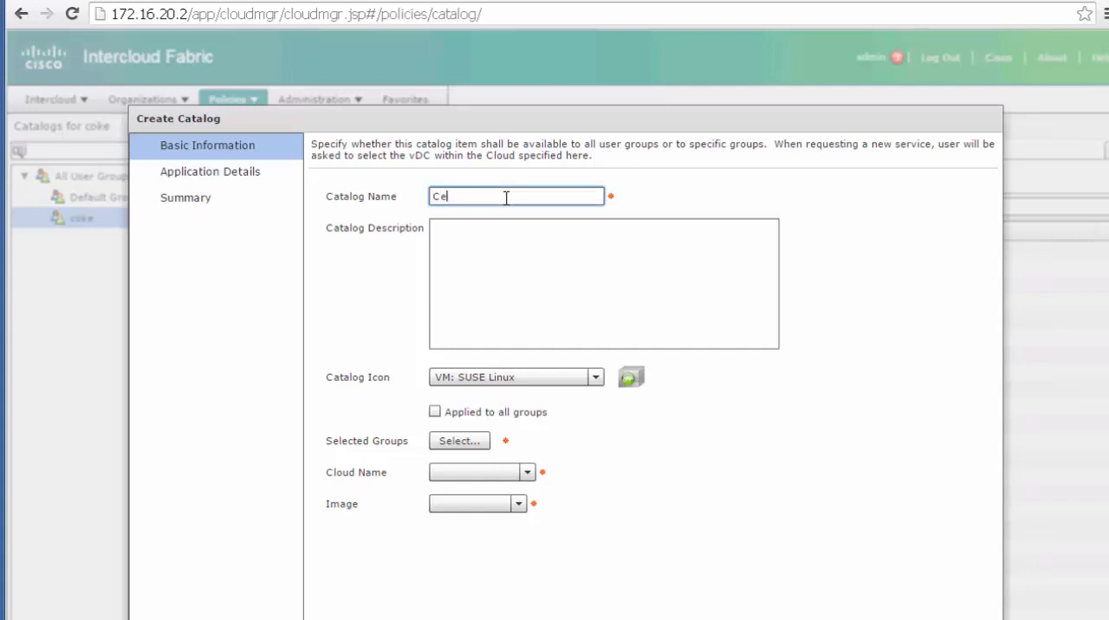
type("ntOS")
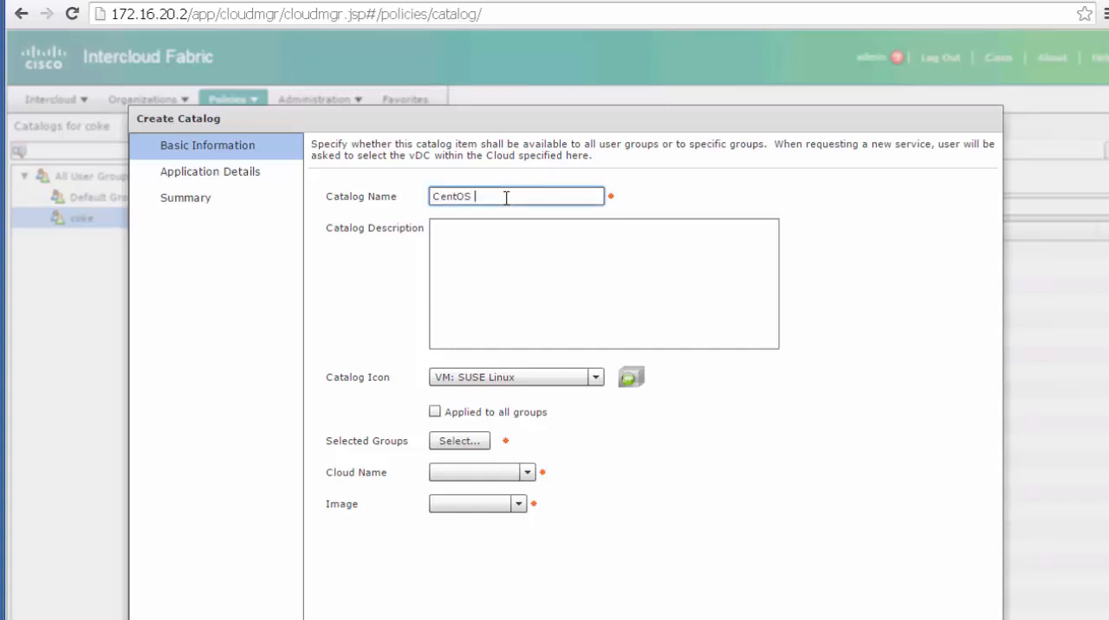
type("Web Server")
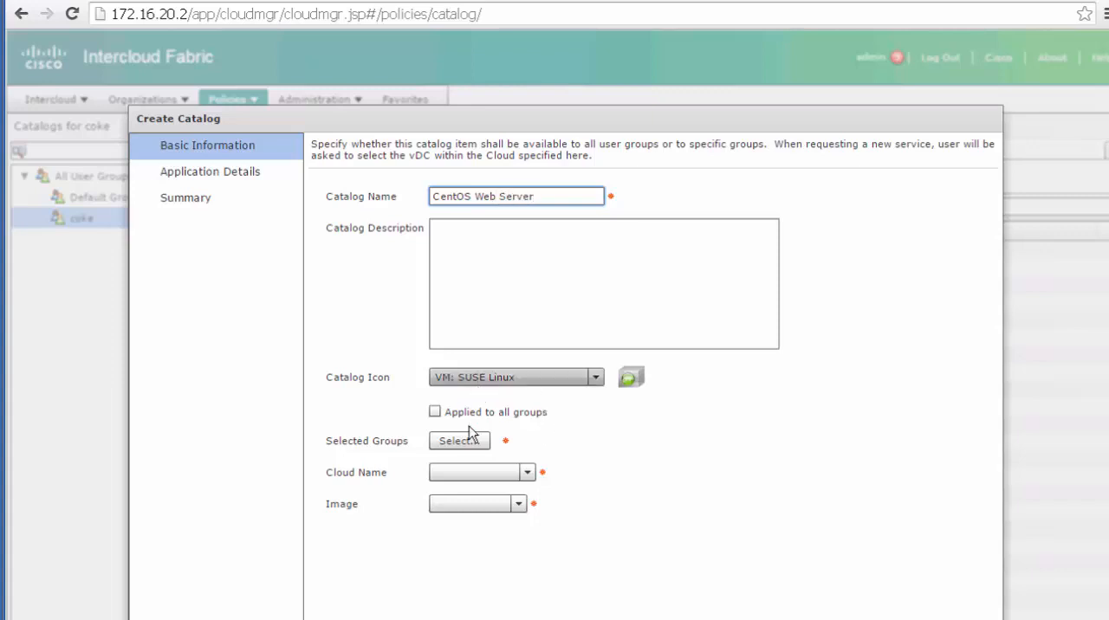
left_click(459, 441)
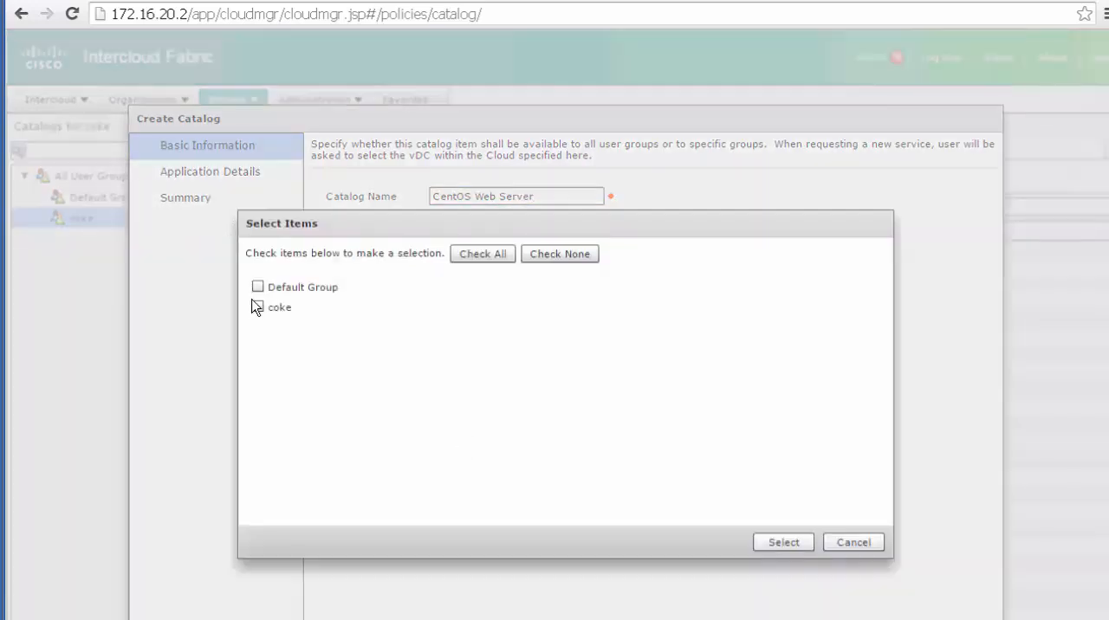
left_click(782, 541)
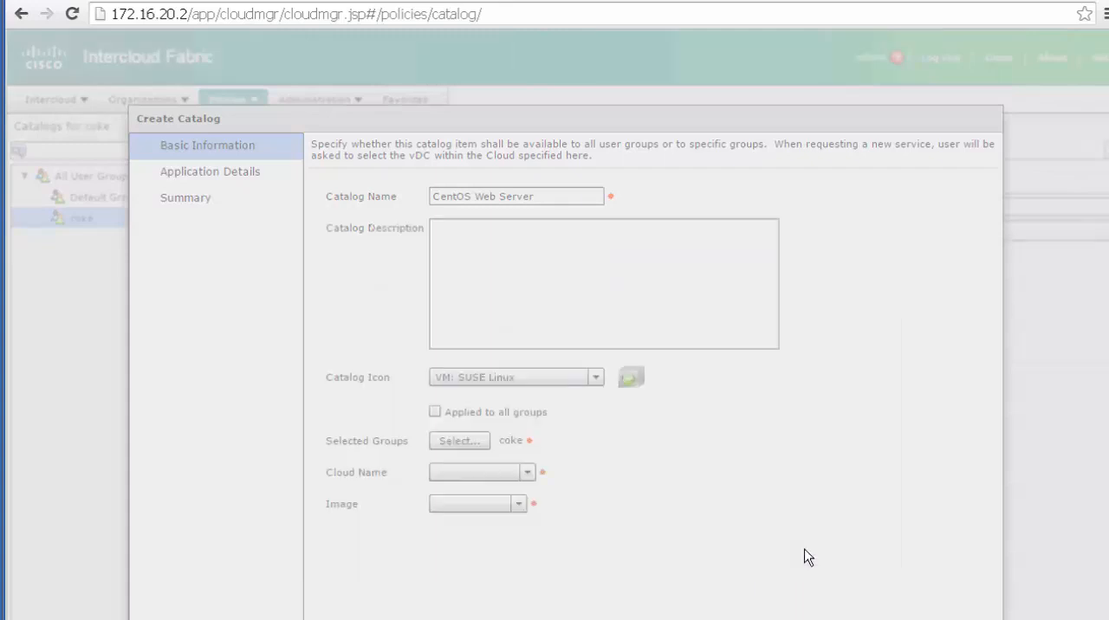
Choose cloud AWS-icfCloud1, image CentOSAppServer, and the CentOS Linux icon
left_click(526, 472)
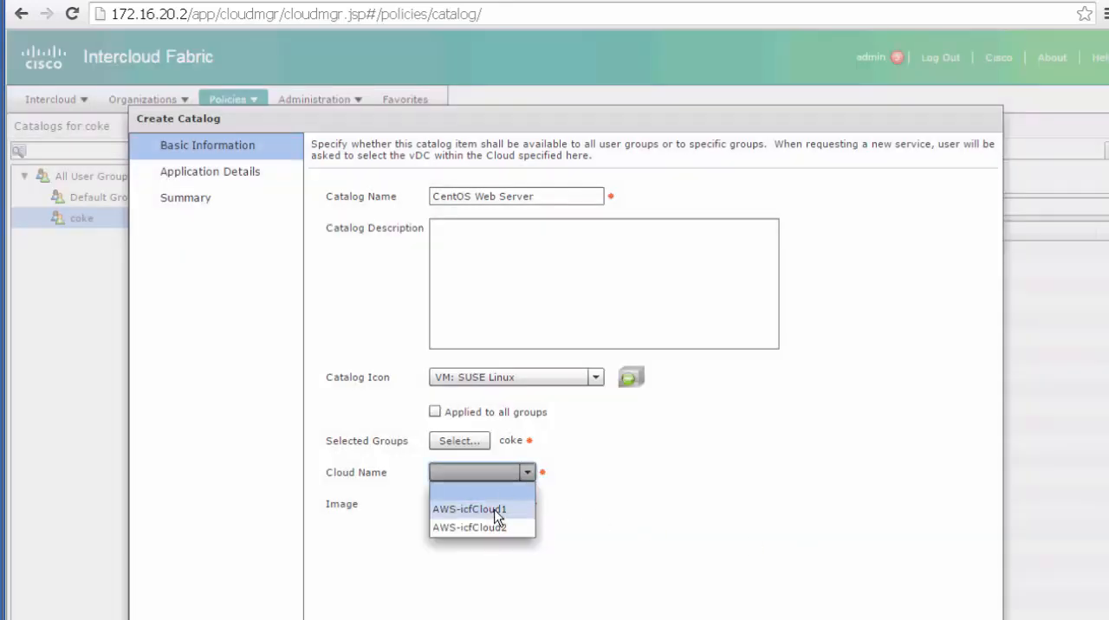
left_click(468, 508)
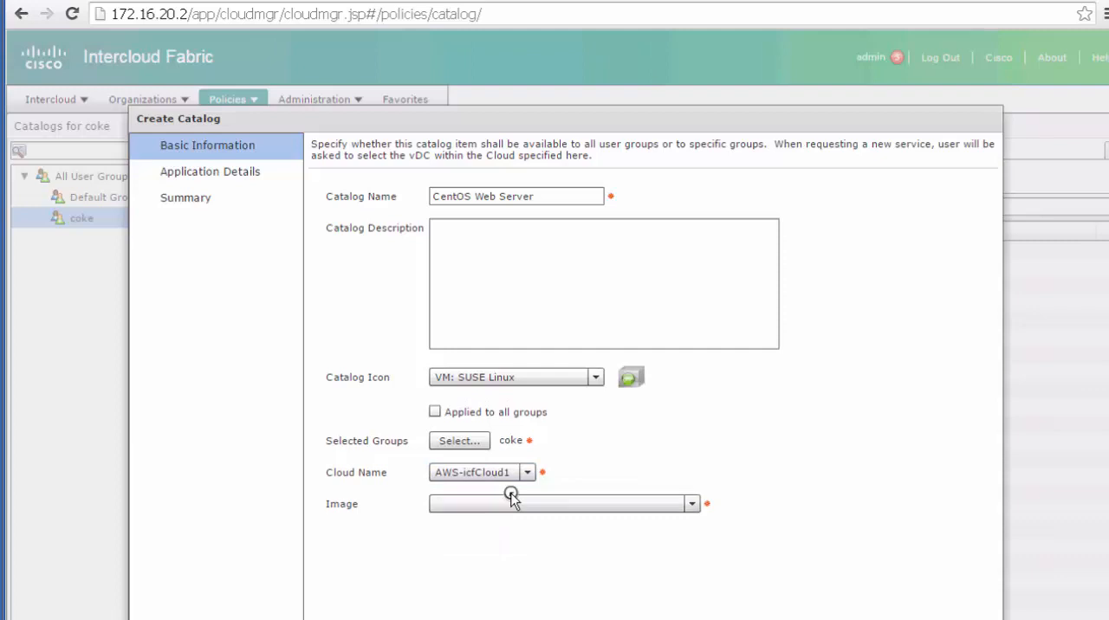
left_click(691, 503)
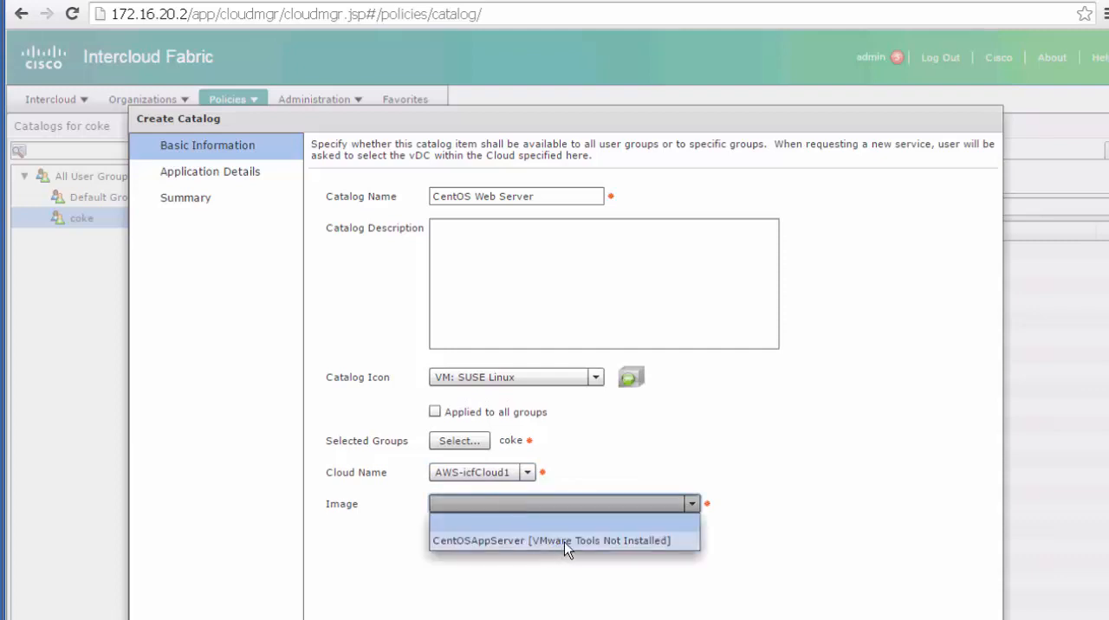
left_click(563, 541)
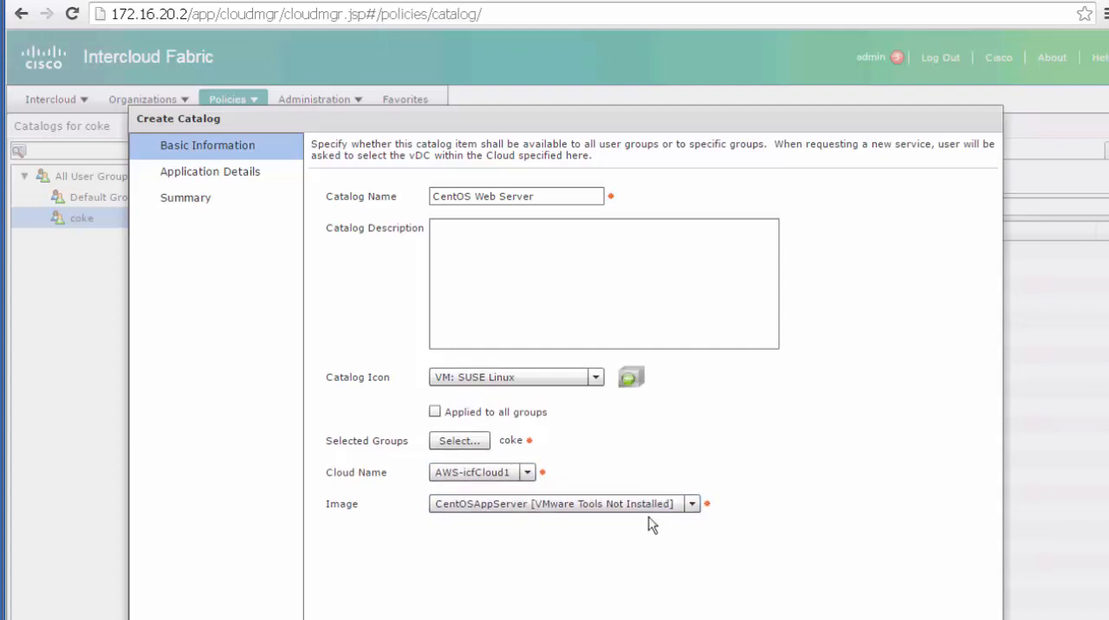
left_click(594, 377)
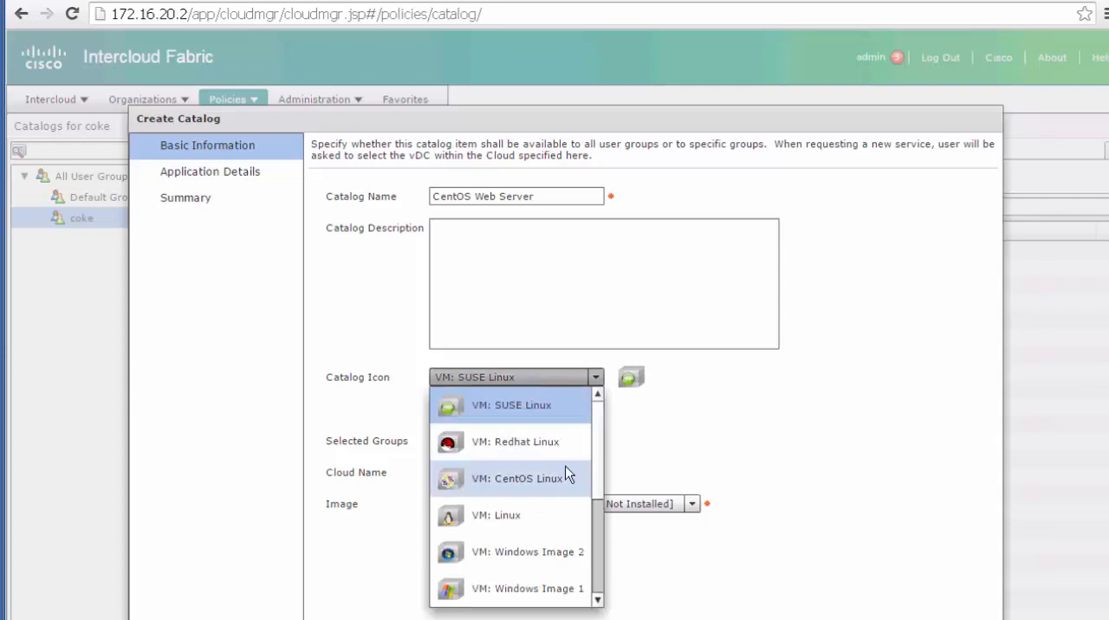
left_click(517, 478)
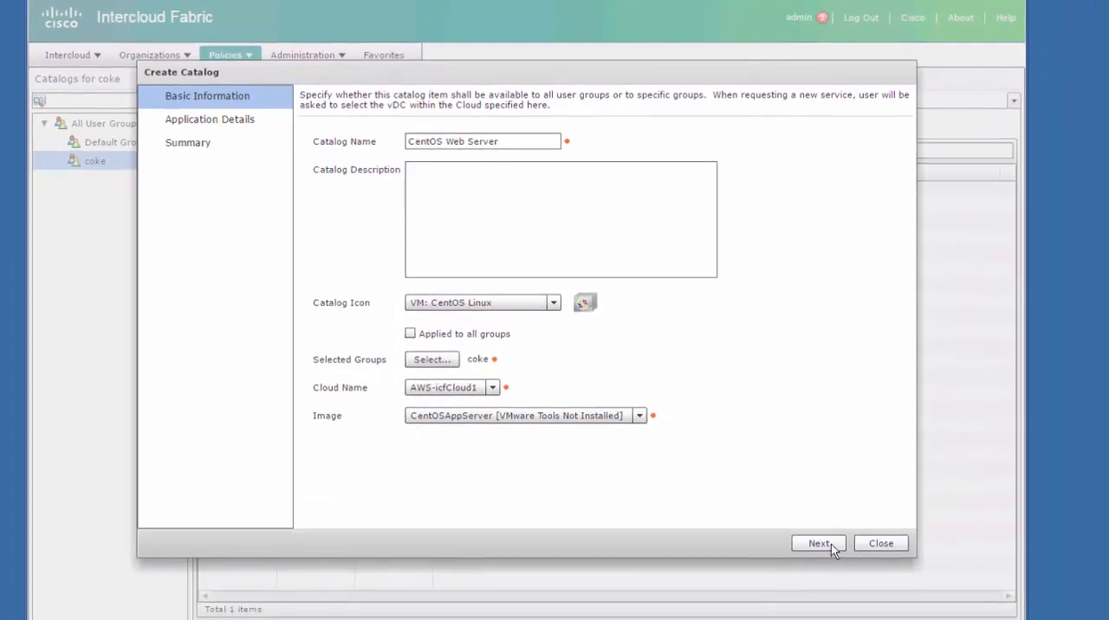
Set category App Category 1 and OS Linux - CentOS, review the summary, and submit
left_click(818, 543)
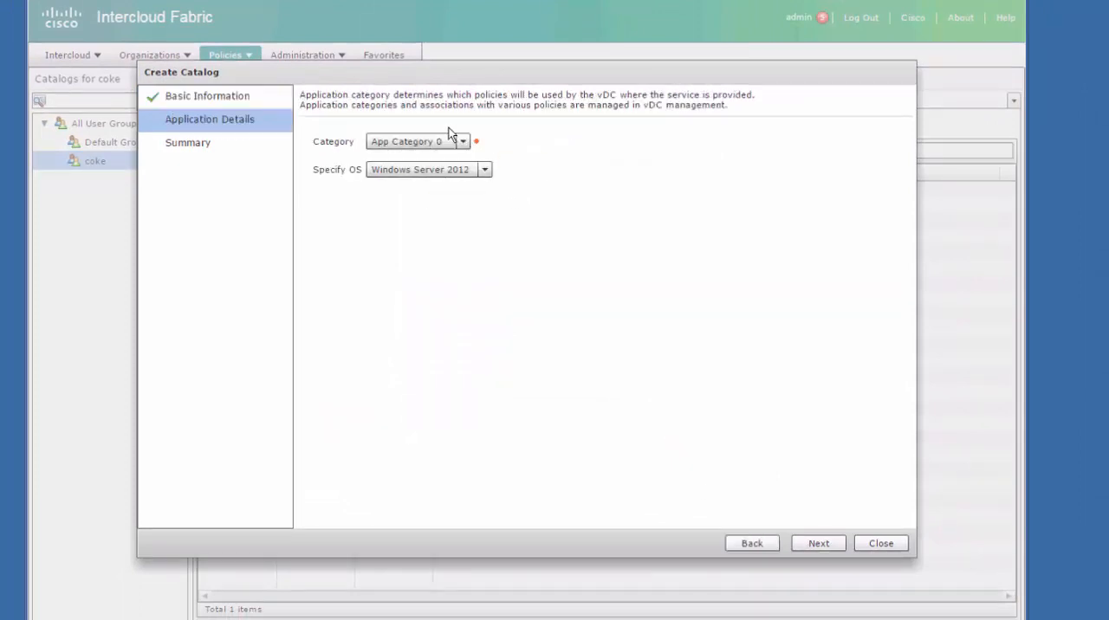
mouse_move(463, 143)
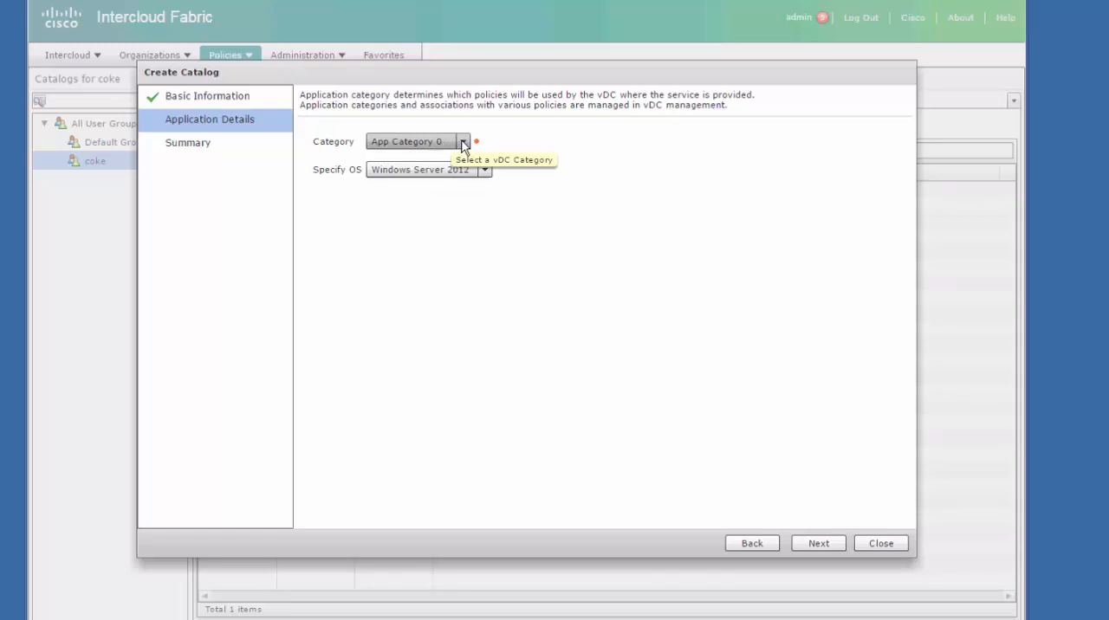
left_click(463, 142)
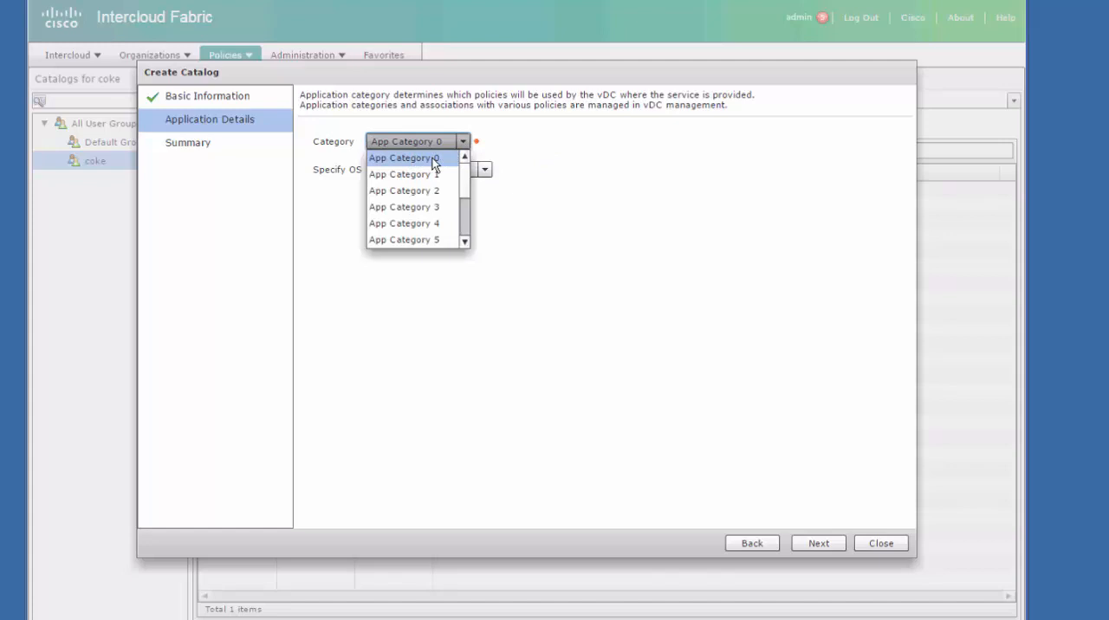
mouse_move(403, 174)
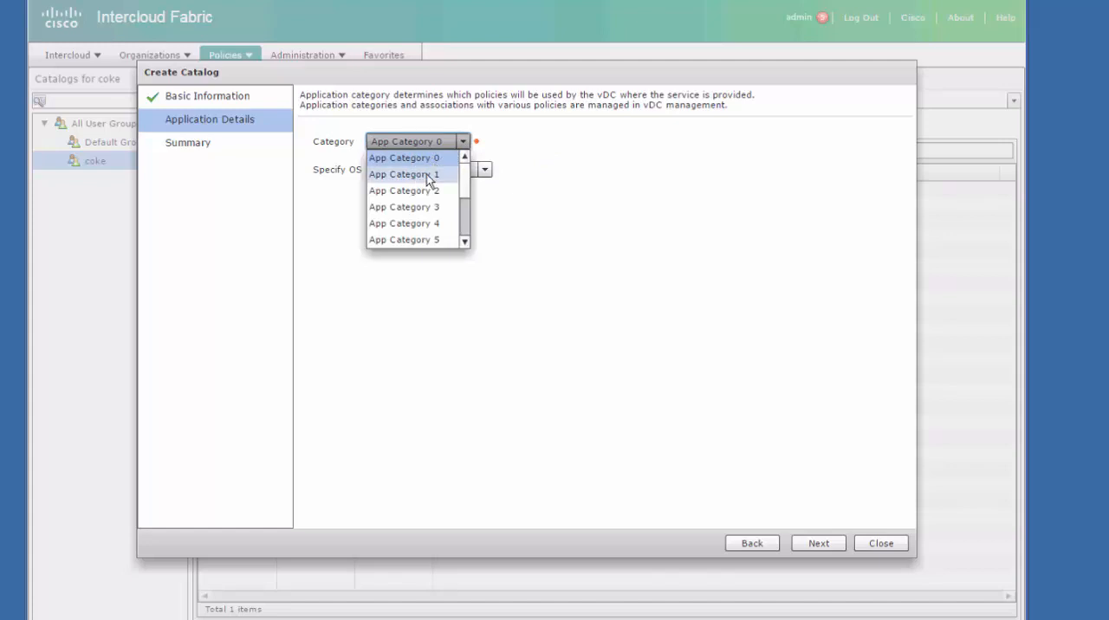
mouse_move(517, 141)
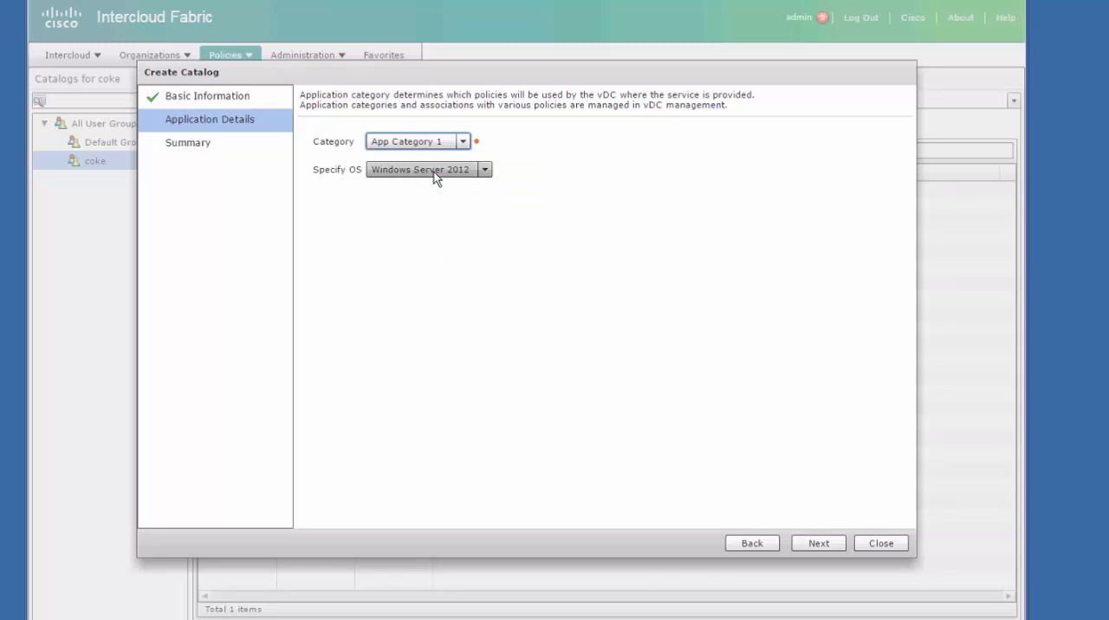
left_click(484, 169)
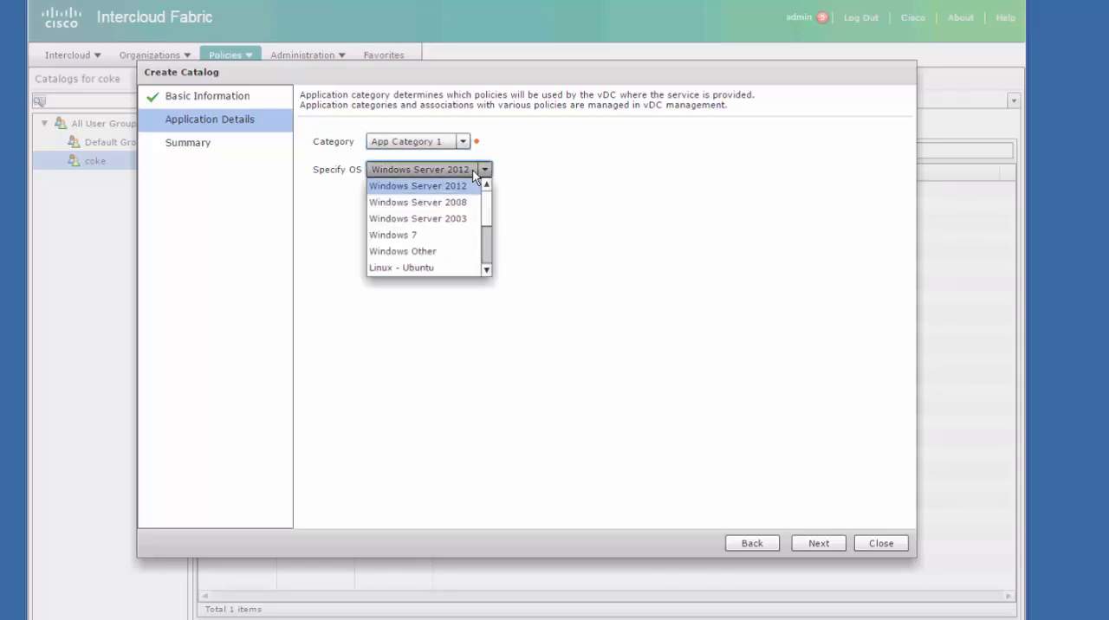
scroll("down", 3)
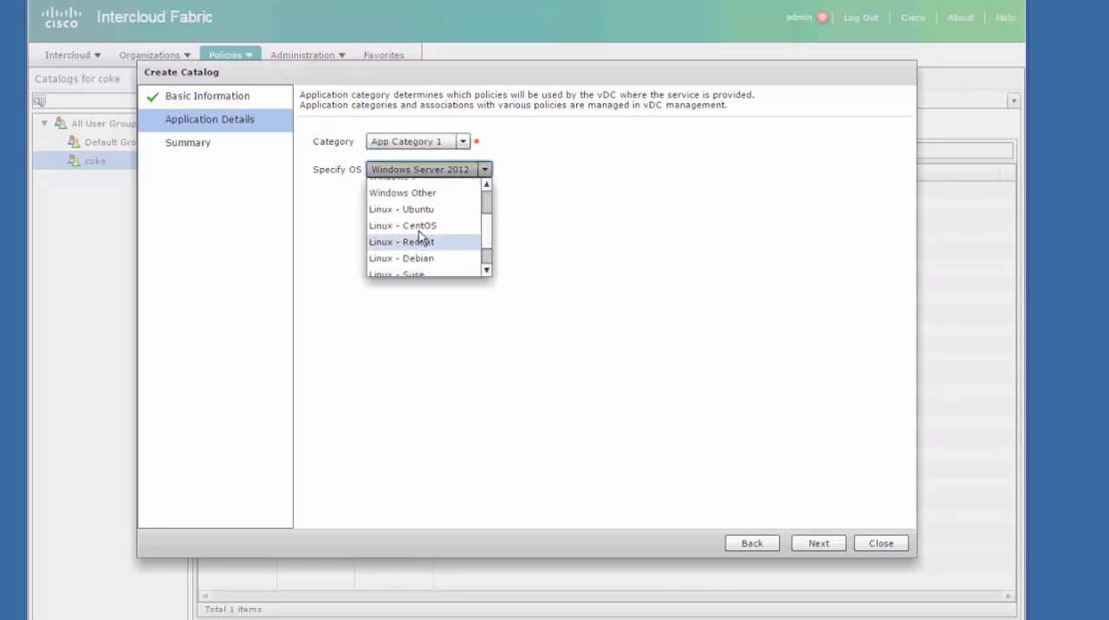
left_click(401, 225)
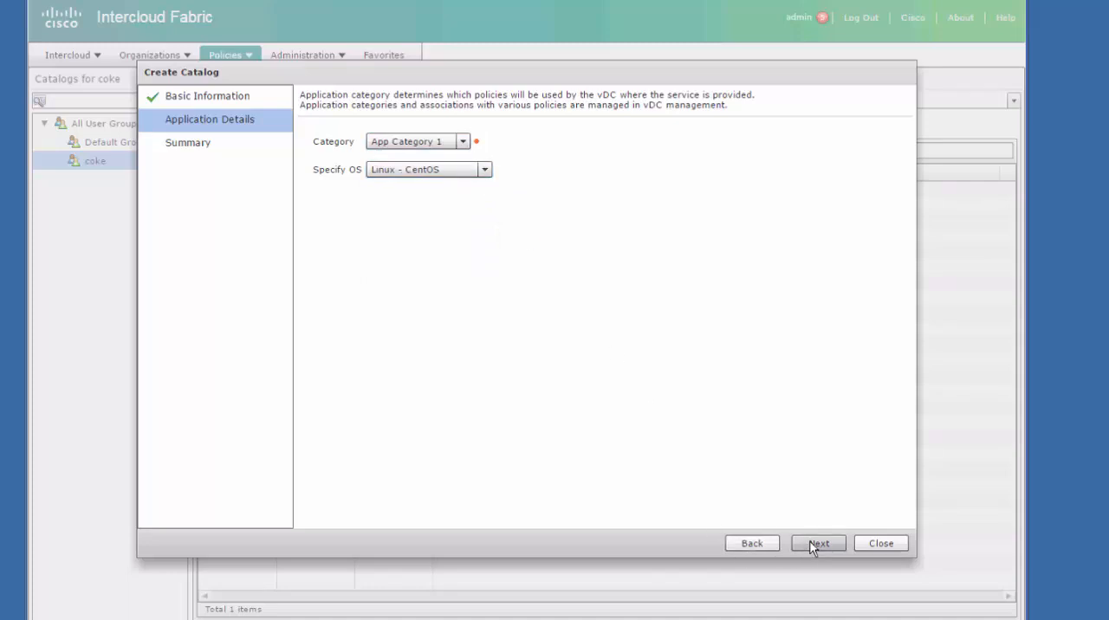
left_click(818, 544)
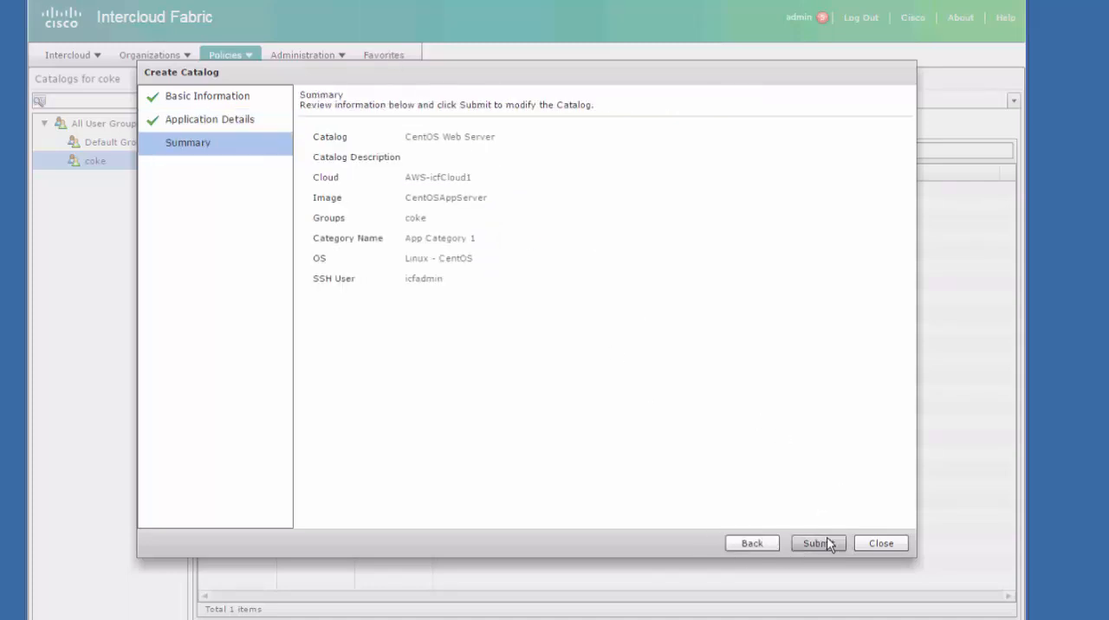
left_click(815, 543)
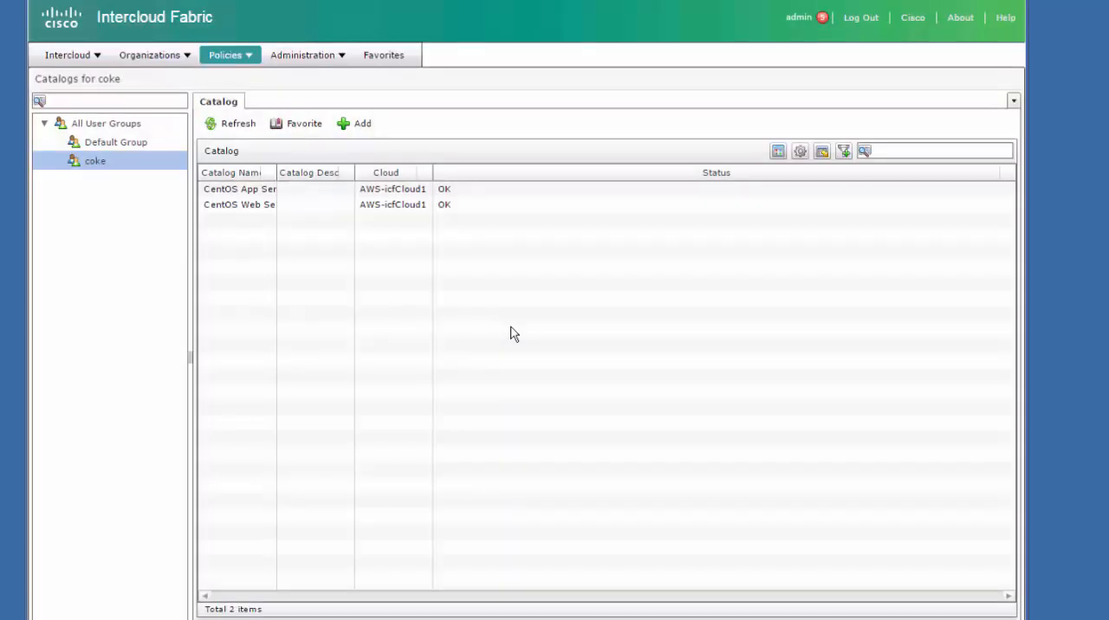
Switch to the coke user's session showing its Virtual Resources VM list
left_click(260, 205)
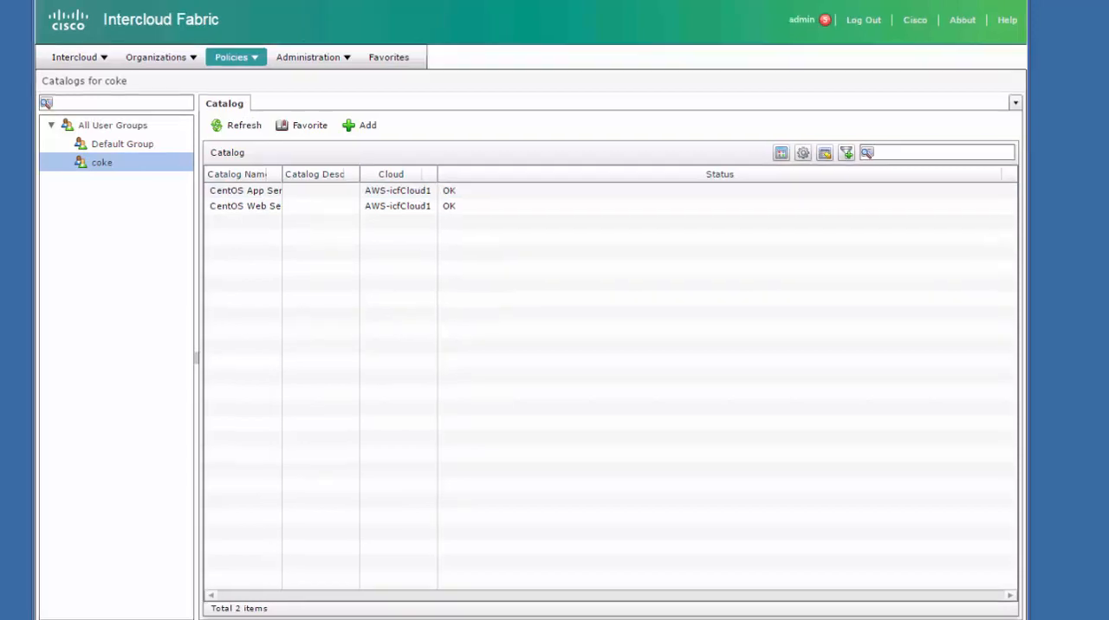
left_click(234, 109)
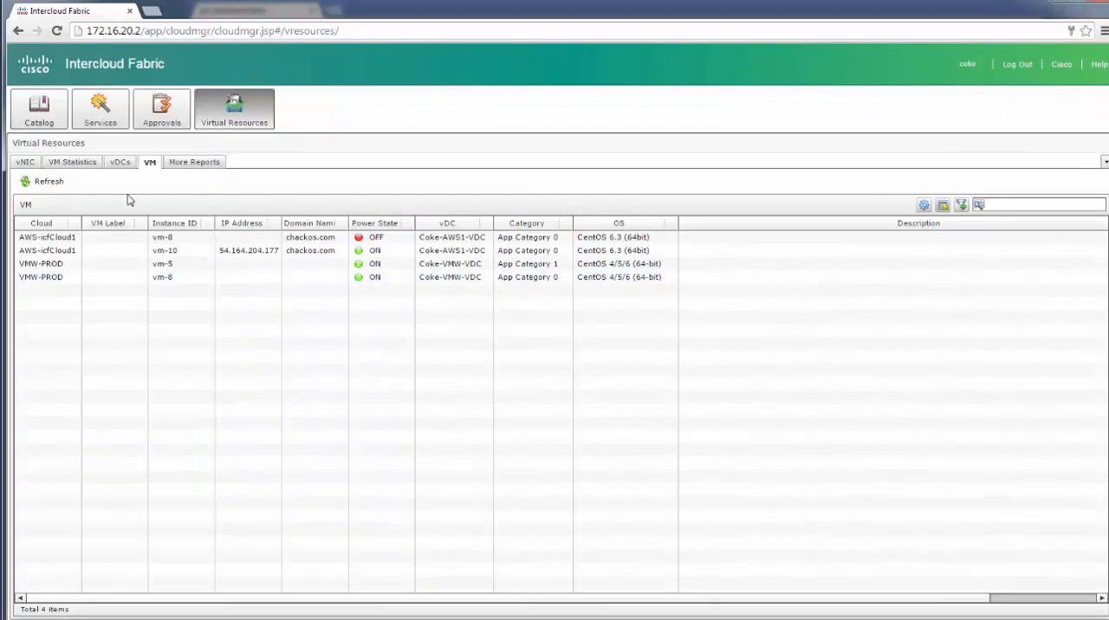
Open coke's service catalog, enter the Default folder, and select CentOS Web Server
left_click(39, 108)
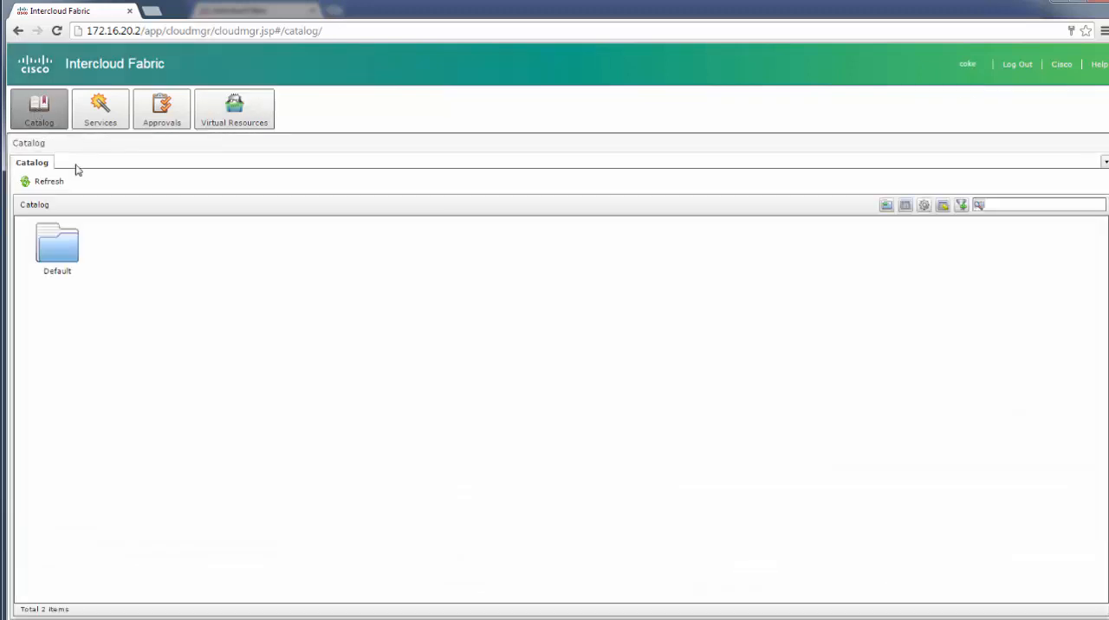
double_click(56, 246)
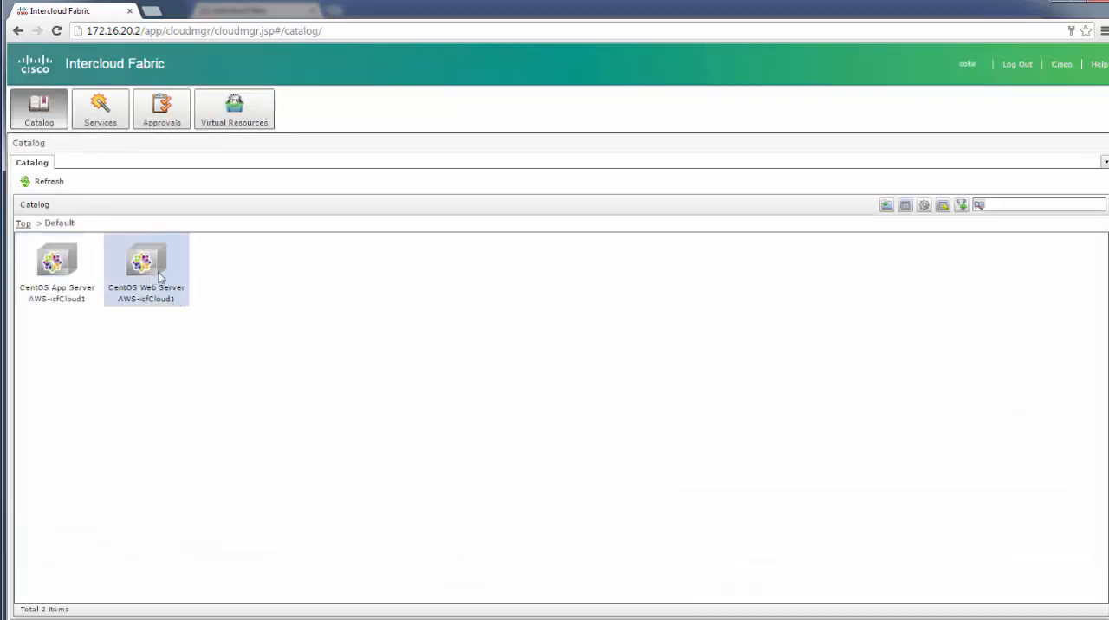
left_click(145, 268)
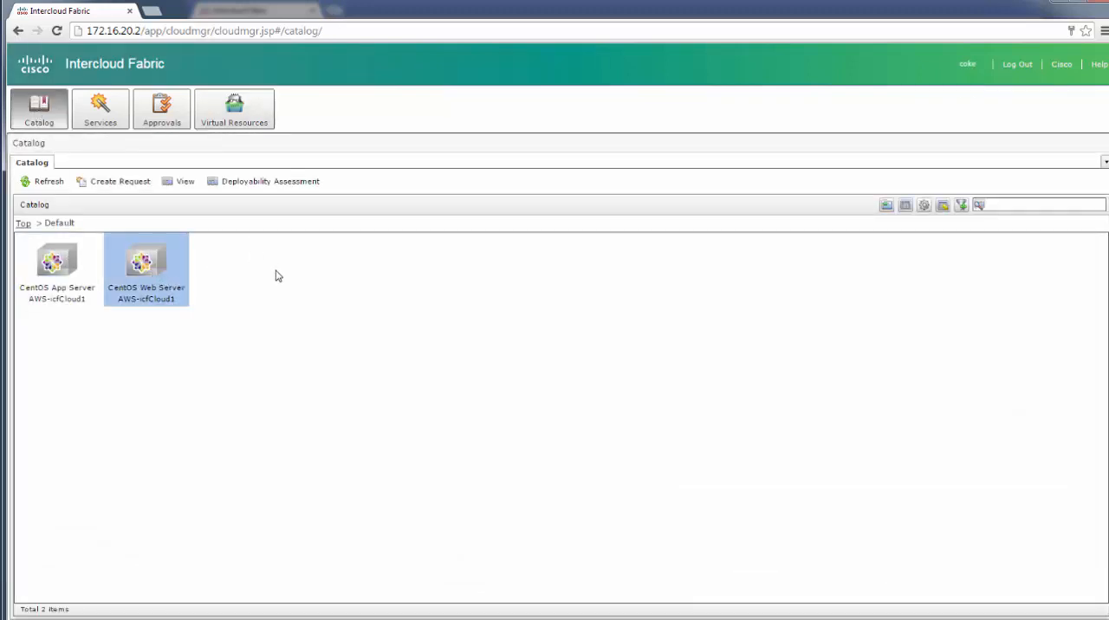
mouse_move(172, 318)
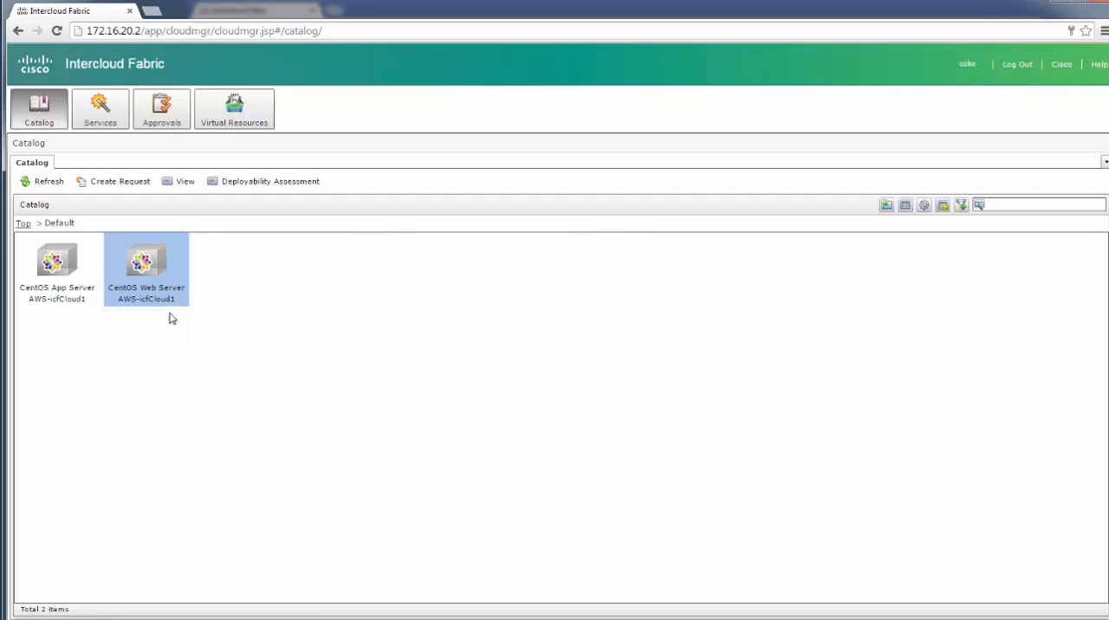
mouse_move(145, 252)
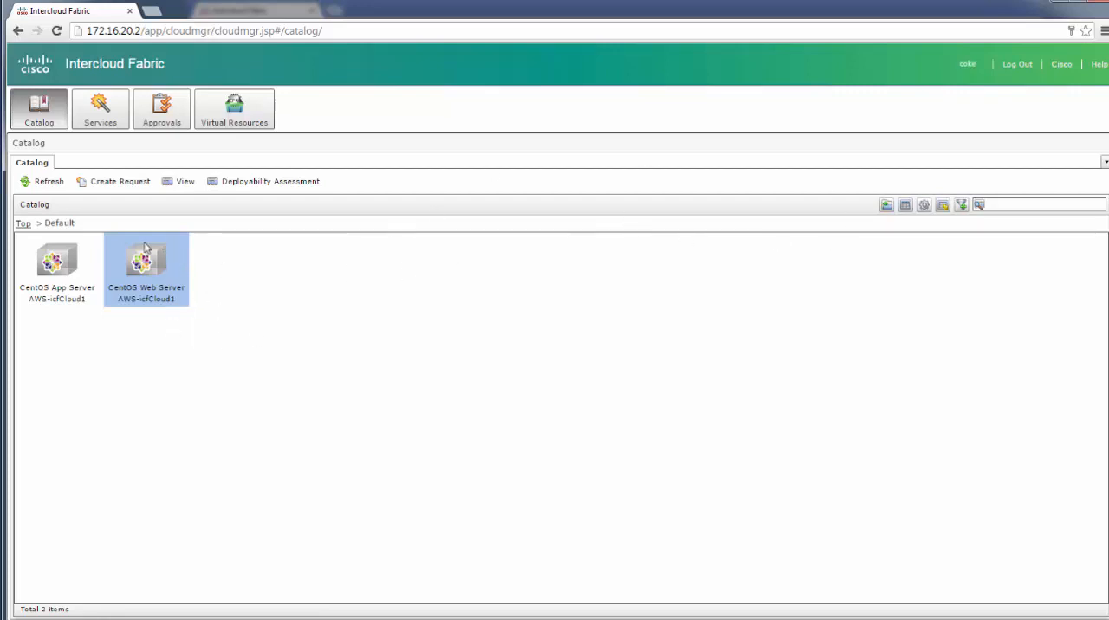
mouse_move(132, 274)
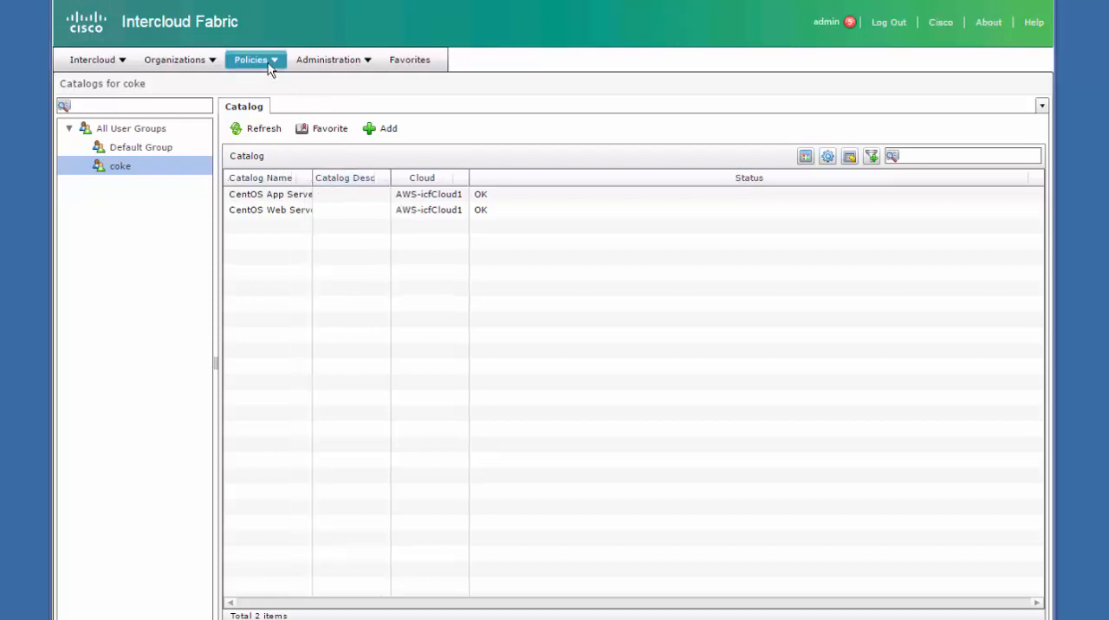
Back in the admin console, bring up the Policies menu's Virtual/Hypervisor Policies submenu
left_click(251, 59)
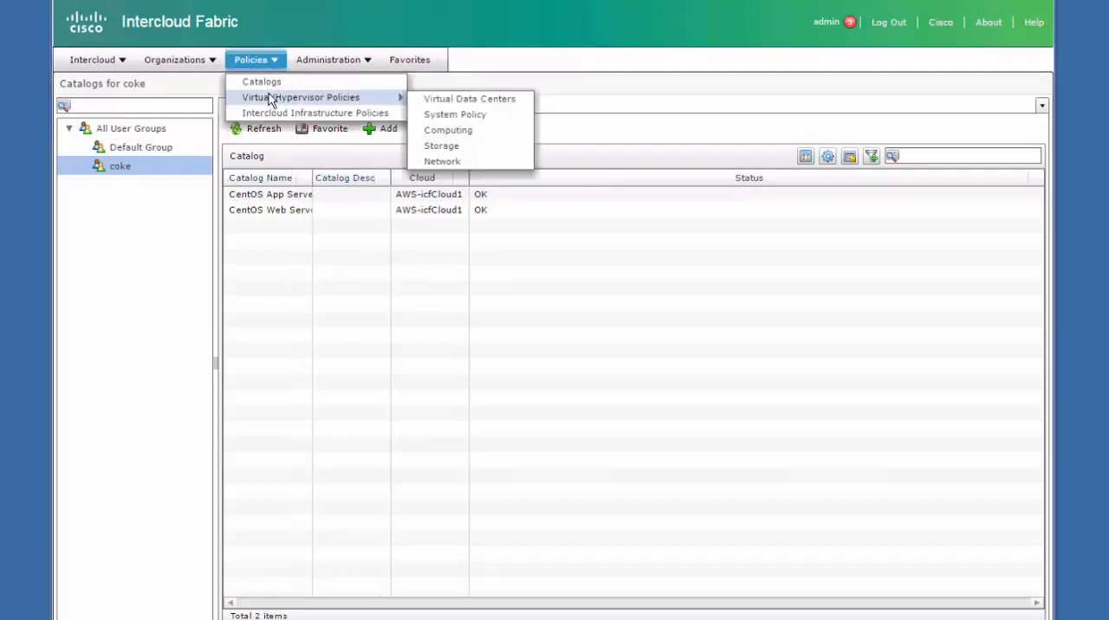
mouse_move(272, 72)
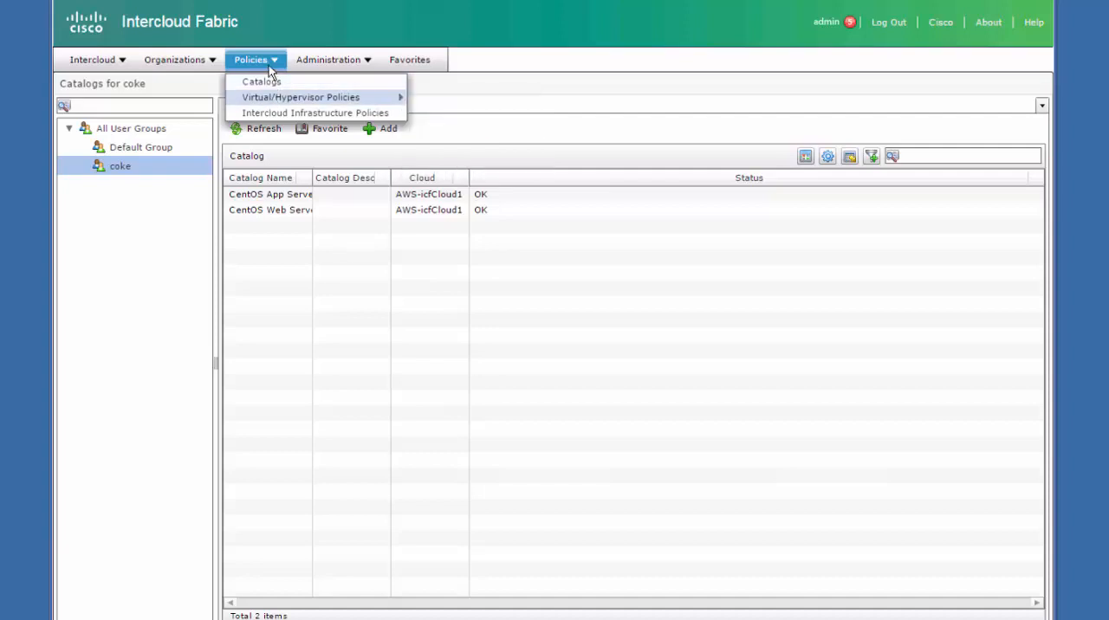
mouse_move(276, 110)
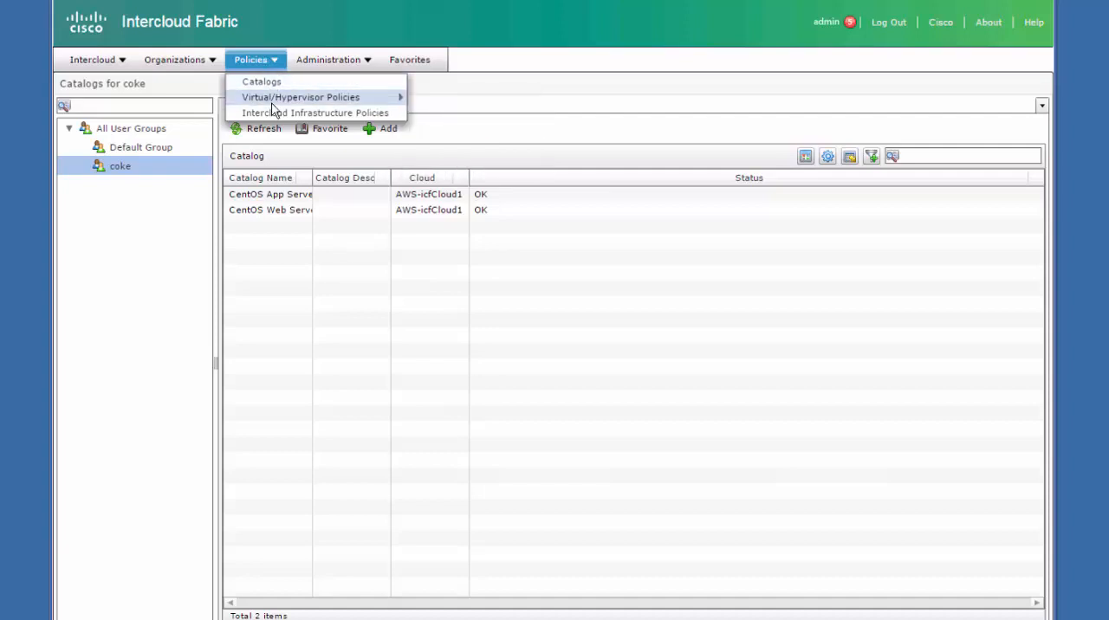
mouse_move(301, 97)
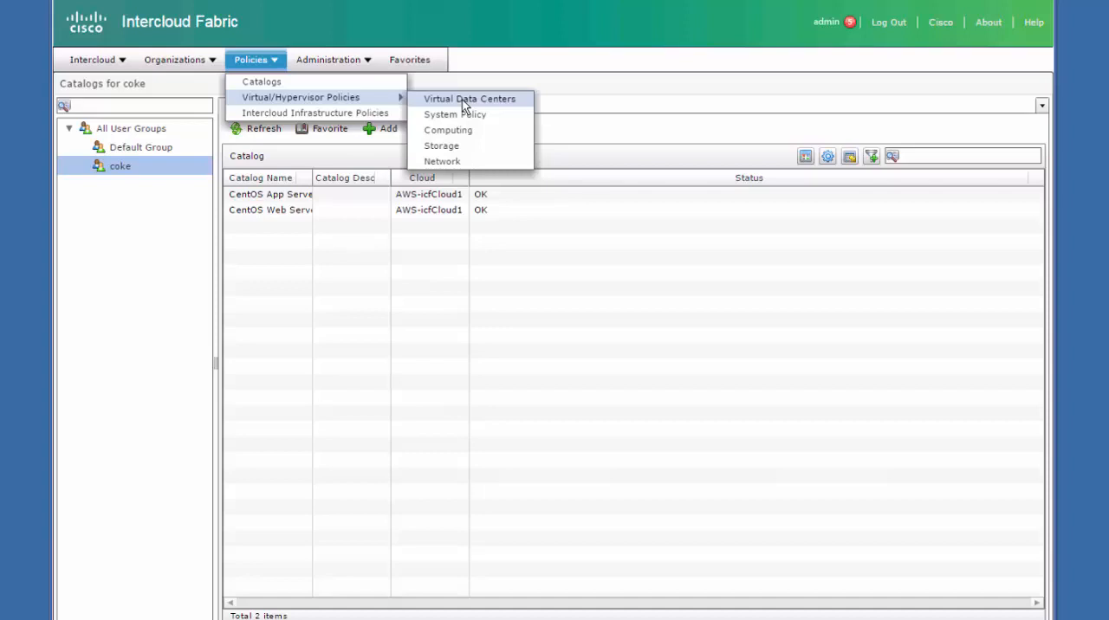
mouse_move(479, 126)
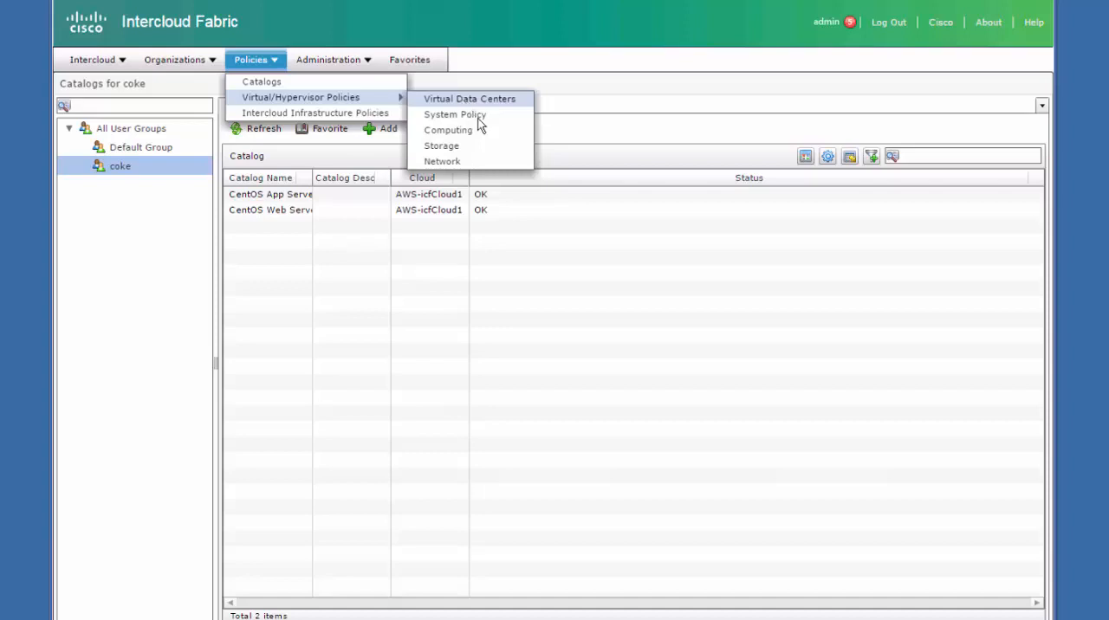
mouse_move(442, 161)
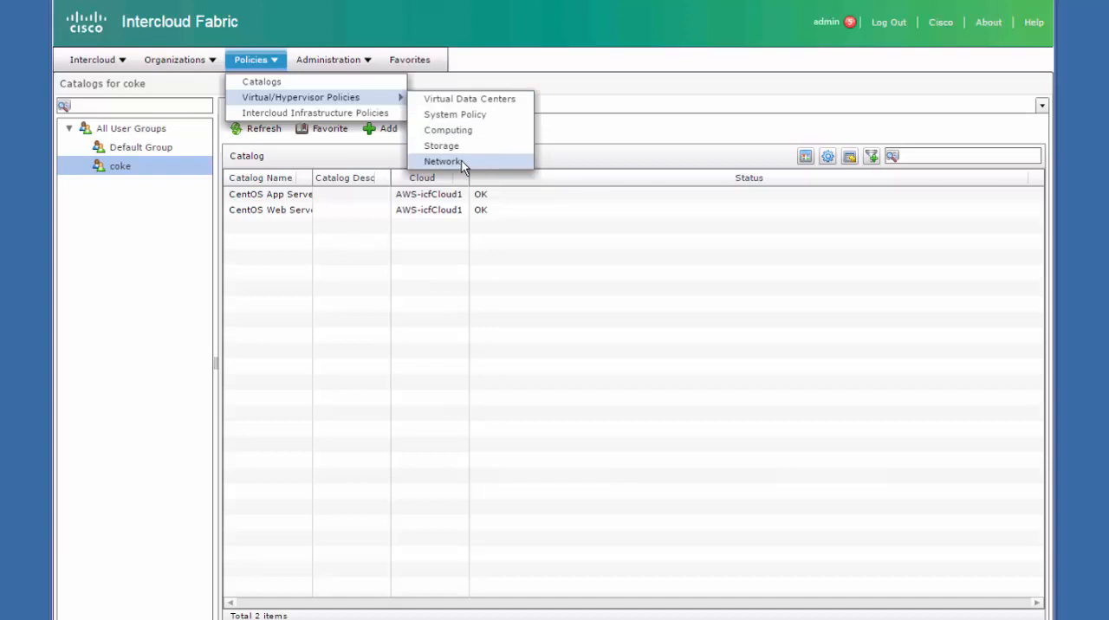
mouse_move(470, 98)
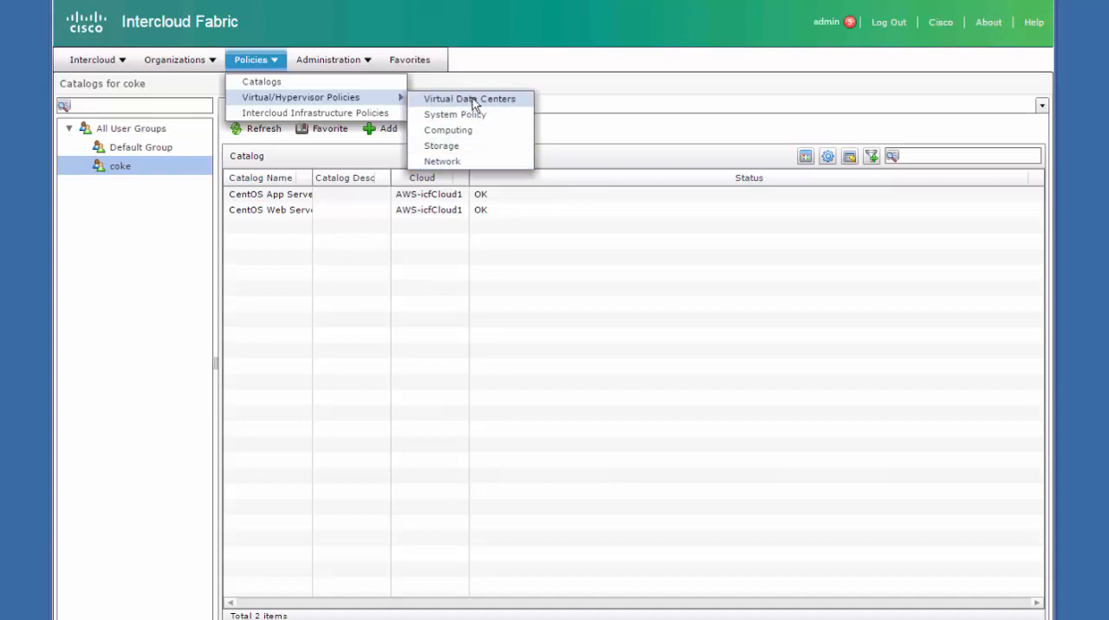
mouse_move(507, 104)
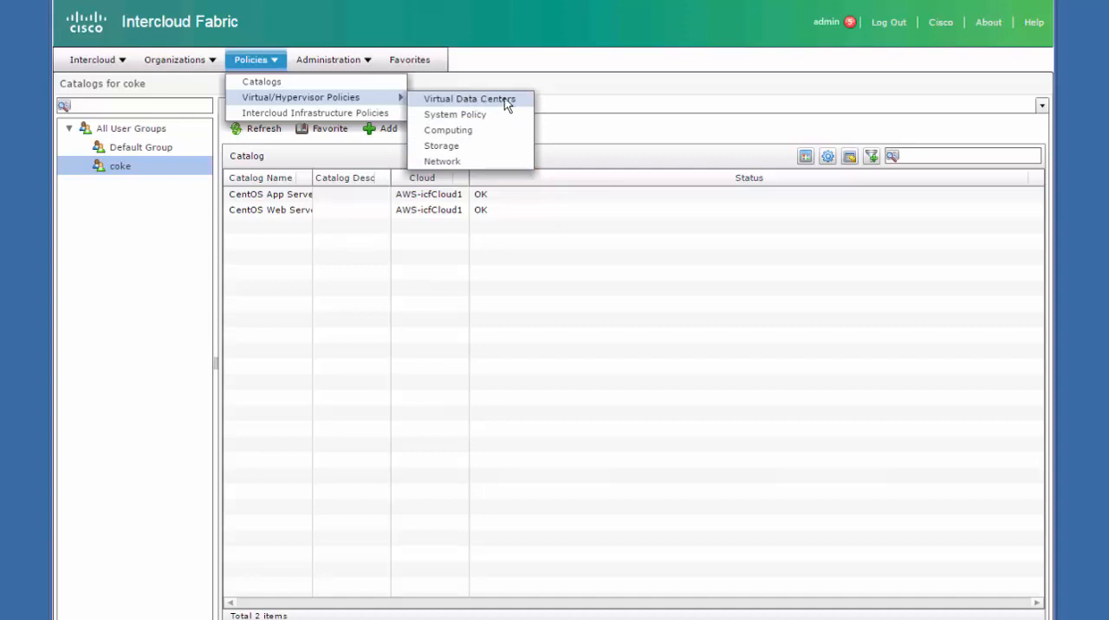
mouse_move(476, 110)
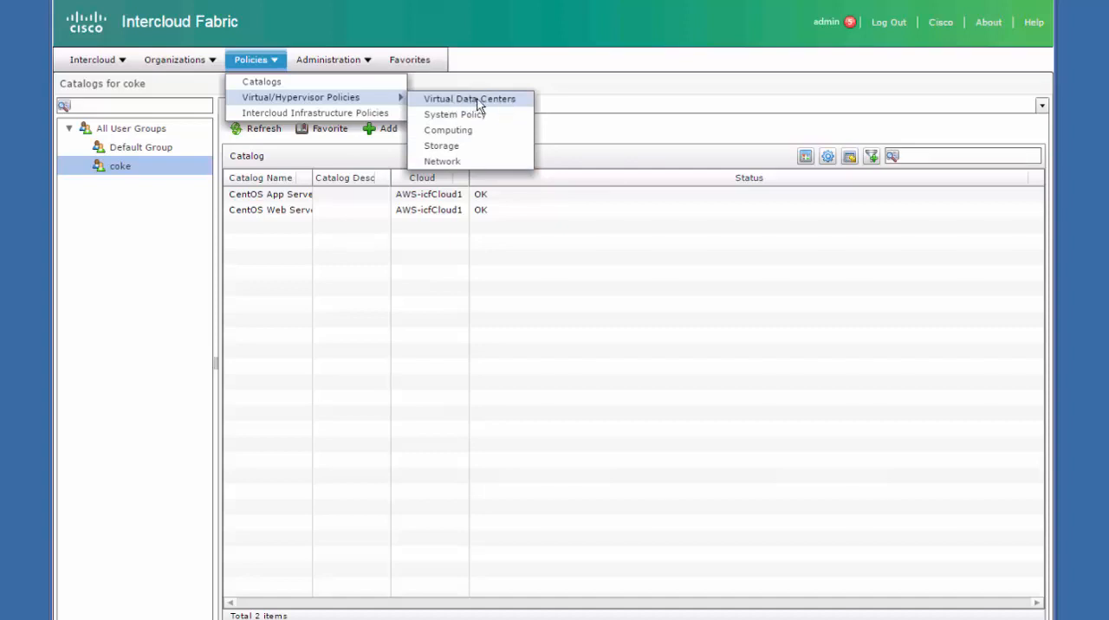
mouse_move(485, 105)
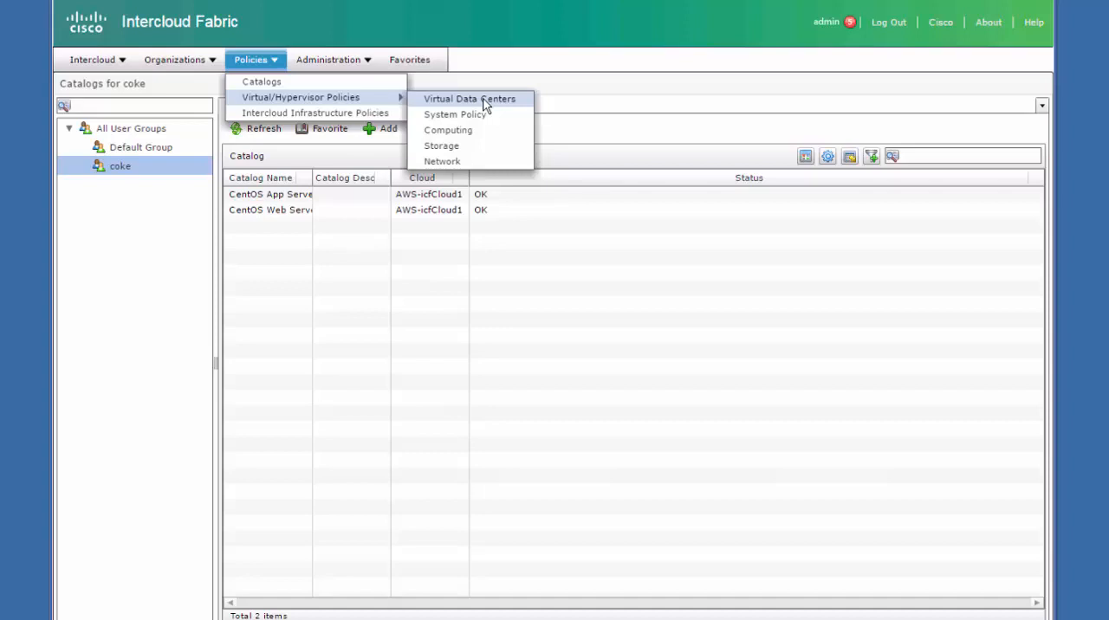
mouse_move(465, 146)
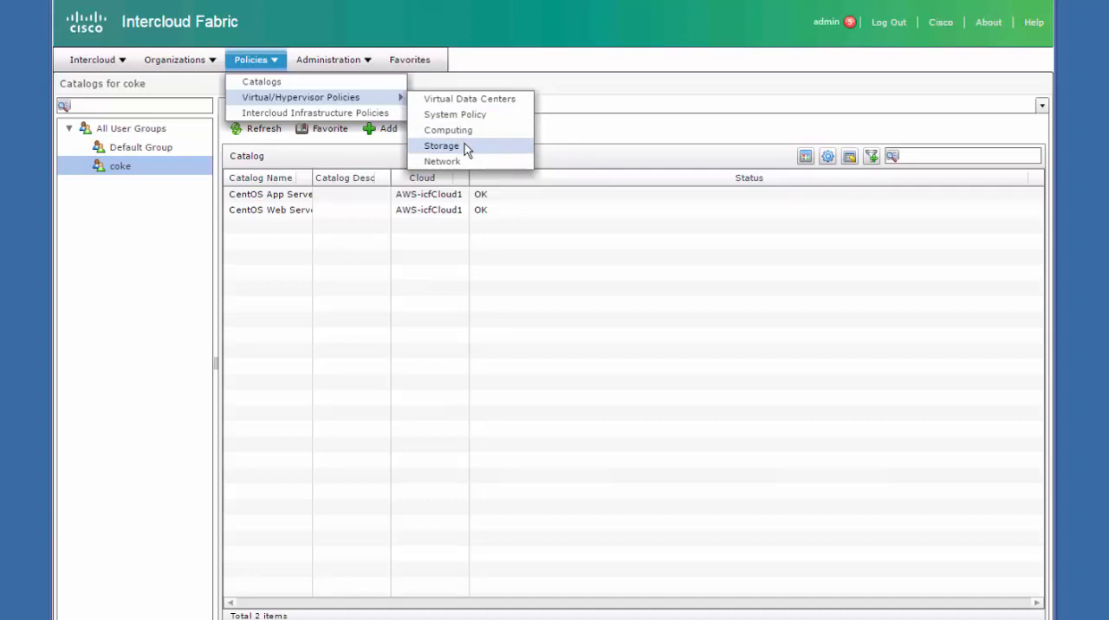
mouse_move(334, 97)
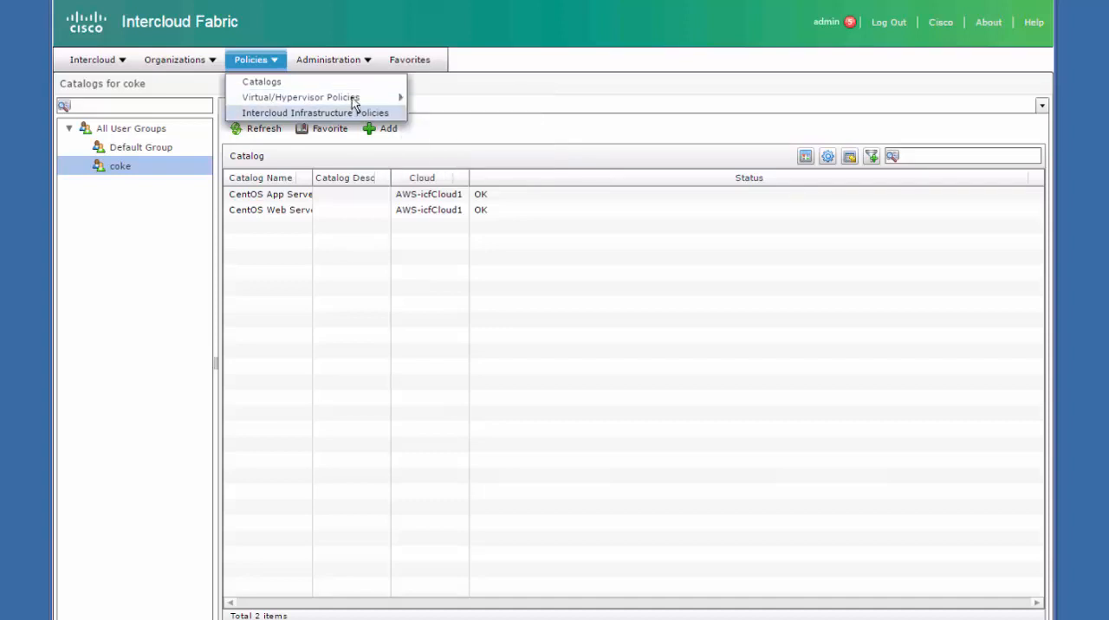
List Virtual Data Centers Coke-AWS1-VDC and Coke-VMW-VDC, and select the Coke-AWS1-VDC row
left_click(315, 113)
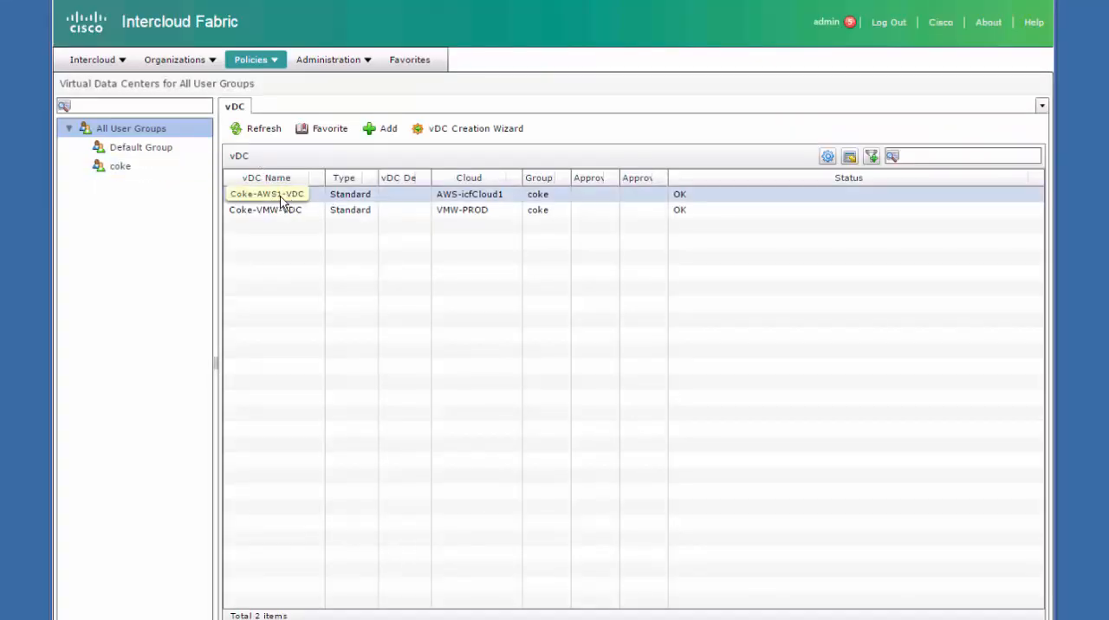
left_click(264, 210)
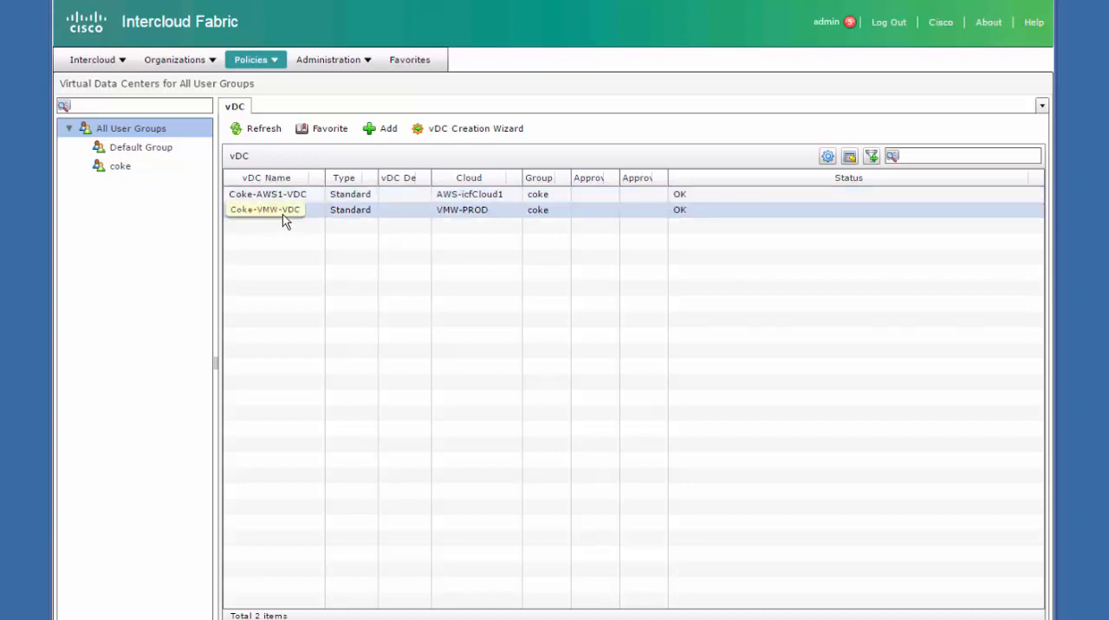
mouse_move(298, 204)
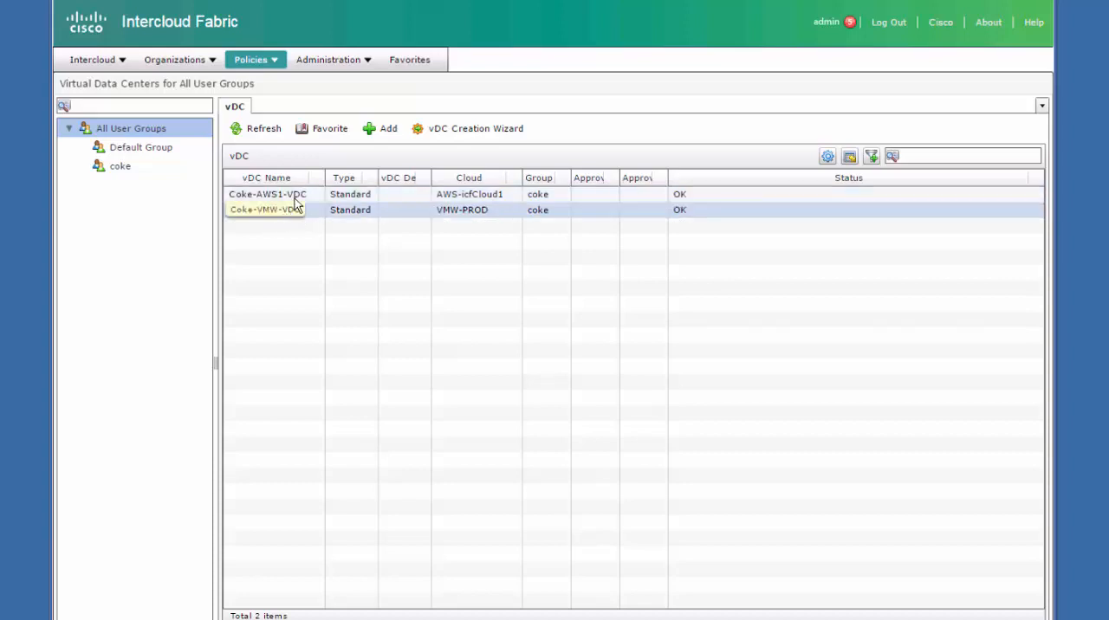
left_click(267, 194)
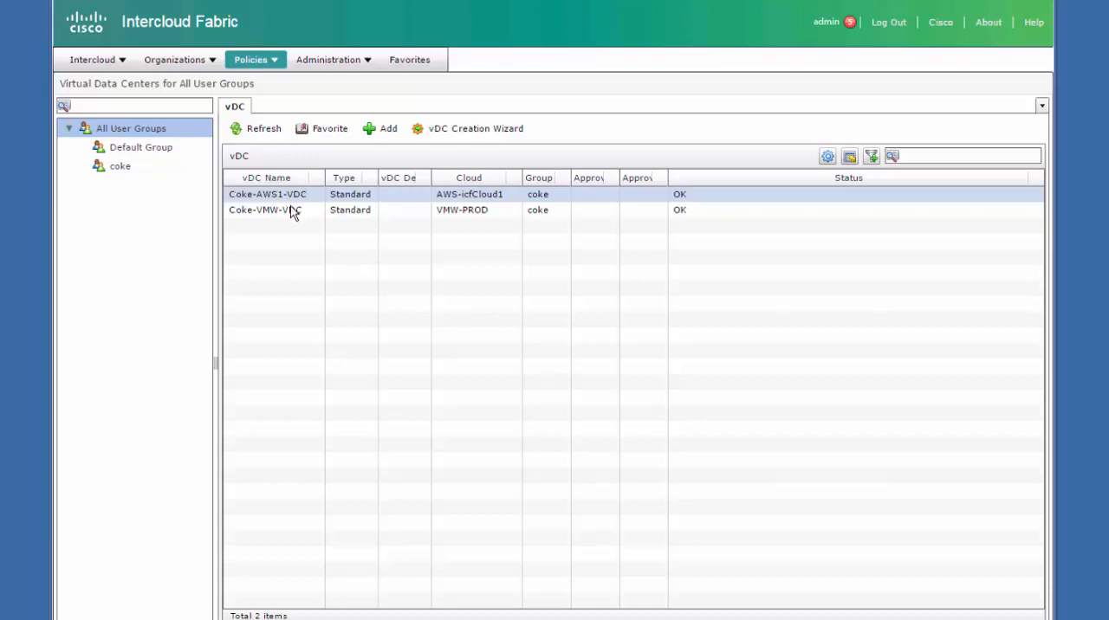
left_click(267, 194)
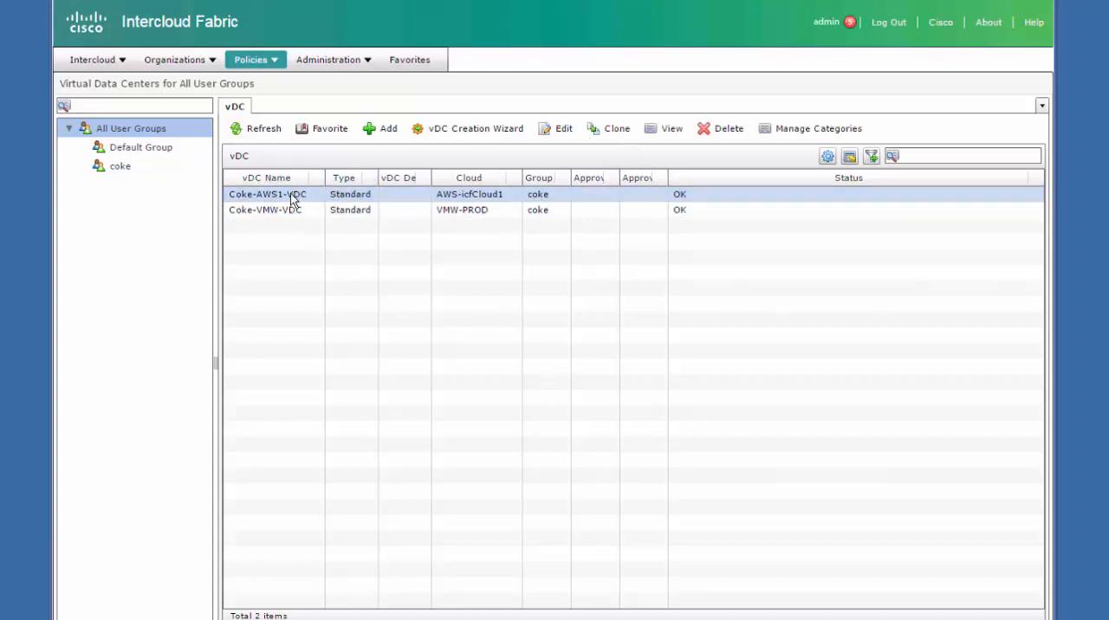
mouse_move(576, 145)
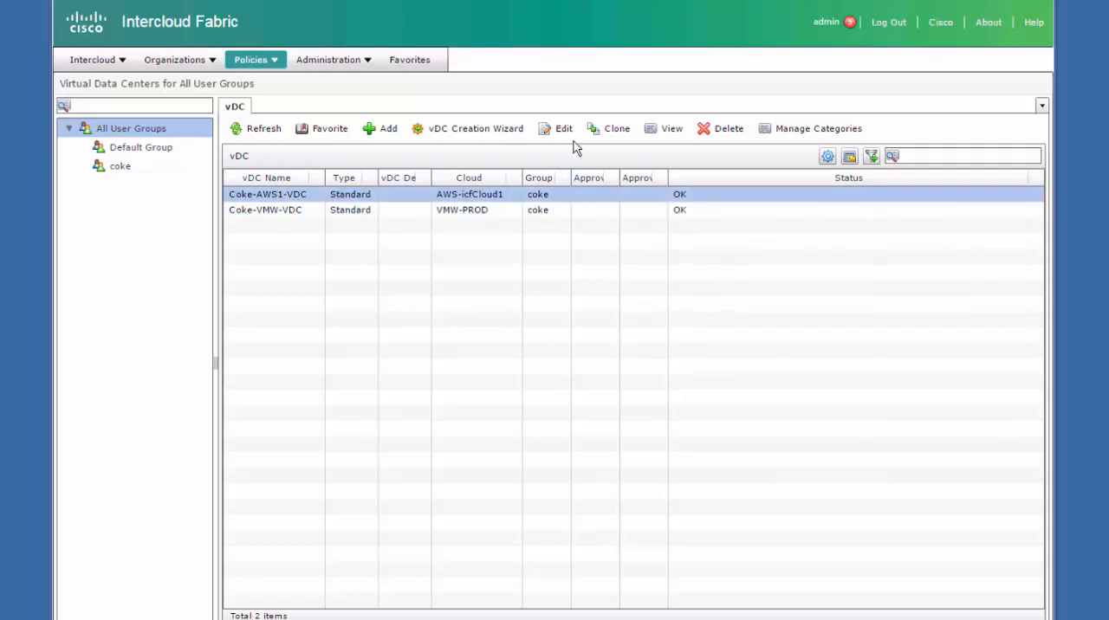
Review Coke-AWS1-VDC's settings (Coke-AWS-Policy, App-NW-Policy) and close them unchanged
left_click(563, 128)
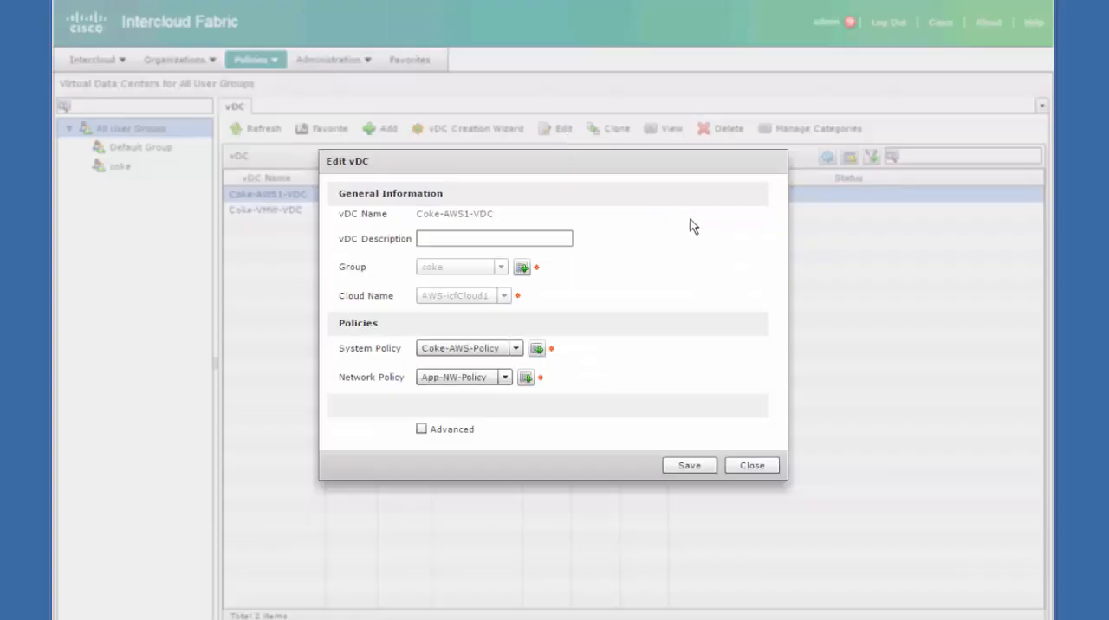
mouse_move(373, 351)
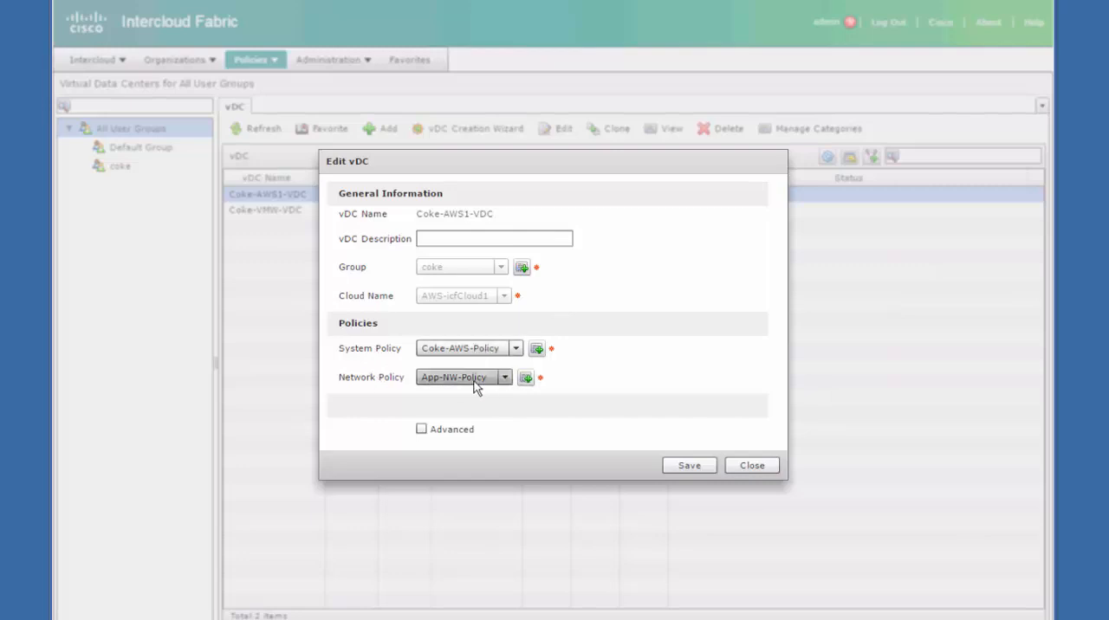
mouse_move(433, 385)
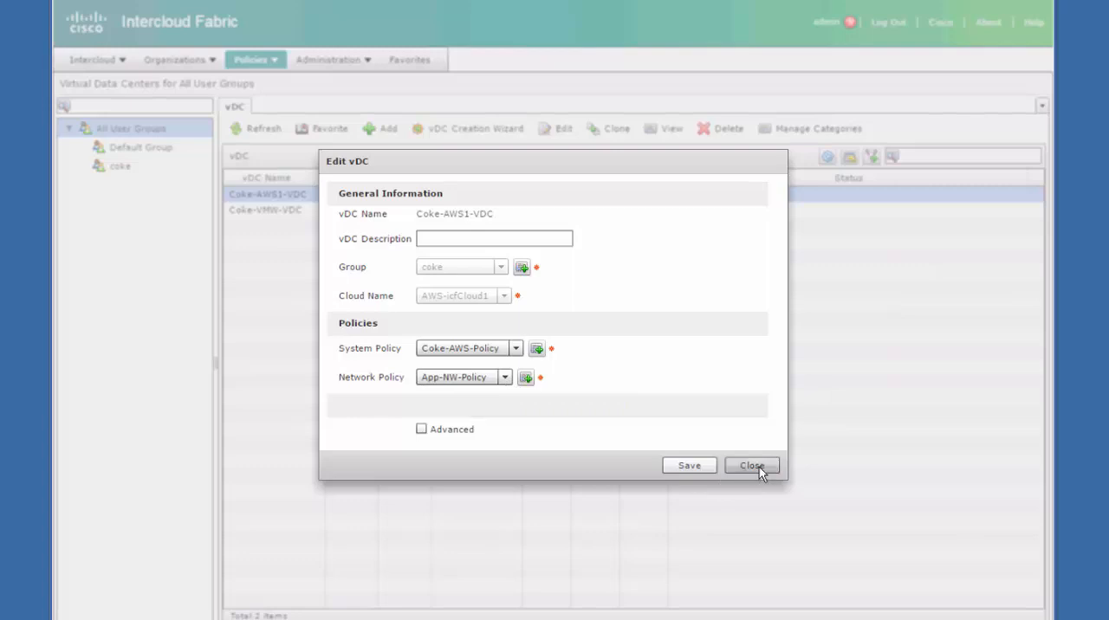
left_click(752, 466)
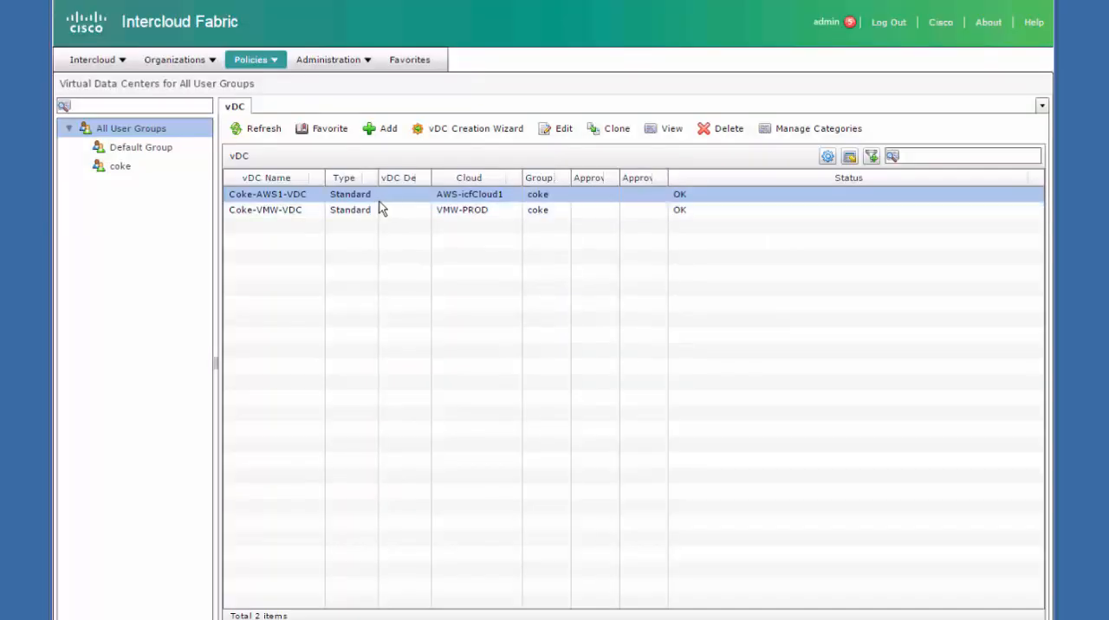
left_click(252, 59)
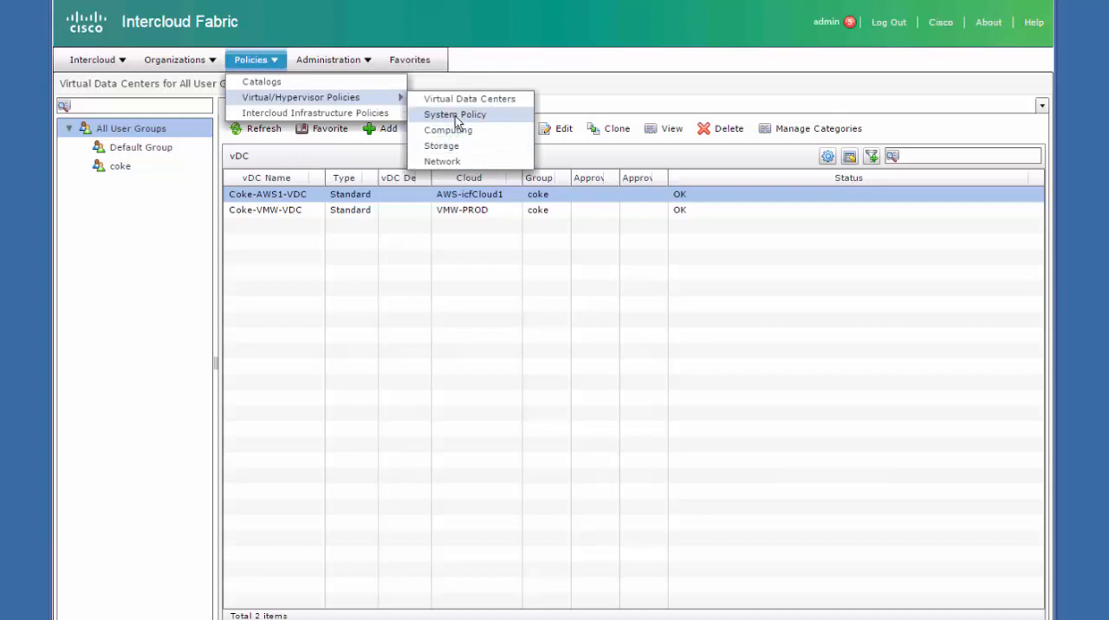
Browse the VMware network policies, then open App-NW-Policy's details under Intercloud Network Policy
left_click(442, 162)
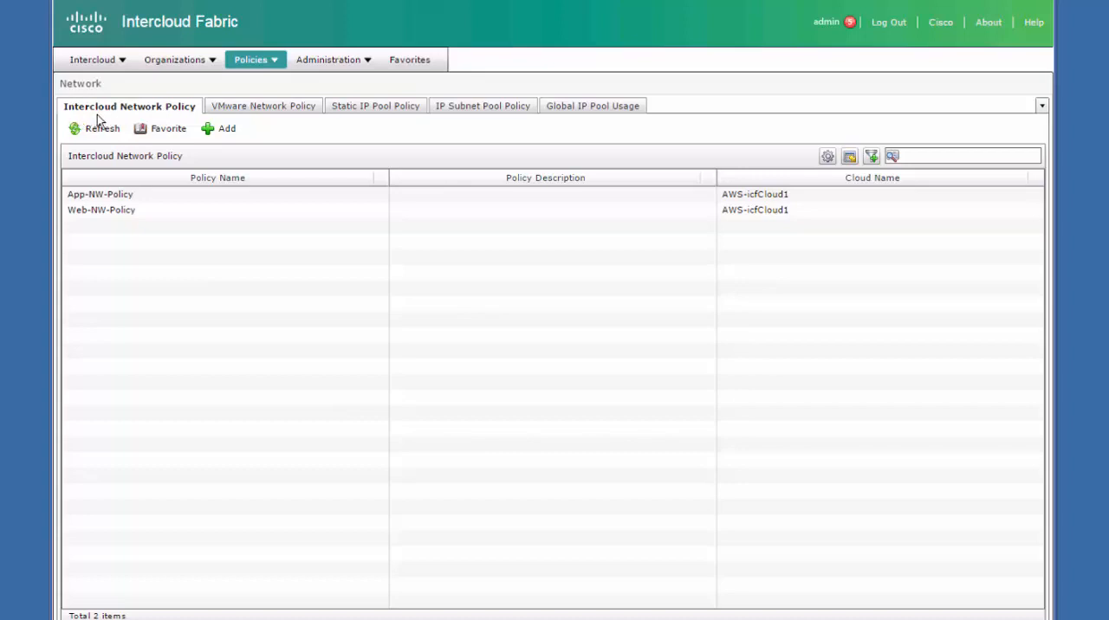
left_click(253, 106)
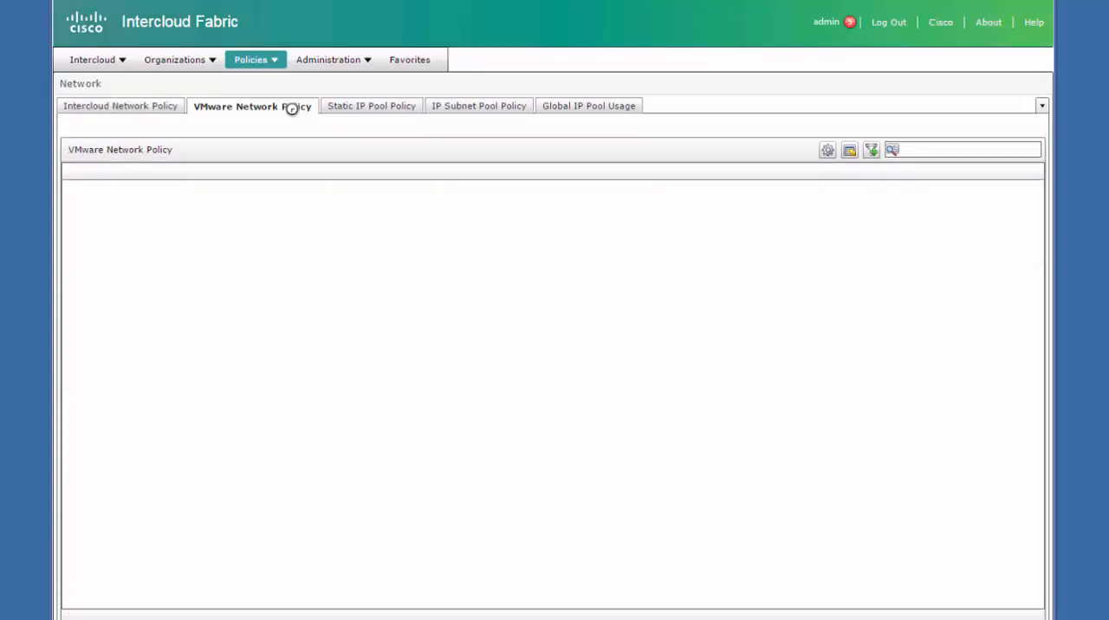
left_click(253, 106)
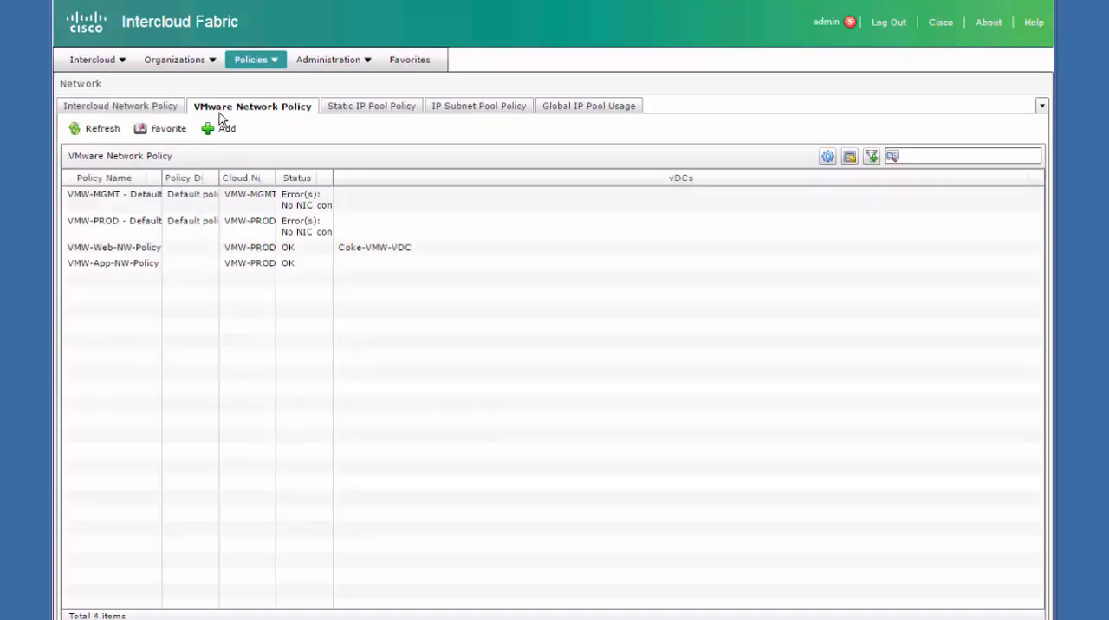
mouse_move(191, 115)
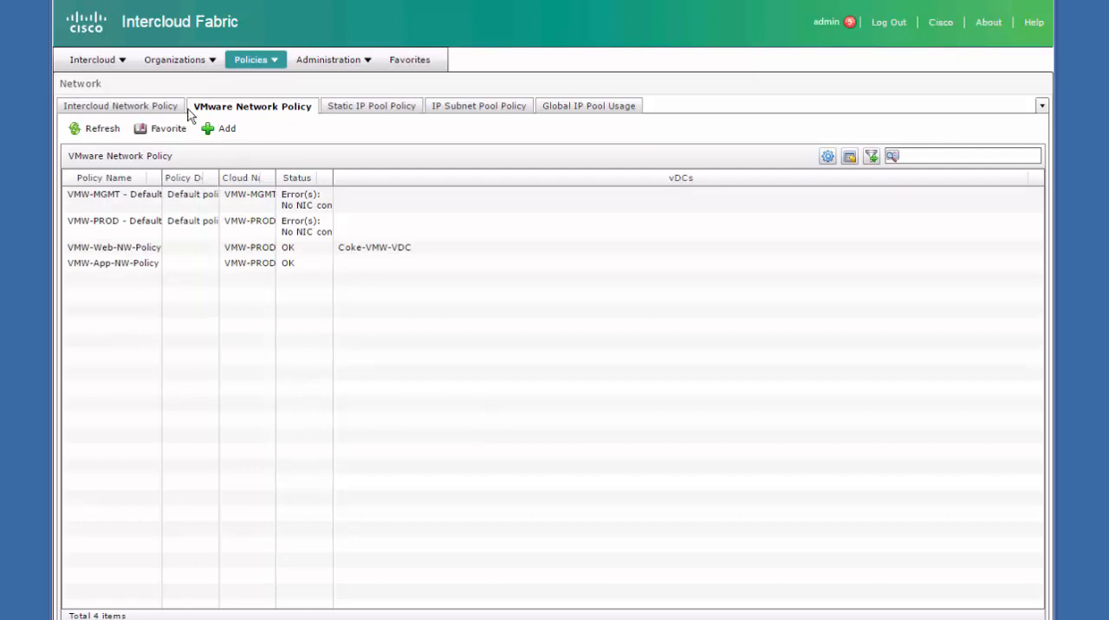
left_click(121, 106)
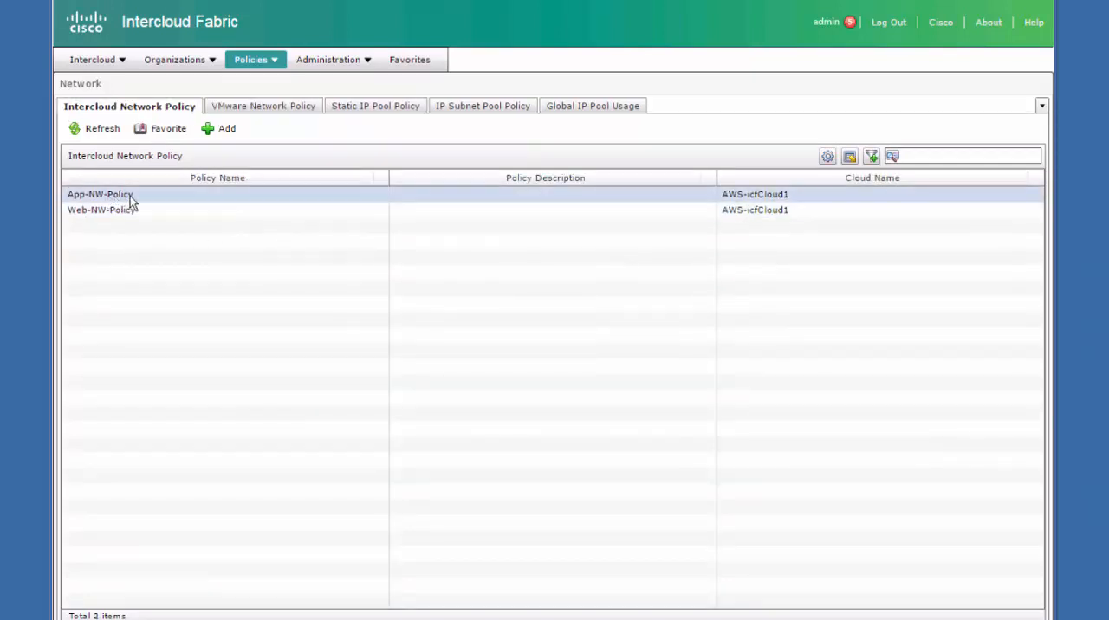
left_click(100, 195)
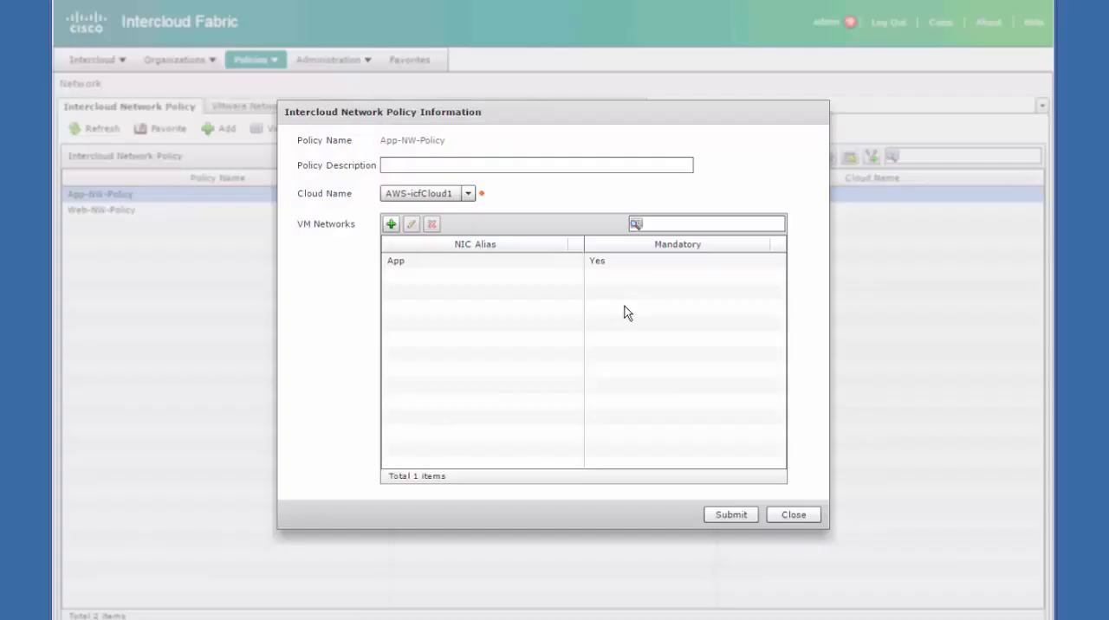
Inspect App-NW-Policy's App NIC: port group App, static IPs from App-Pool; close unchanged
left_click(396, 260)
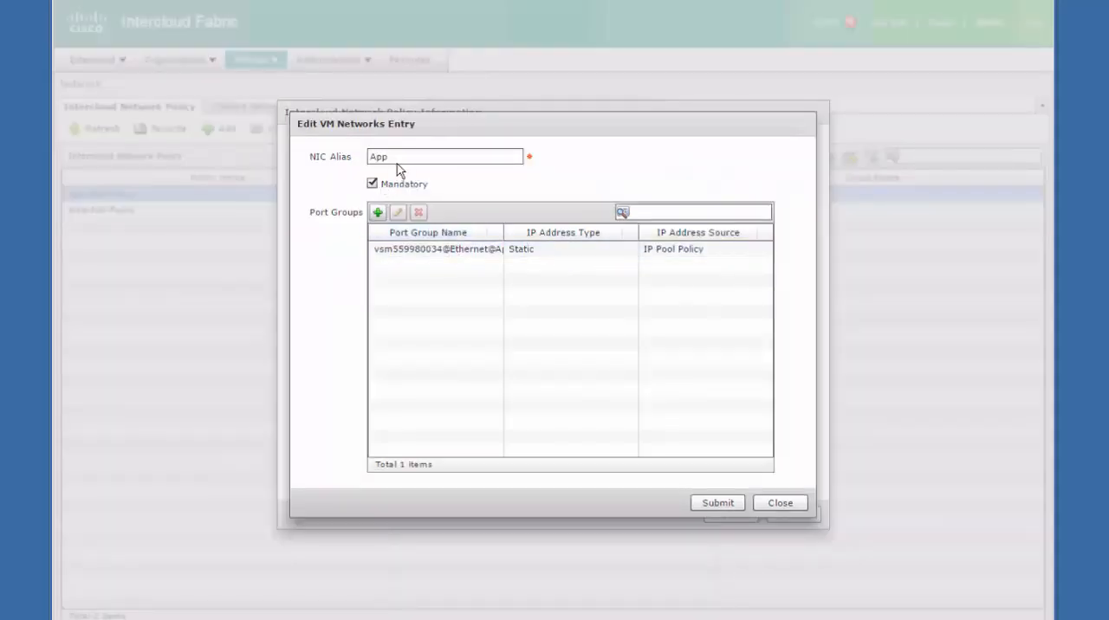
mouse_move(266, 206)
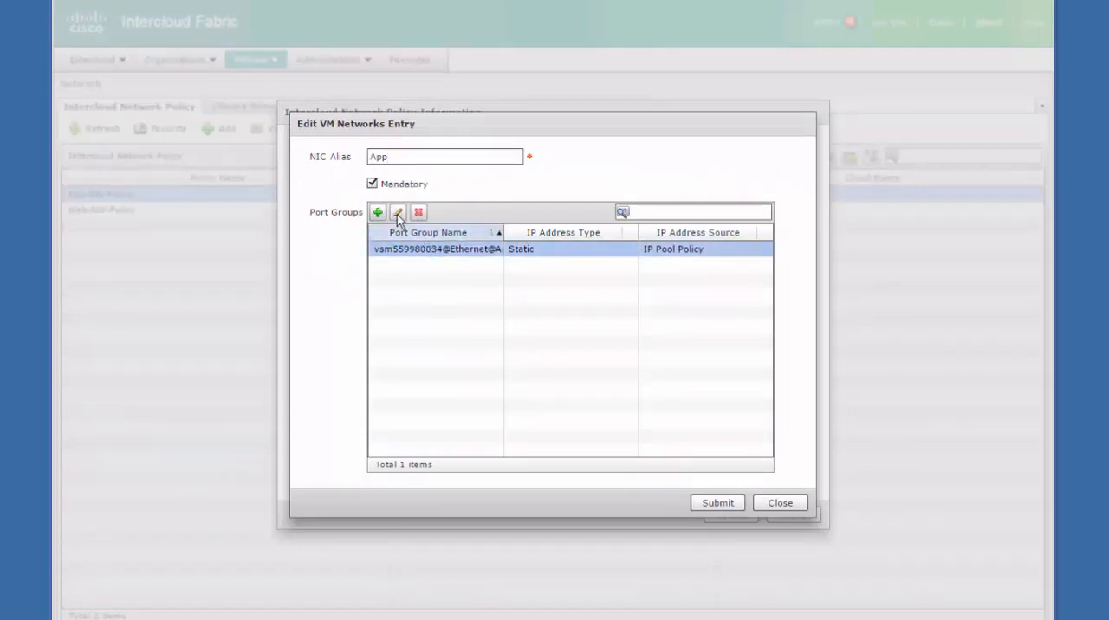
left_click(397, 212)
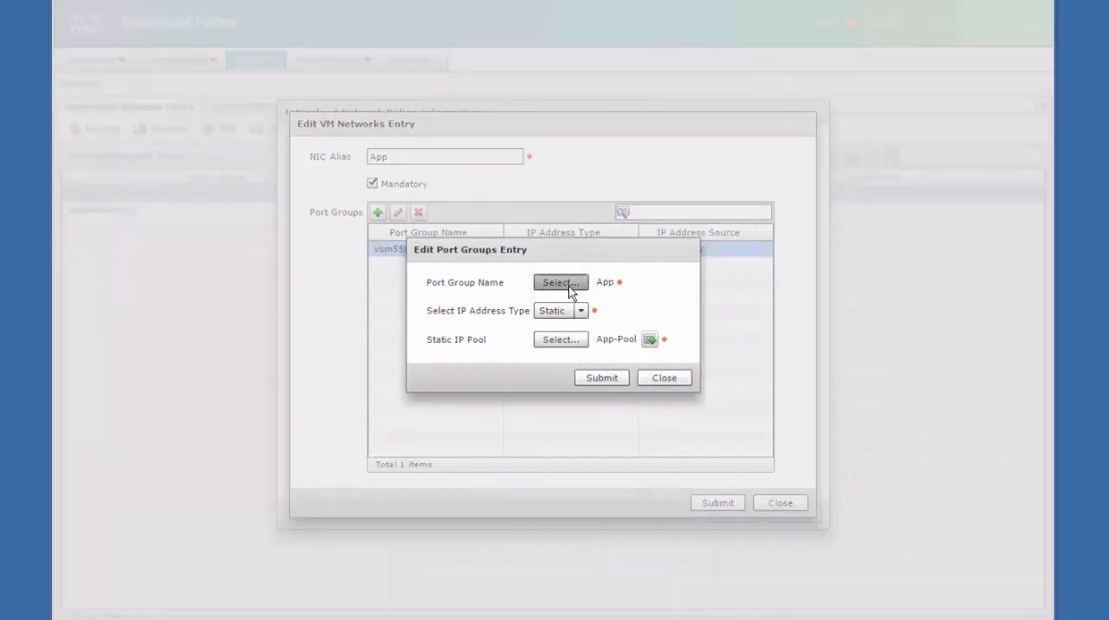
left_click(560, 282)
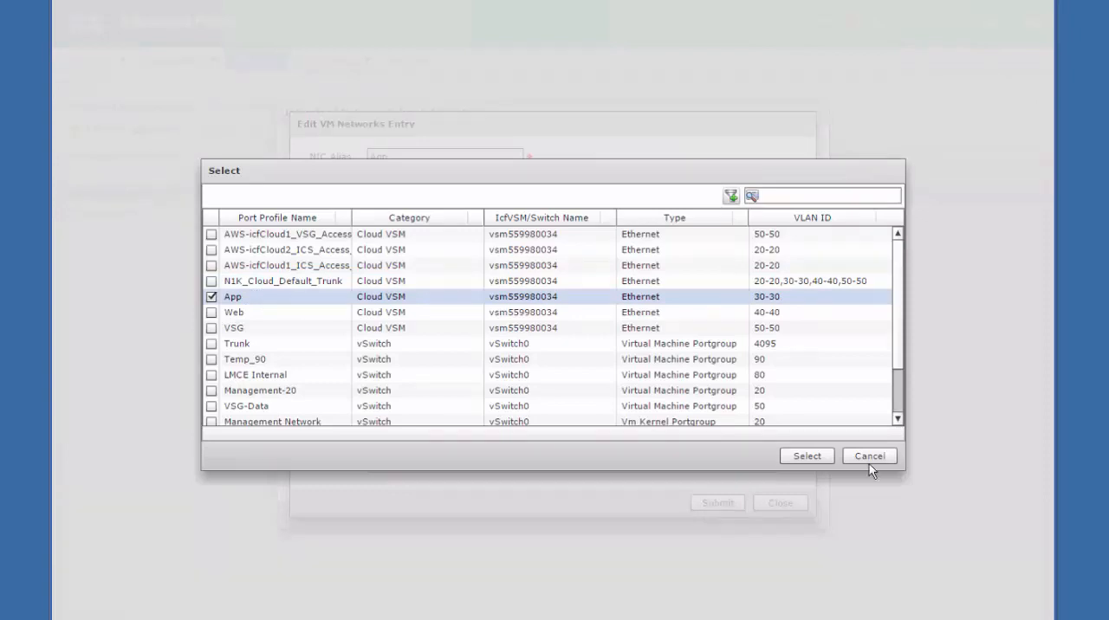
left_click(805, 456)
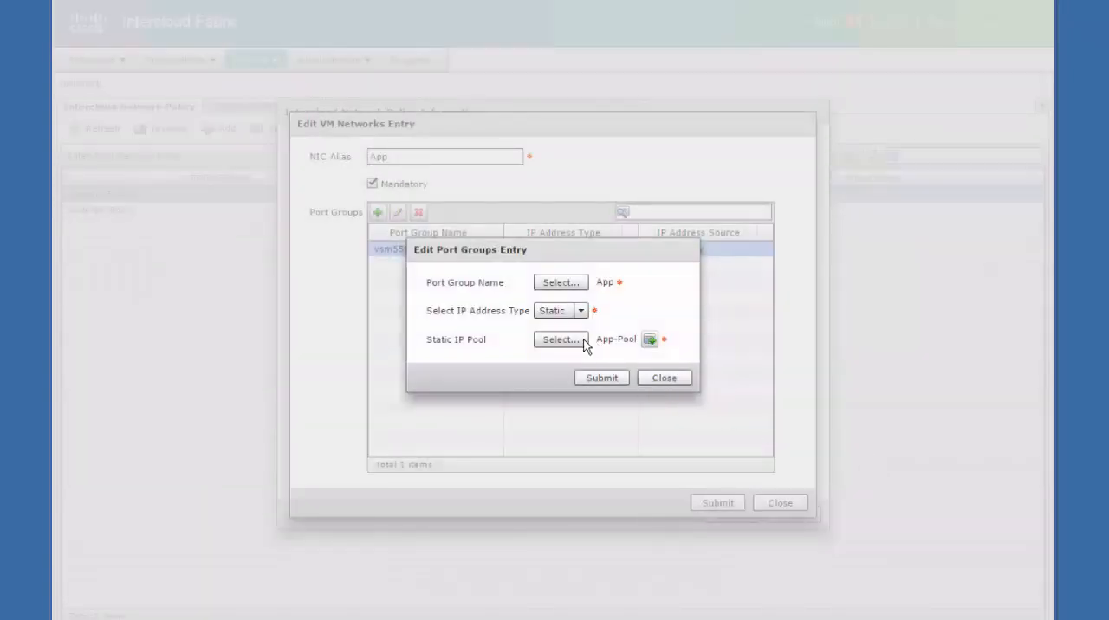
left_click(560, 339)
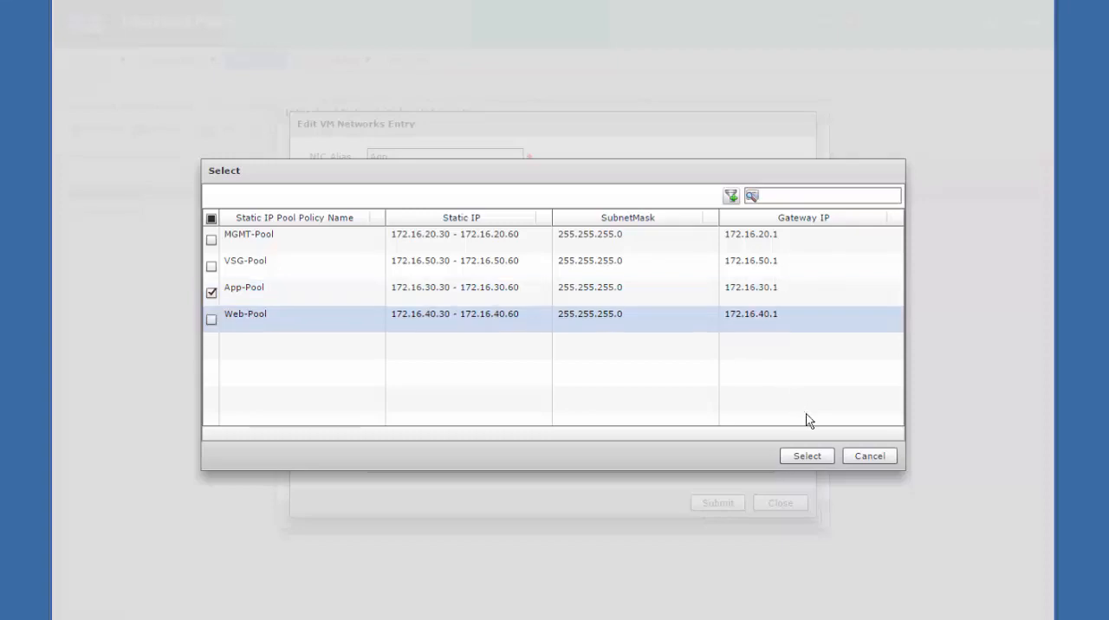
left_click(805, 456)
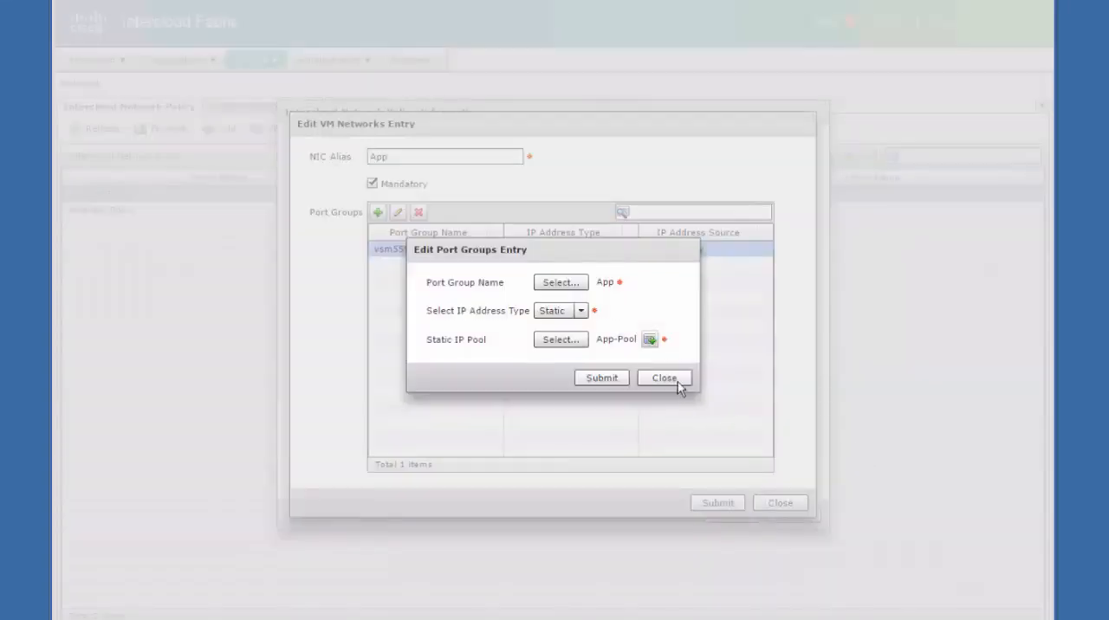
left_click(664, 377)
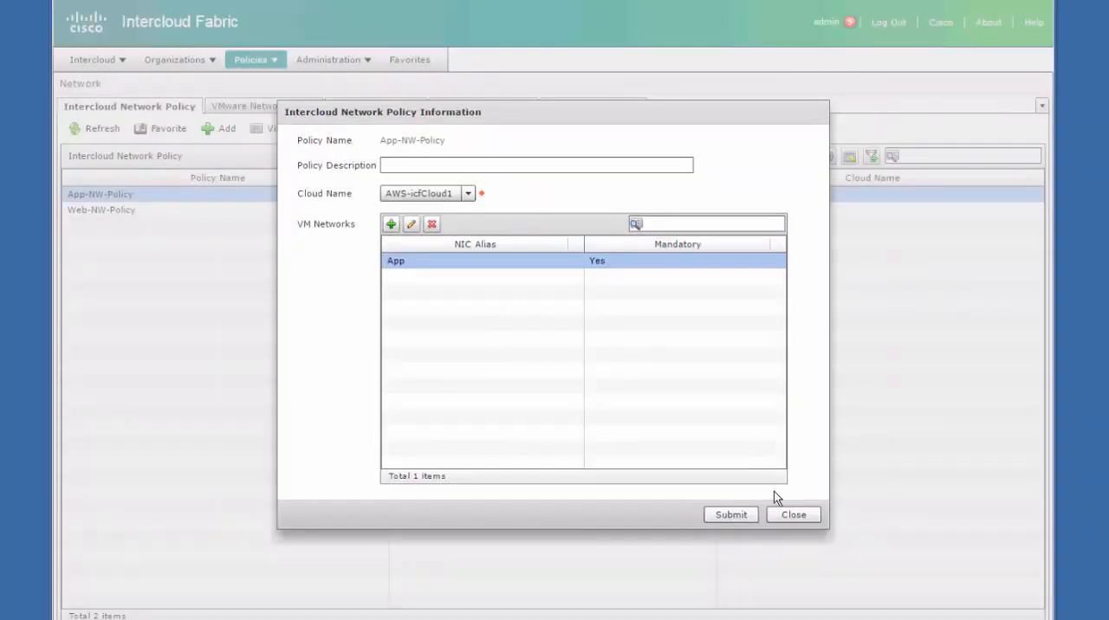
left_click(792, 515)
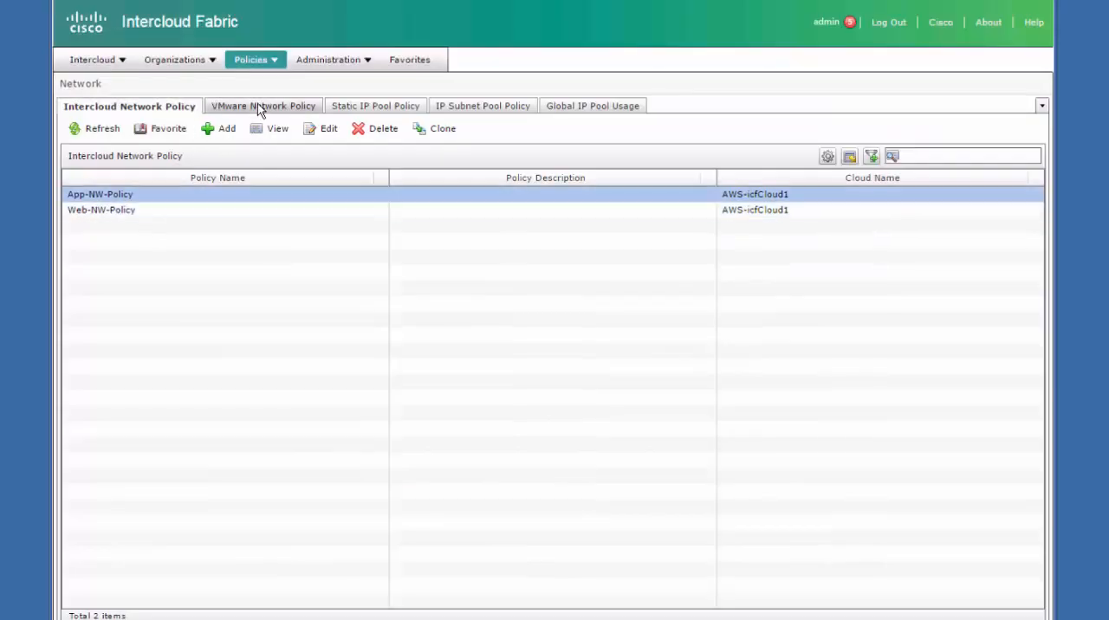
List the four VMware network policies and select VMW-Web-NW-Policy
left_click(263, 105)
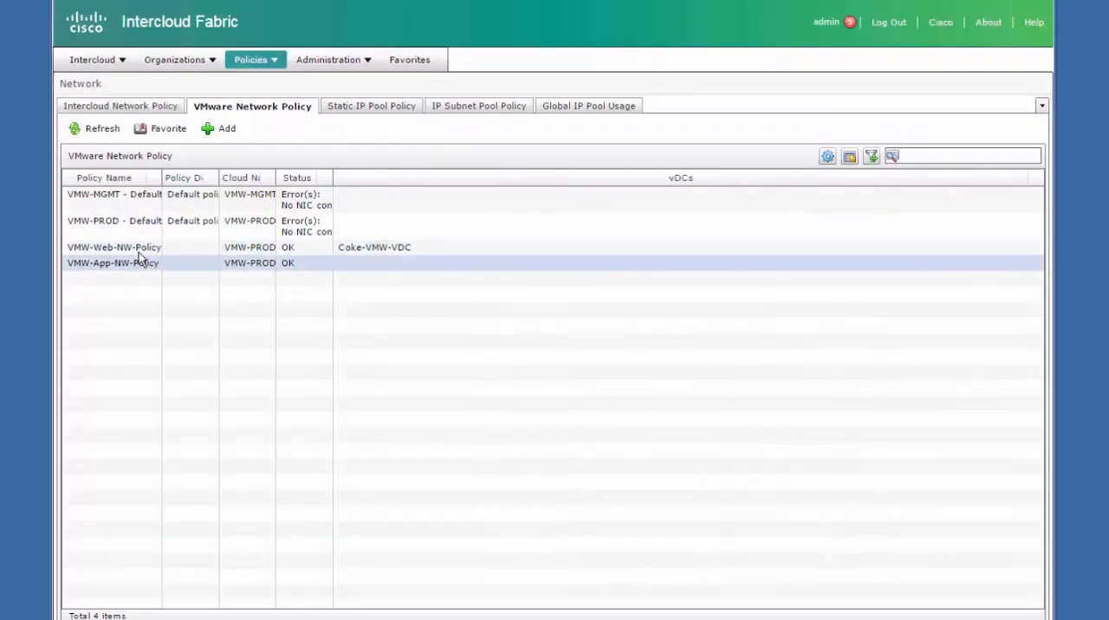
left_click(114, 247)
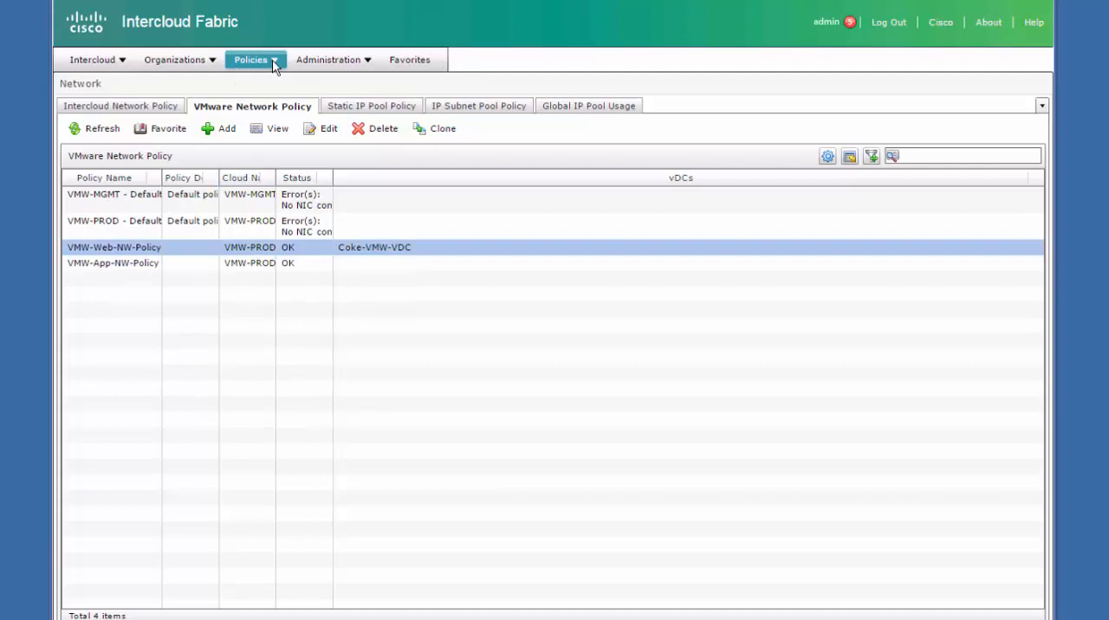
left_click(330, 59)
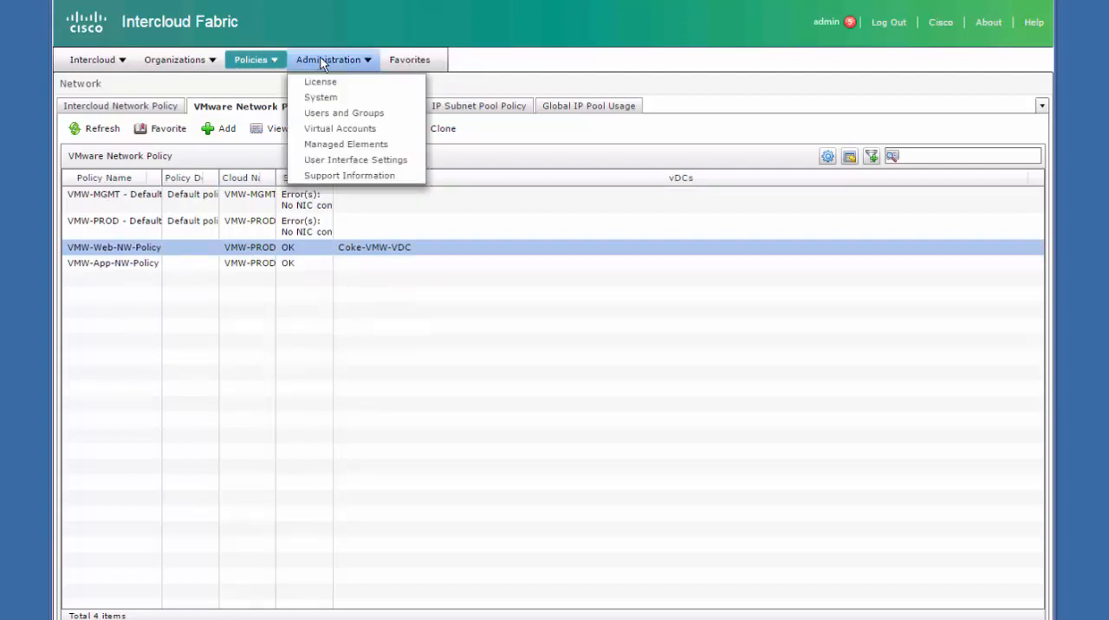
mouse_move(344, 113)
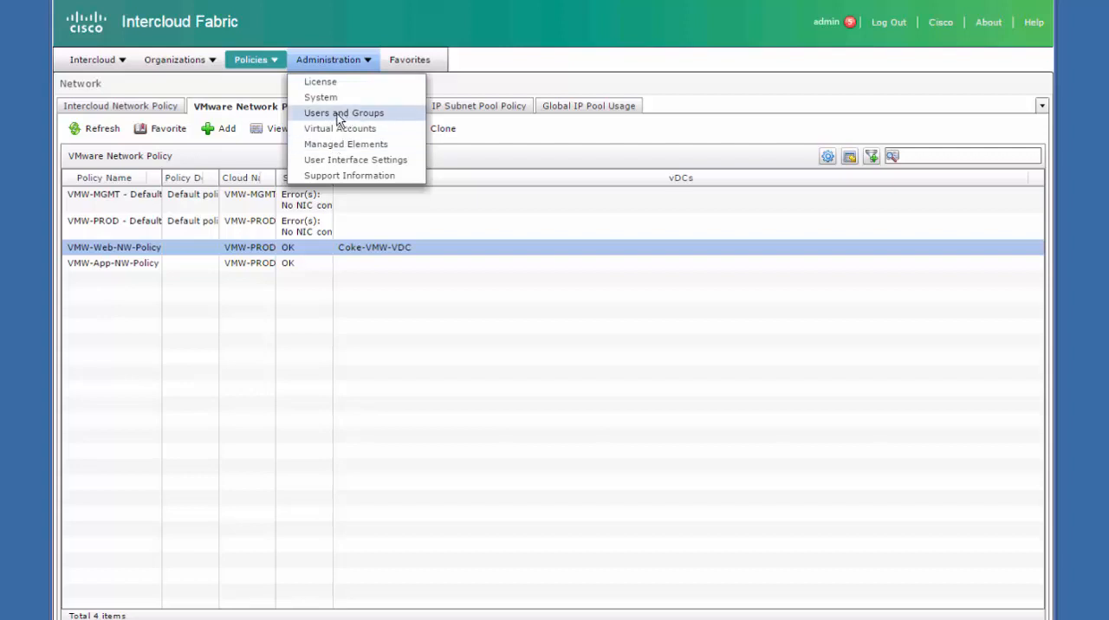
left_click(343, 113)
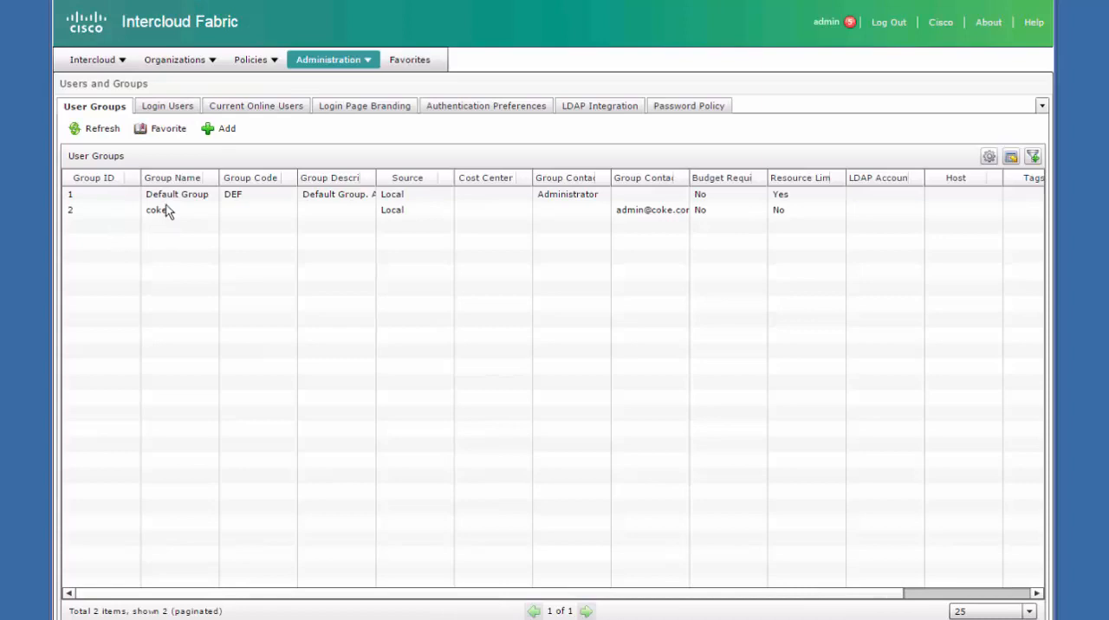
left_click(221, 128)
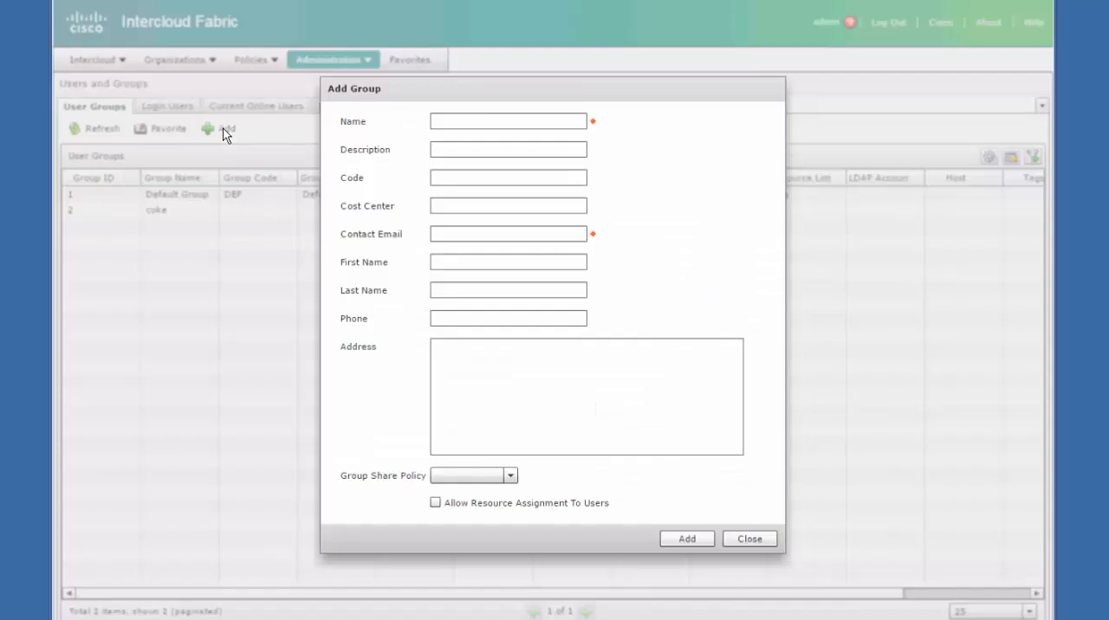
left_click(508, 121)
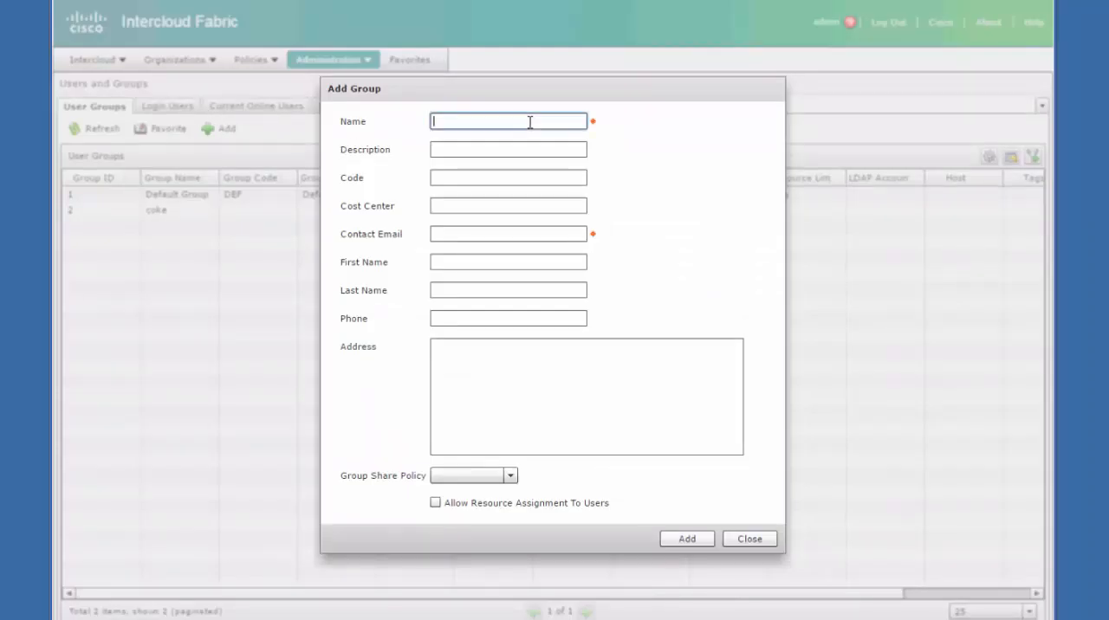
type("Pepsi")
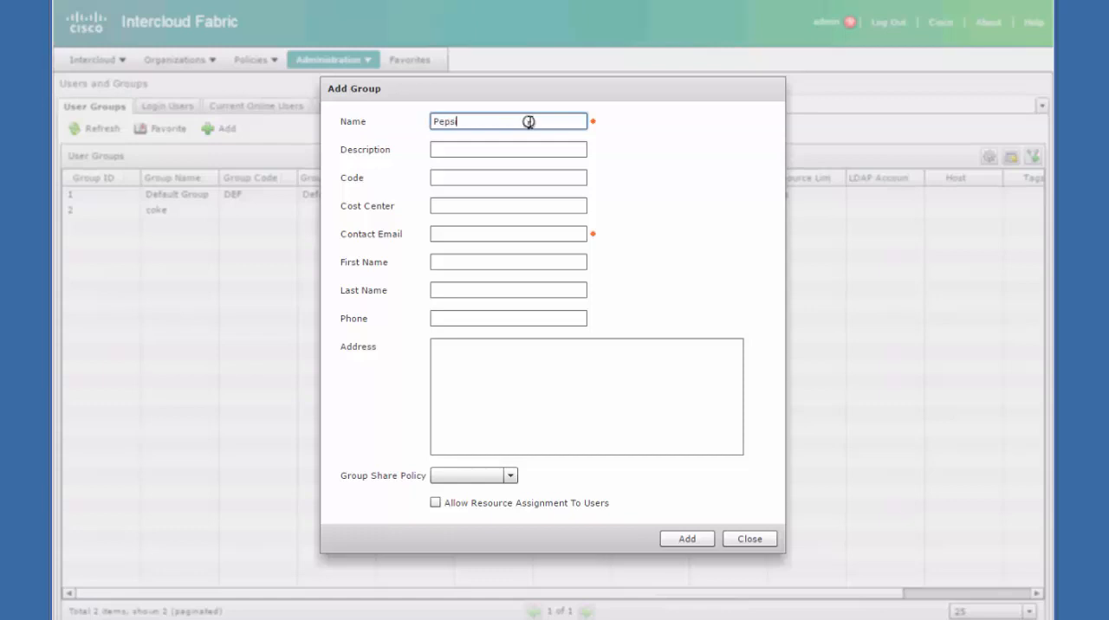
left_click(508, 234)
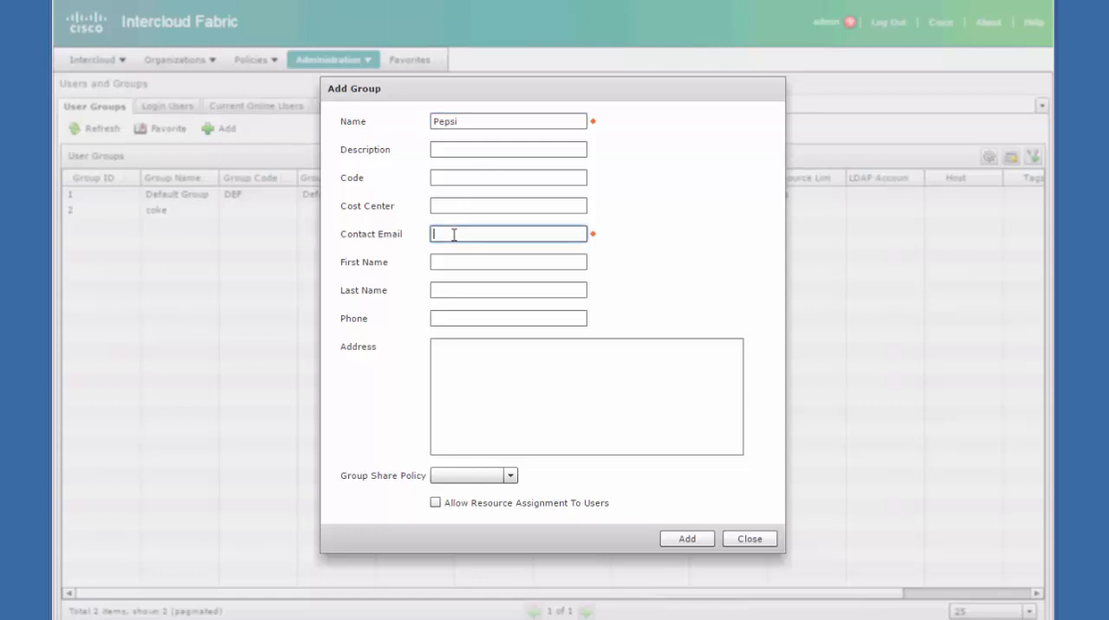
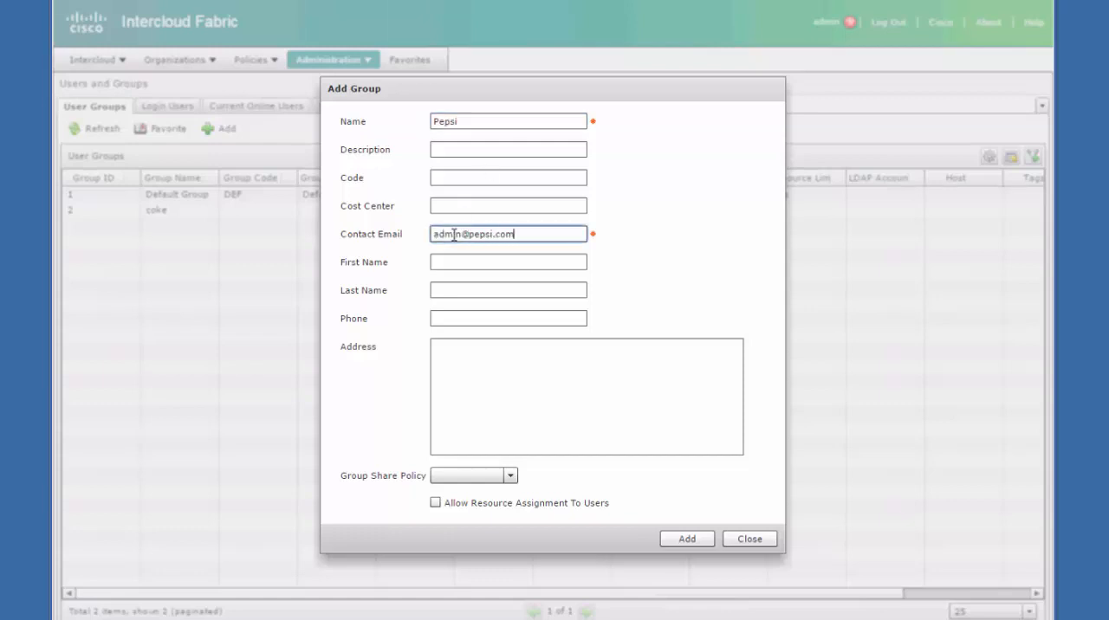
left_click(686, 538)
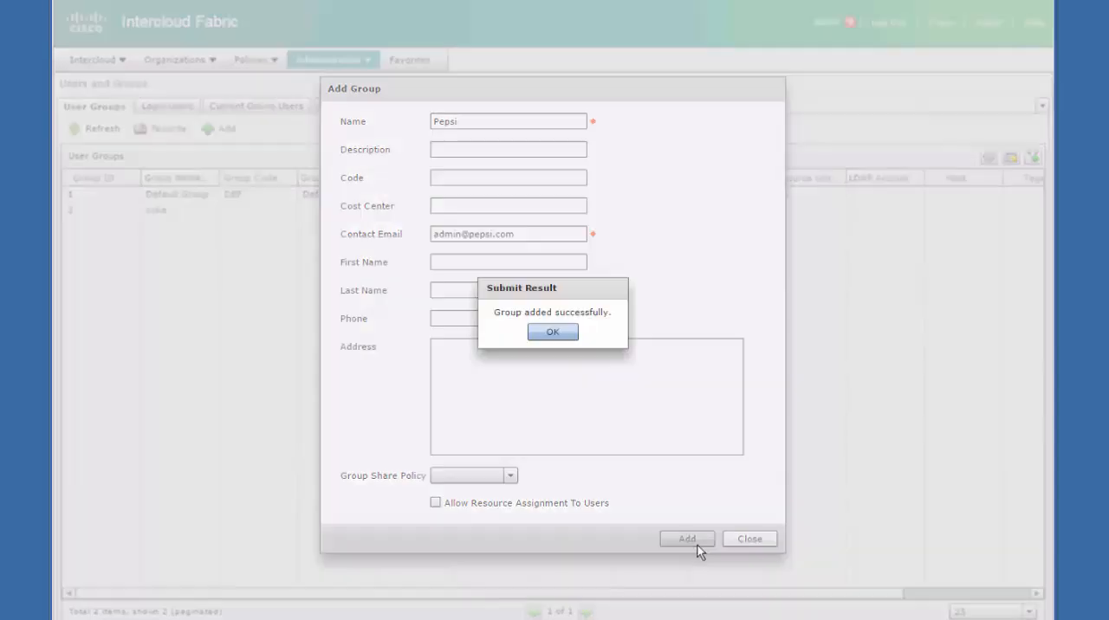
left_click(552, 332)
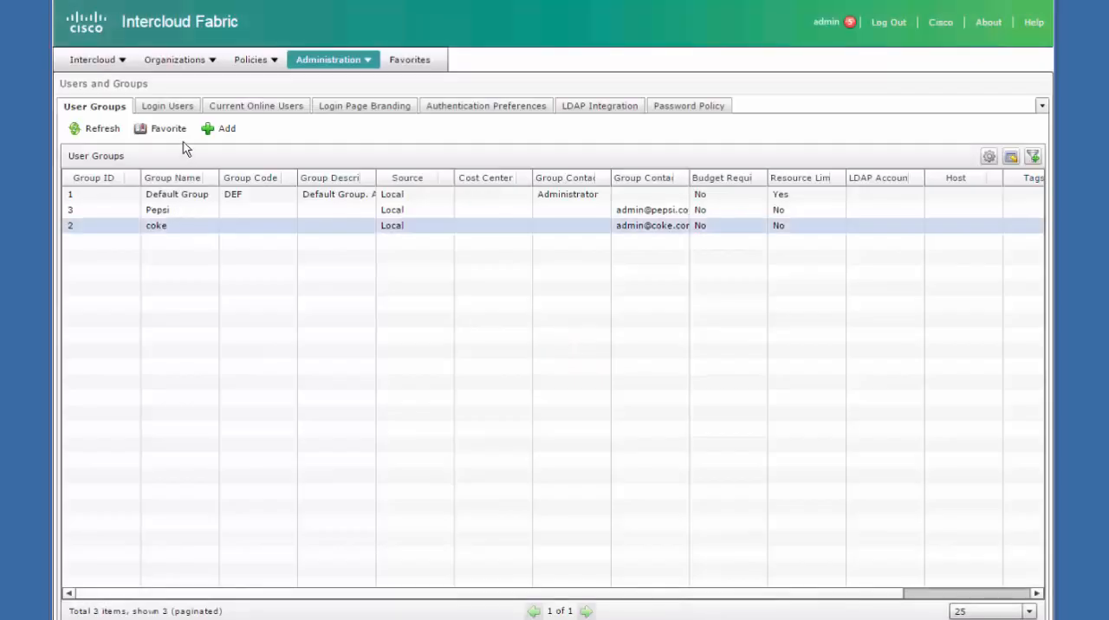
left_click(163, 106)
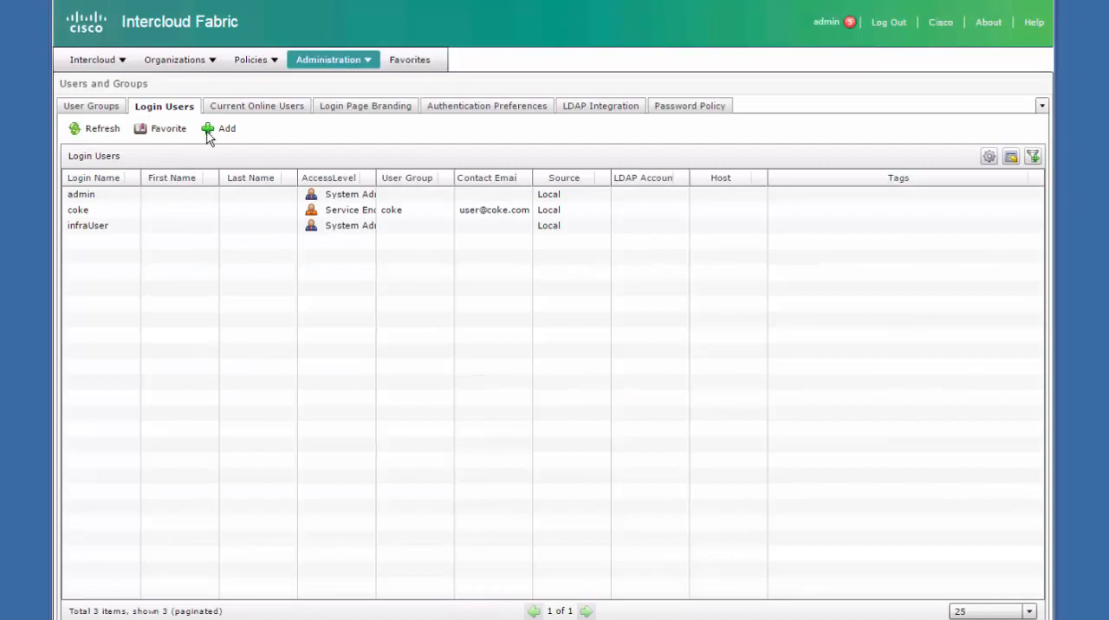
left_click(226, 128)
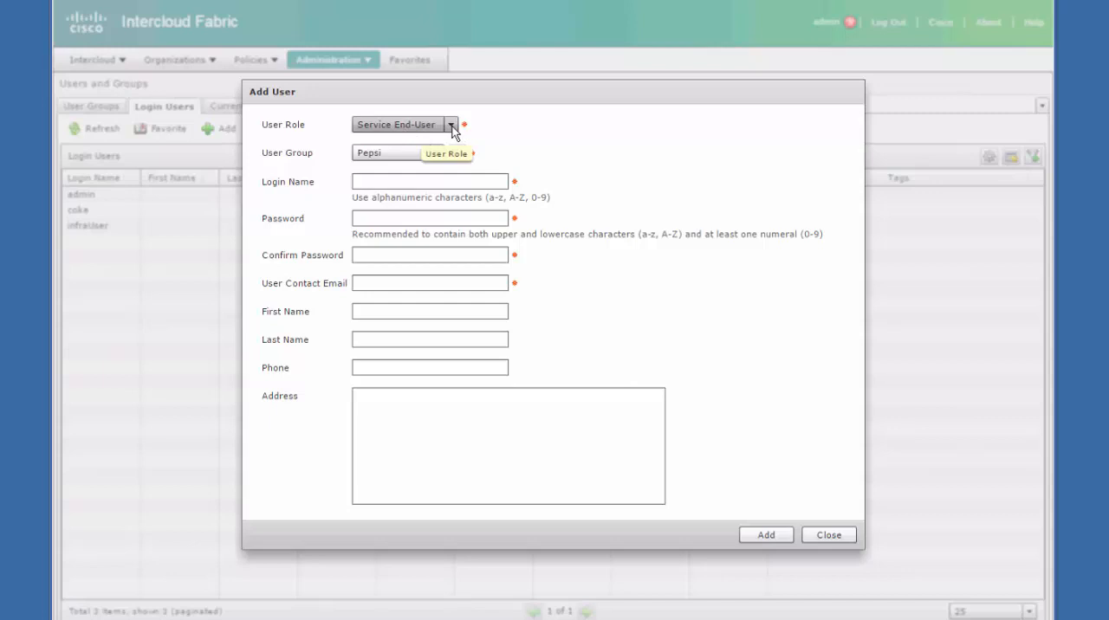
left_click(449, 123)
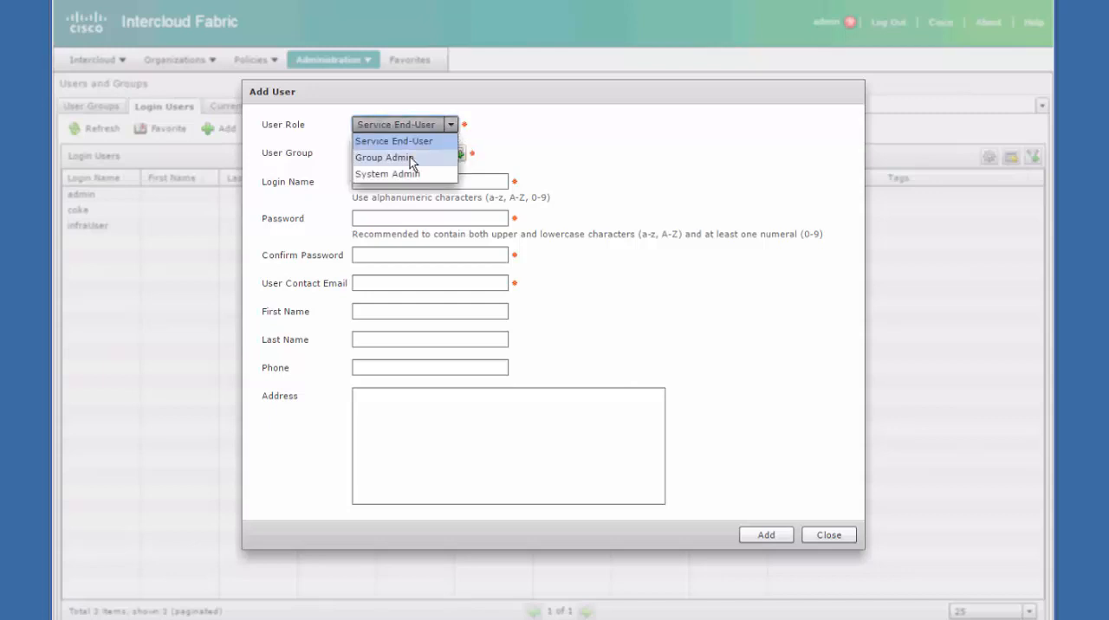
left_click(393, 140)
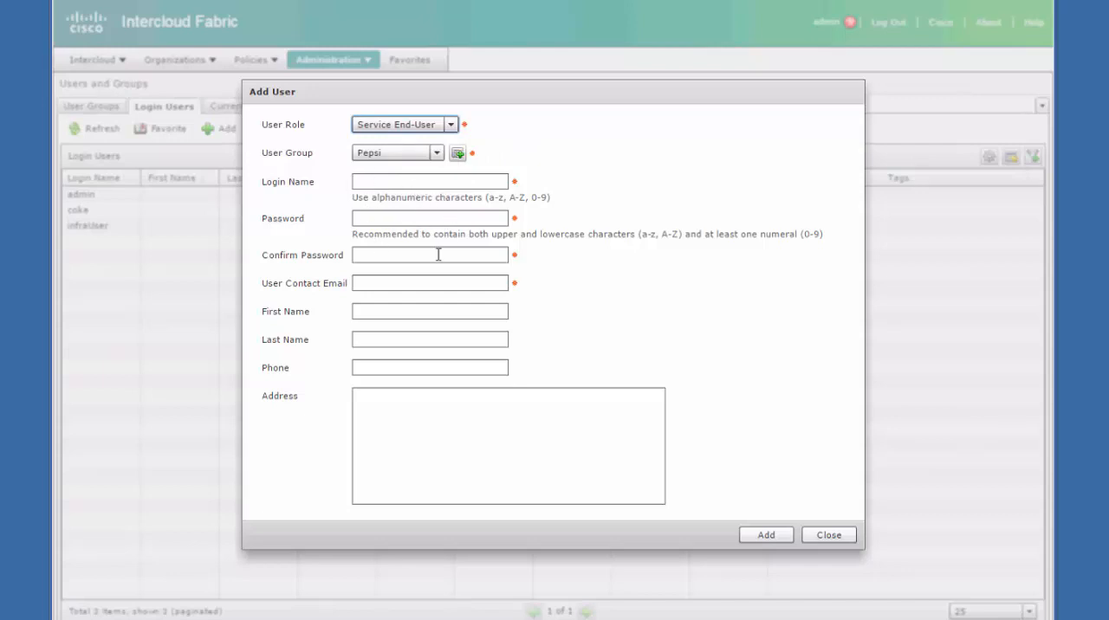
left_click(430, 182)
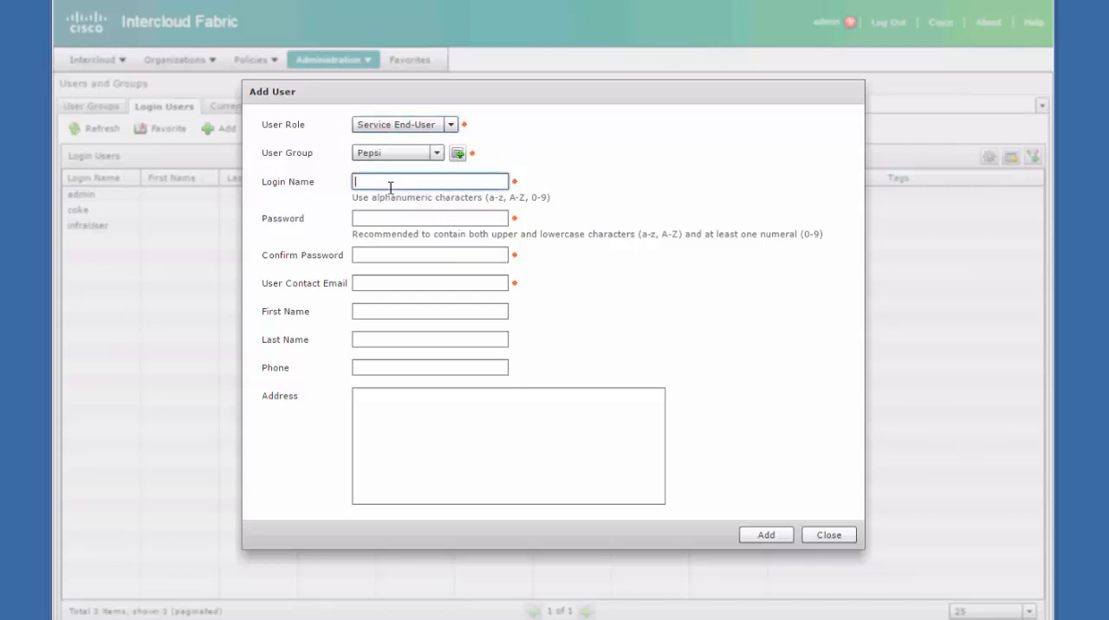
type("pep")
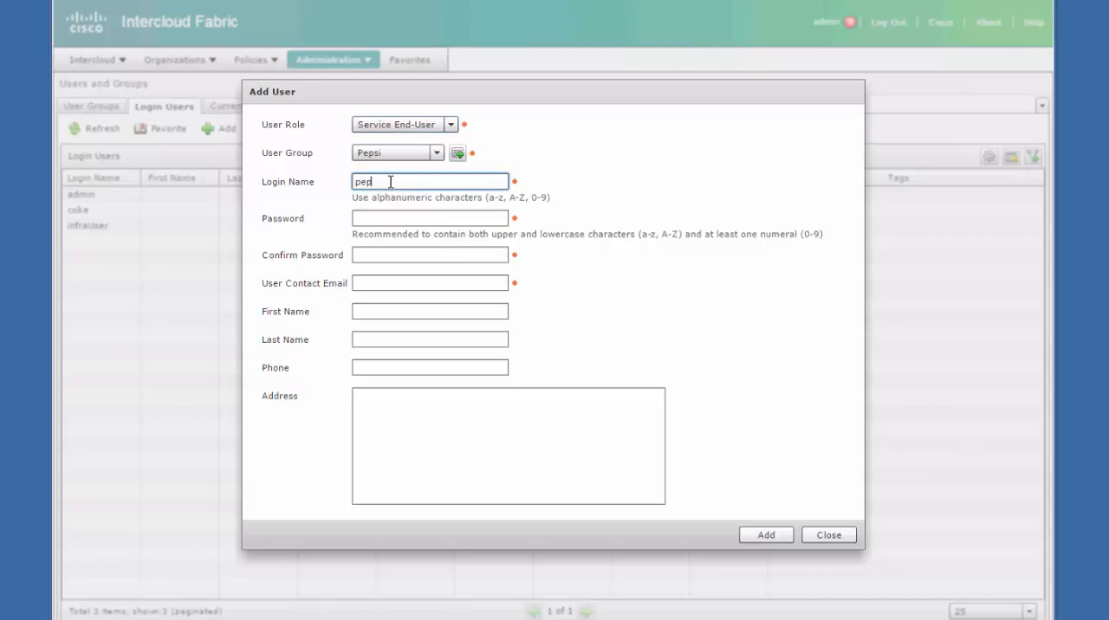
left_click(430, 218)
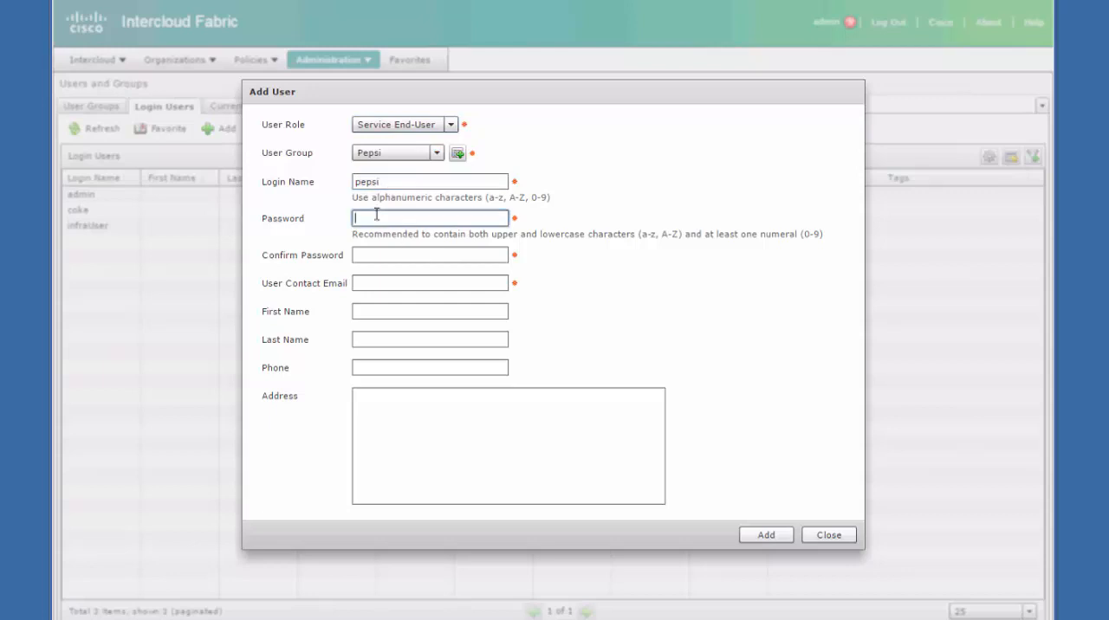
left_click(765, 535)
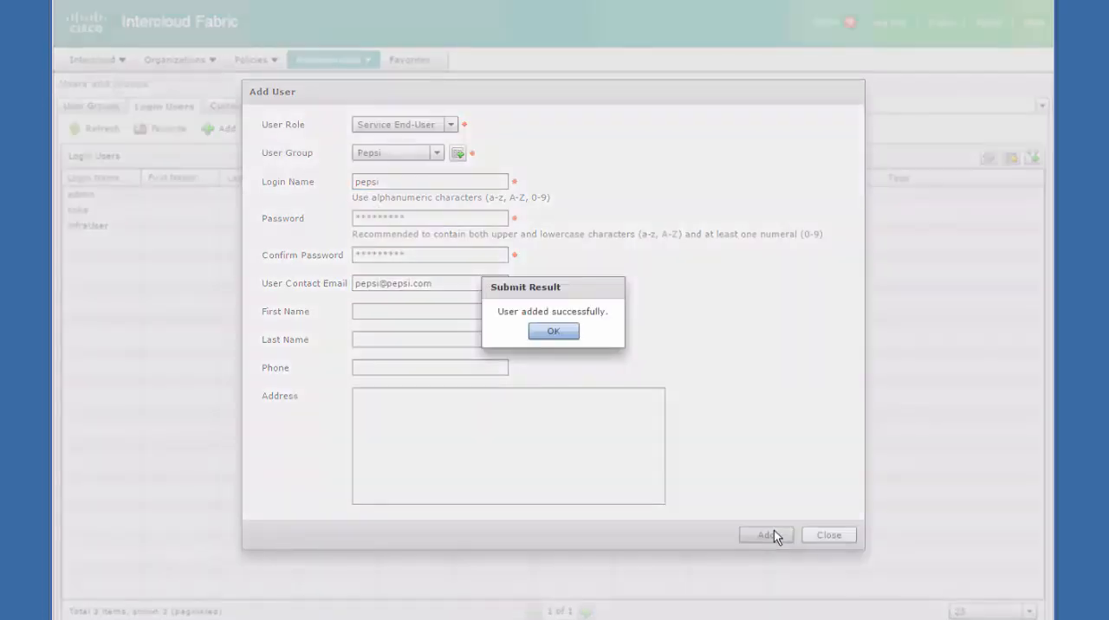
left_click(553, 331)
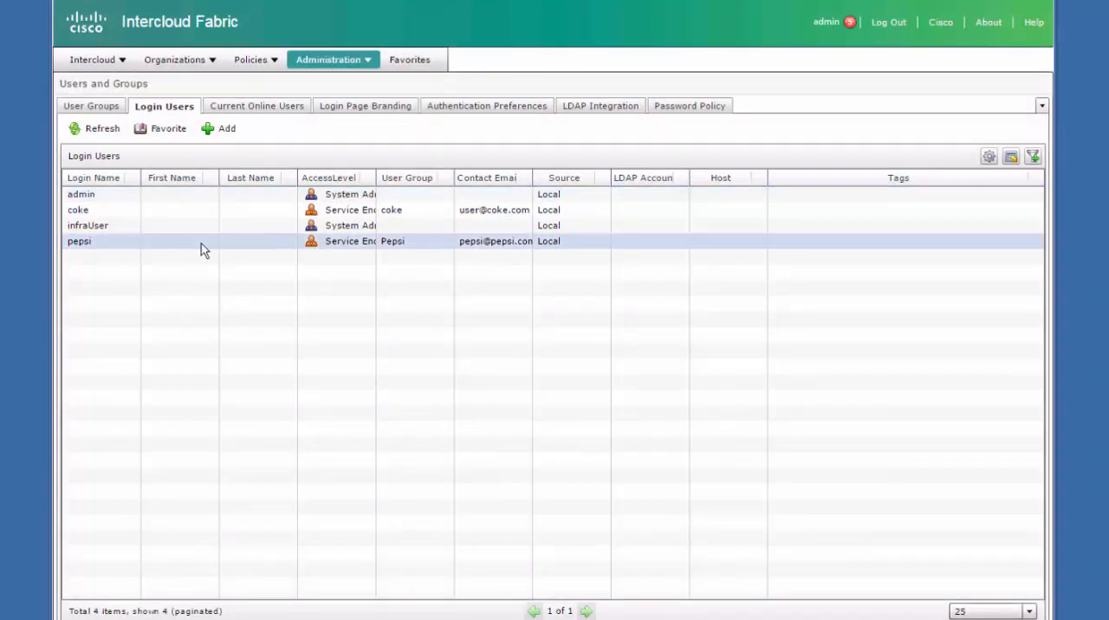
left_click(246, 58)
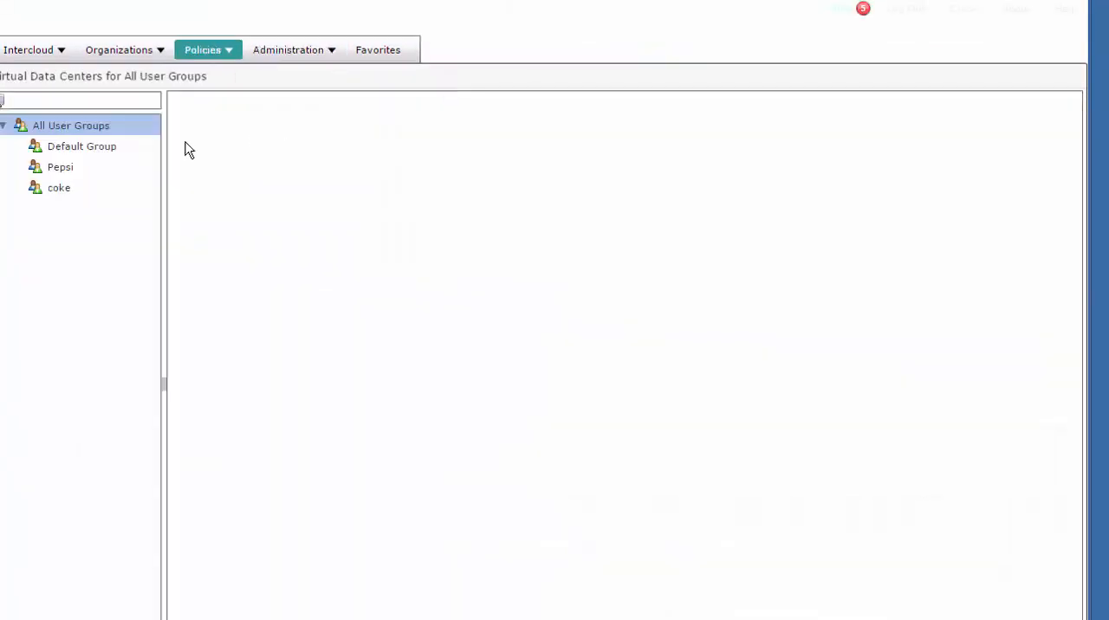
Log out and sign back in as coke, declining the browser's save-password offer
left_click(60, 167)
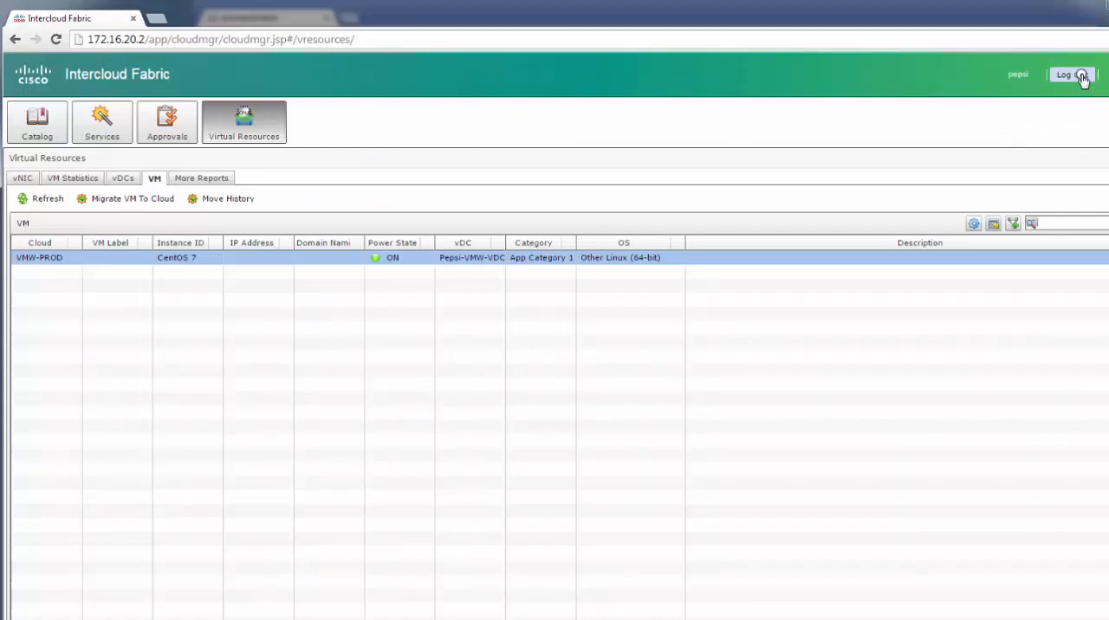
left_click(1072, 75)
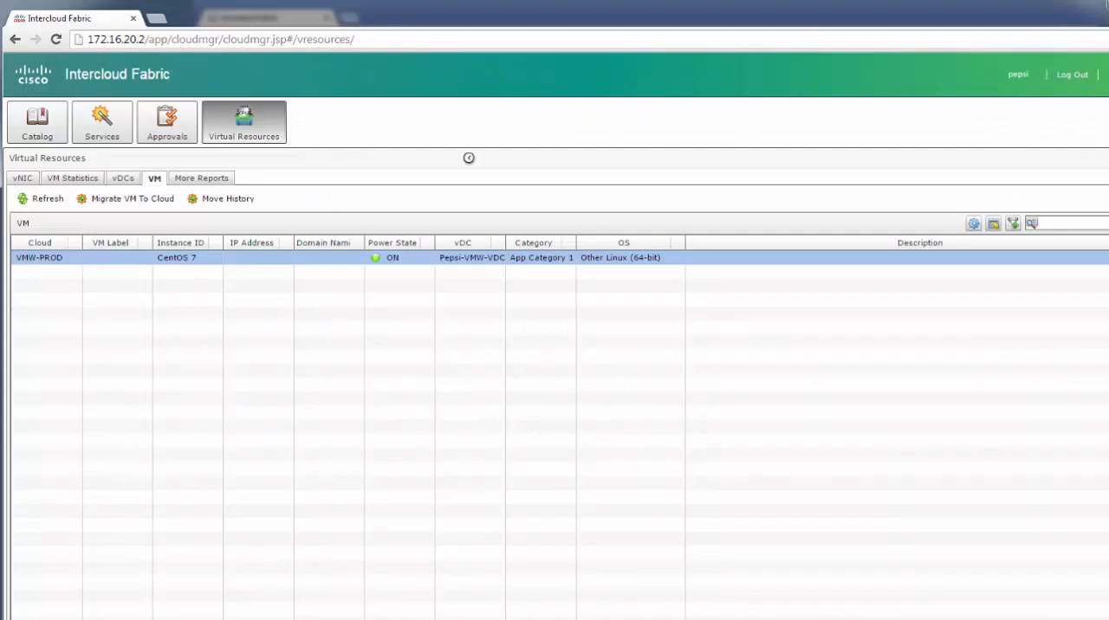
left_click(1072, 73)
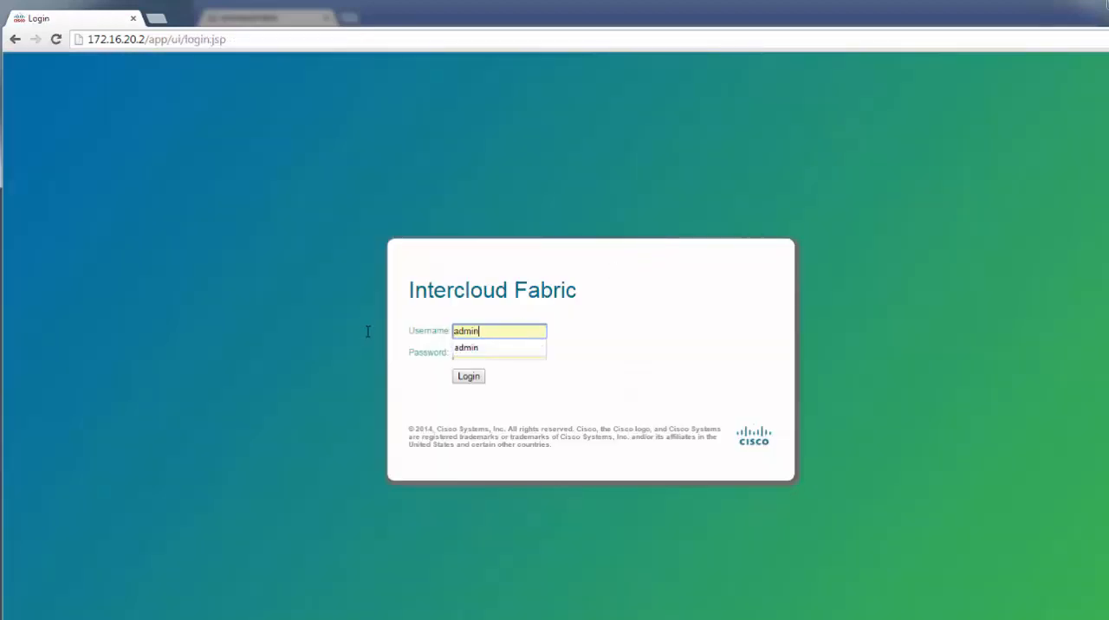
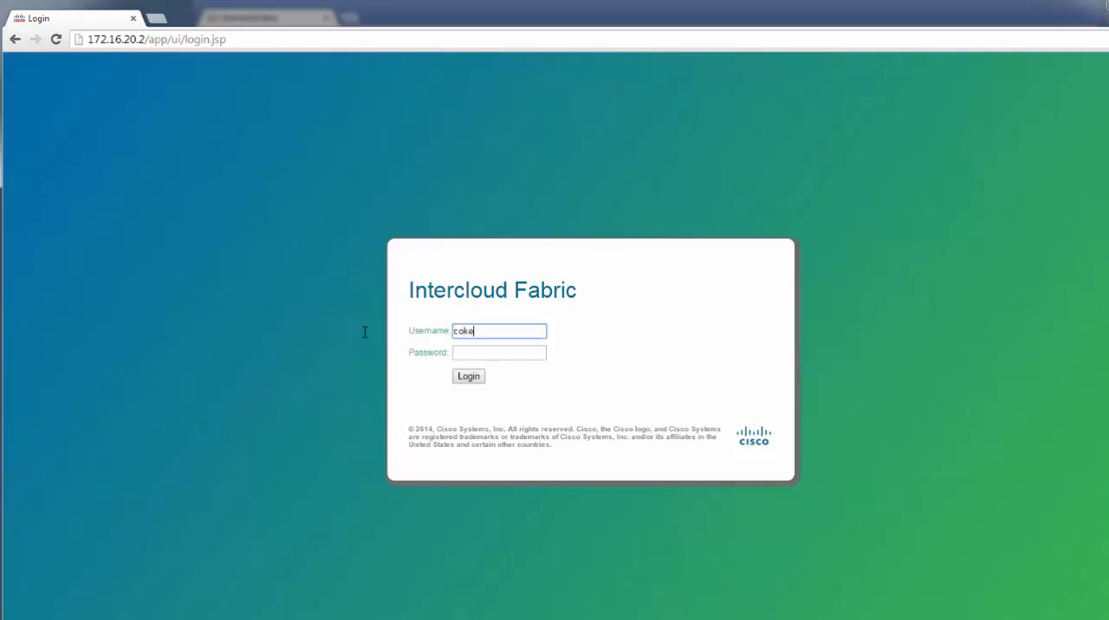
left_click(499, 353)
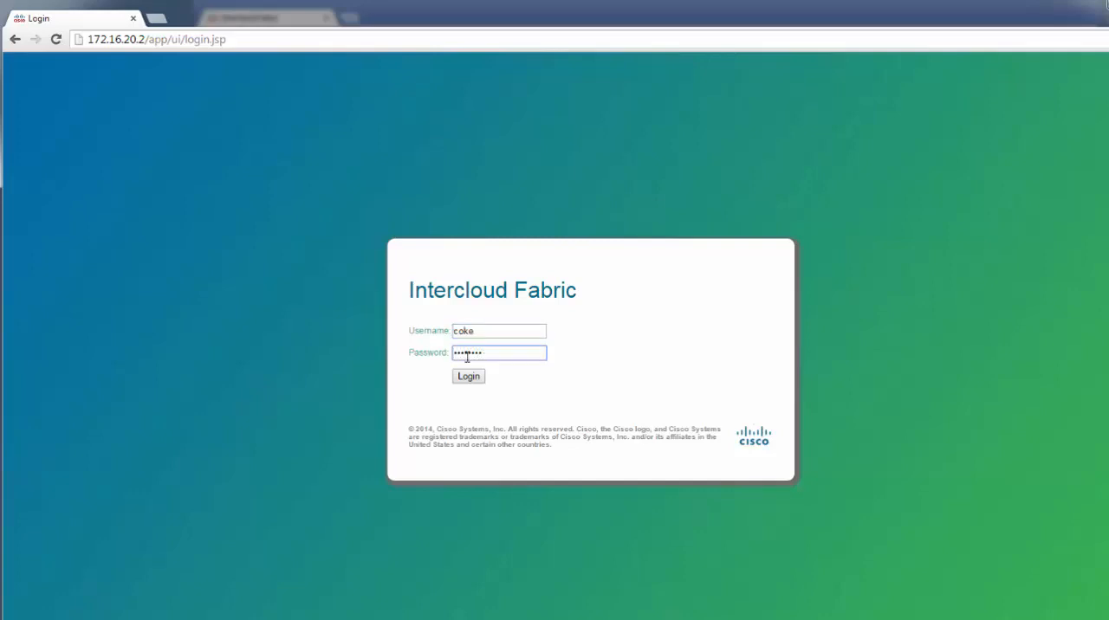
left_click(468, 375)
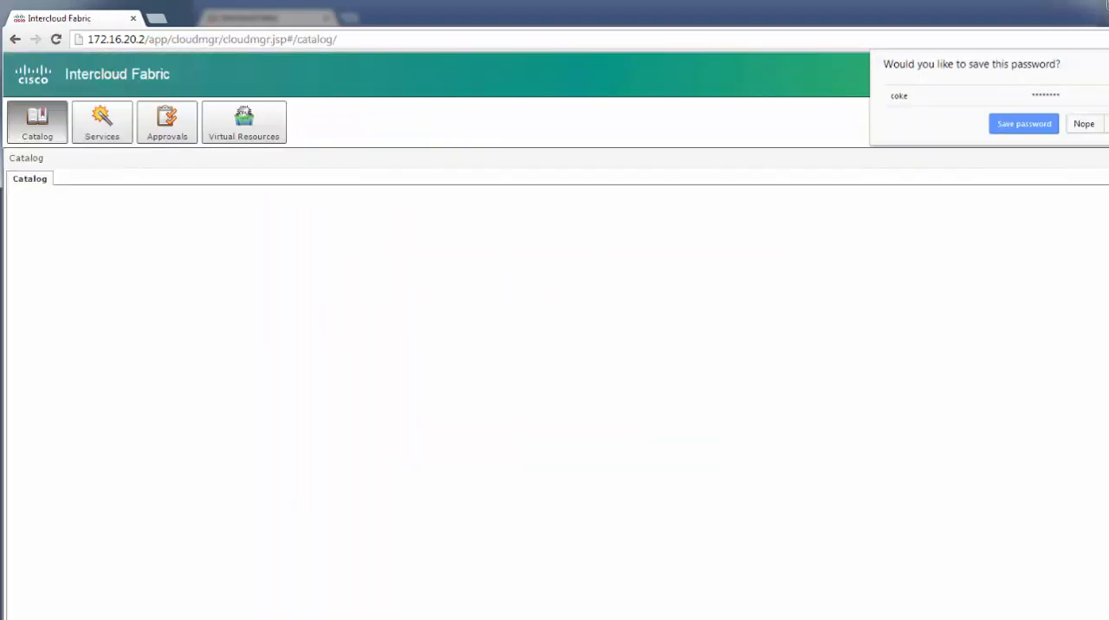
left_click(1083, 123)
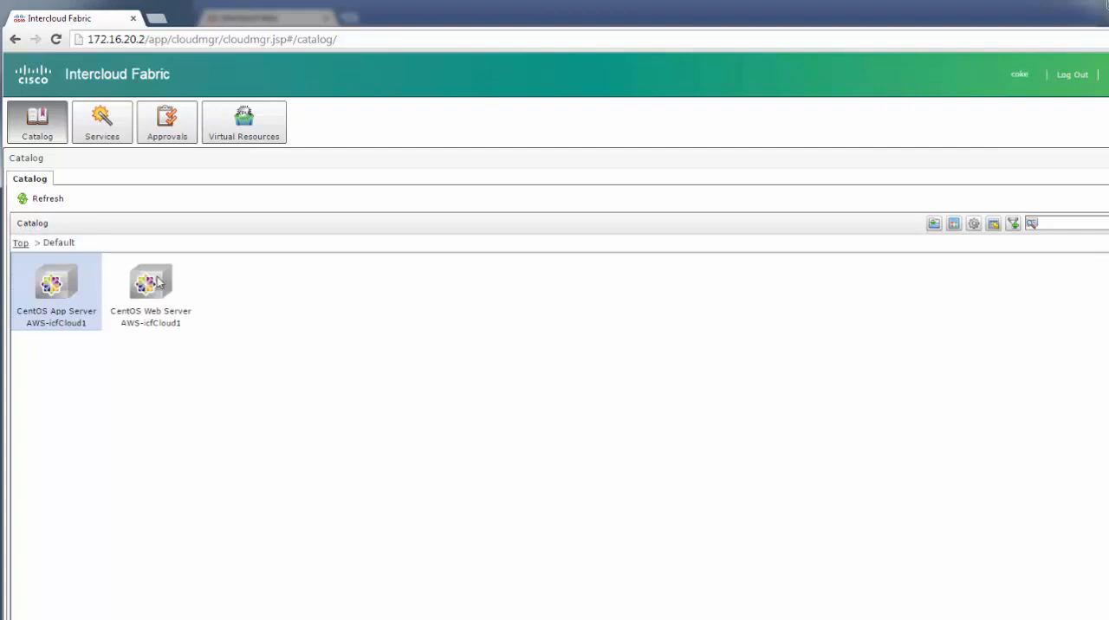
Open Virtual Resources and list coke's five VMs, including vm-10 on VMW-PROD
left_click(243, 121)
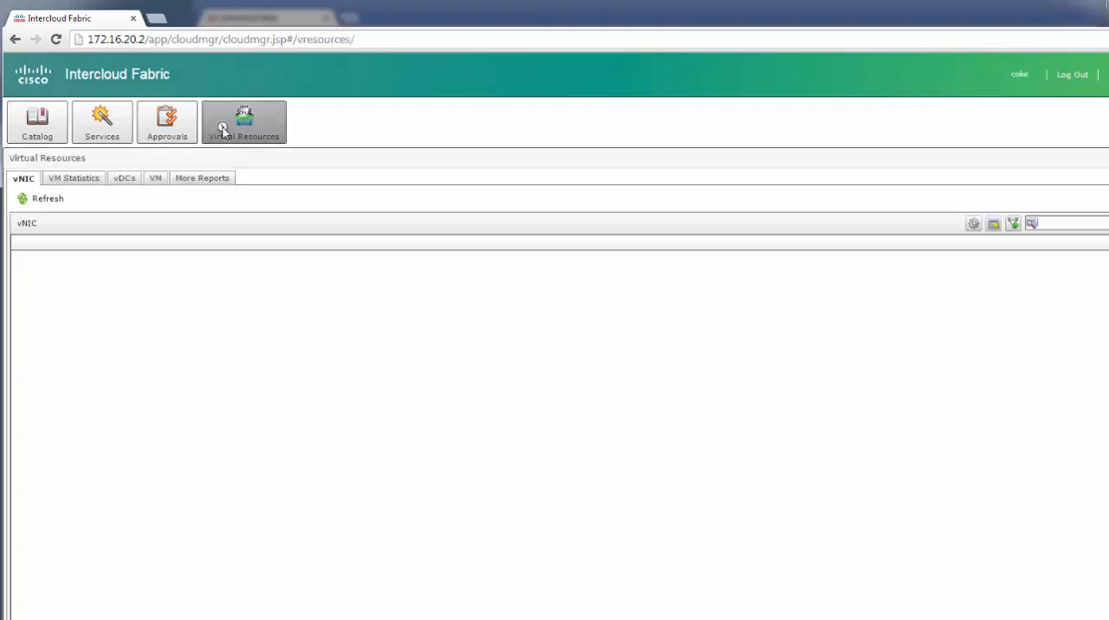
left_click(155, 177)
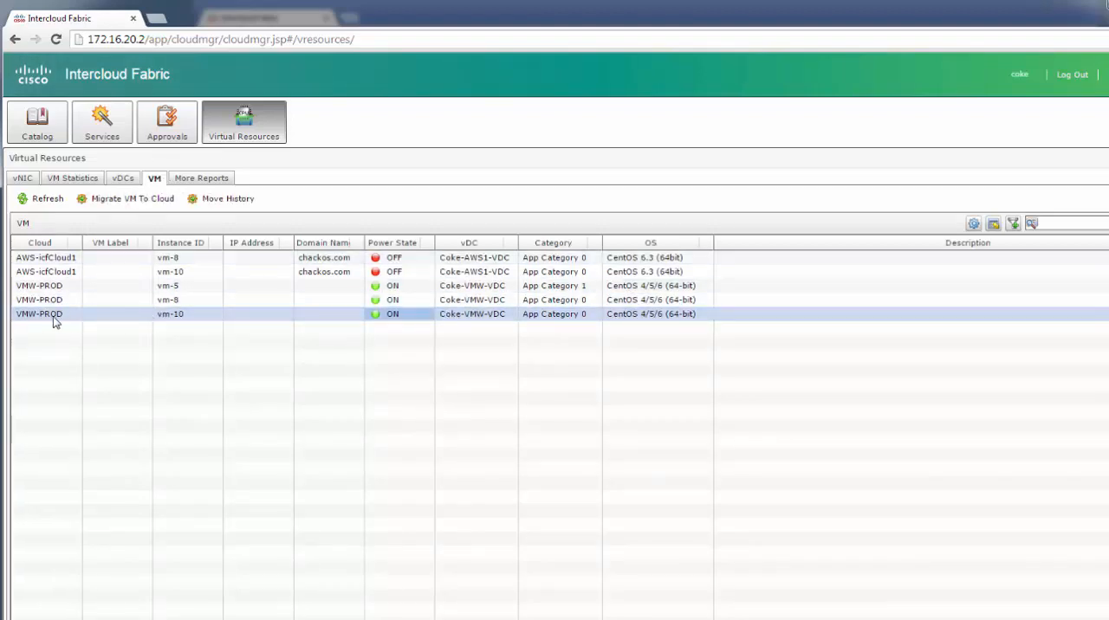
mouse_move(75, 322)
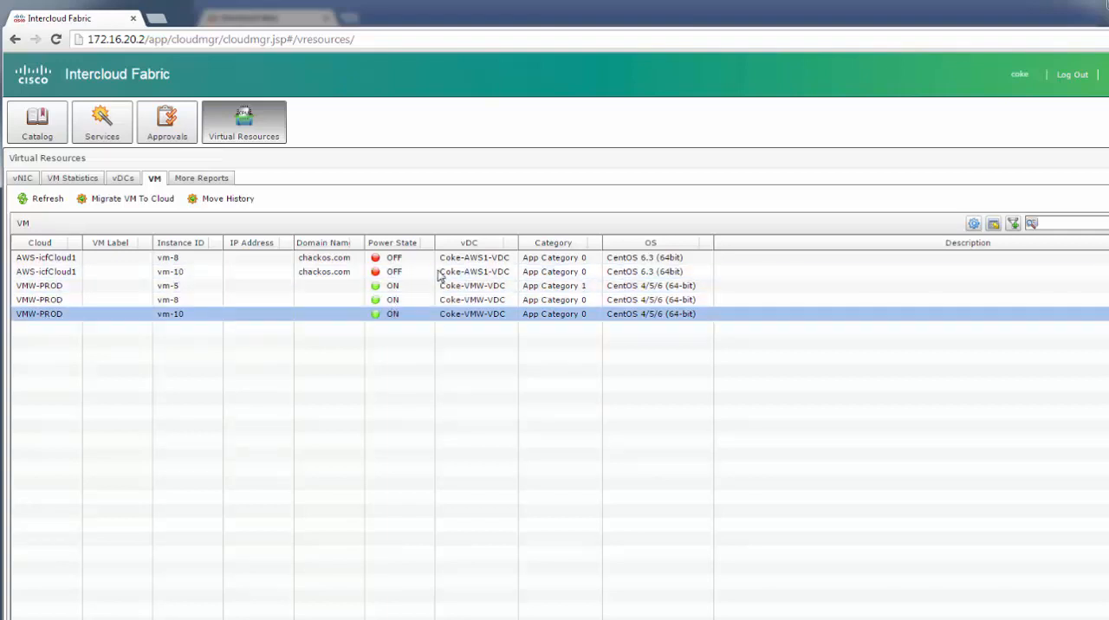
mouse_move(341, 318)
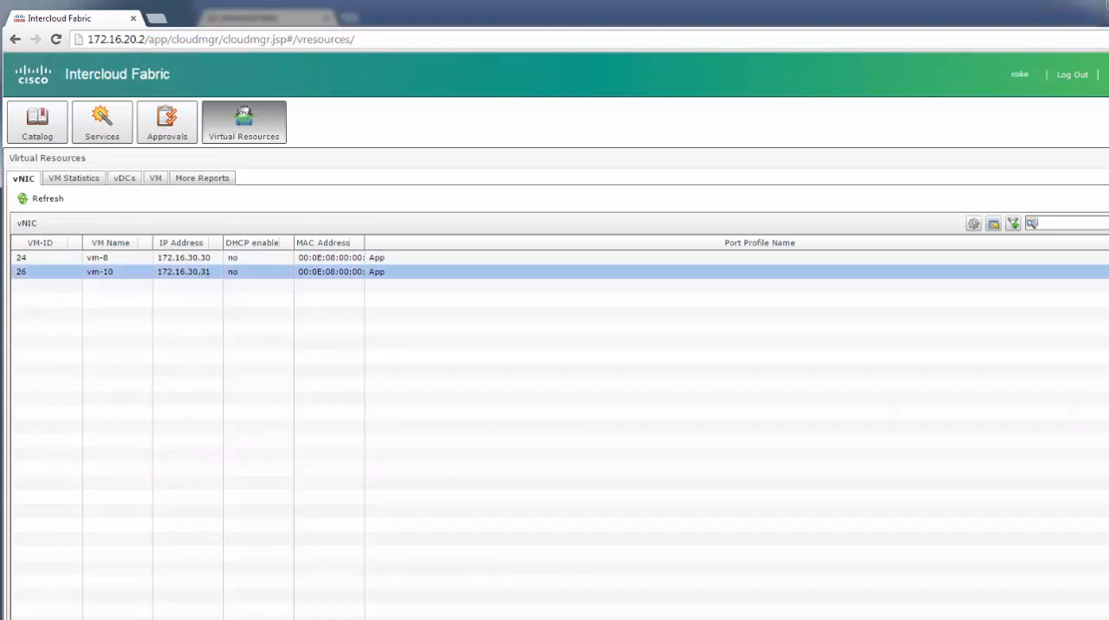
mouse_move(154, 335)
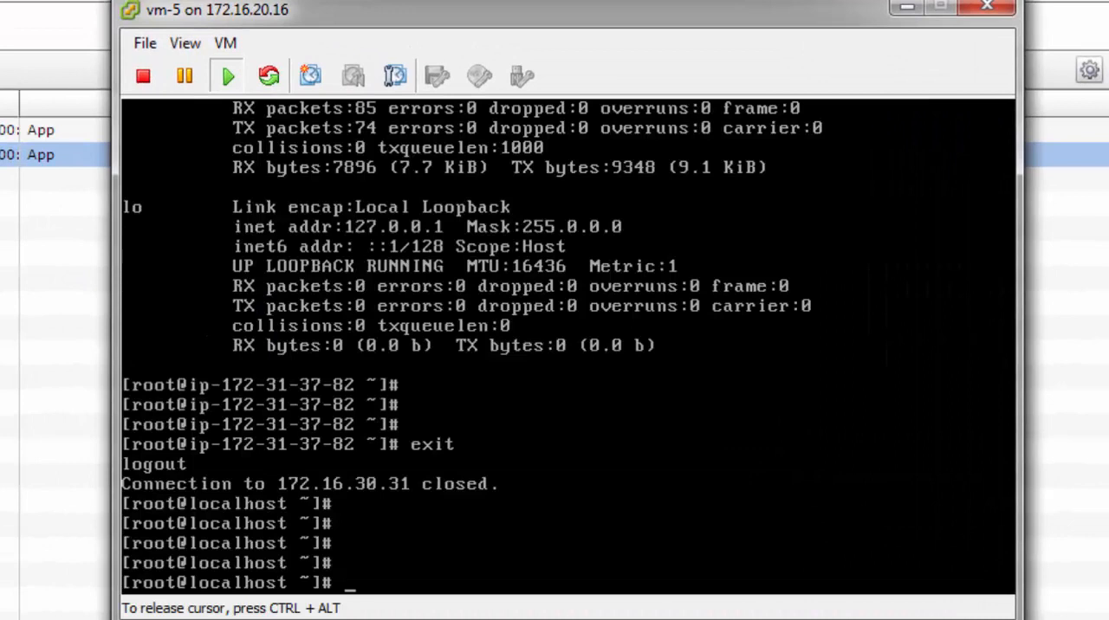
SSH into 172.16.30.31 as root and run ifconfig, confirming eth0 shows 172.16.30.31
type("ssh -l 172.16.30.31")
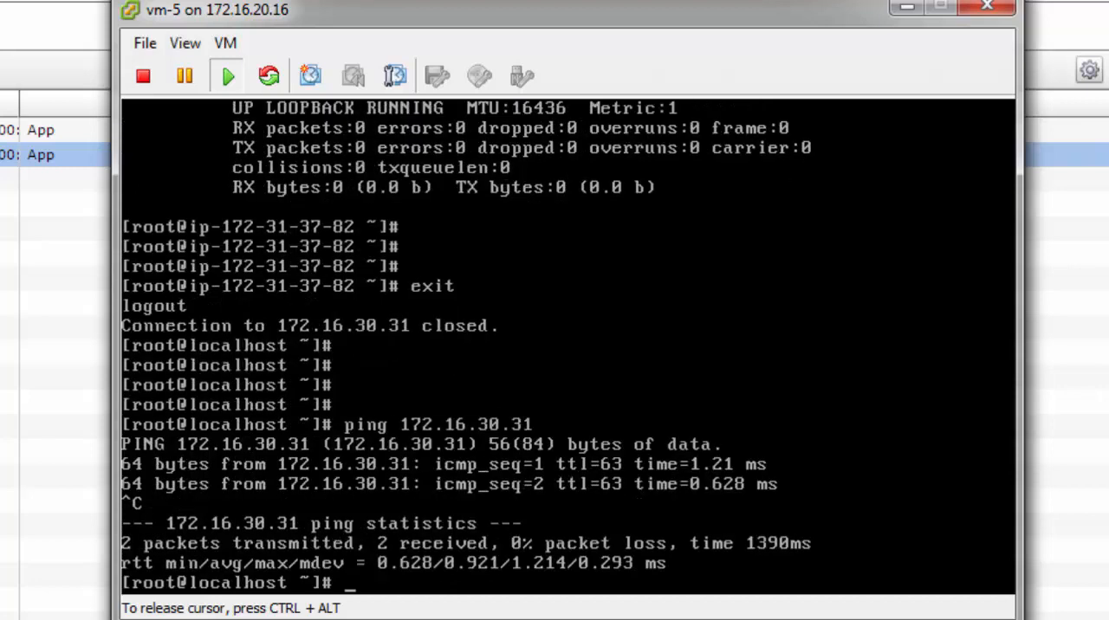
type("ssh -lroot 172.16.30.31")
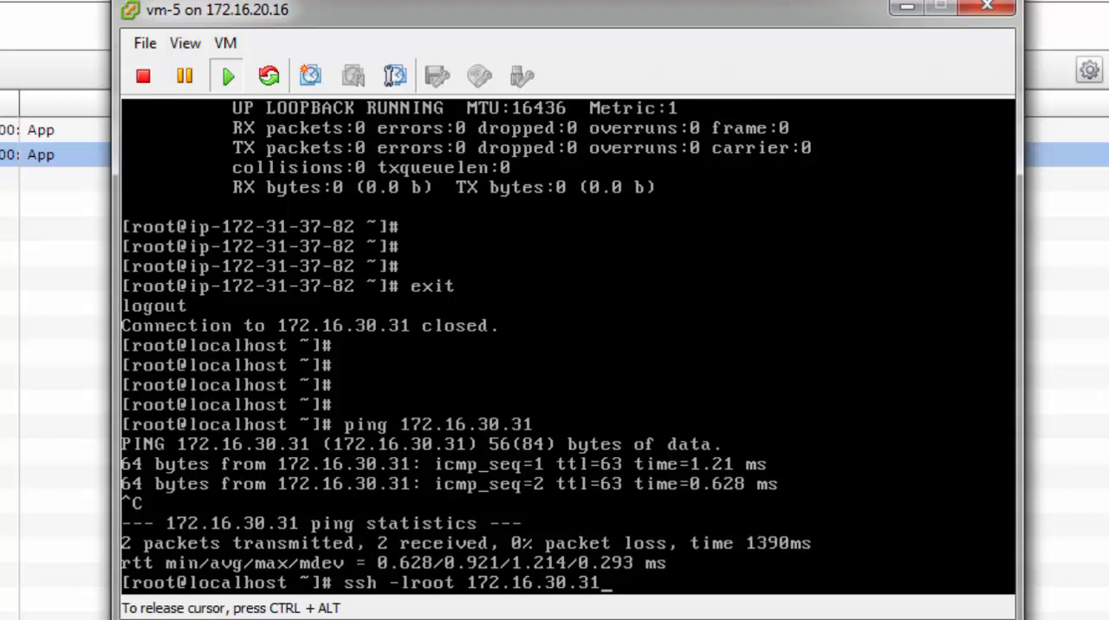
key("Return")
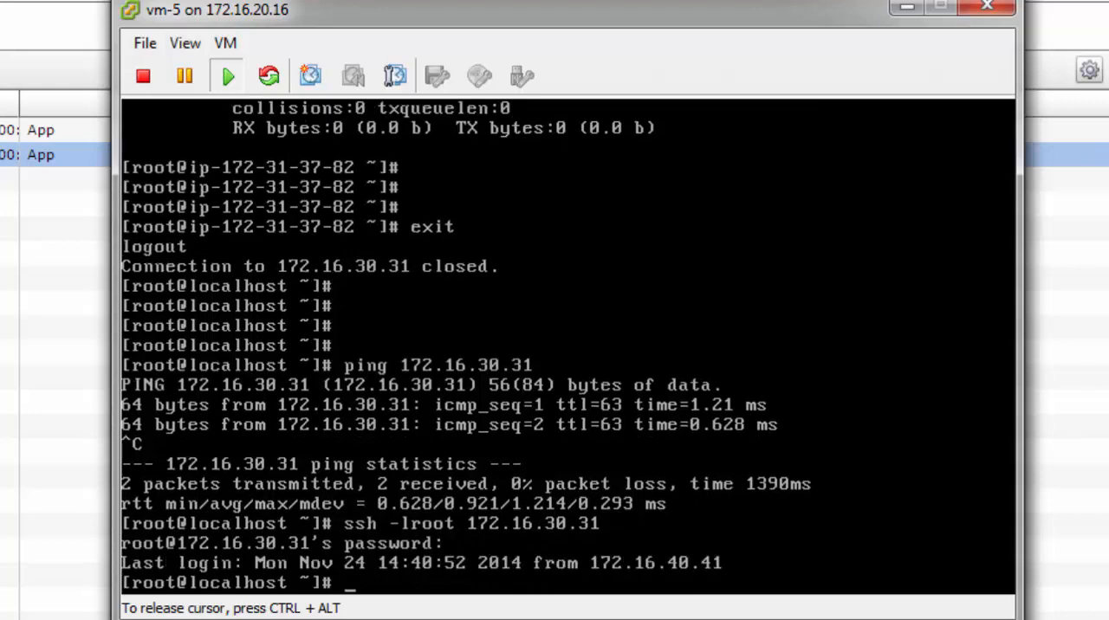
type("ifconfig i")
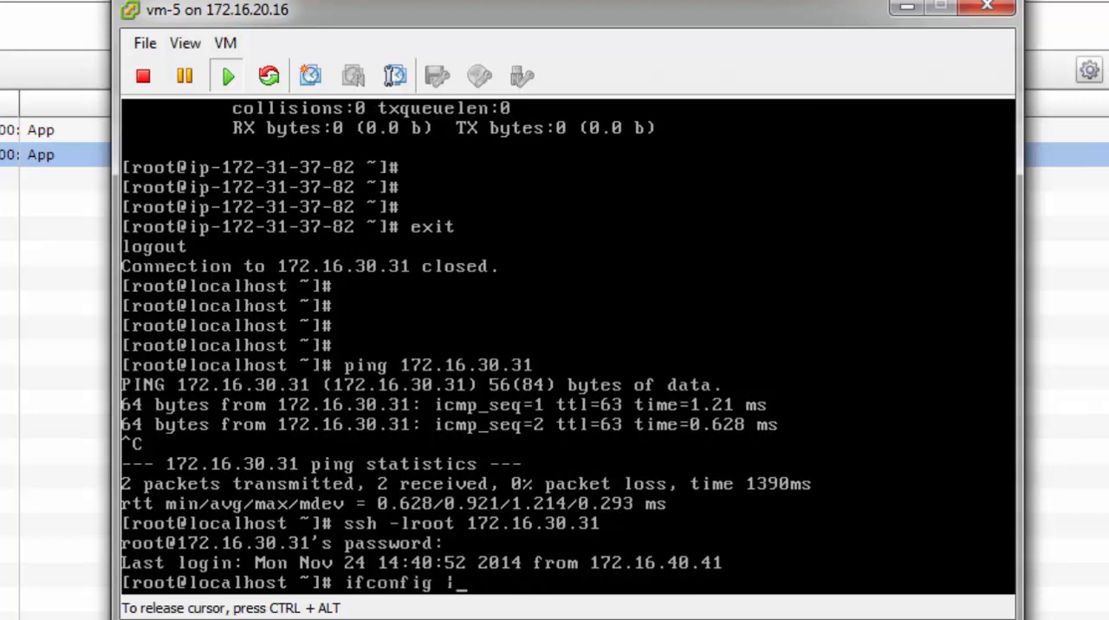
key("Return")
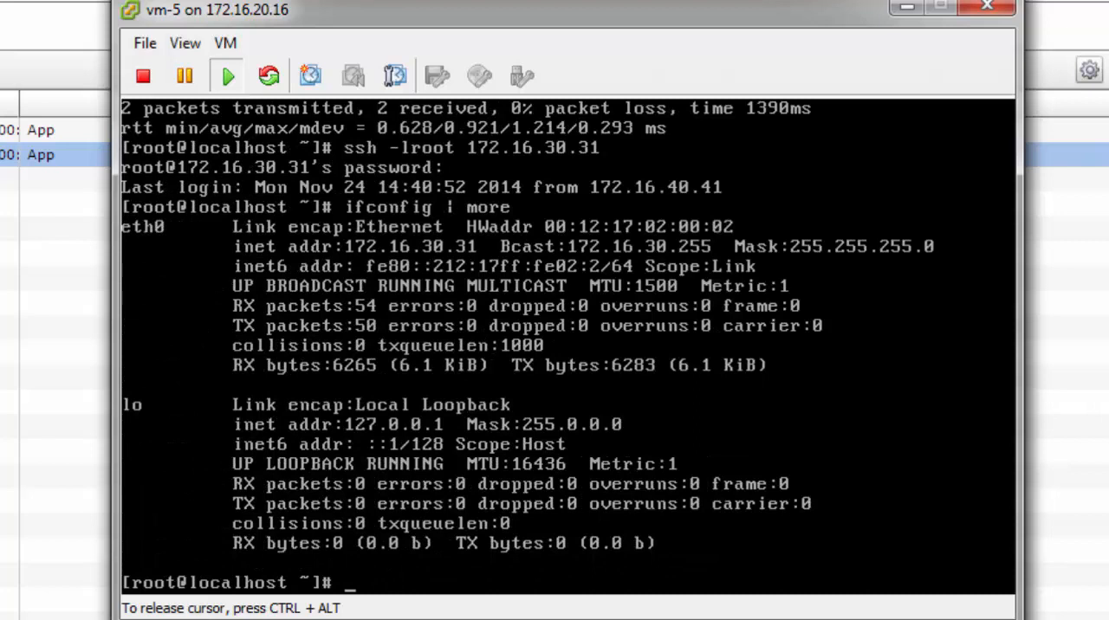
mouse_move(862, 134)
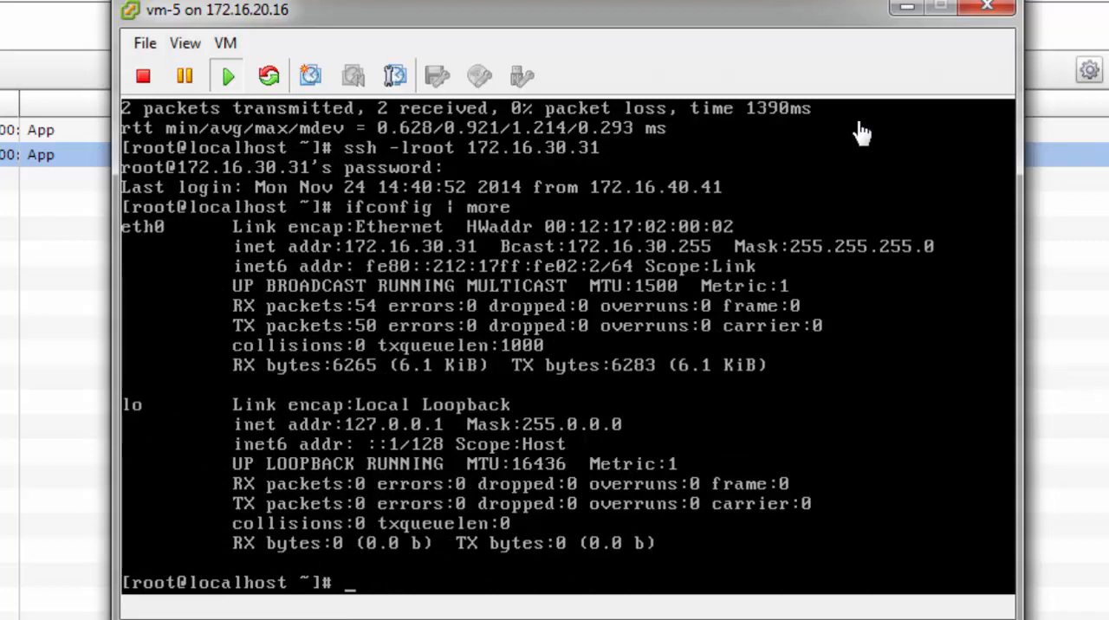
mouse_move(154, 434)
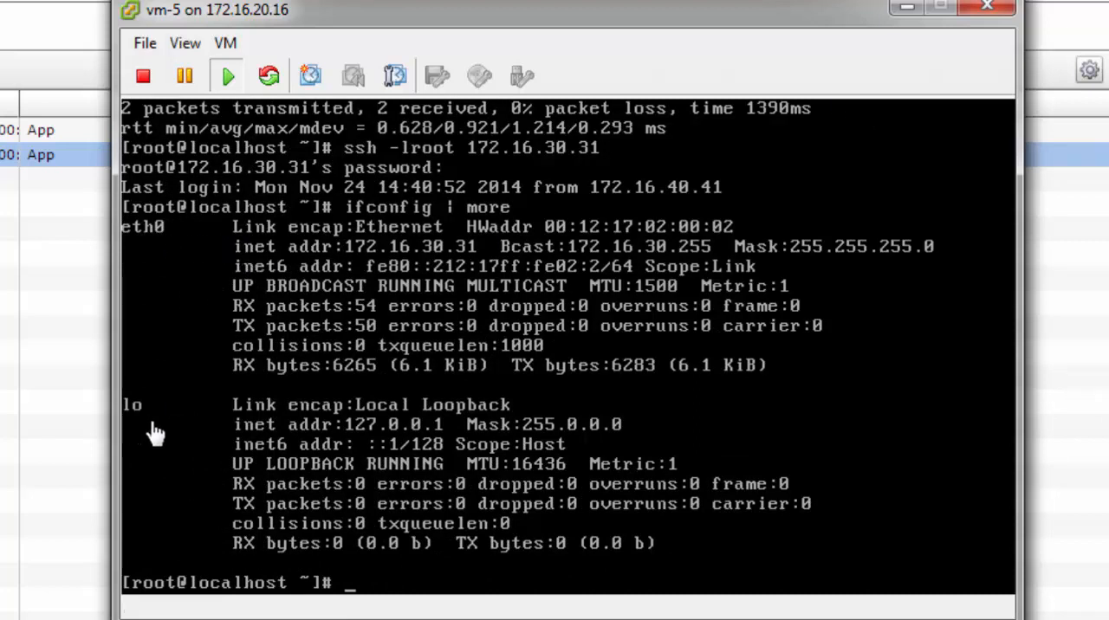
mouse_move(282, 256)
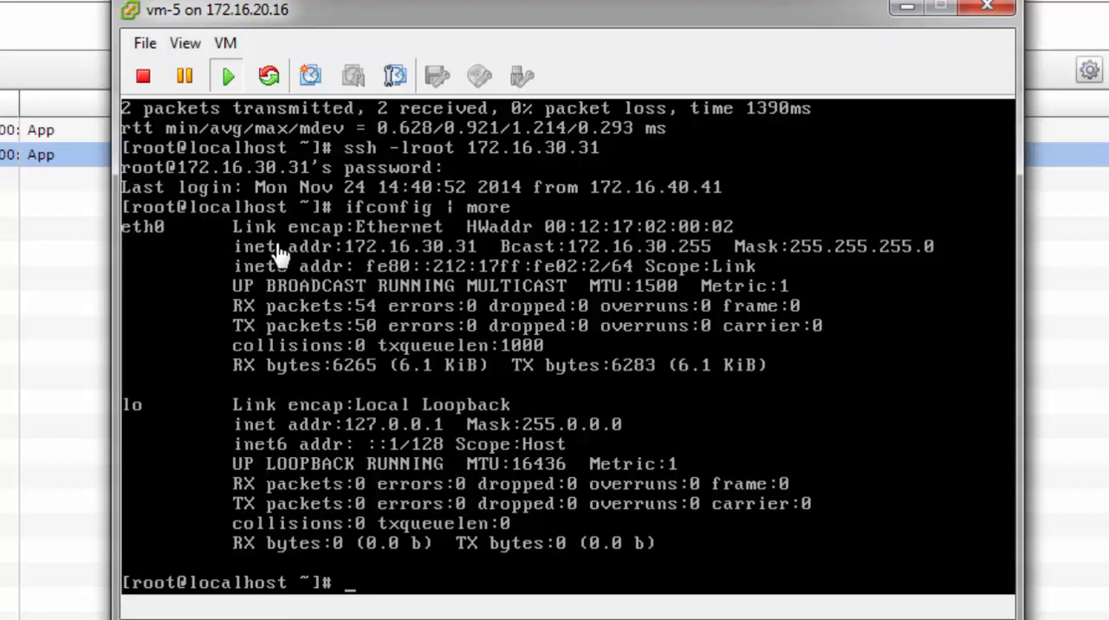
mouse_move(381, 476)
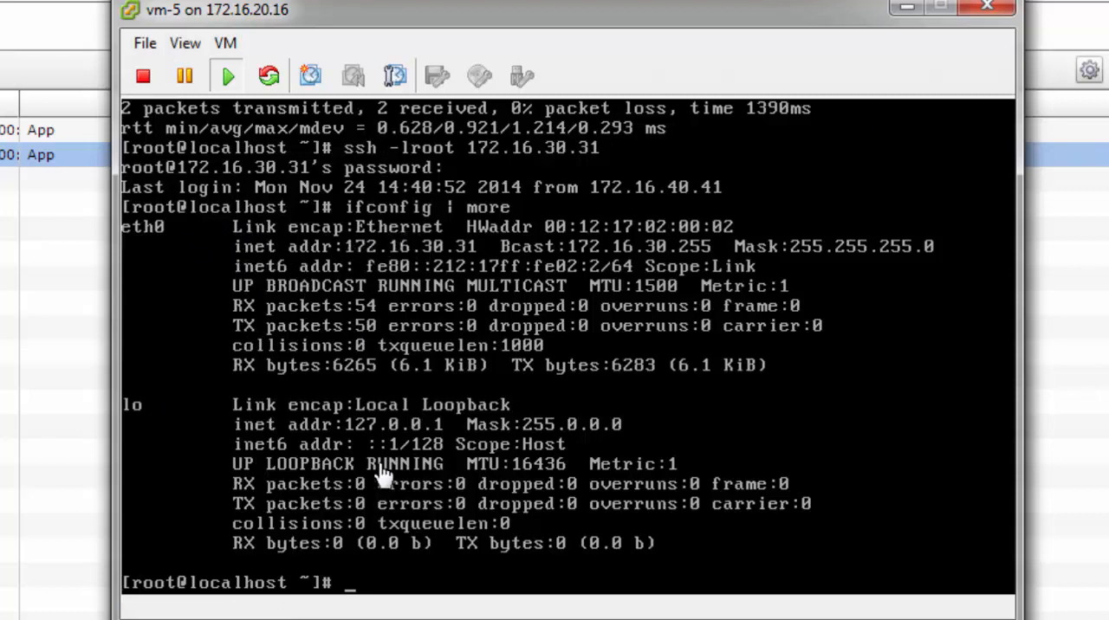
mouse_move(604, 325)
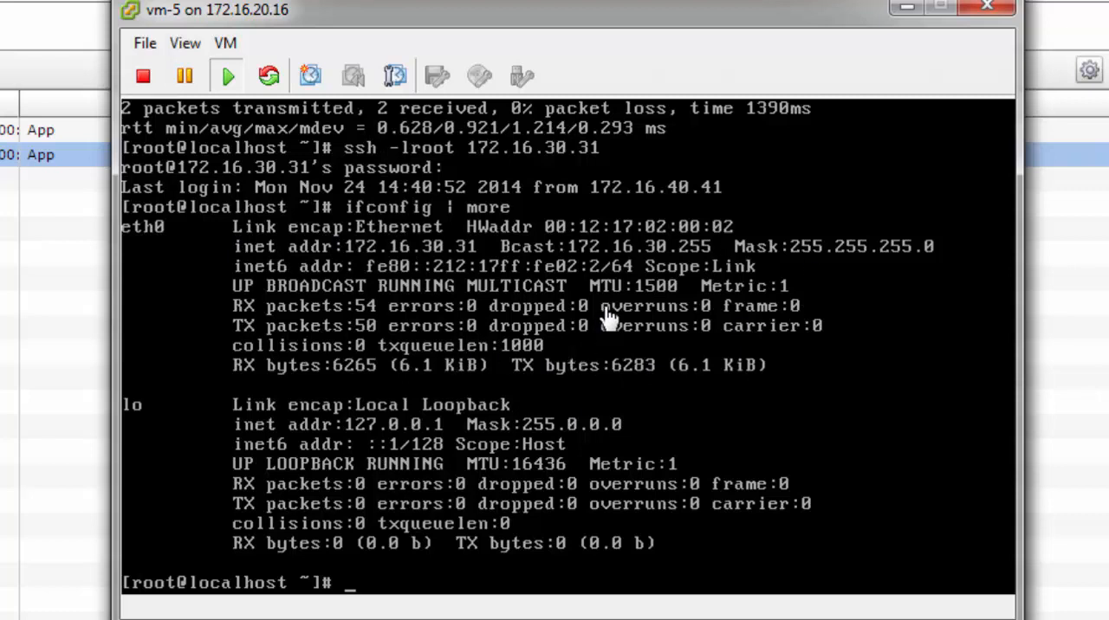
mouse_move(595, 429)
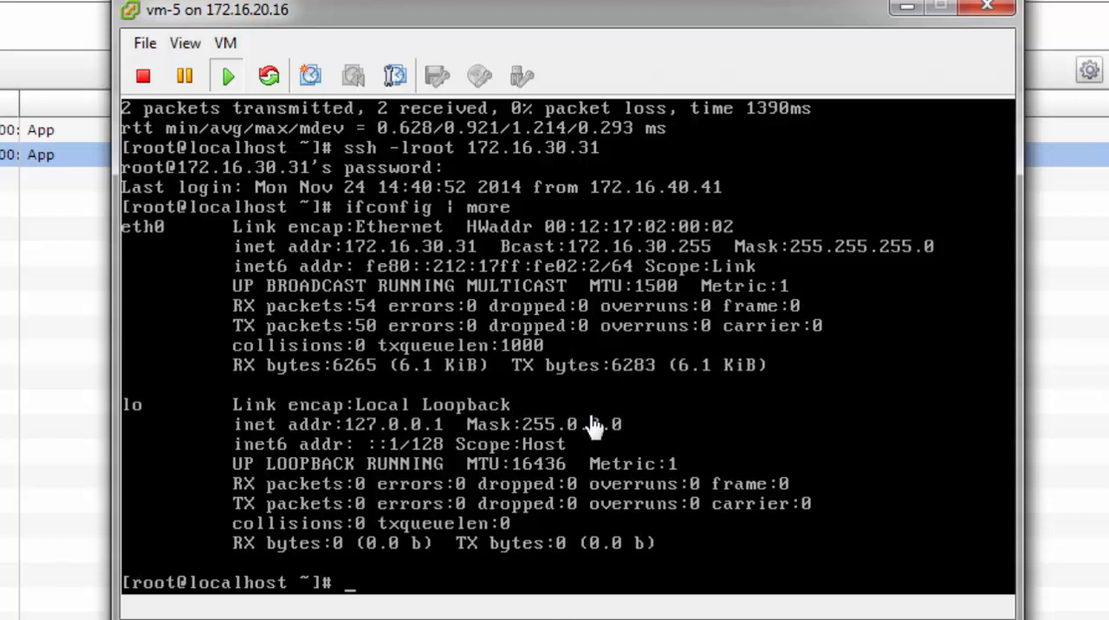
mouse_move(550, 344)
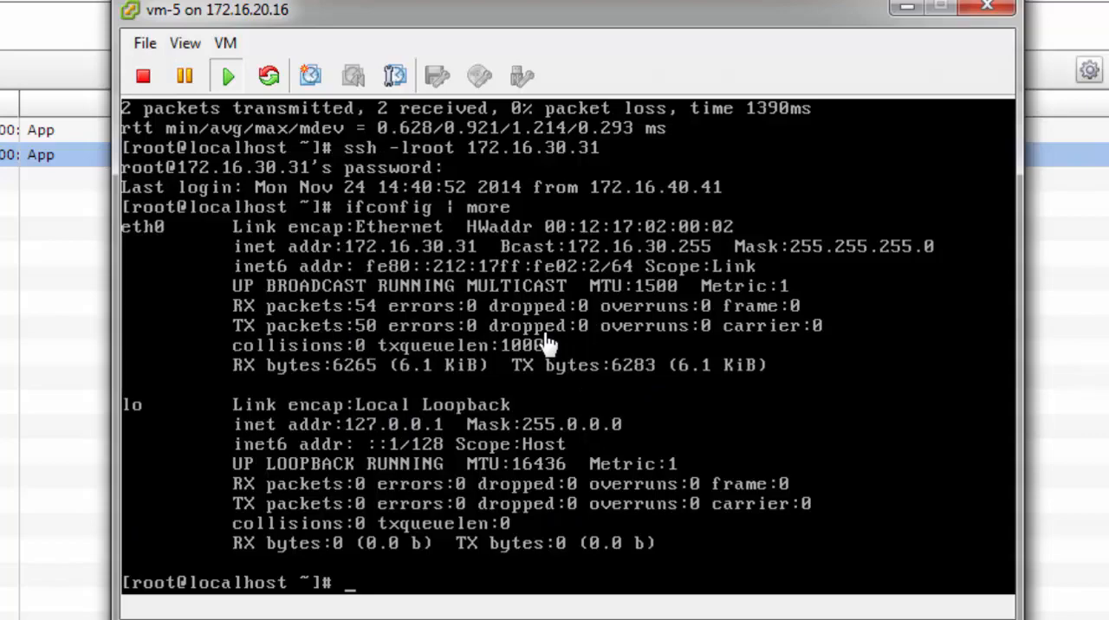